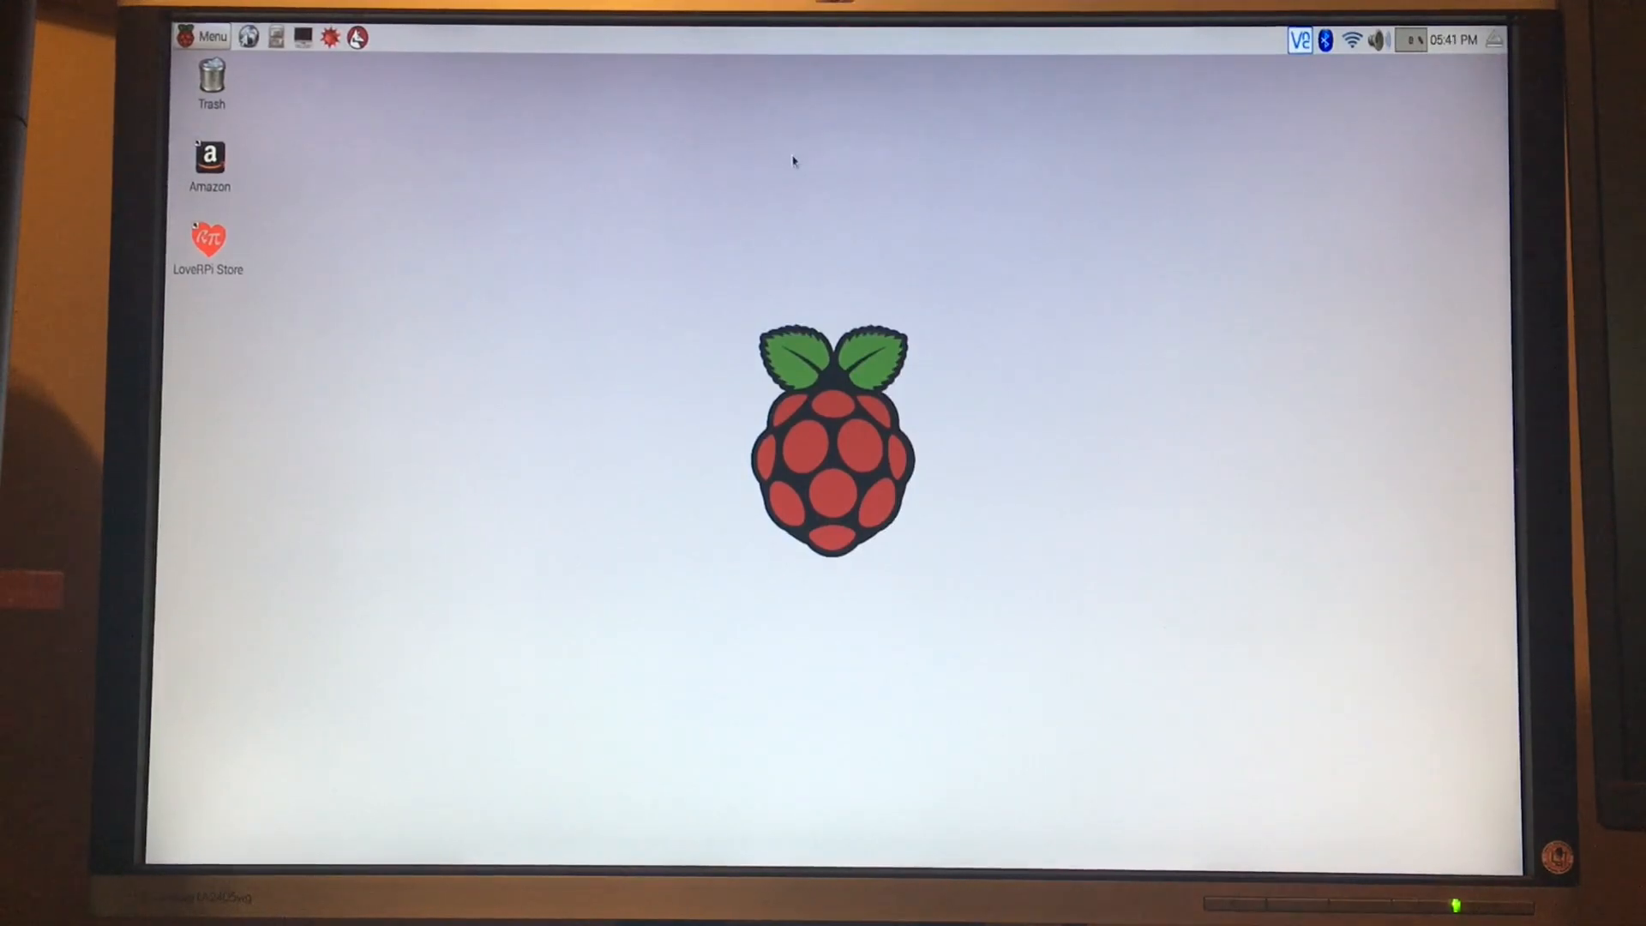
mouse_move(741, 306)
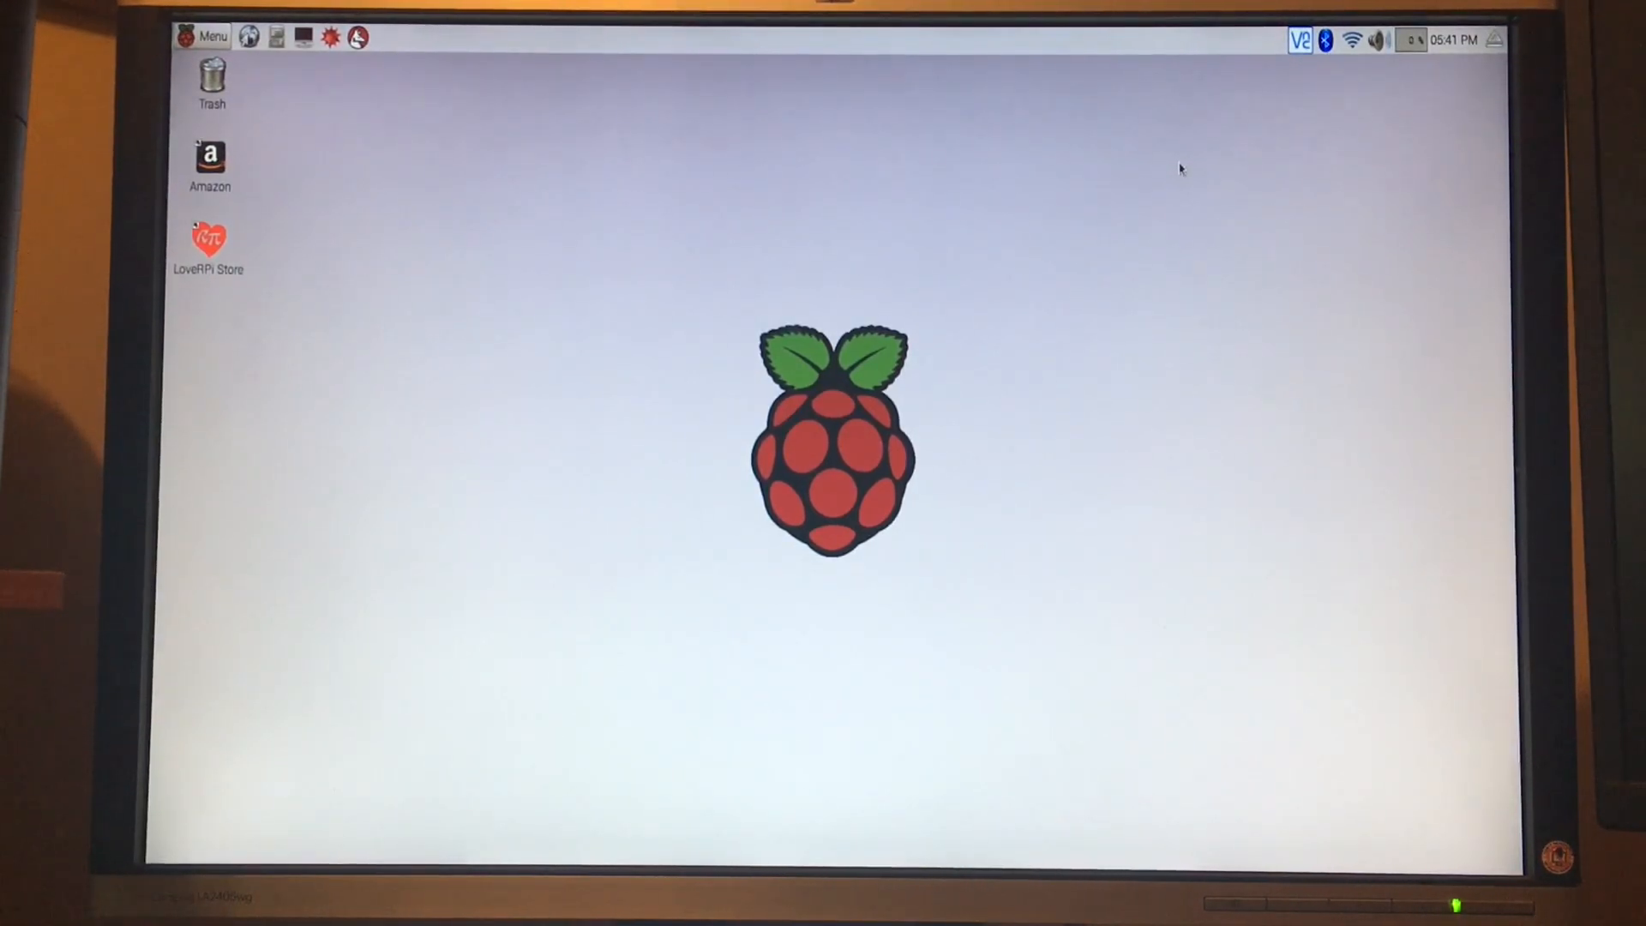
mouse_move(876, 361)
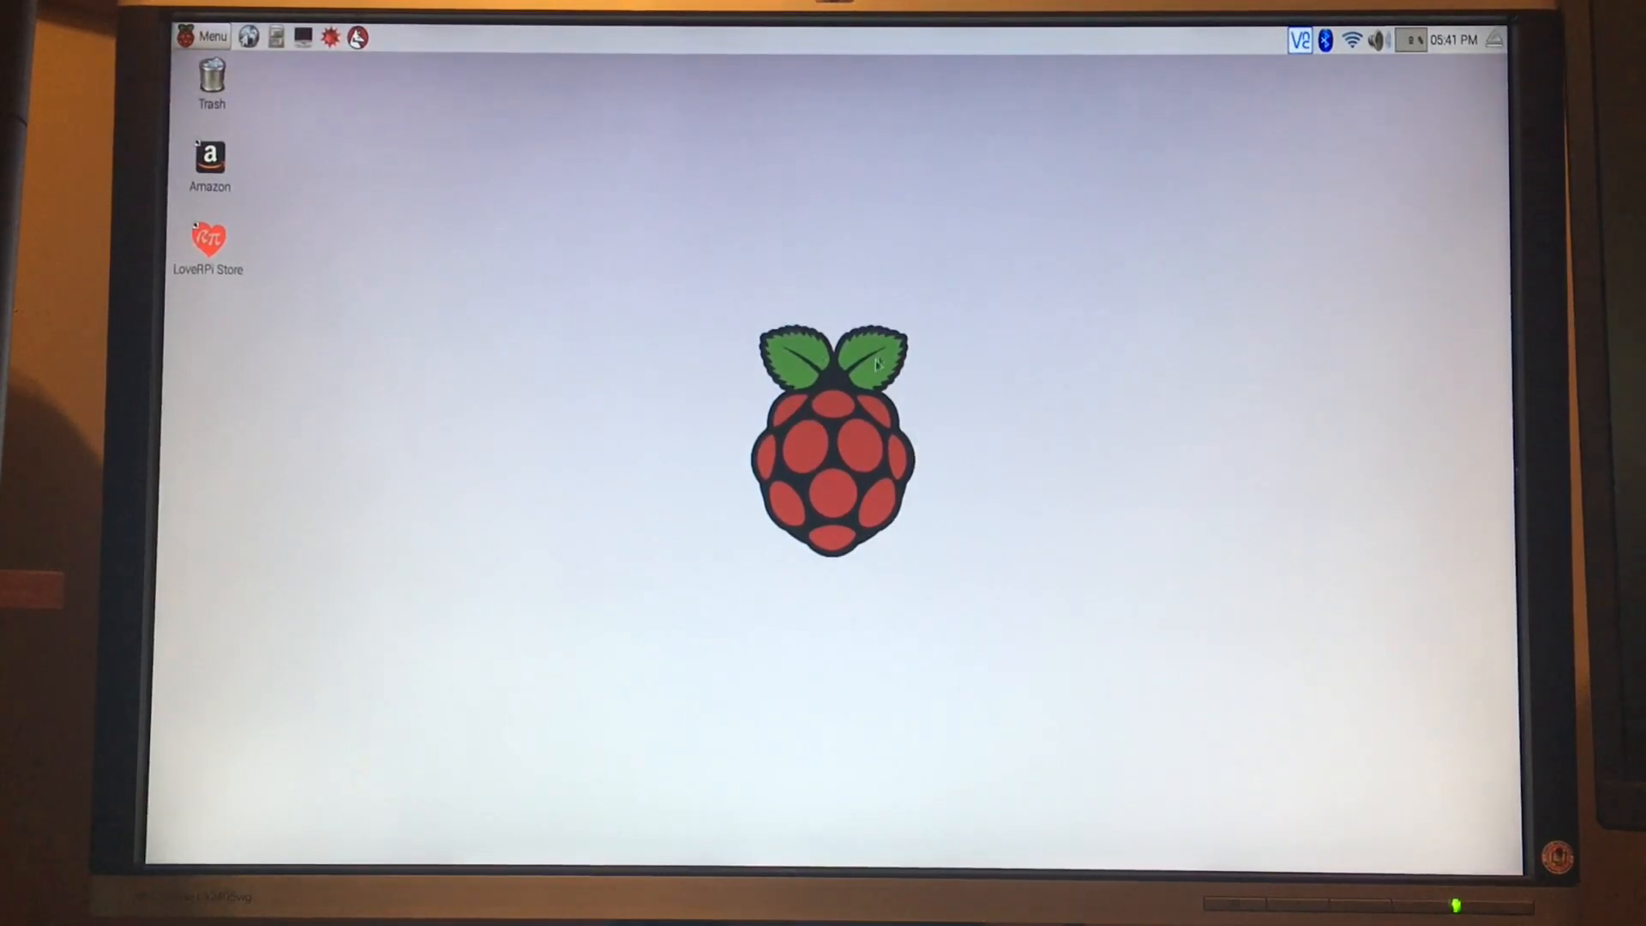
mouse_move(909, 297)
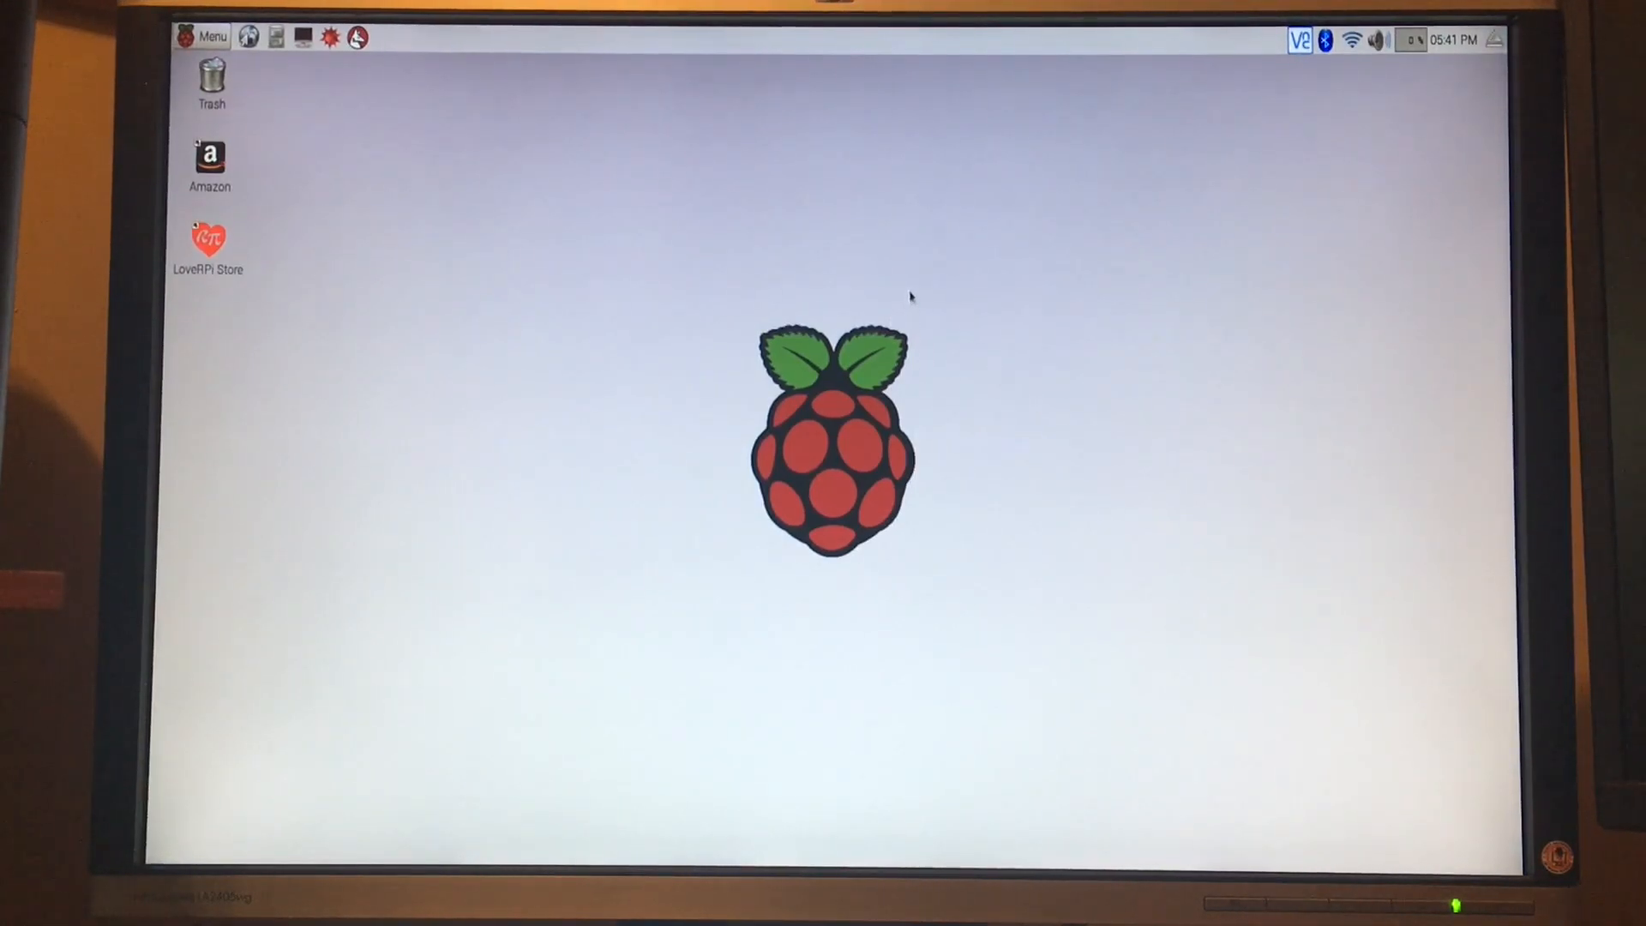
mouse_move(1027, 171)
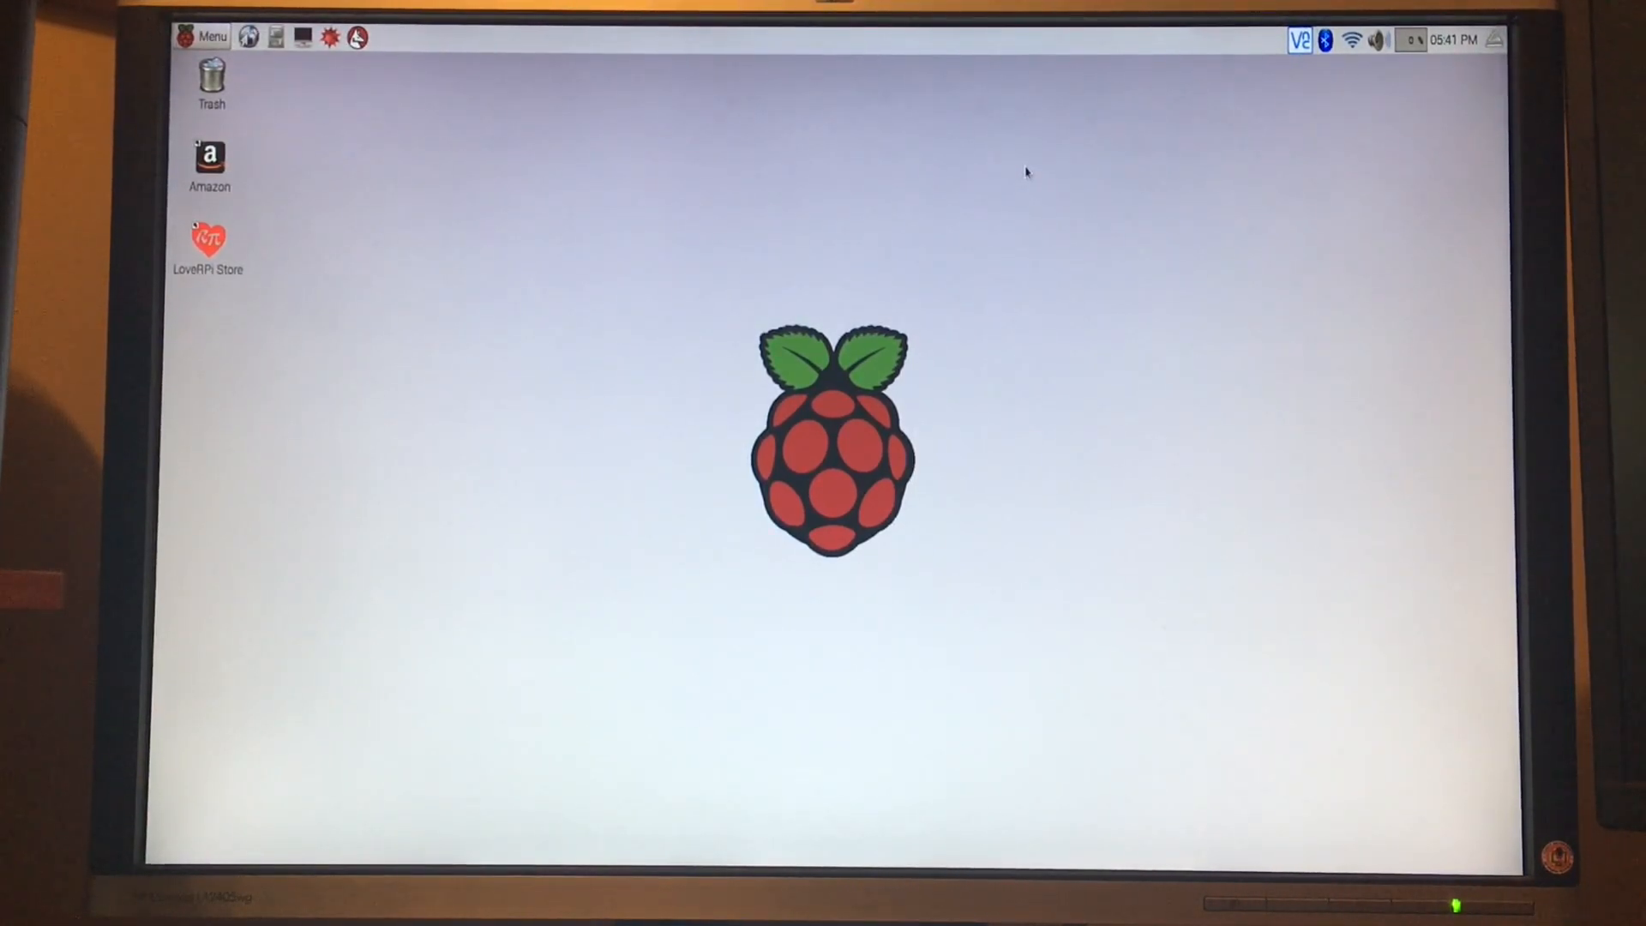
mouse_move(1234, 139)
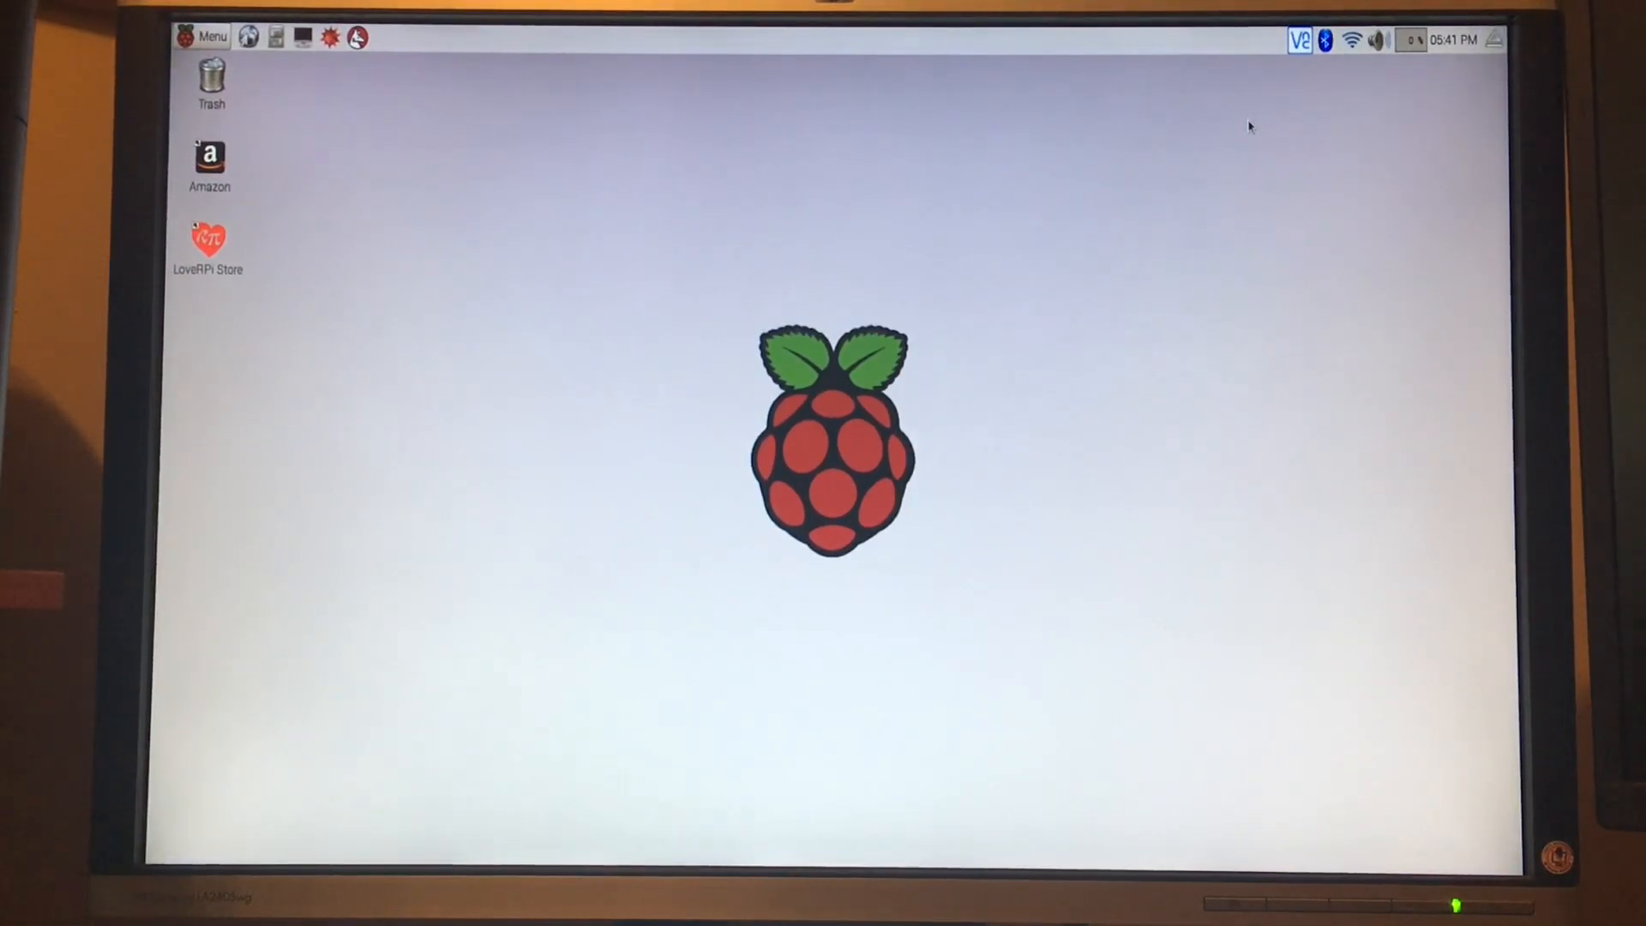
mouse_move(1193, 101)
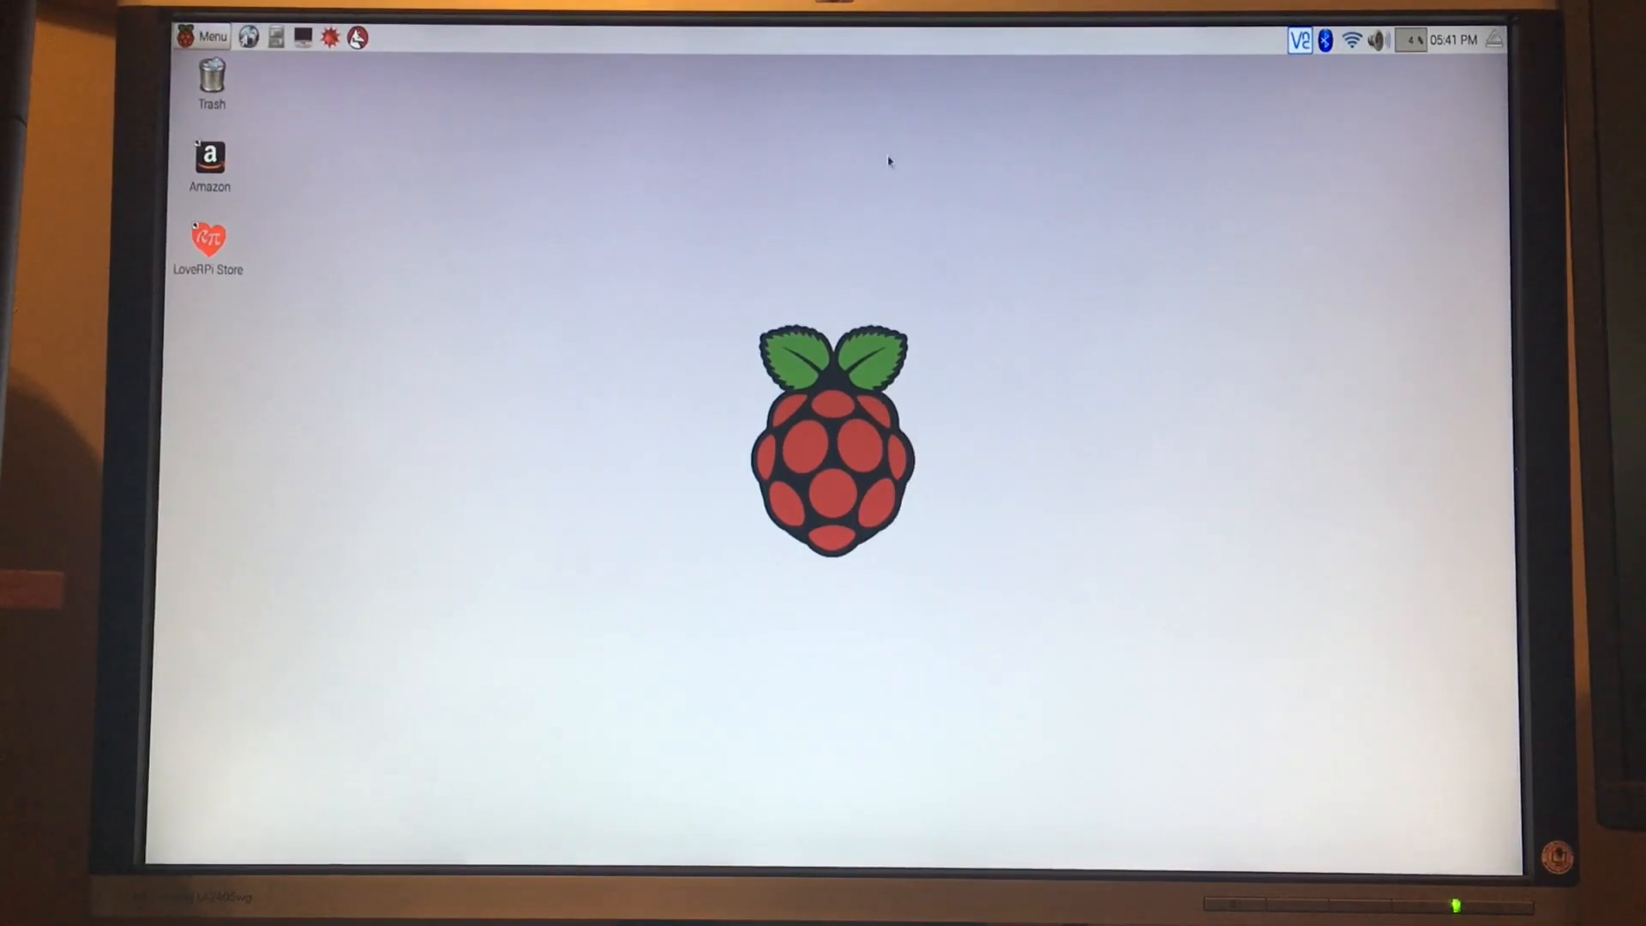
mouse_move(1346, 74)
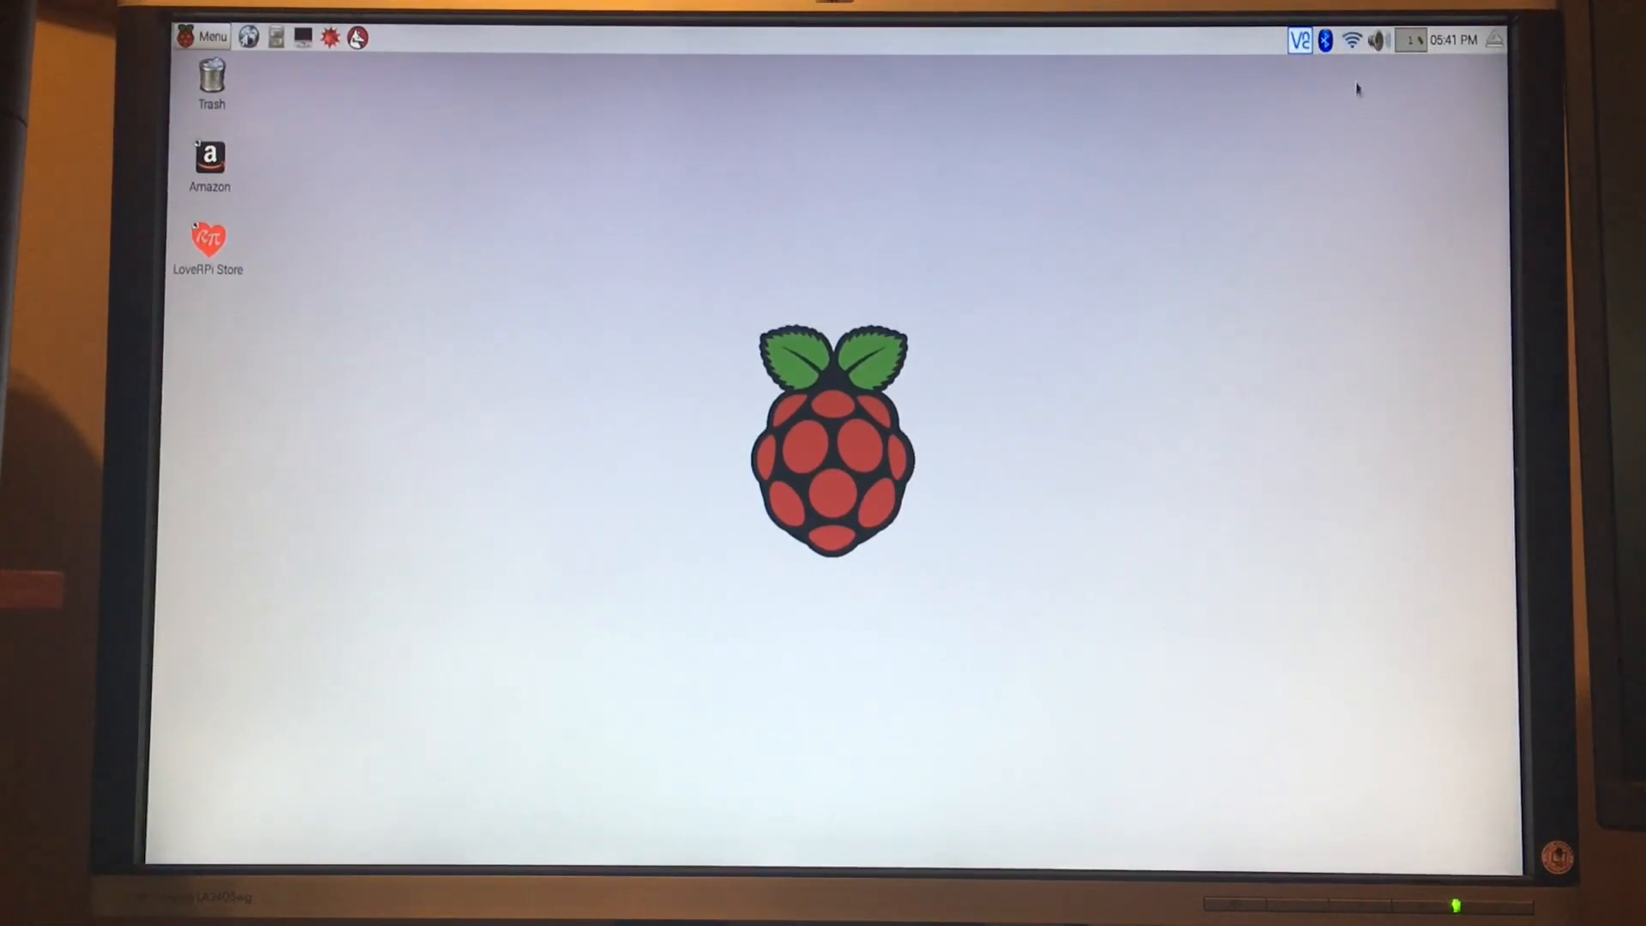
Join the FiOS-H3013 wireless network from the panel and dismiss the network key prompt.
left_click(1353, 40)
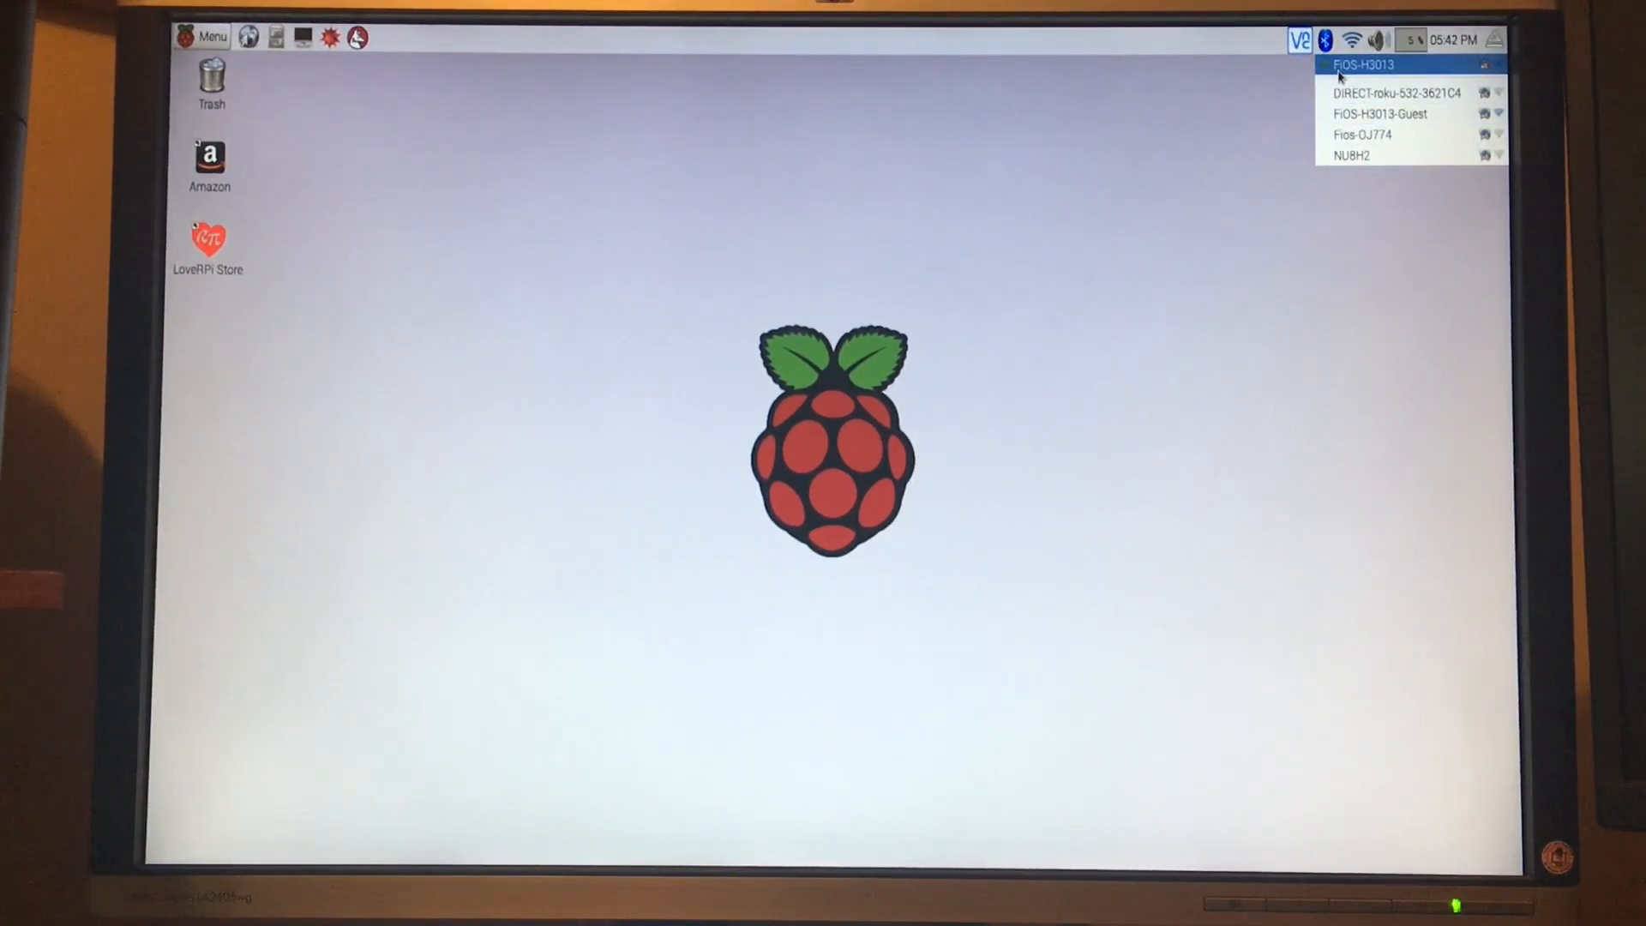
left_click(1363, 63)
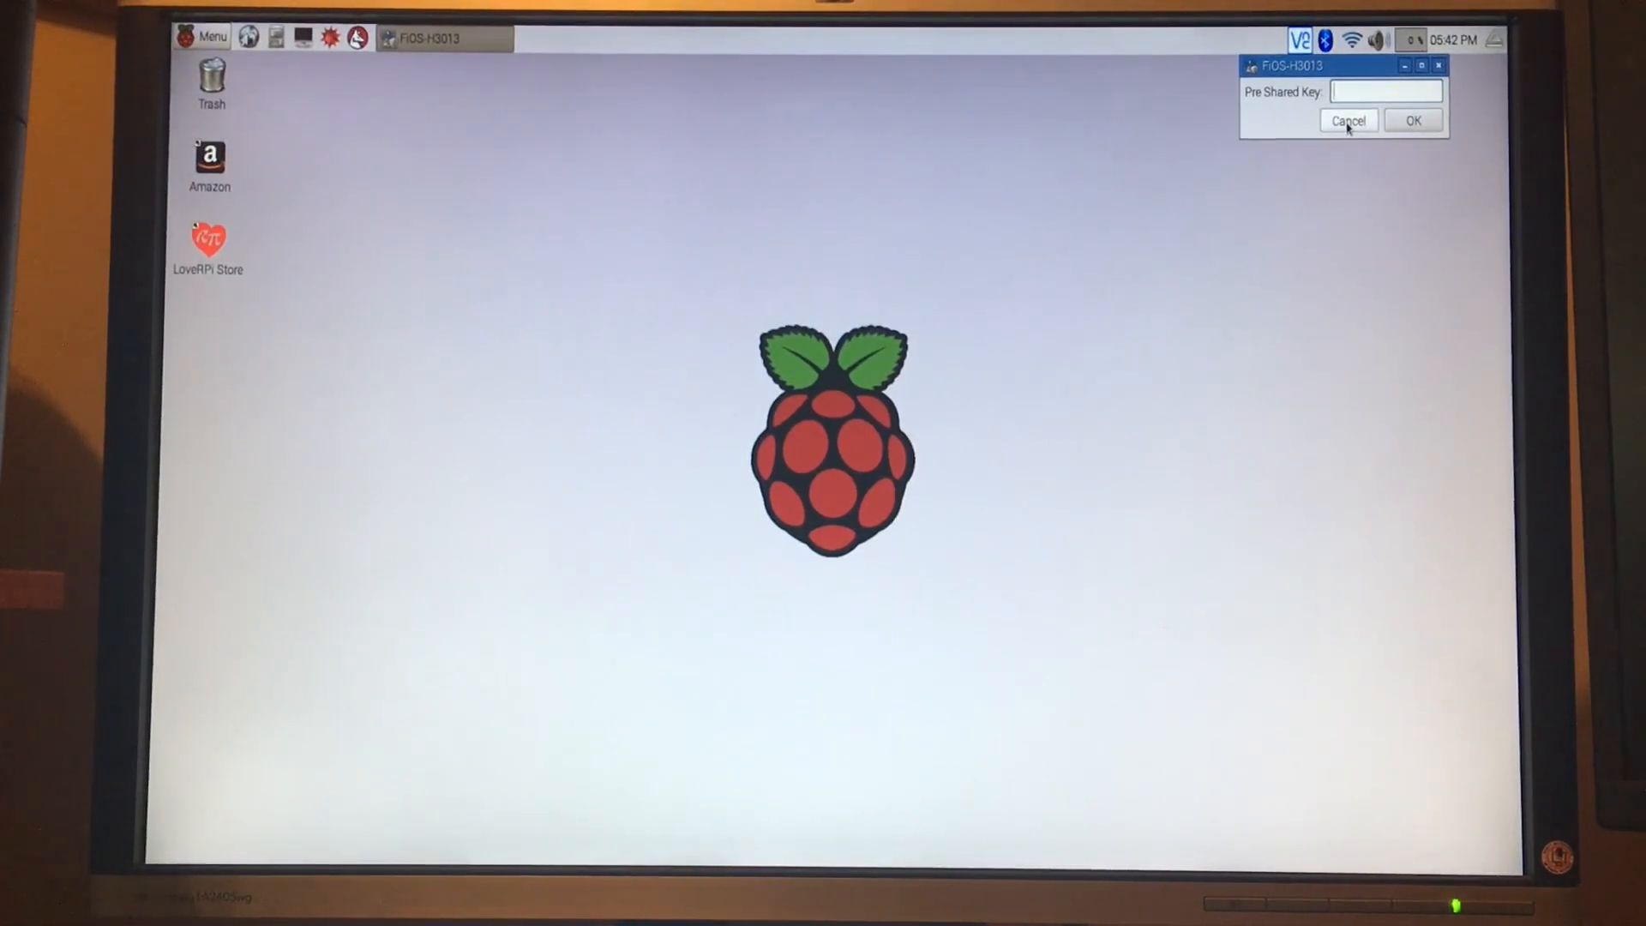
left_click(1348, 120)
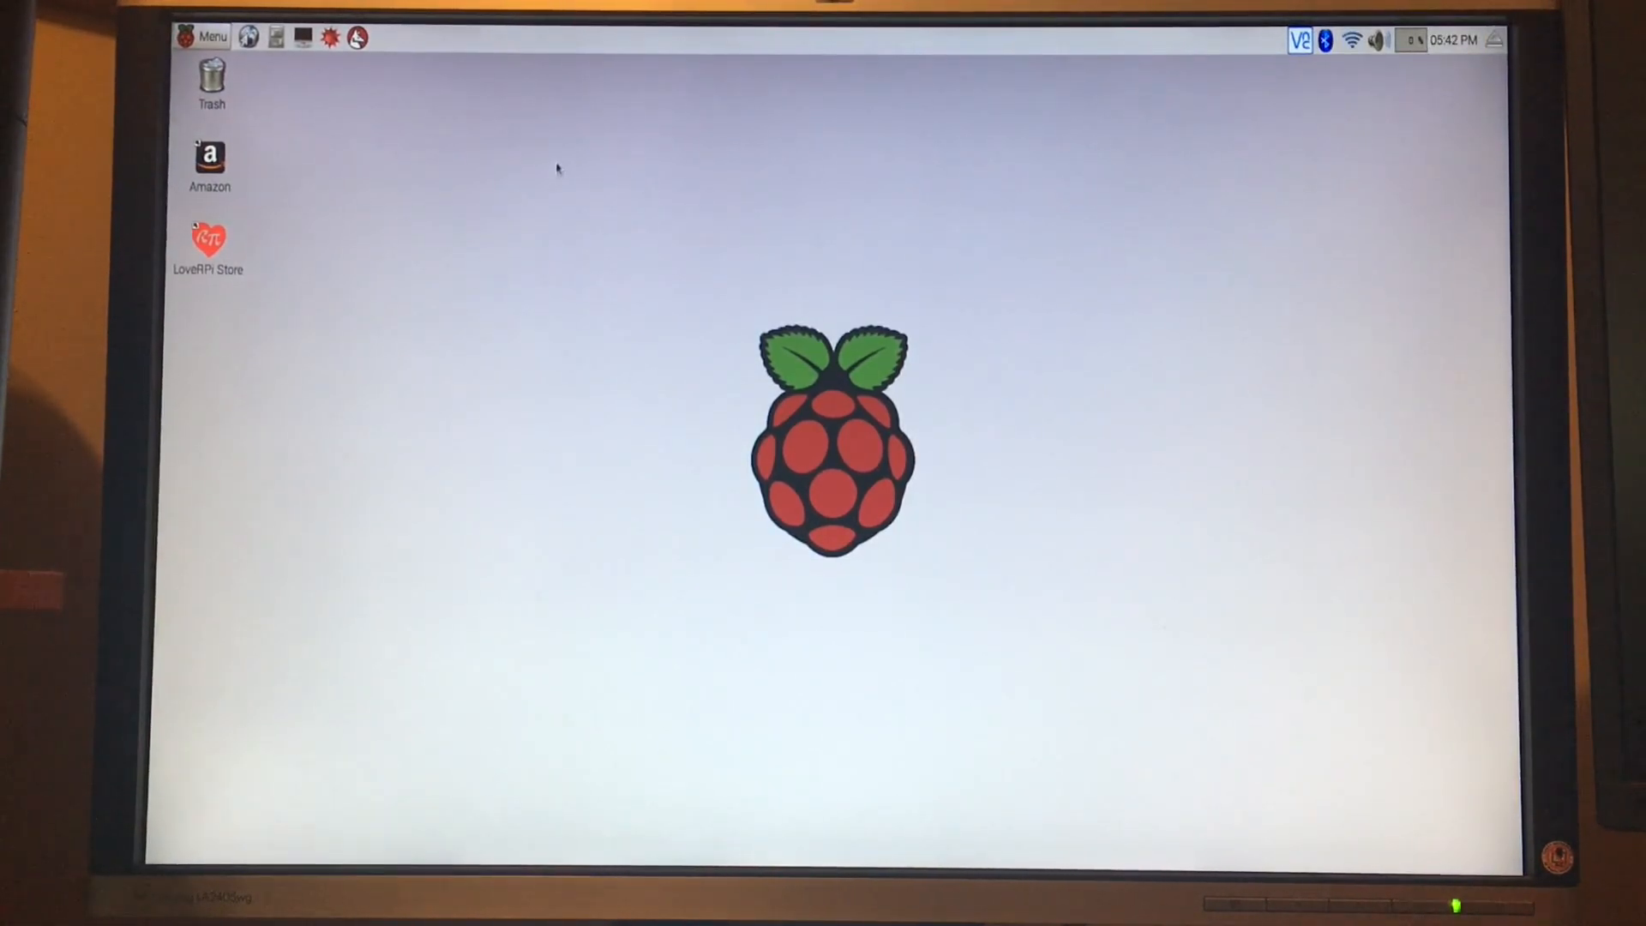
mouse_move(343, 164)
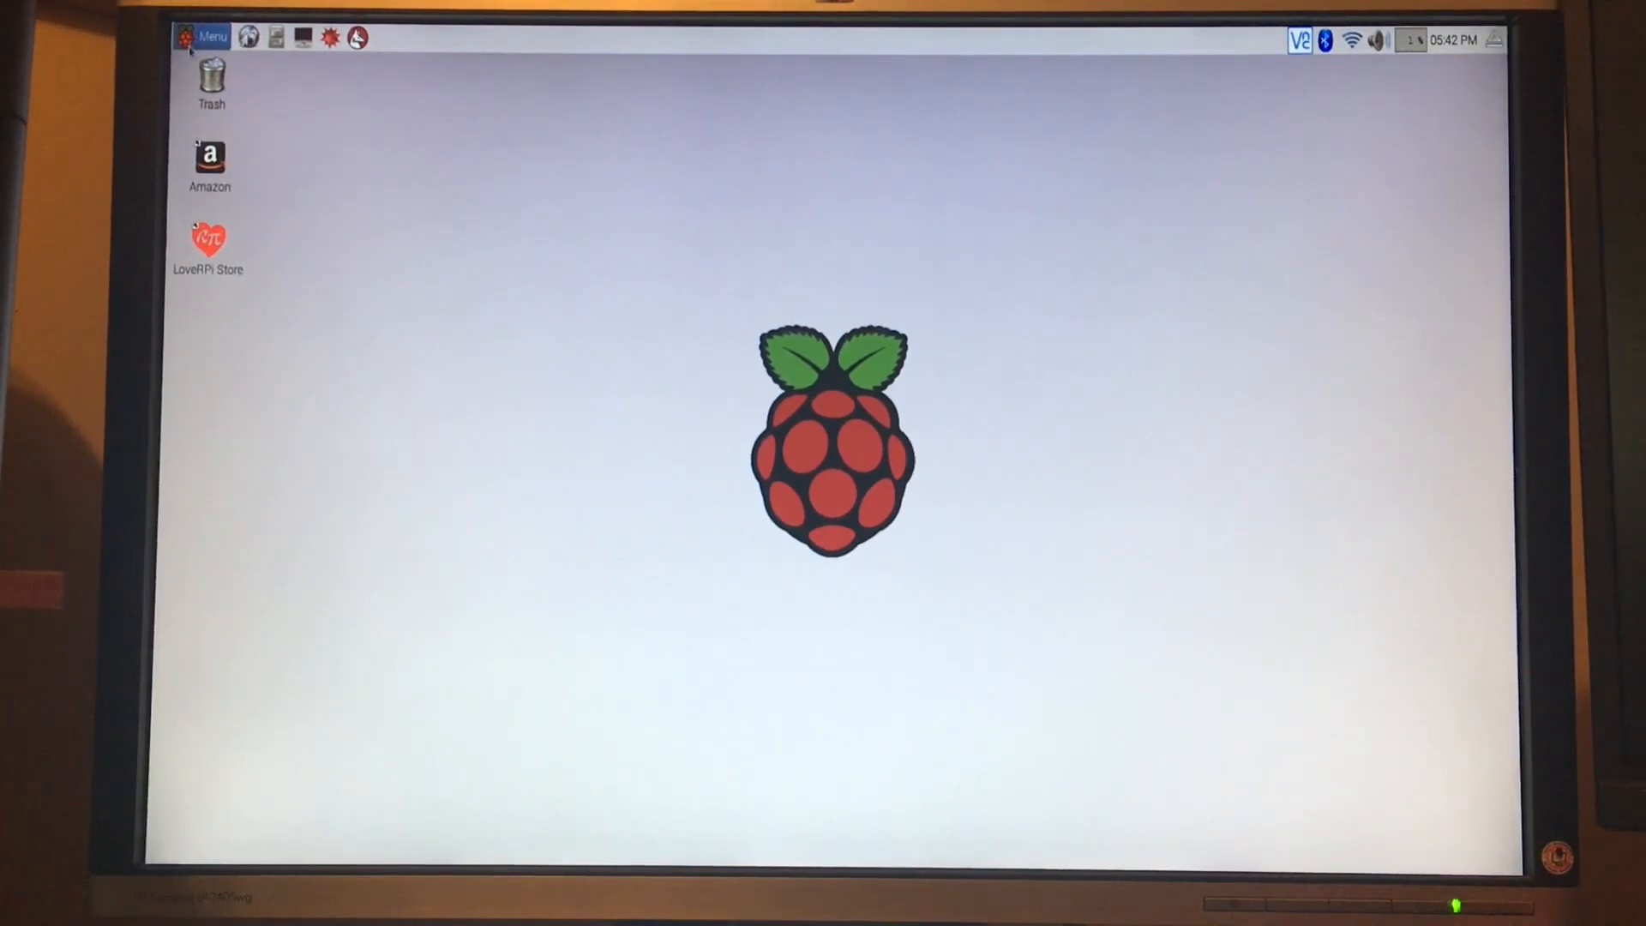
Launch Raspberry Pi Configuration from Menu > Preferences and select the hostname field on the System tab.
left_click(207, 36)
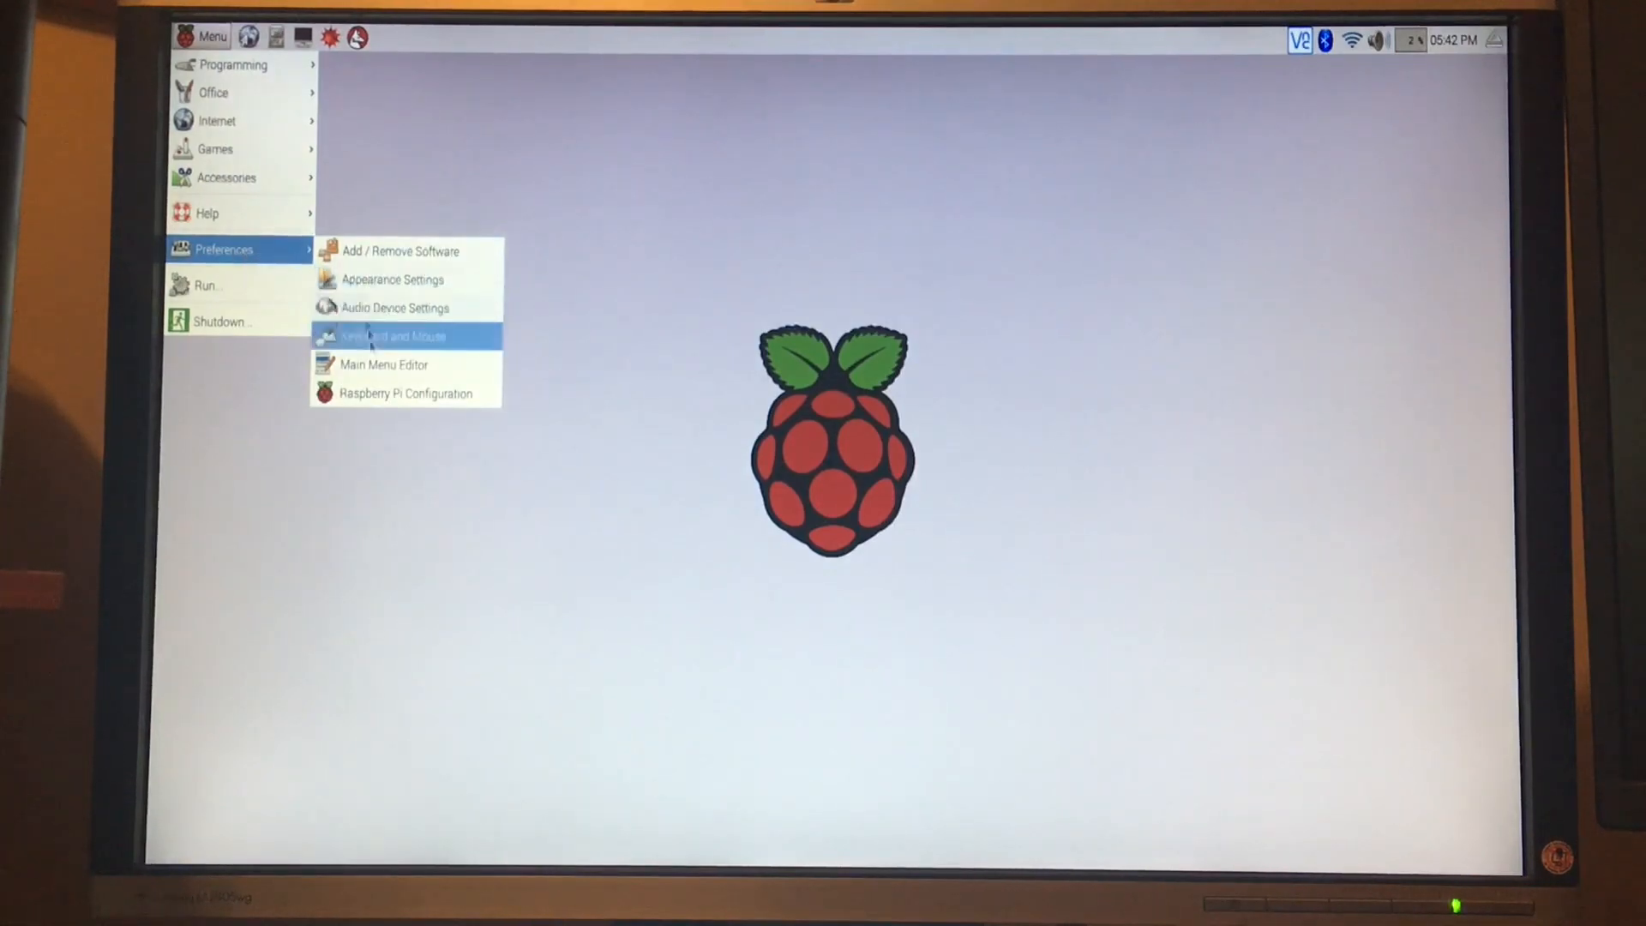
mouse_move(405, 393)
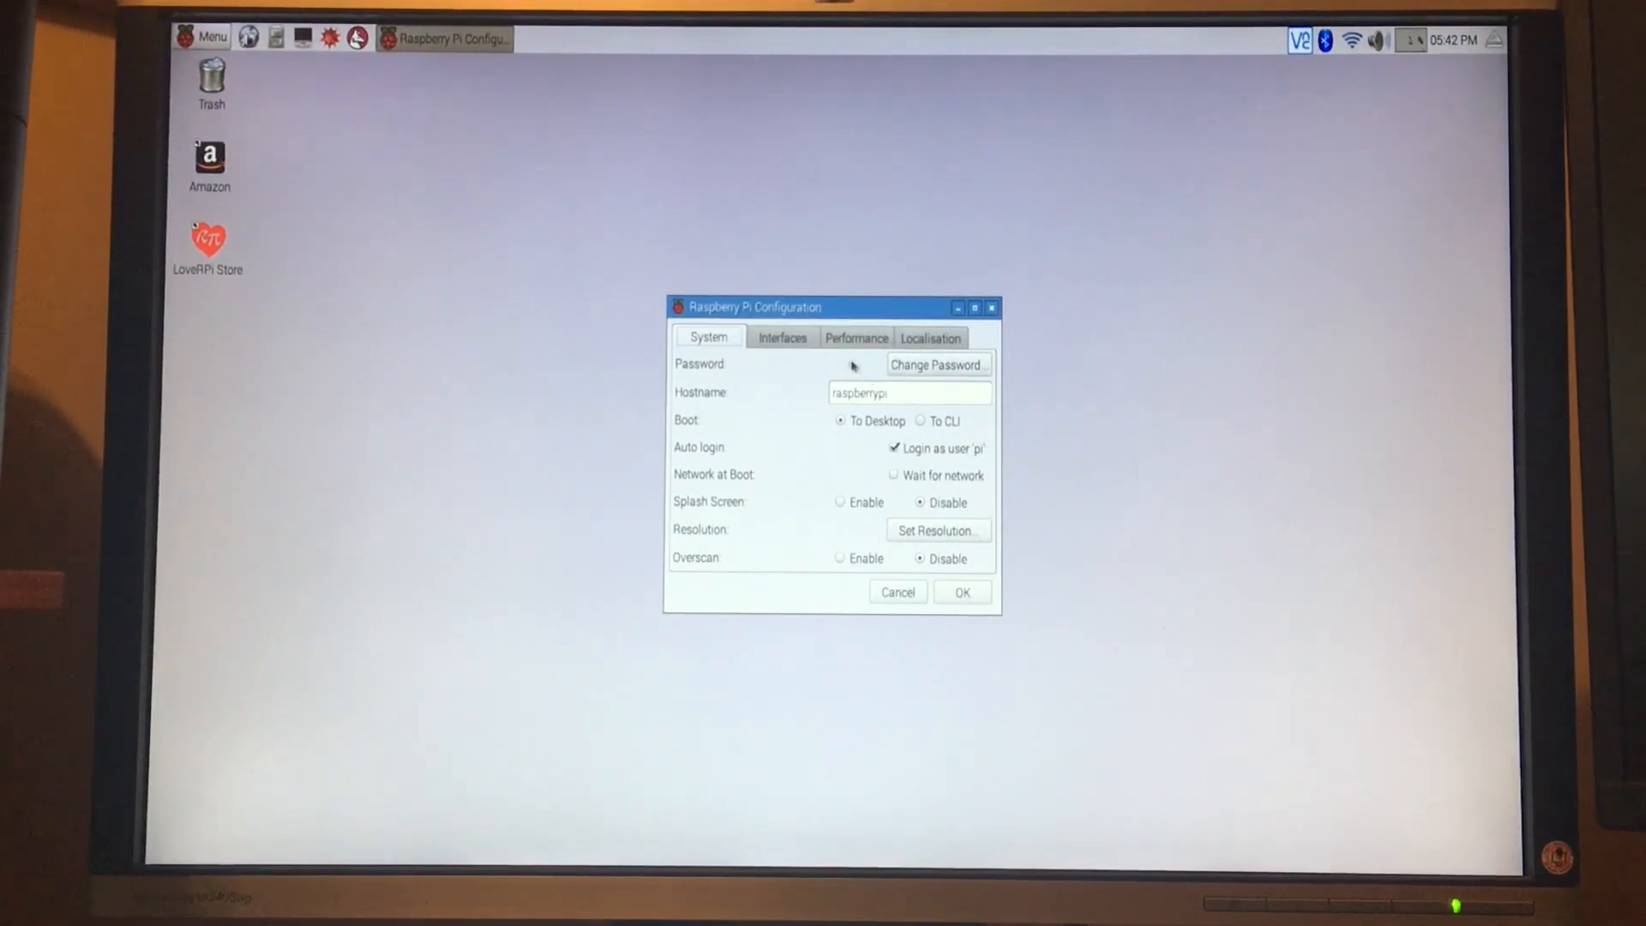
mouse_move(937, 363)
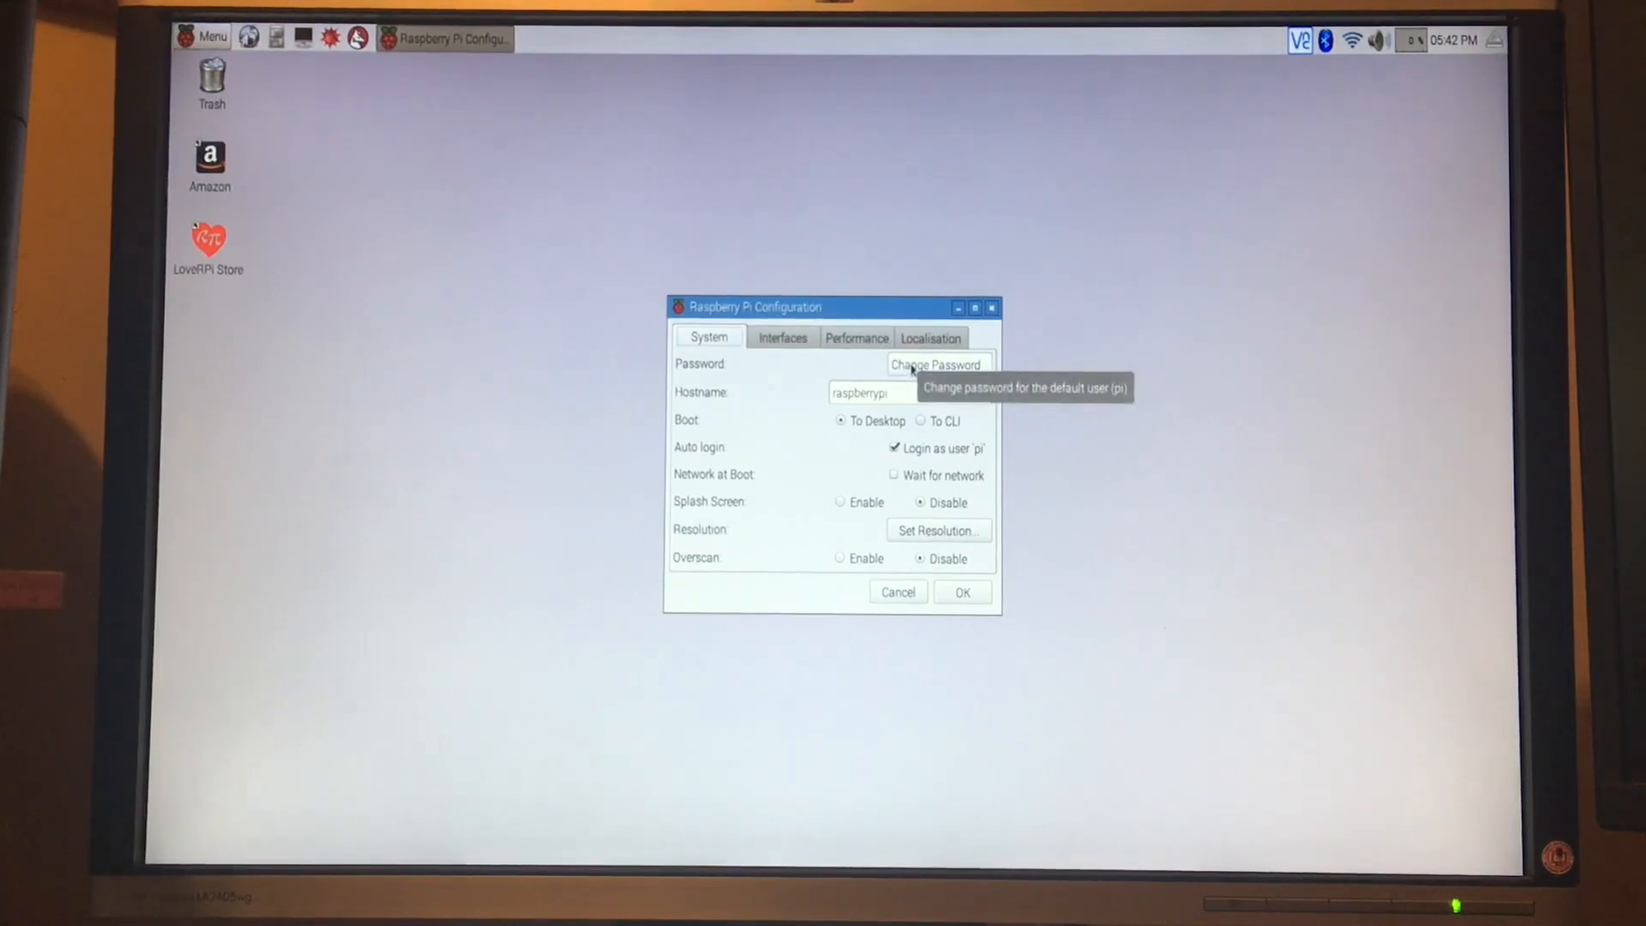
mouse_move(1028, 376)
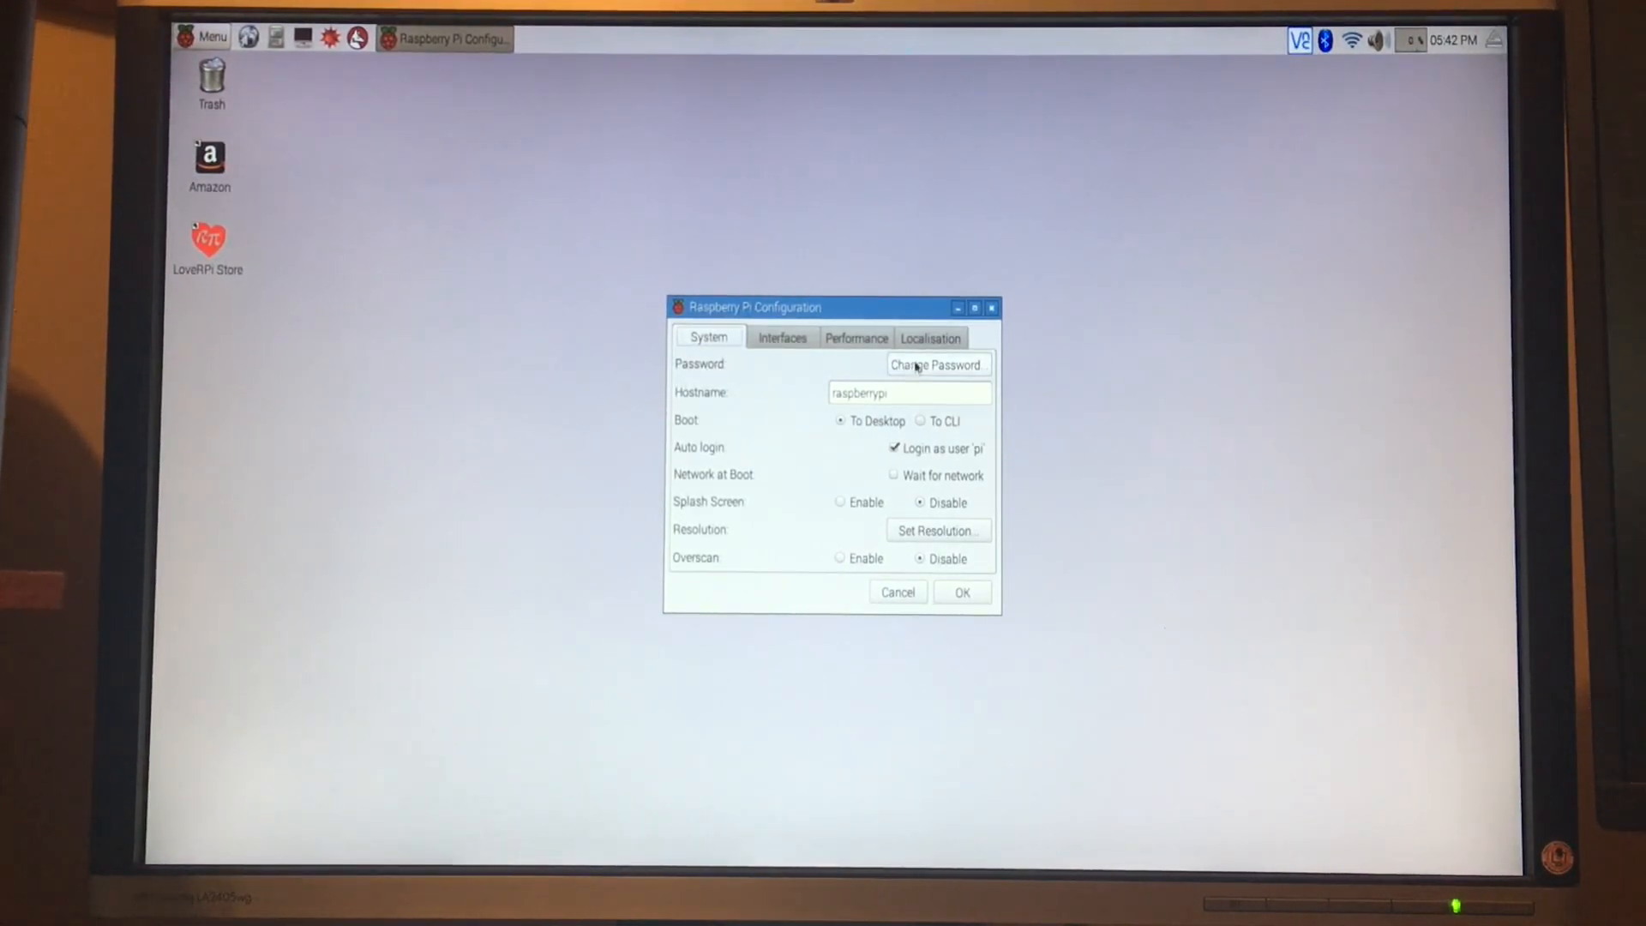
left_click(936, 363)
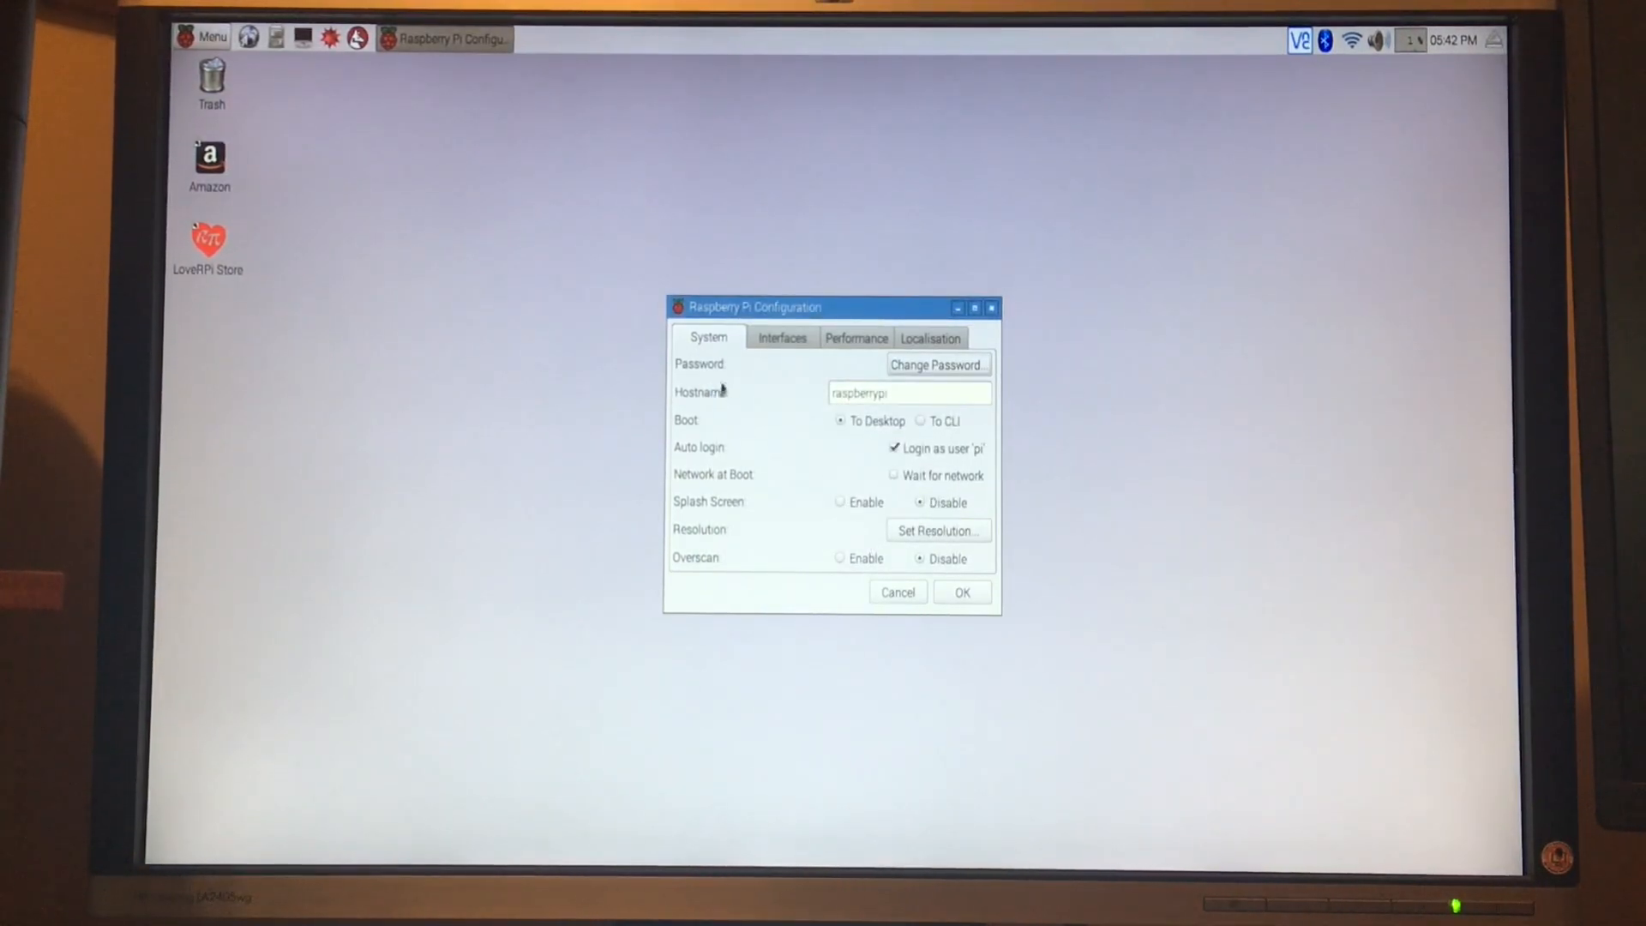
left_click(908, 391)
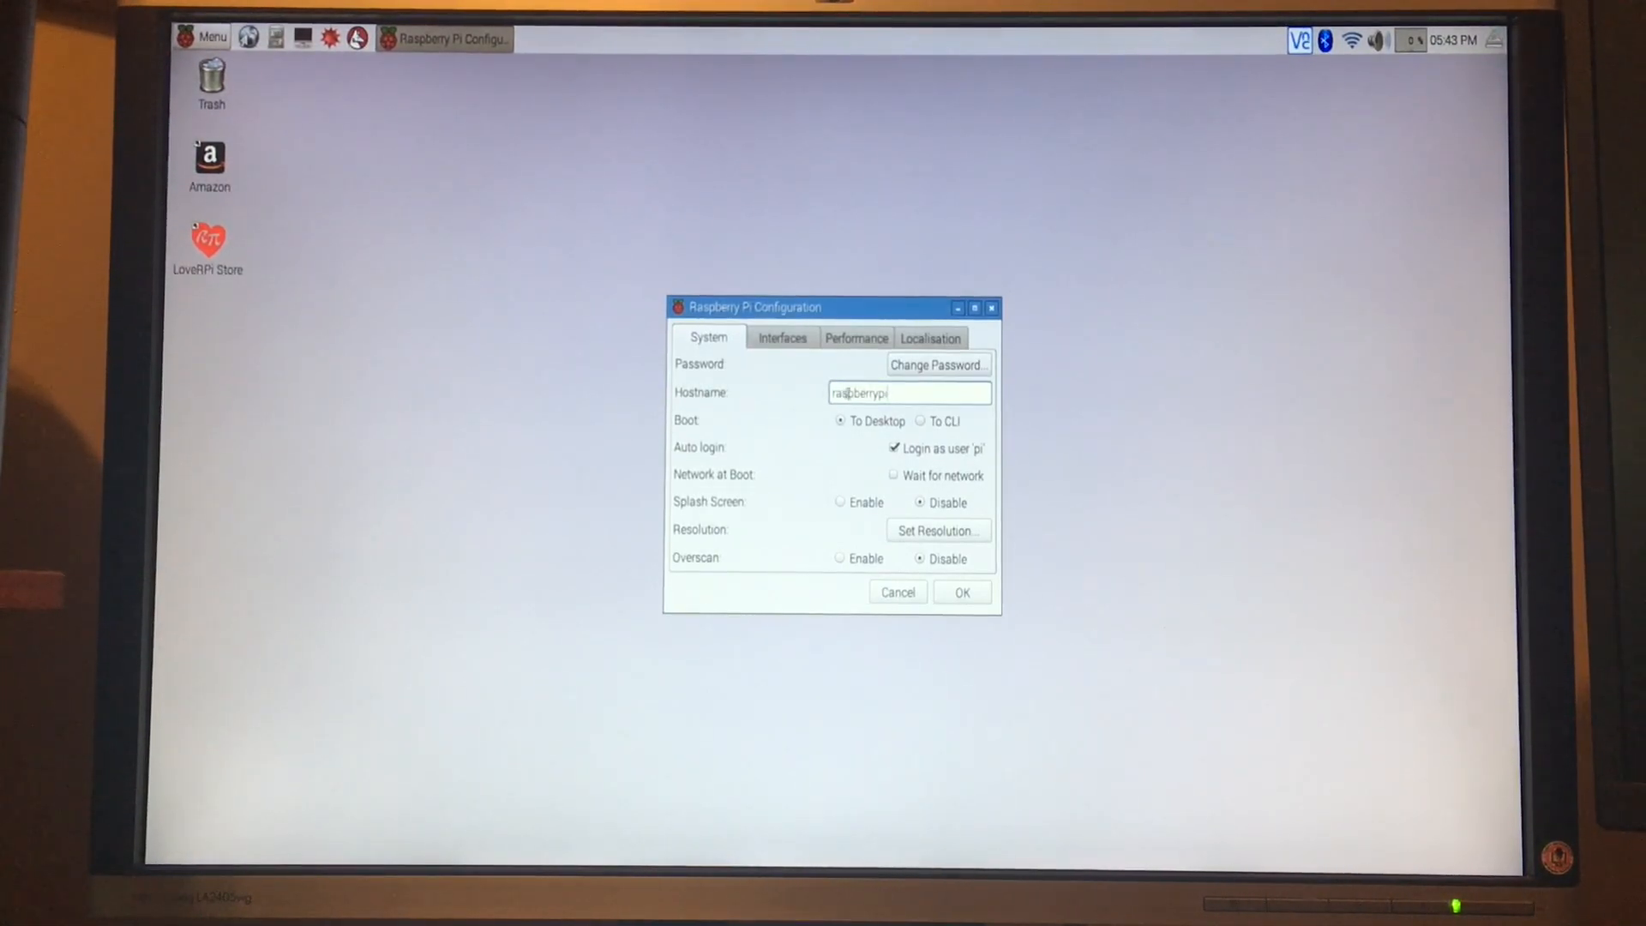
mouse_move(909, 391)
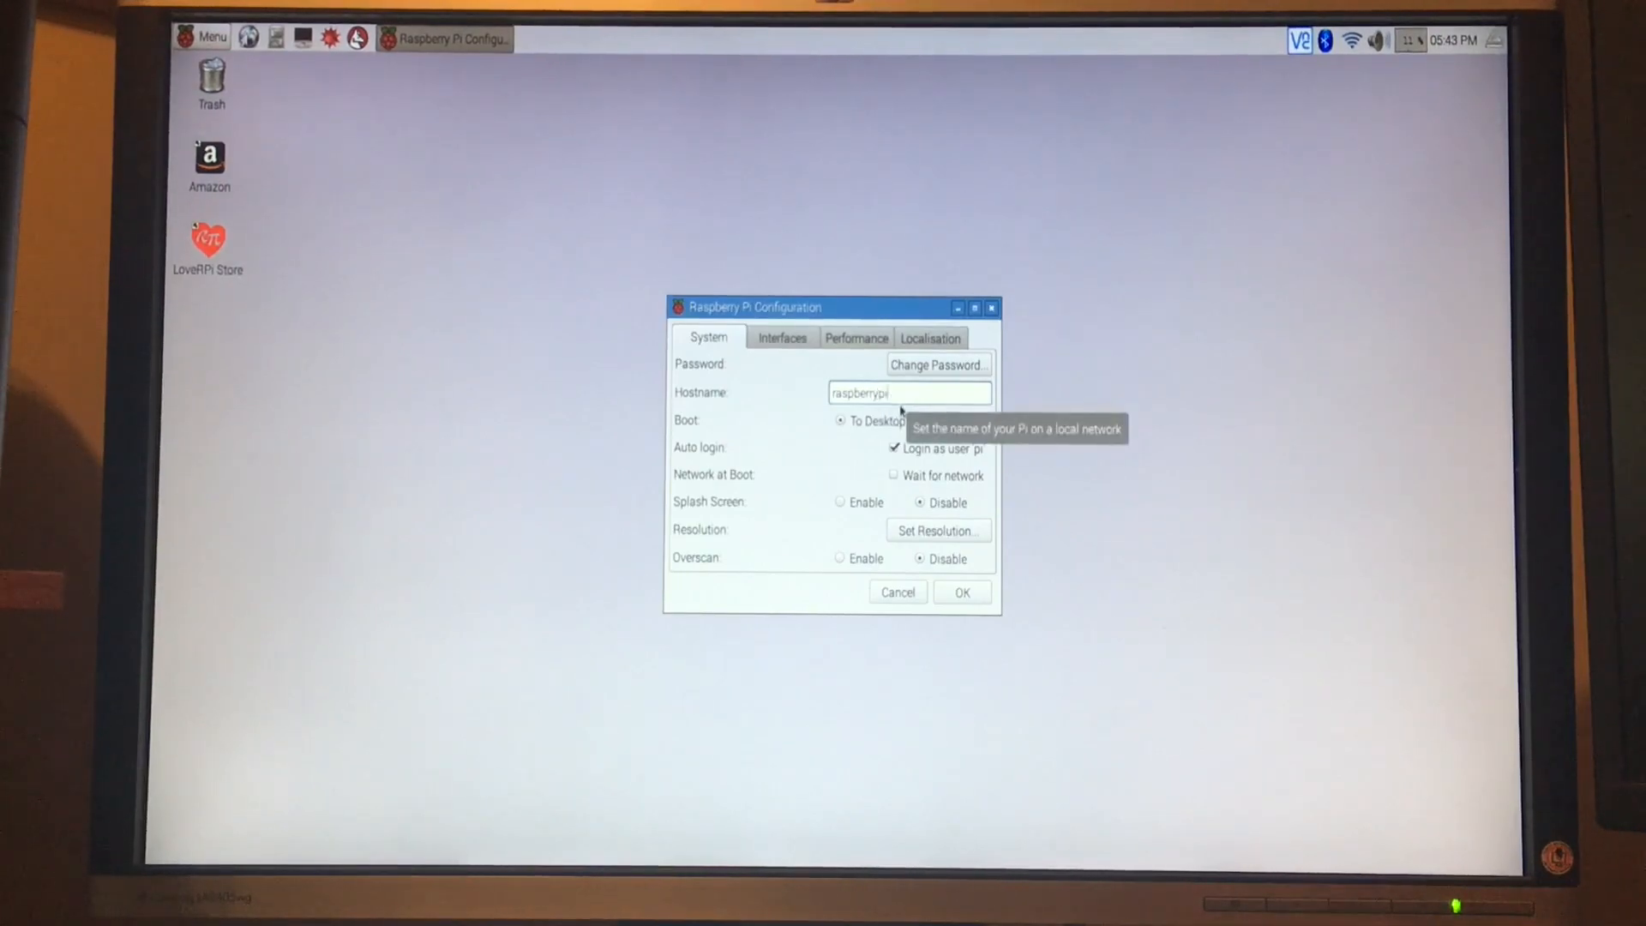
mouse_move(797, 444)
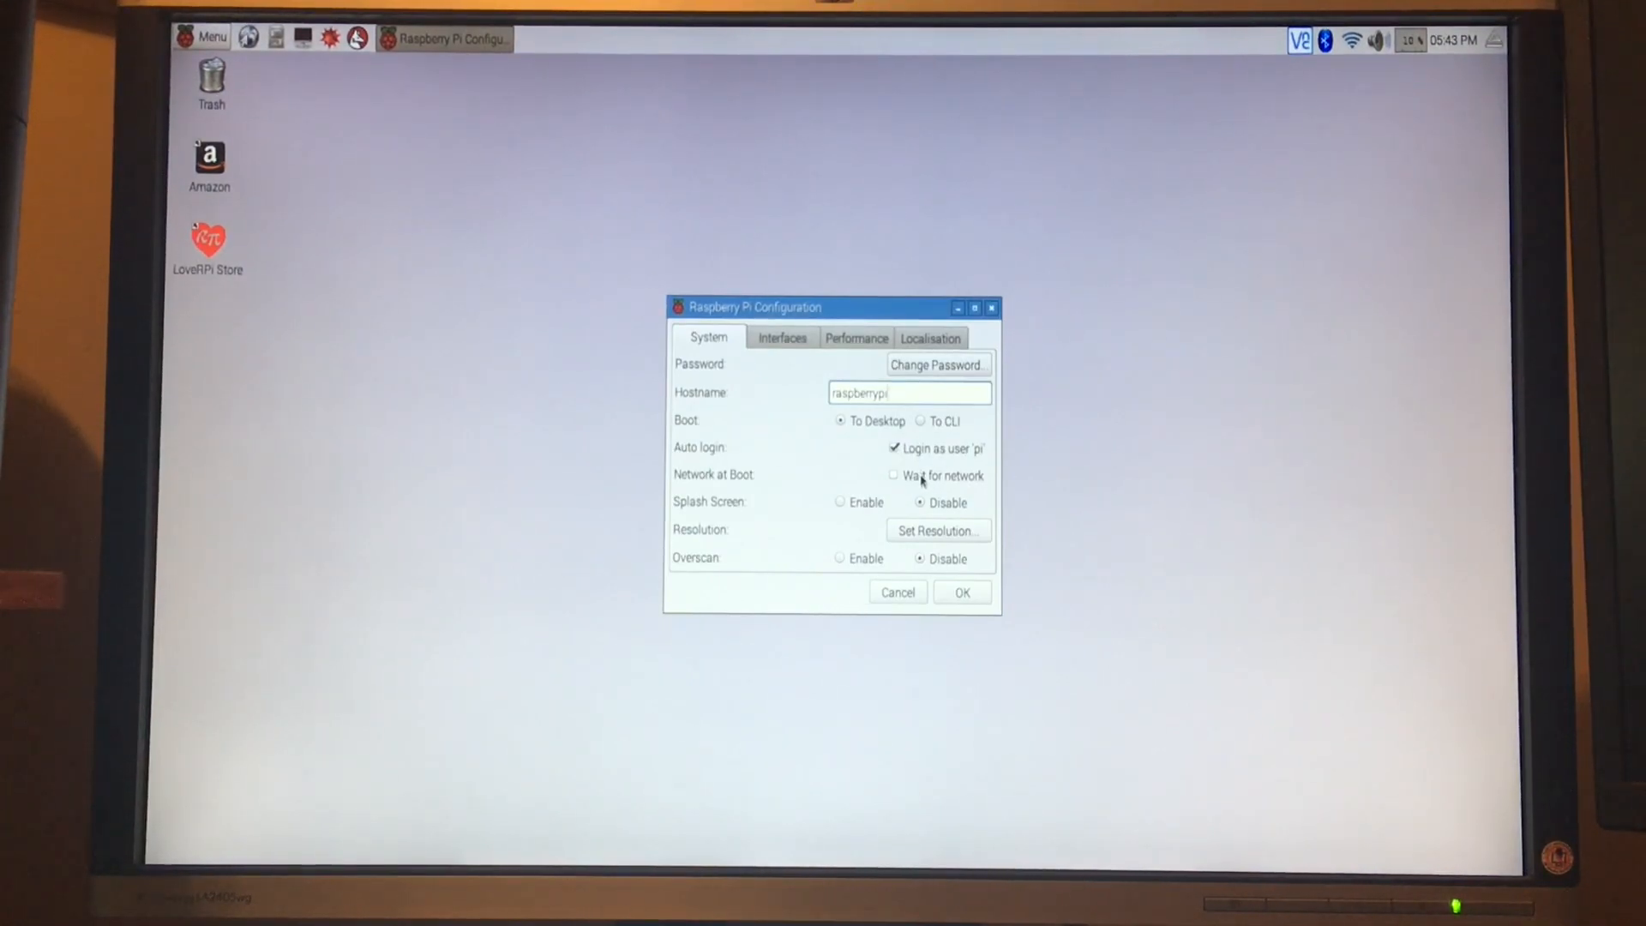
mouse_move(893, 475)
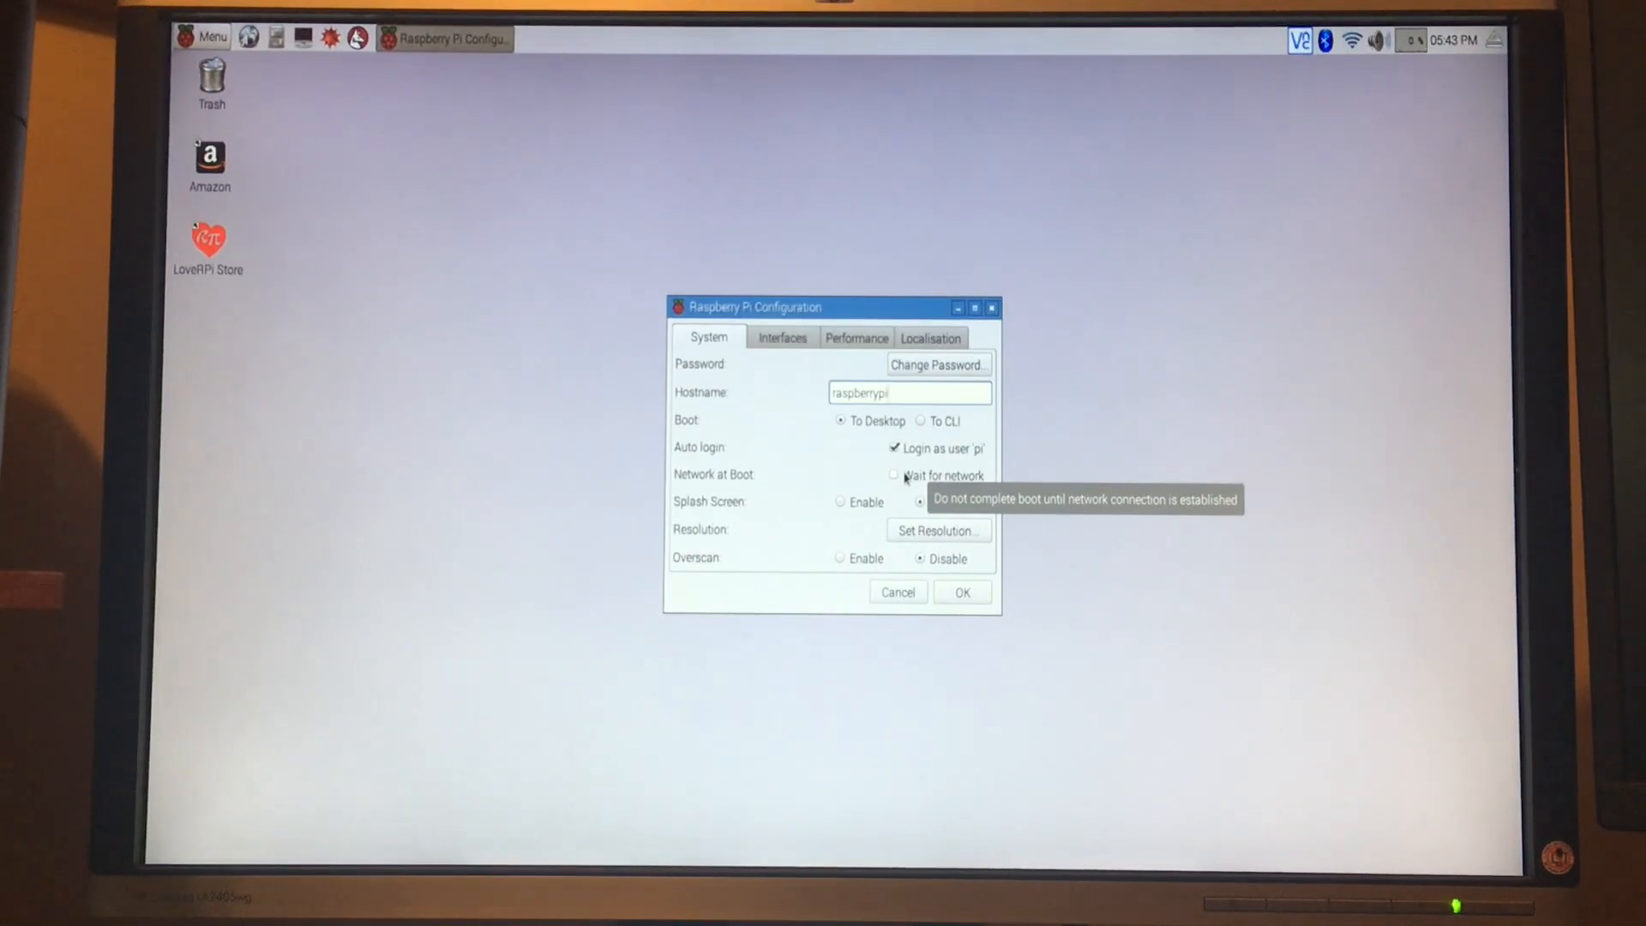
mouse_move(814, 502)
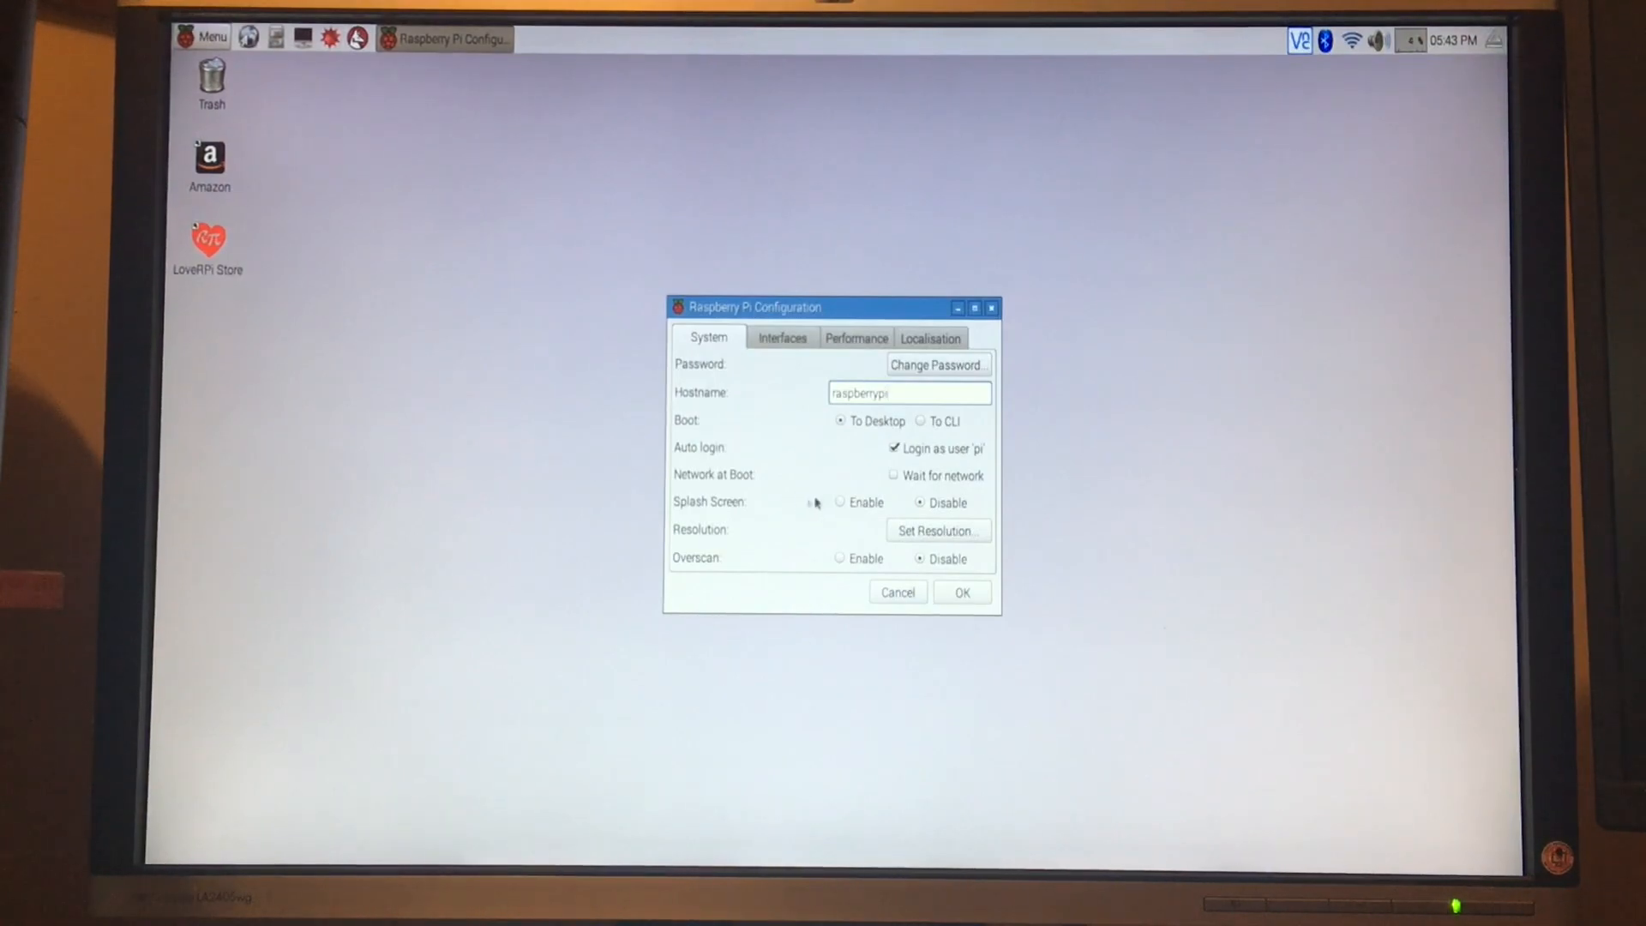
mouse_move(794, 544)
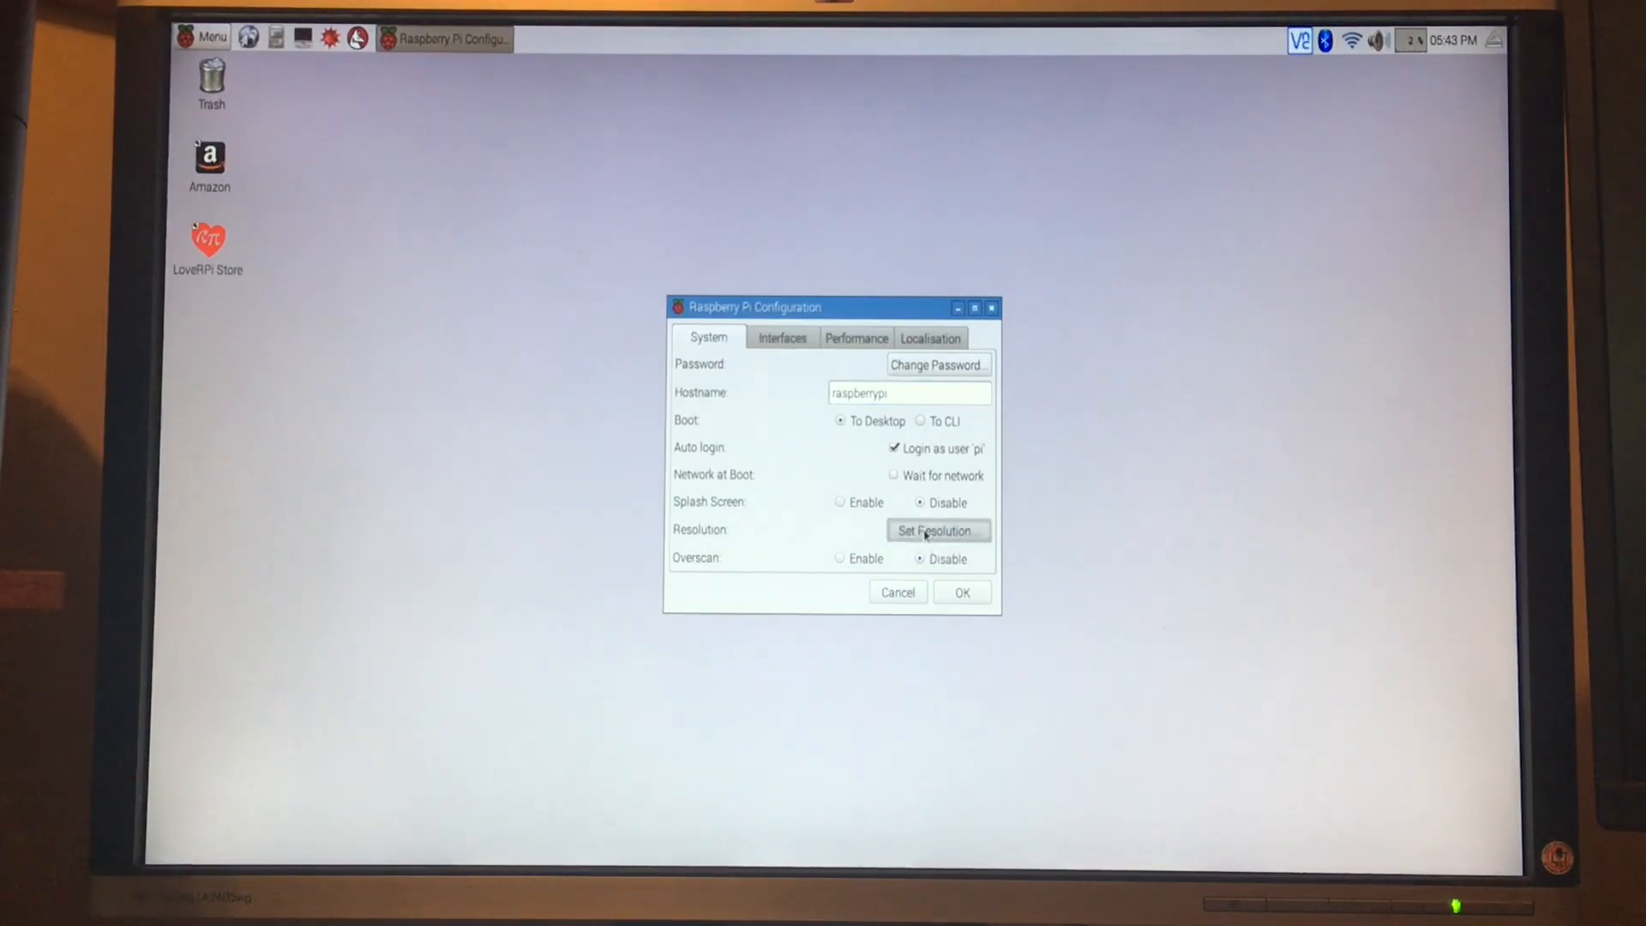
left_click(937, 530)
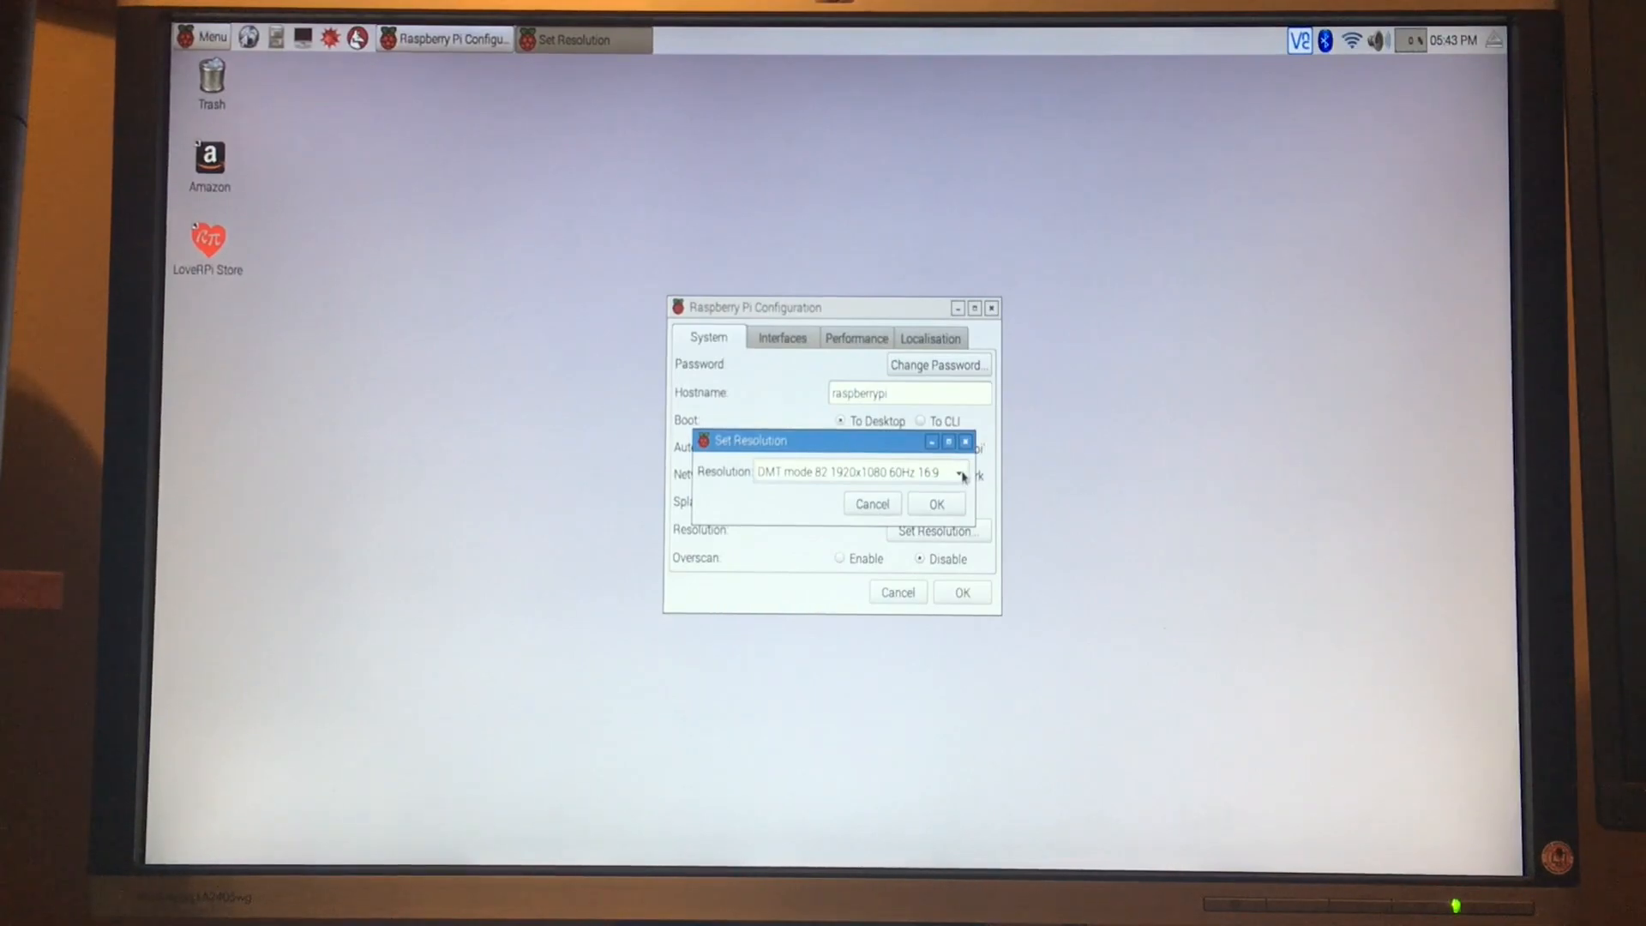
left_click(959, 473)
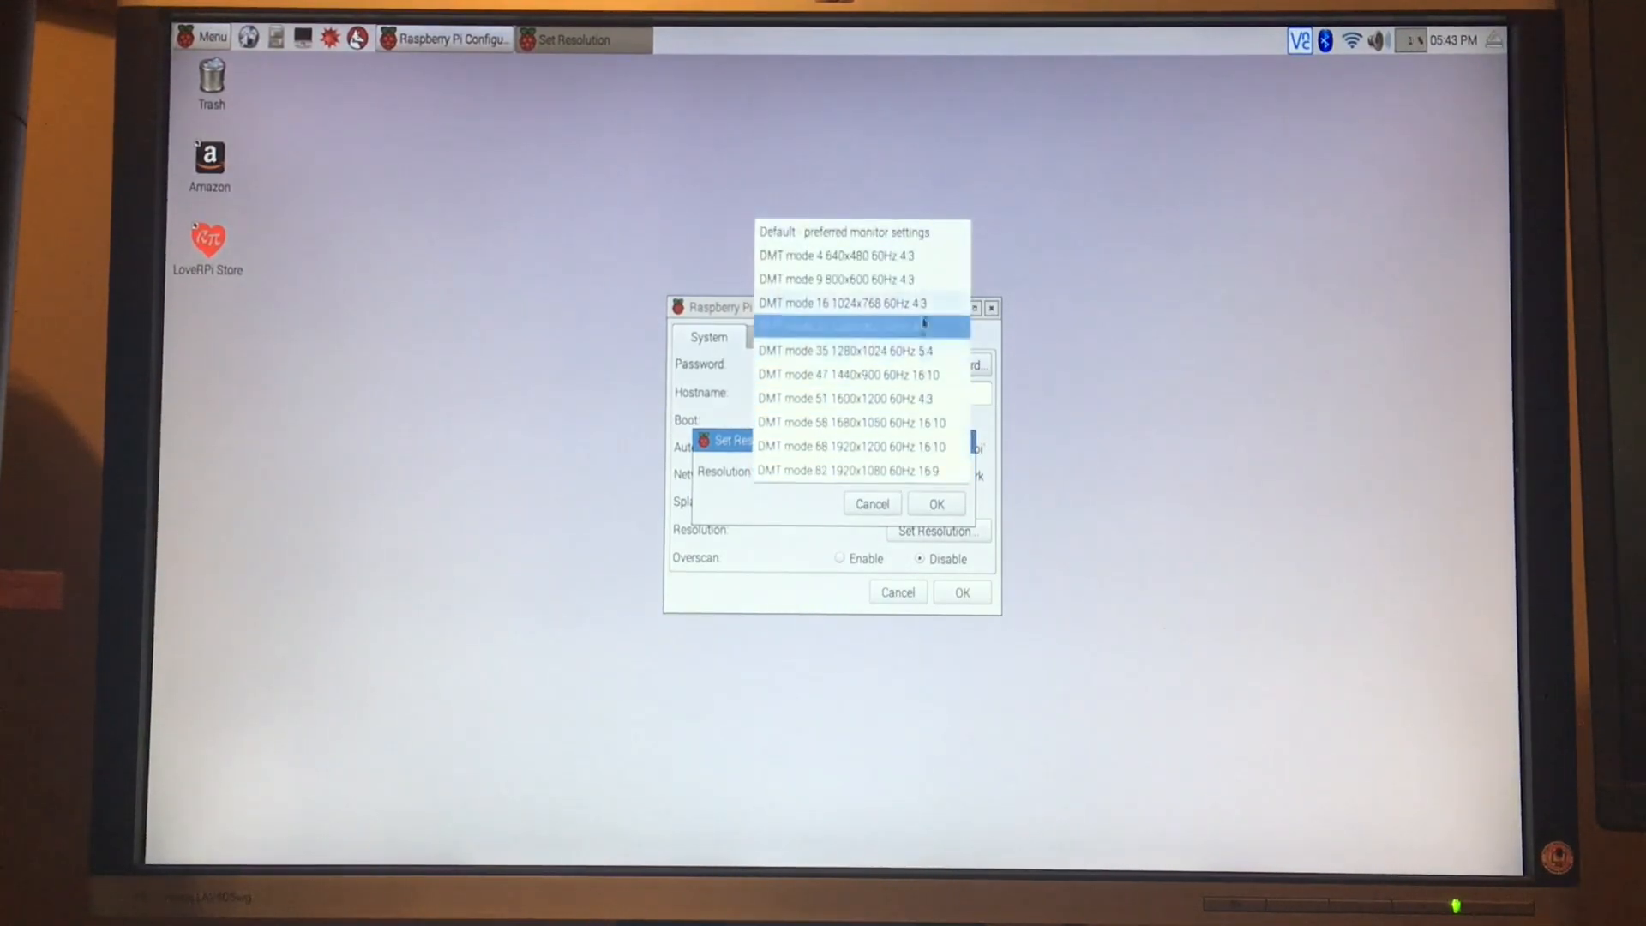
left_click(851, 469)
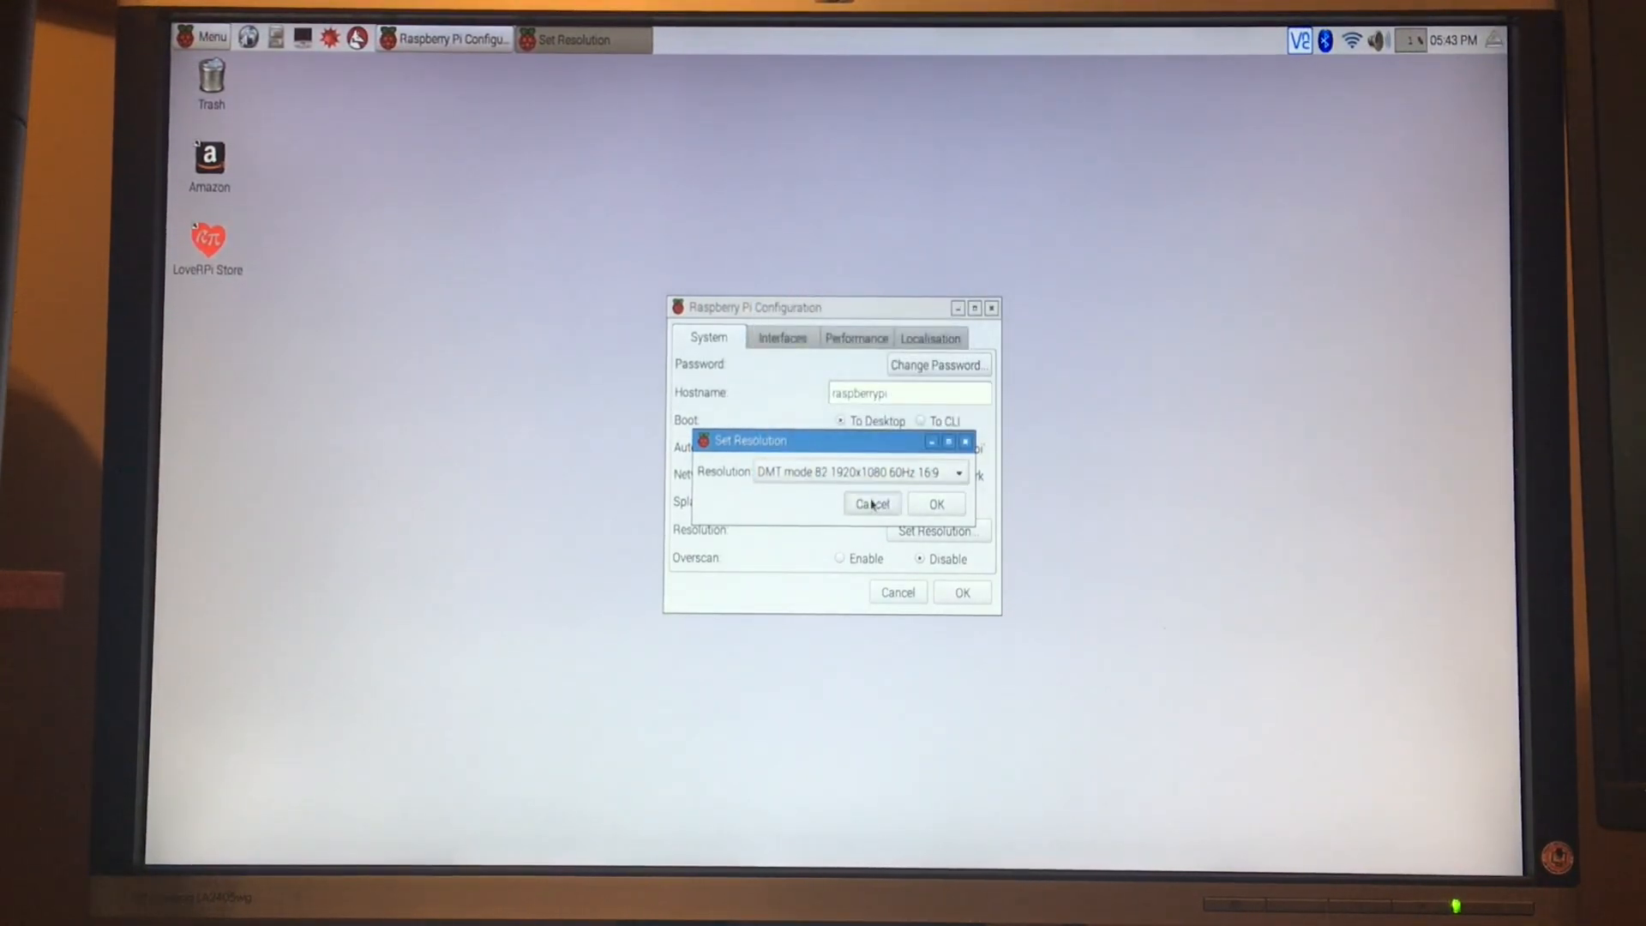
left_click(872, 504)
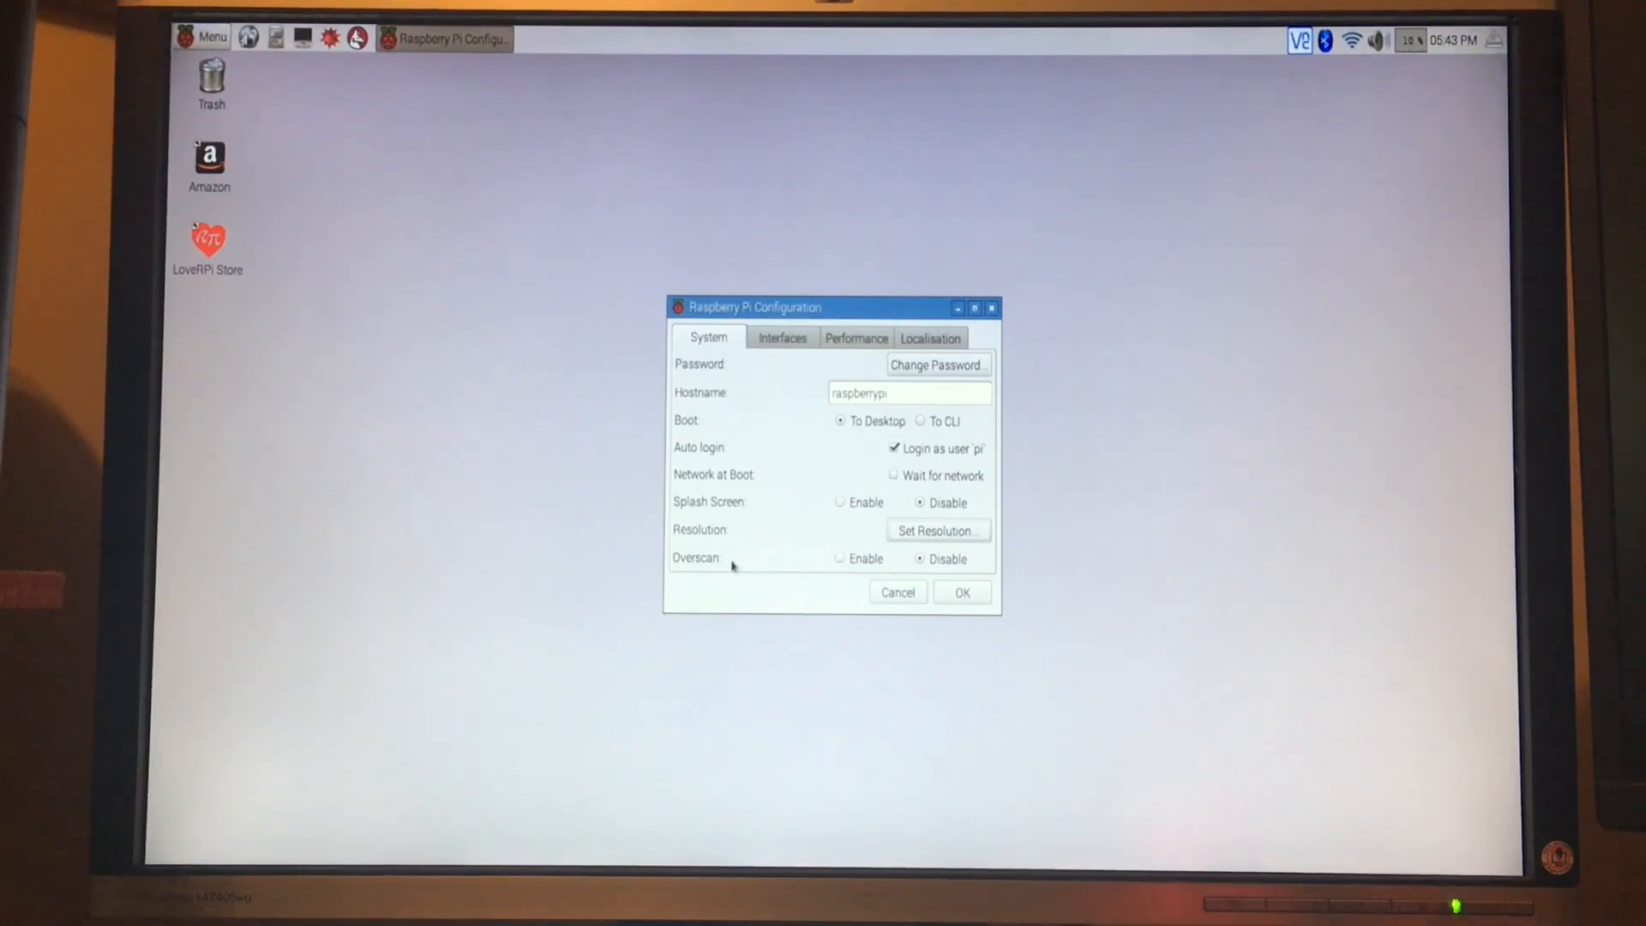
mouse_move(841, 562)
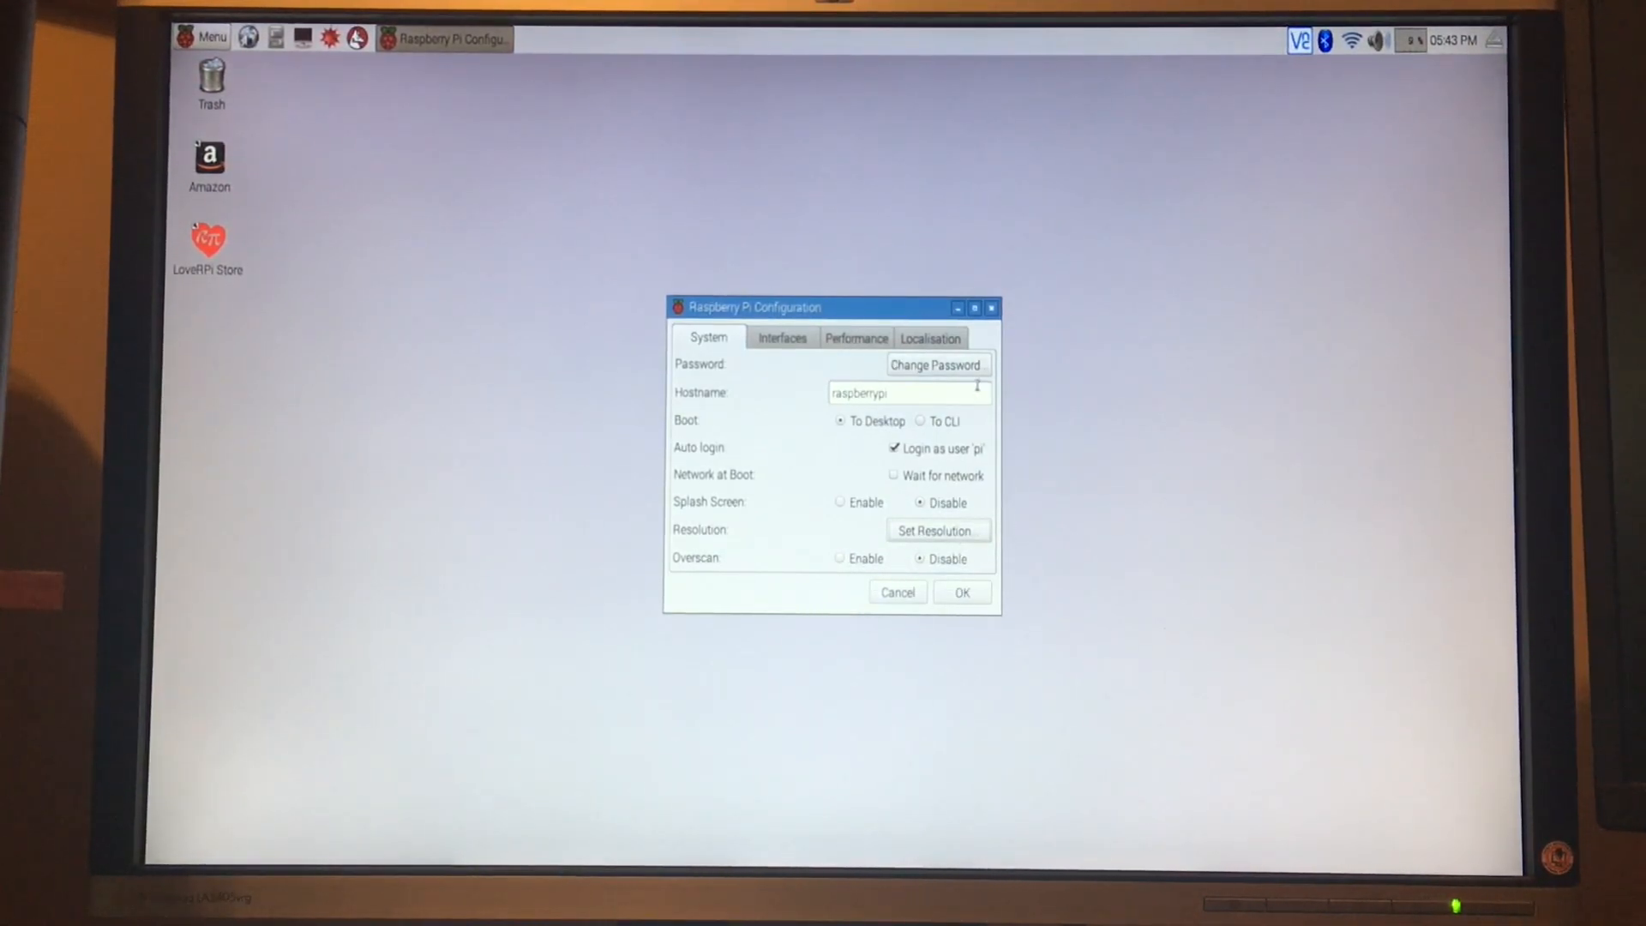
View the Interfaces, Performance and Localisation tabs, then inspect the Locale dialog (English, USA, UTF-8) and cancel it.
left_click(781, 338)
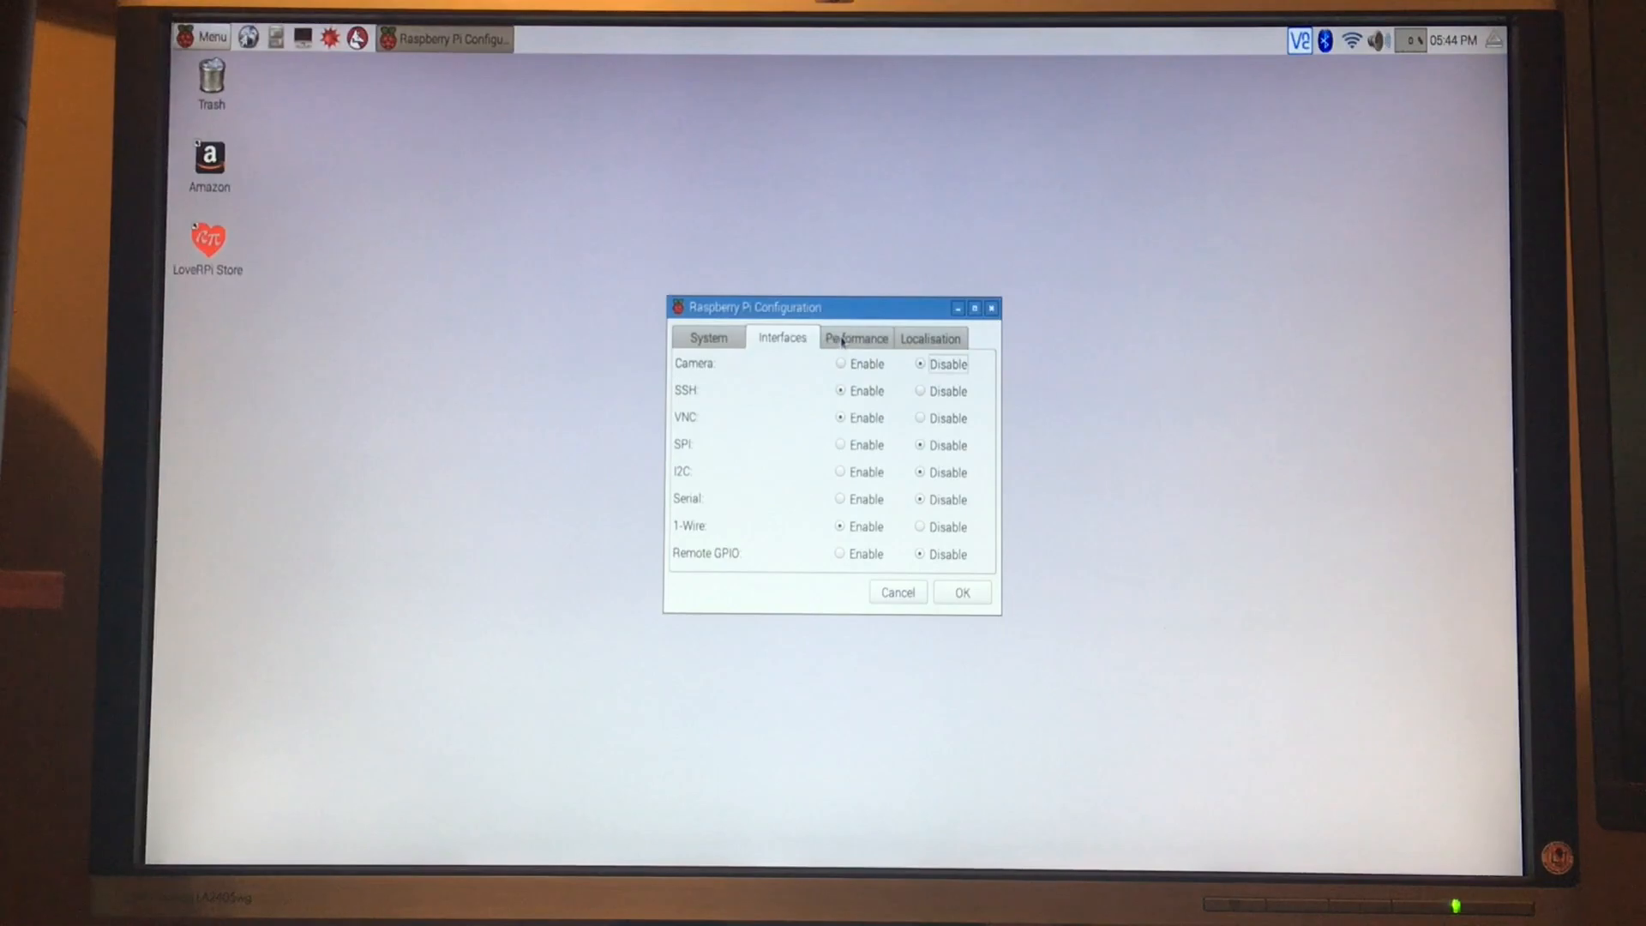
left_click(855, 338)
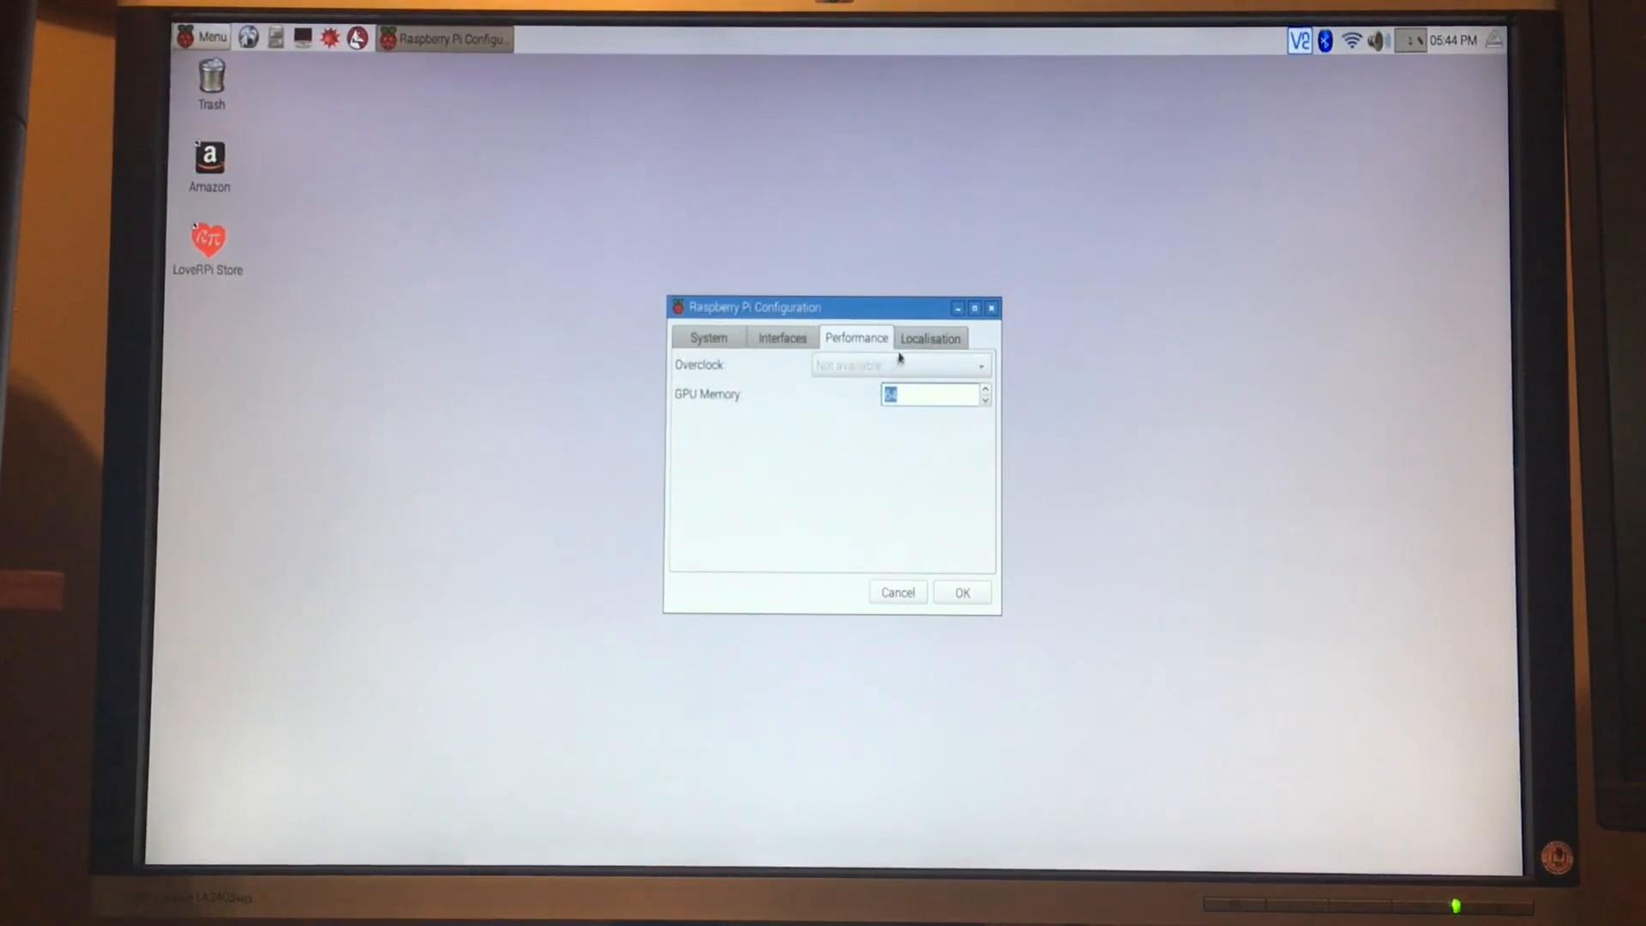
left_click(929, 338)
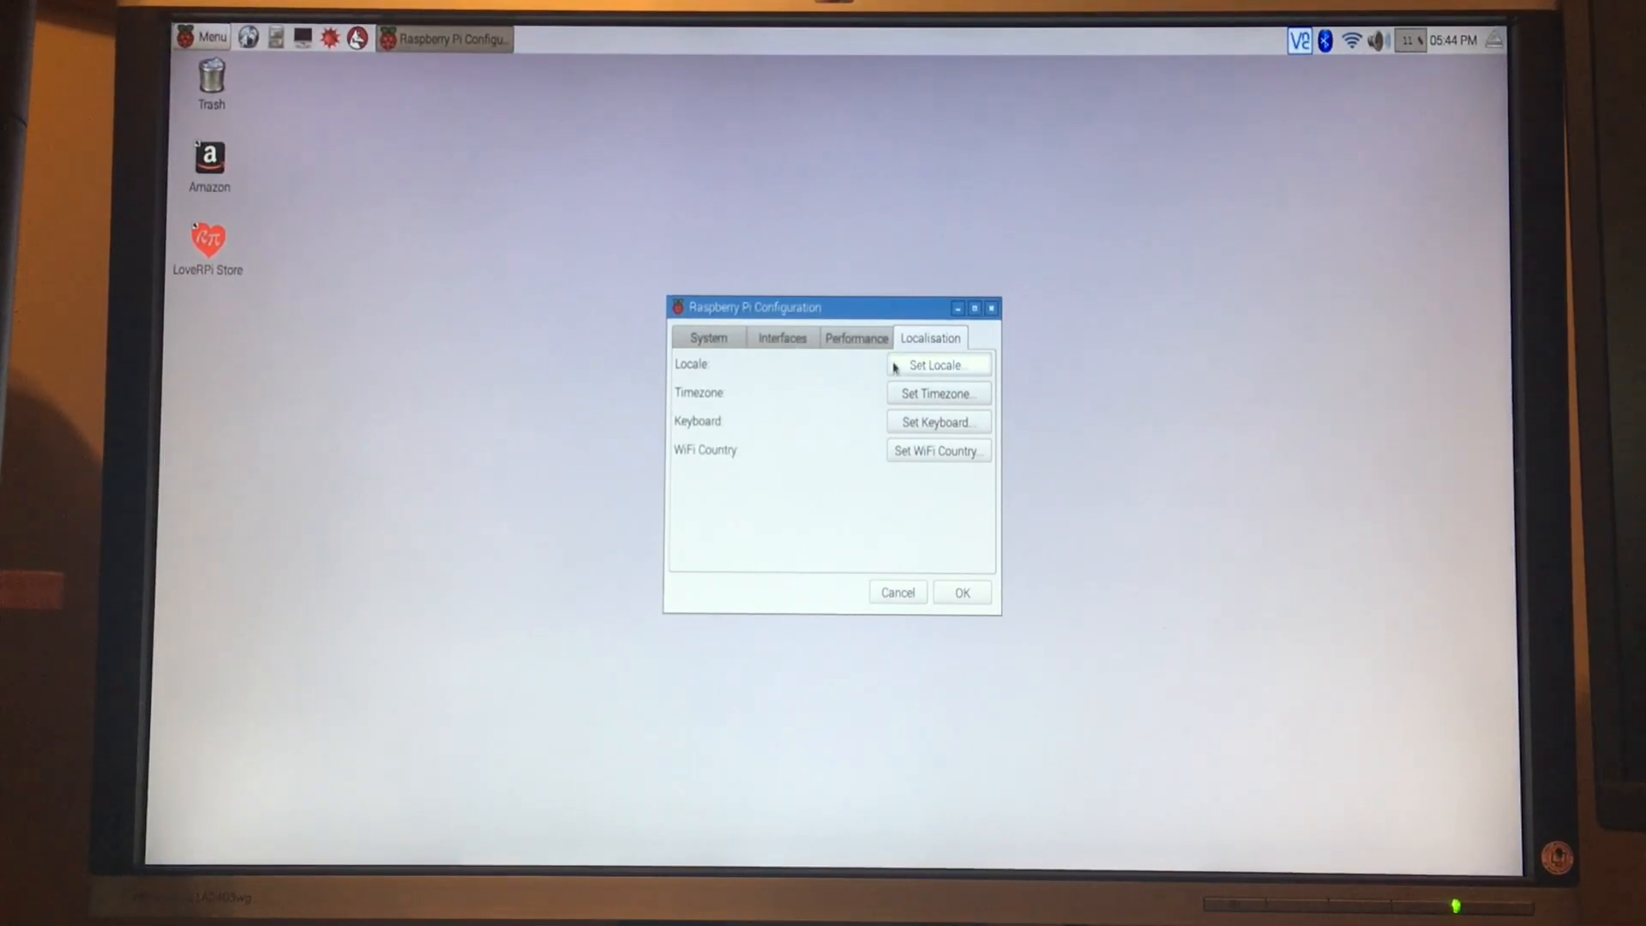
left_click(938, 363)
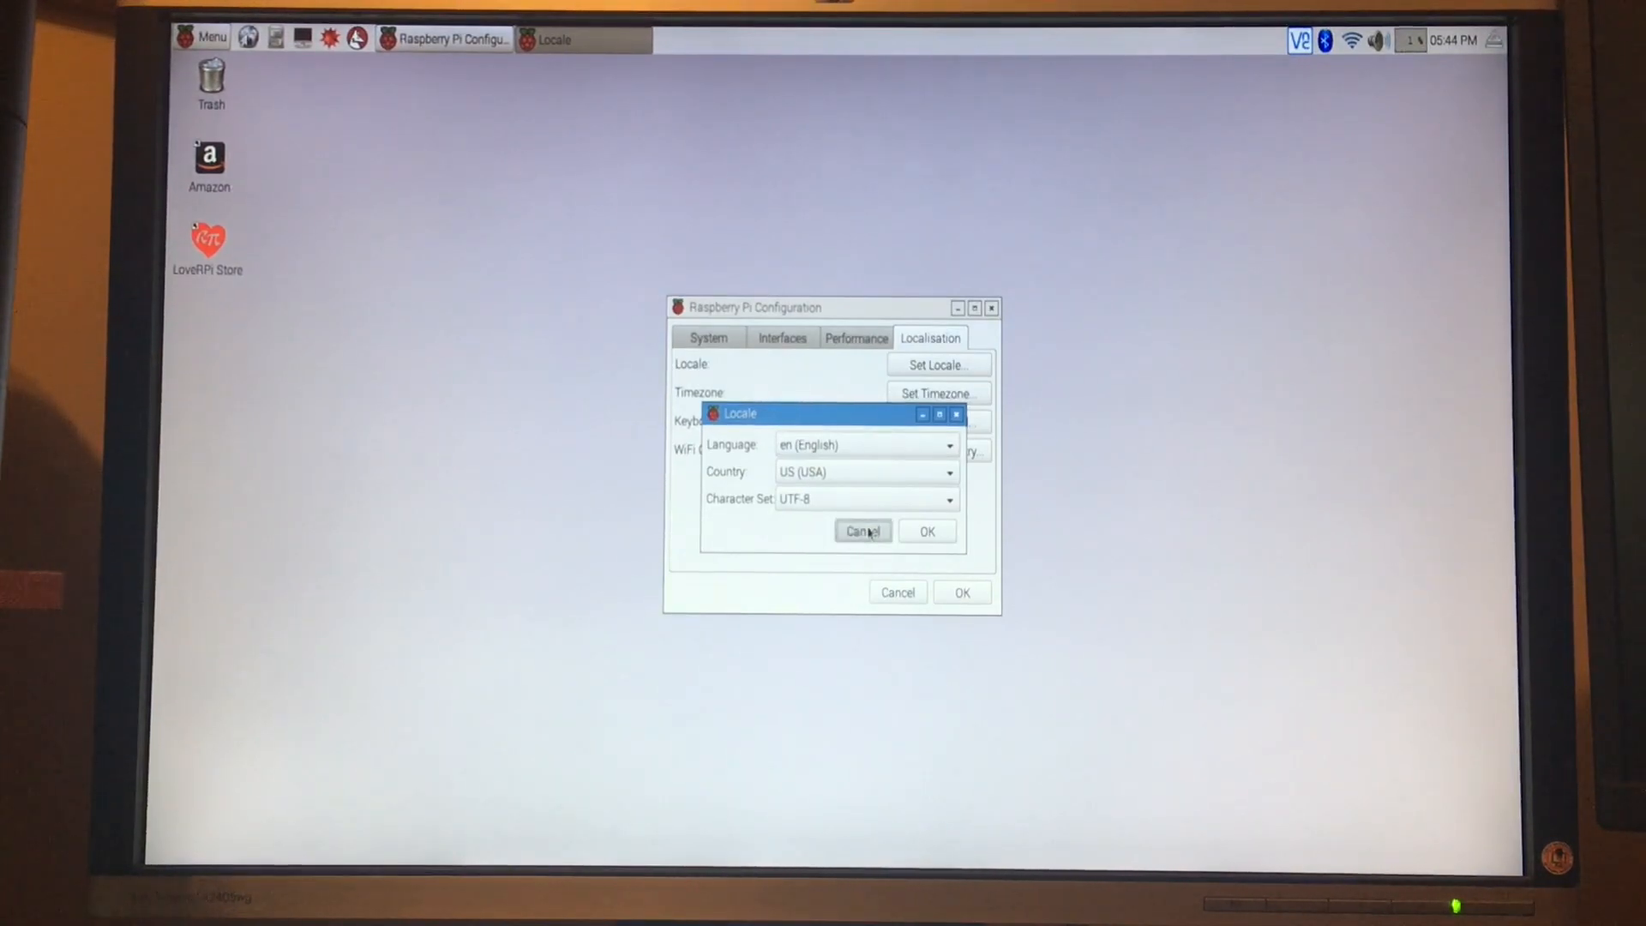
left_click(862, 530)
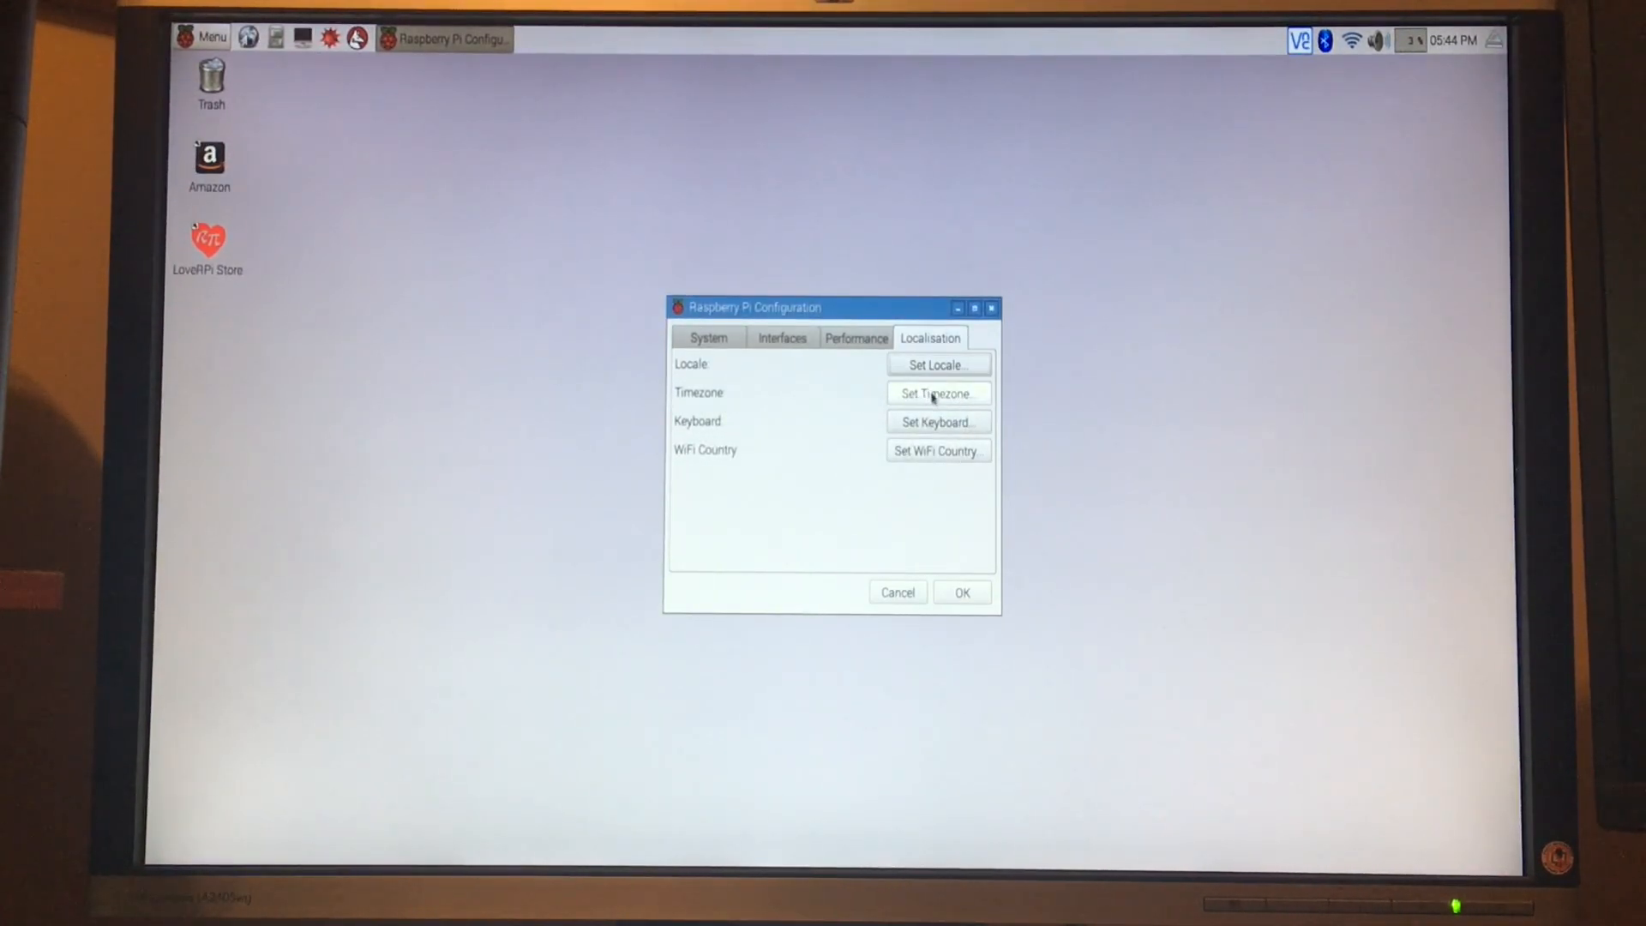
Inspect and cancel the Timezone, Keyboard and WiFi Country dialogs, return to System and close the window.
left_click(936, 393)
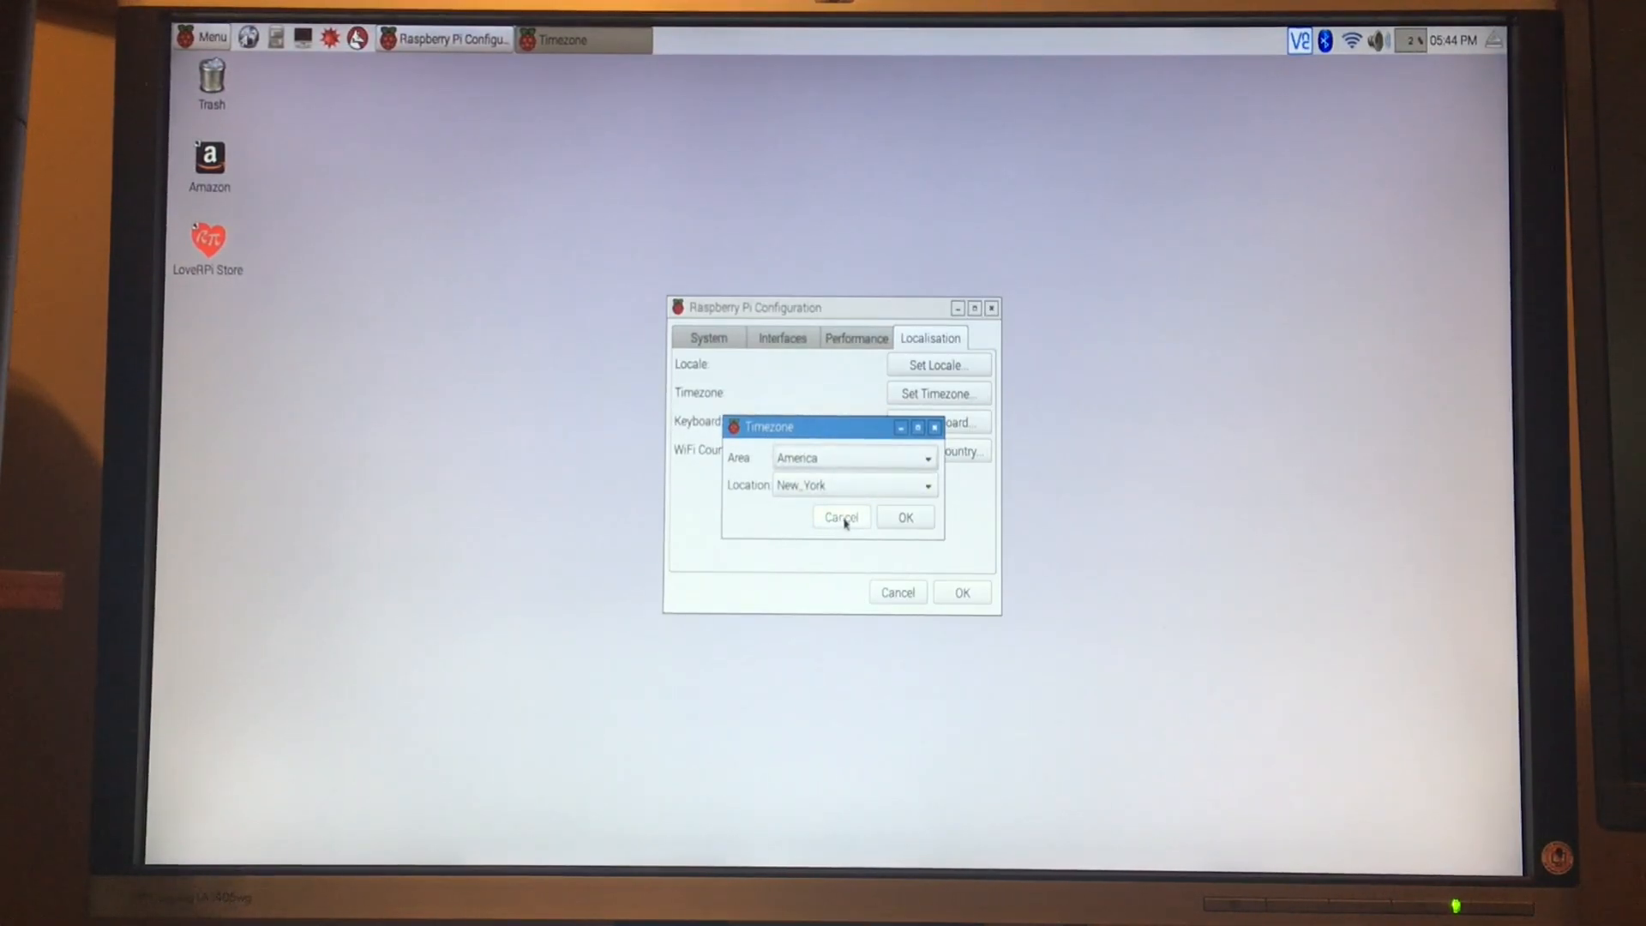
left_click(840, 517)
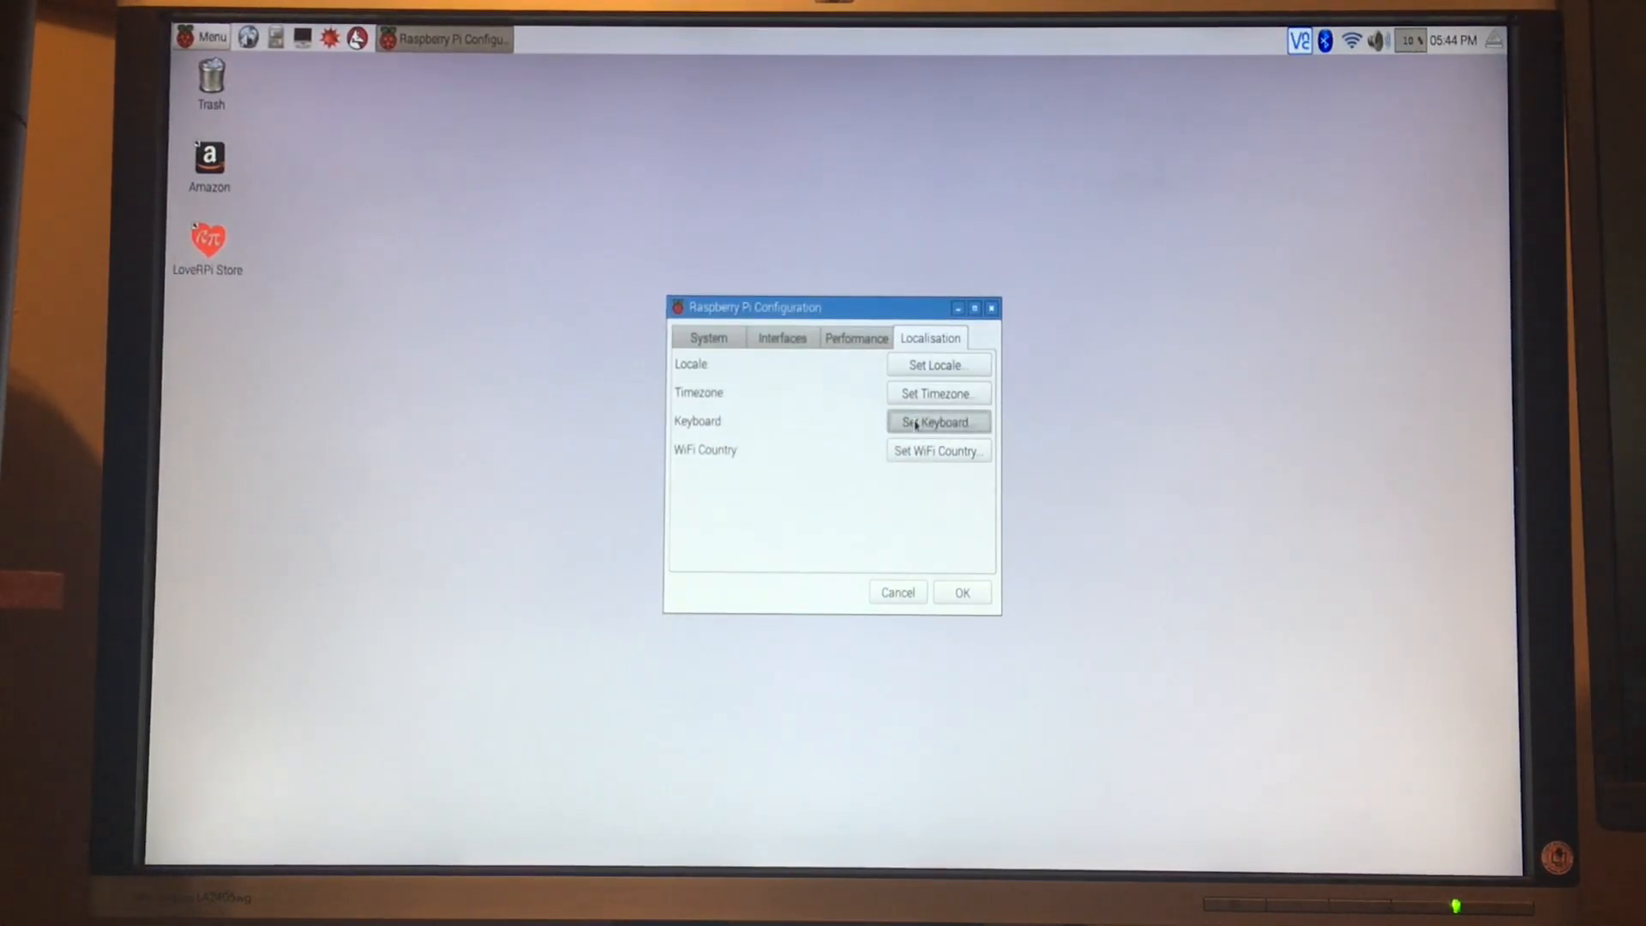
left_click(936, 422)
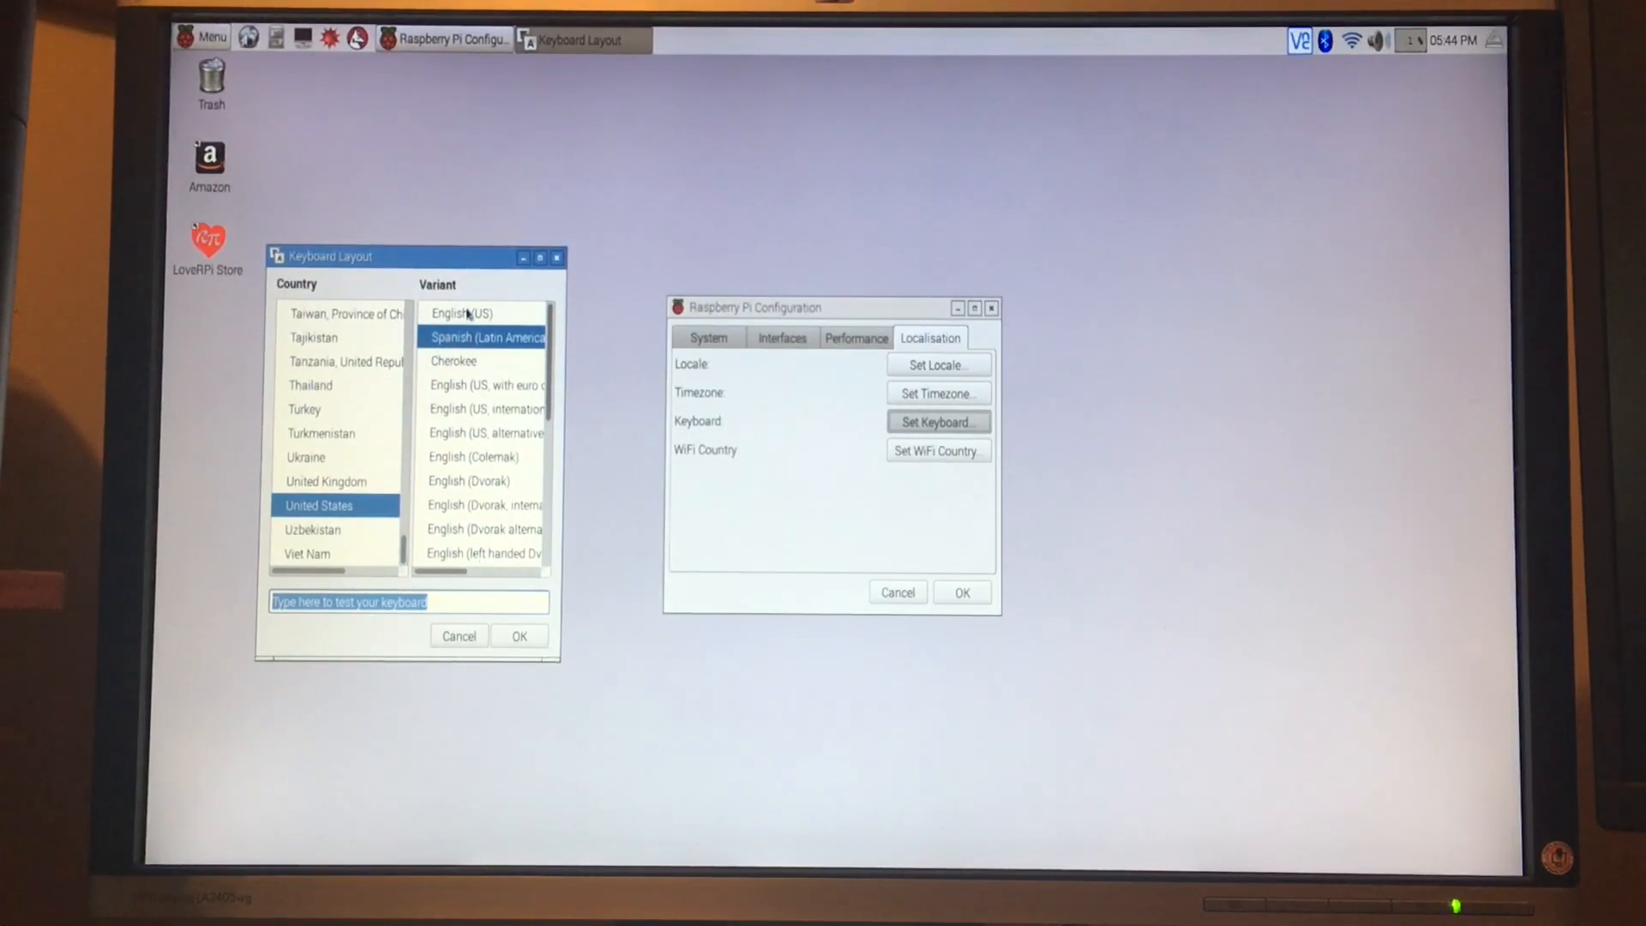
left_click(456, 312)
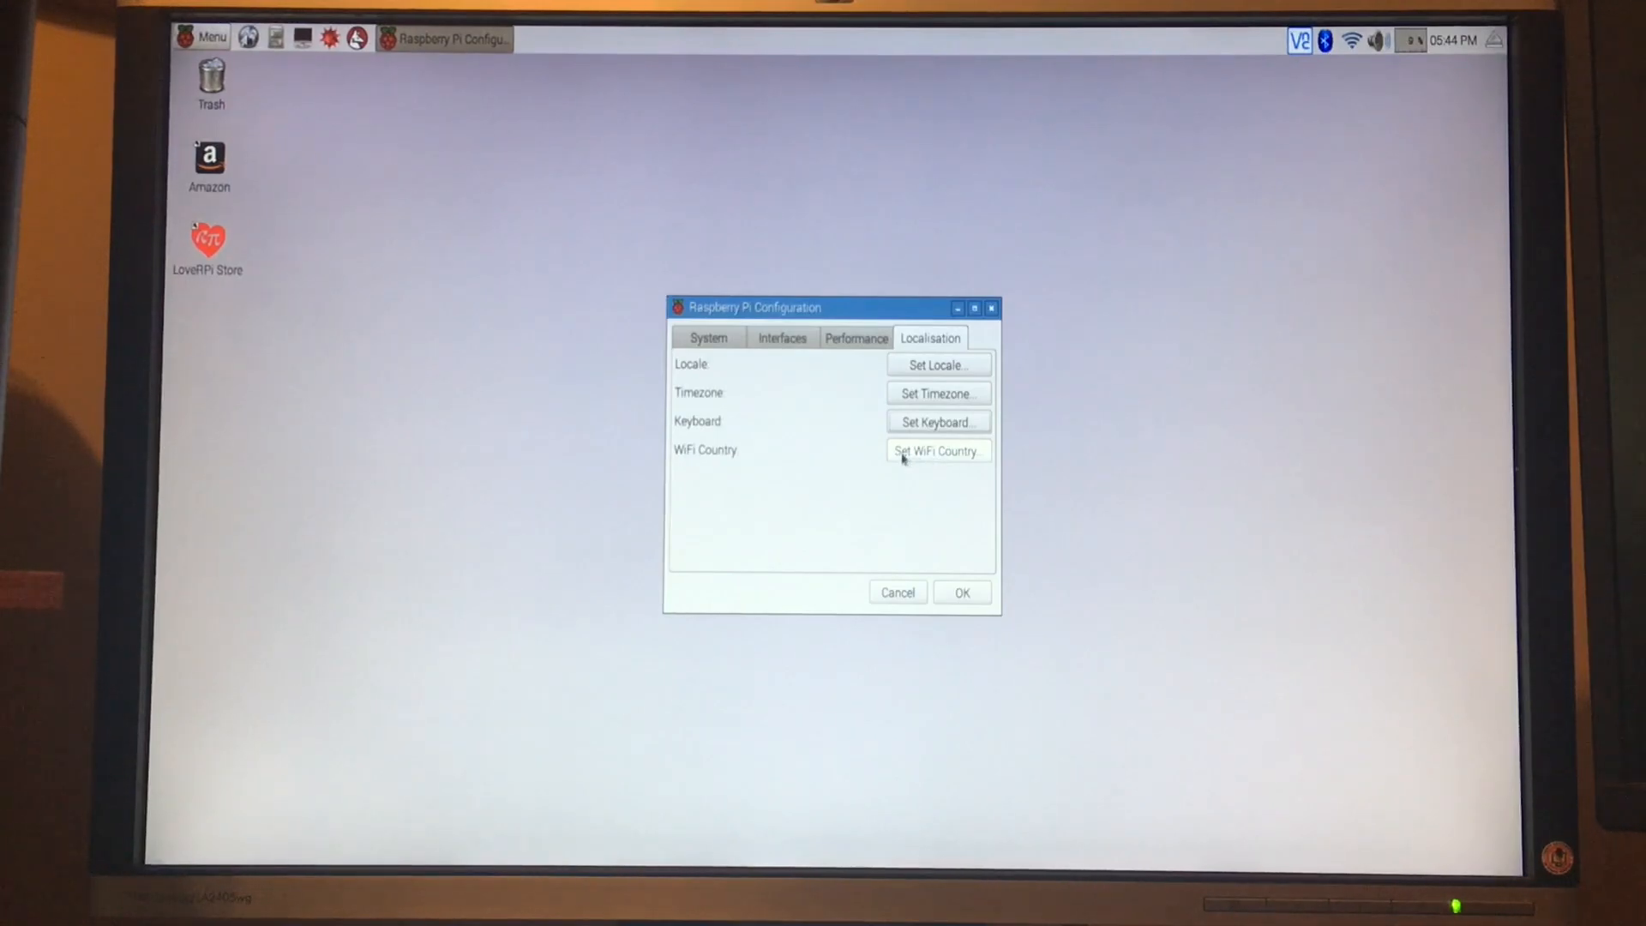
left_click(936, 451)
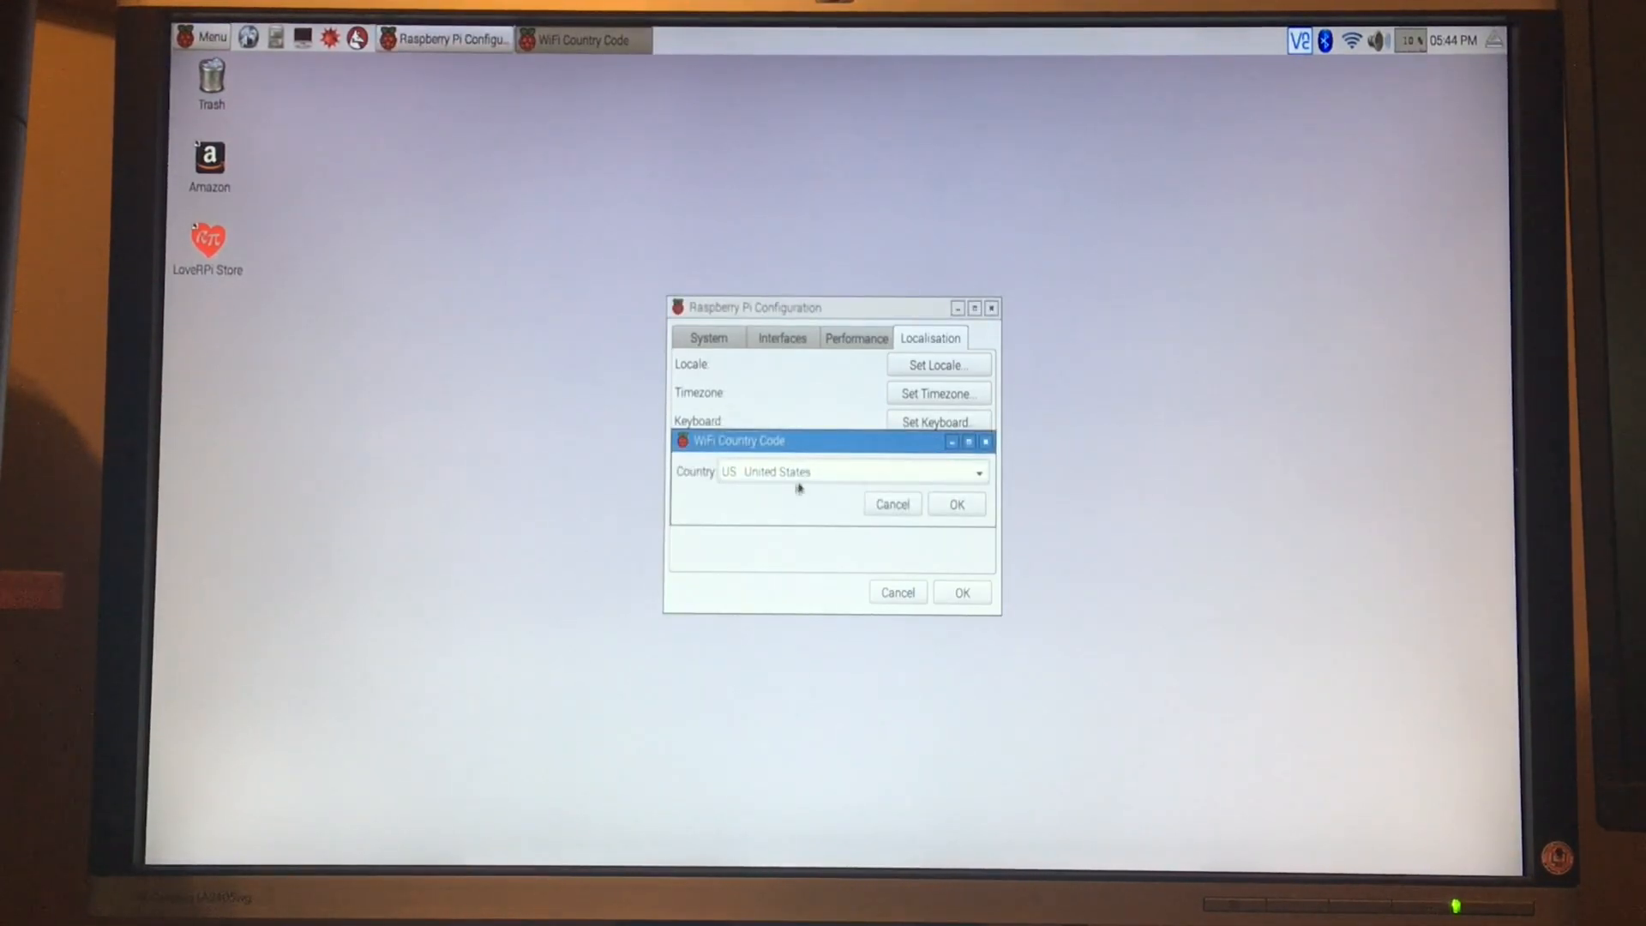
left_click(955, 504)
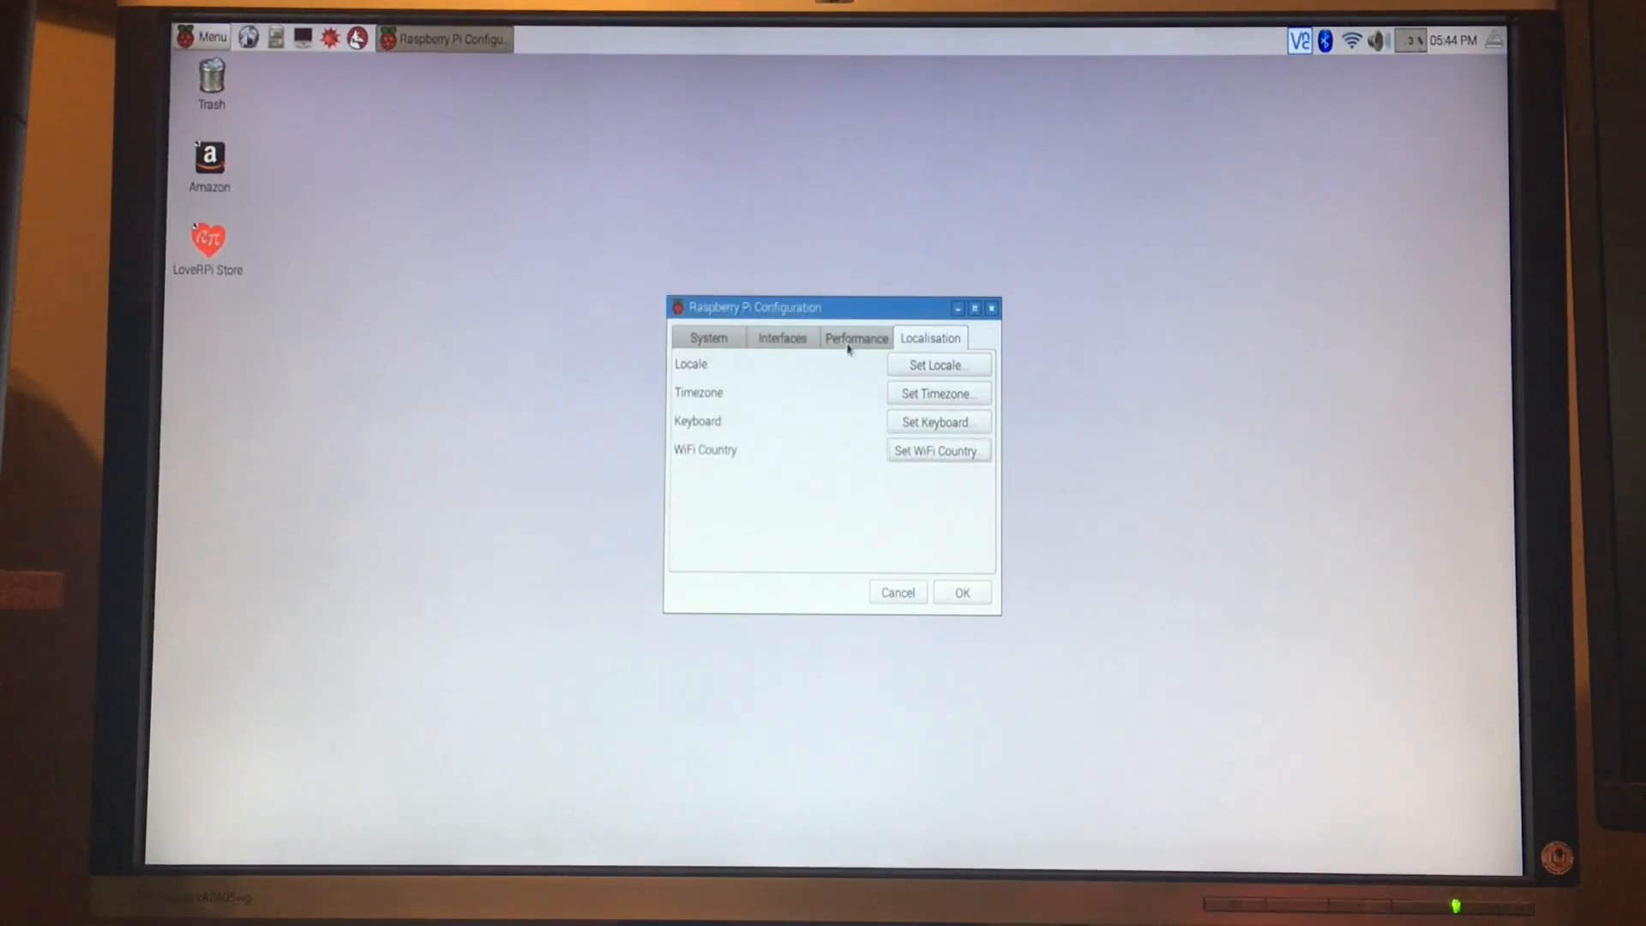
left_click(708, 338)
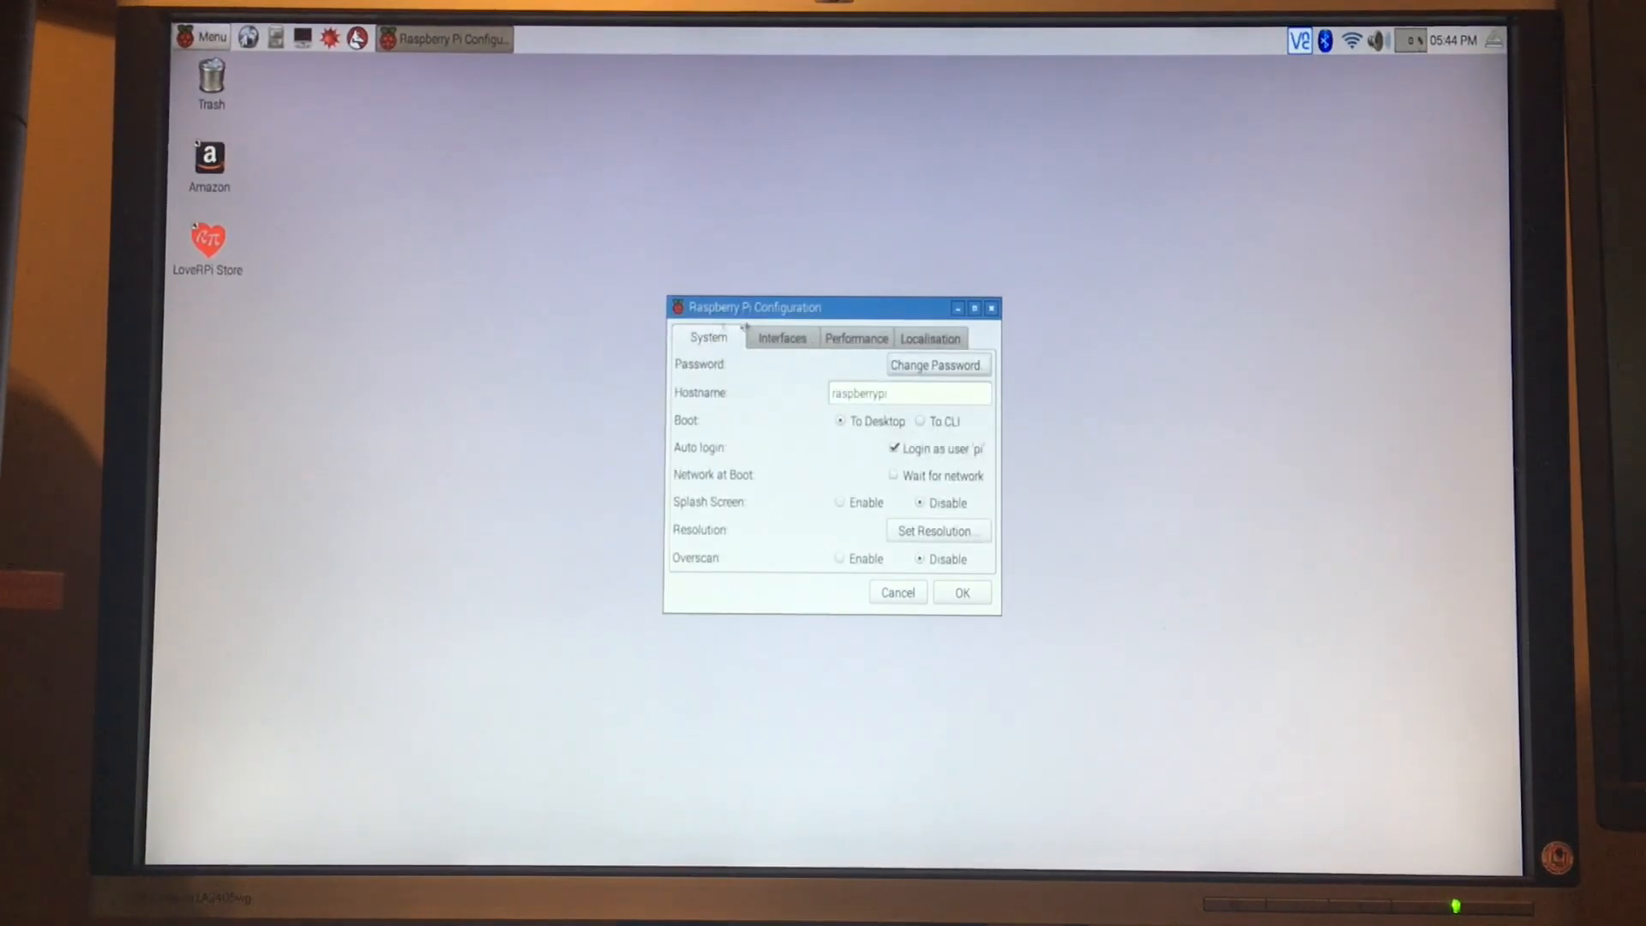
left_click(958, 591)
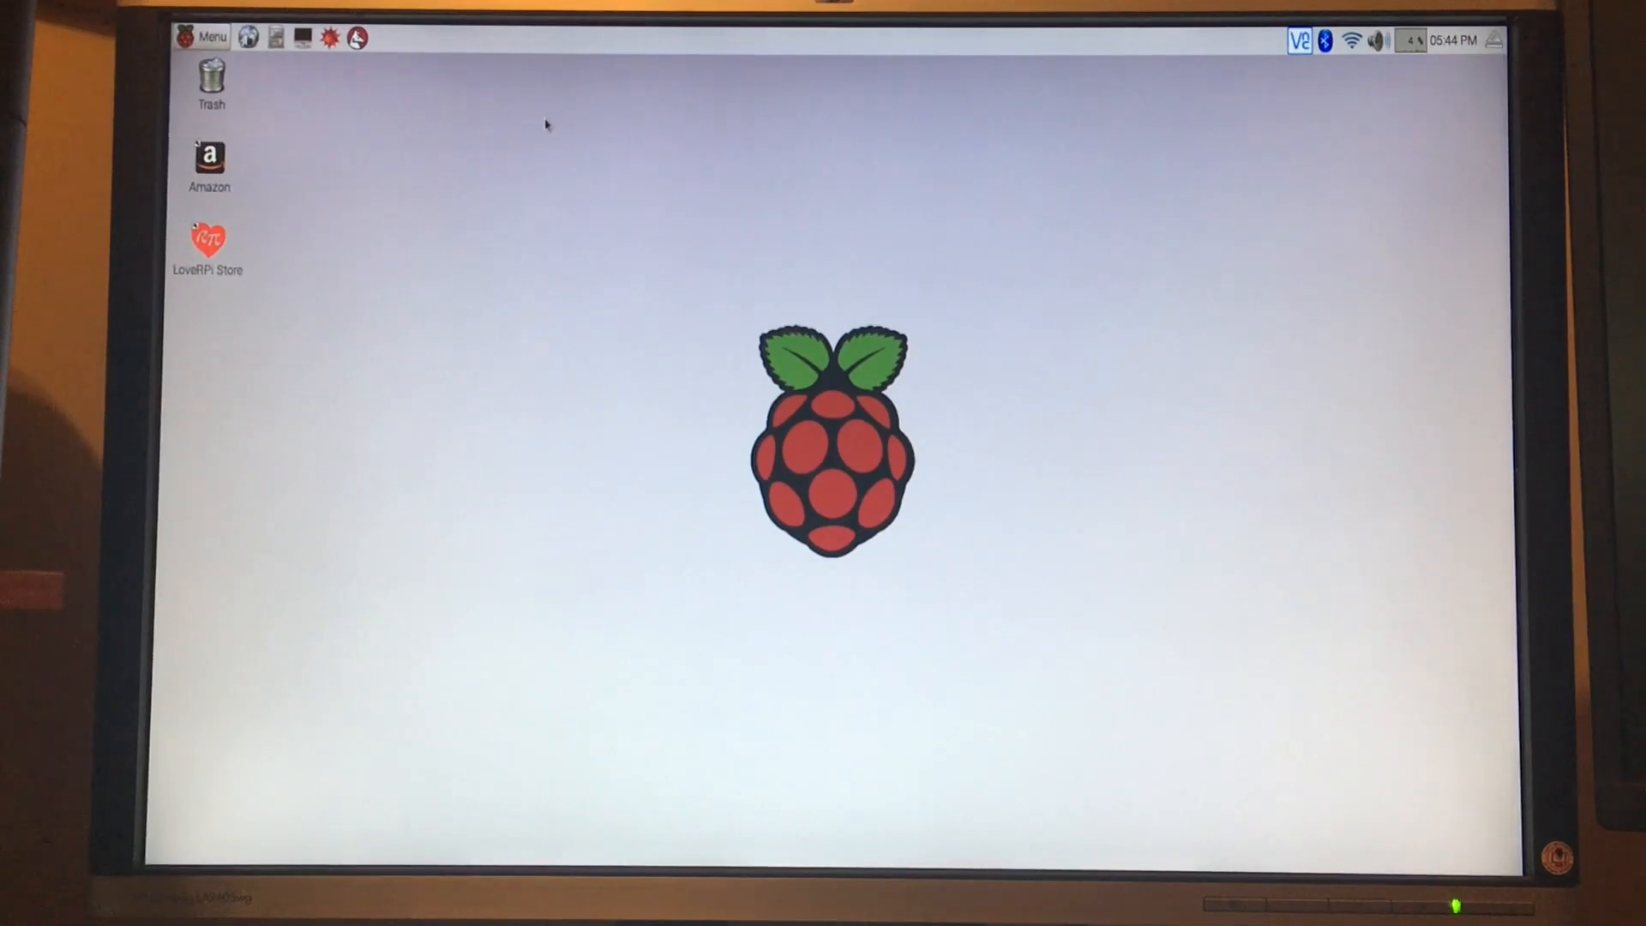
mouse_move(812, 182)
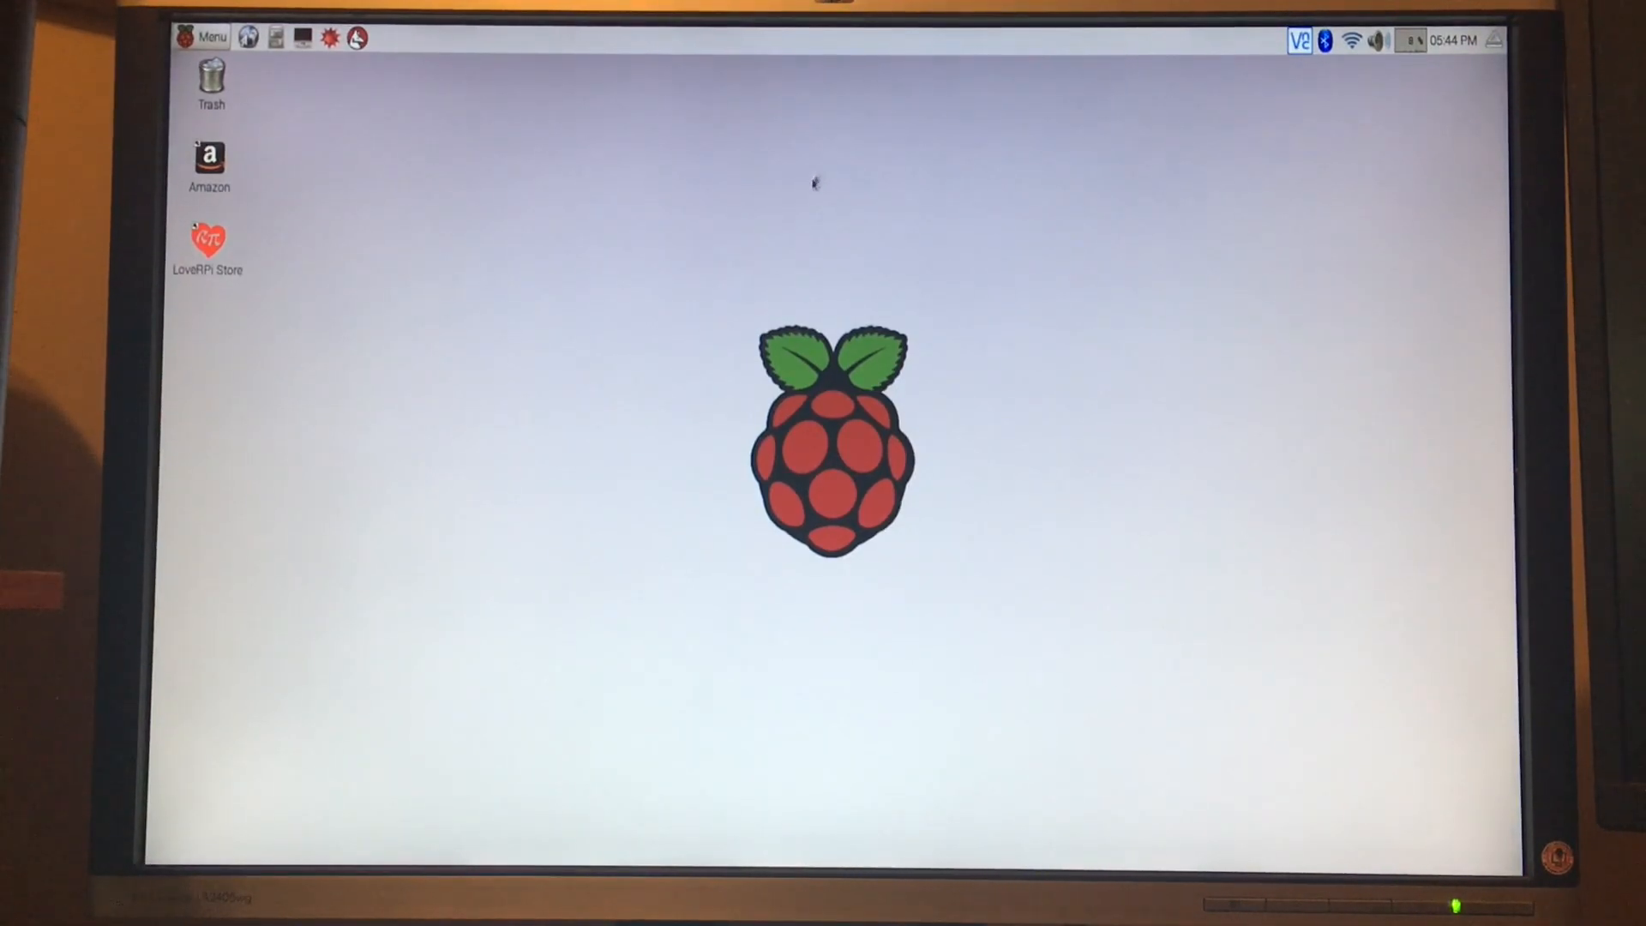
mouse_move(415, 157)
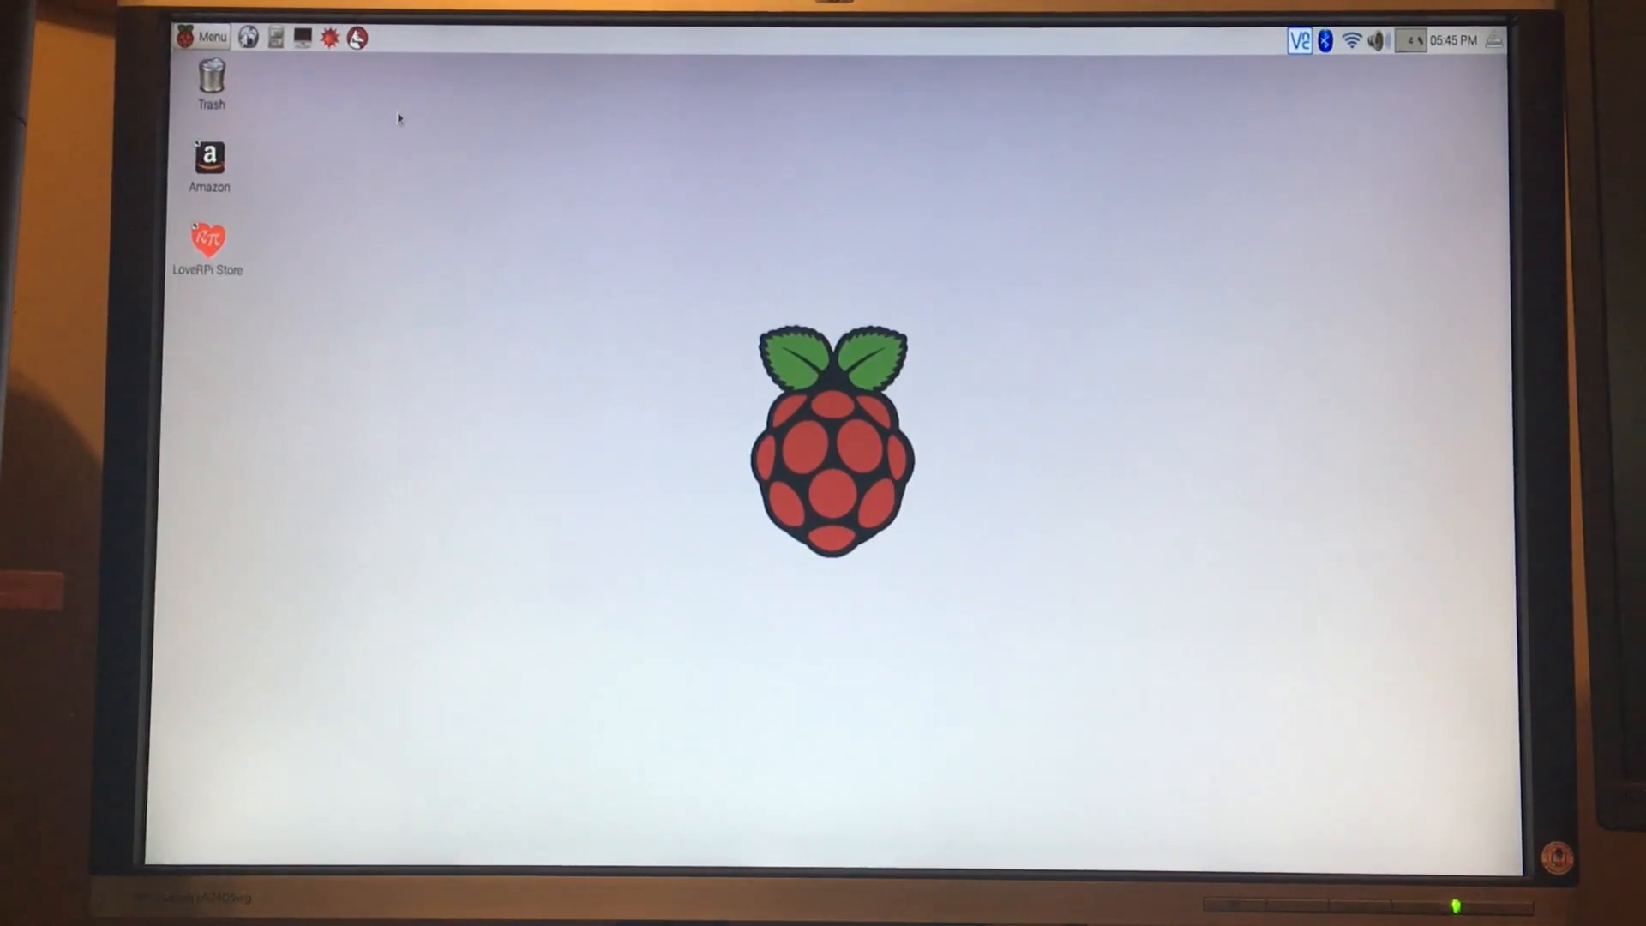
mouse_move(266, 94)
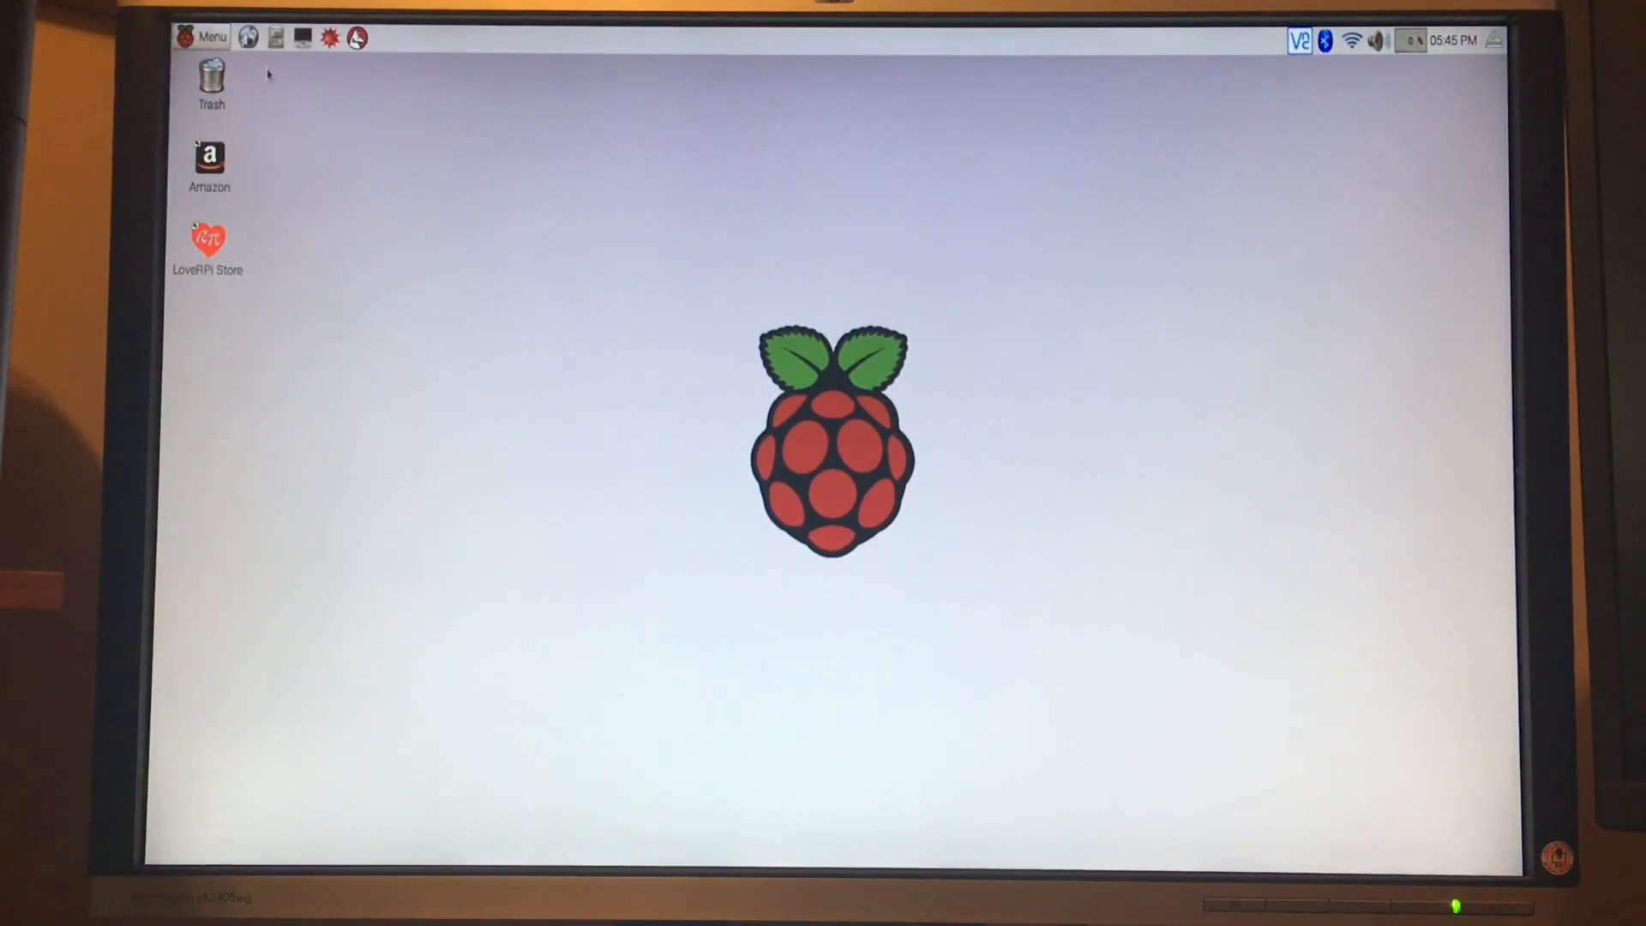
mouse_move(279, 113)
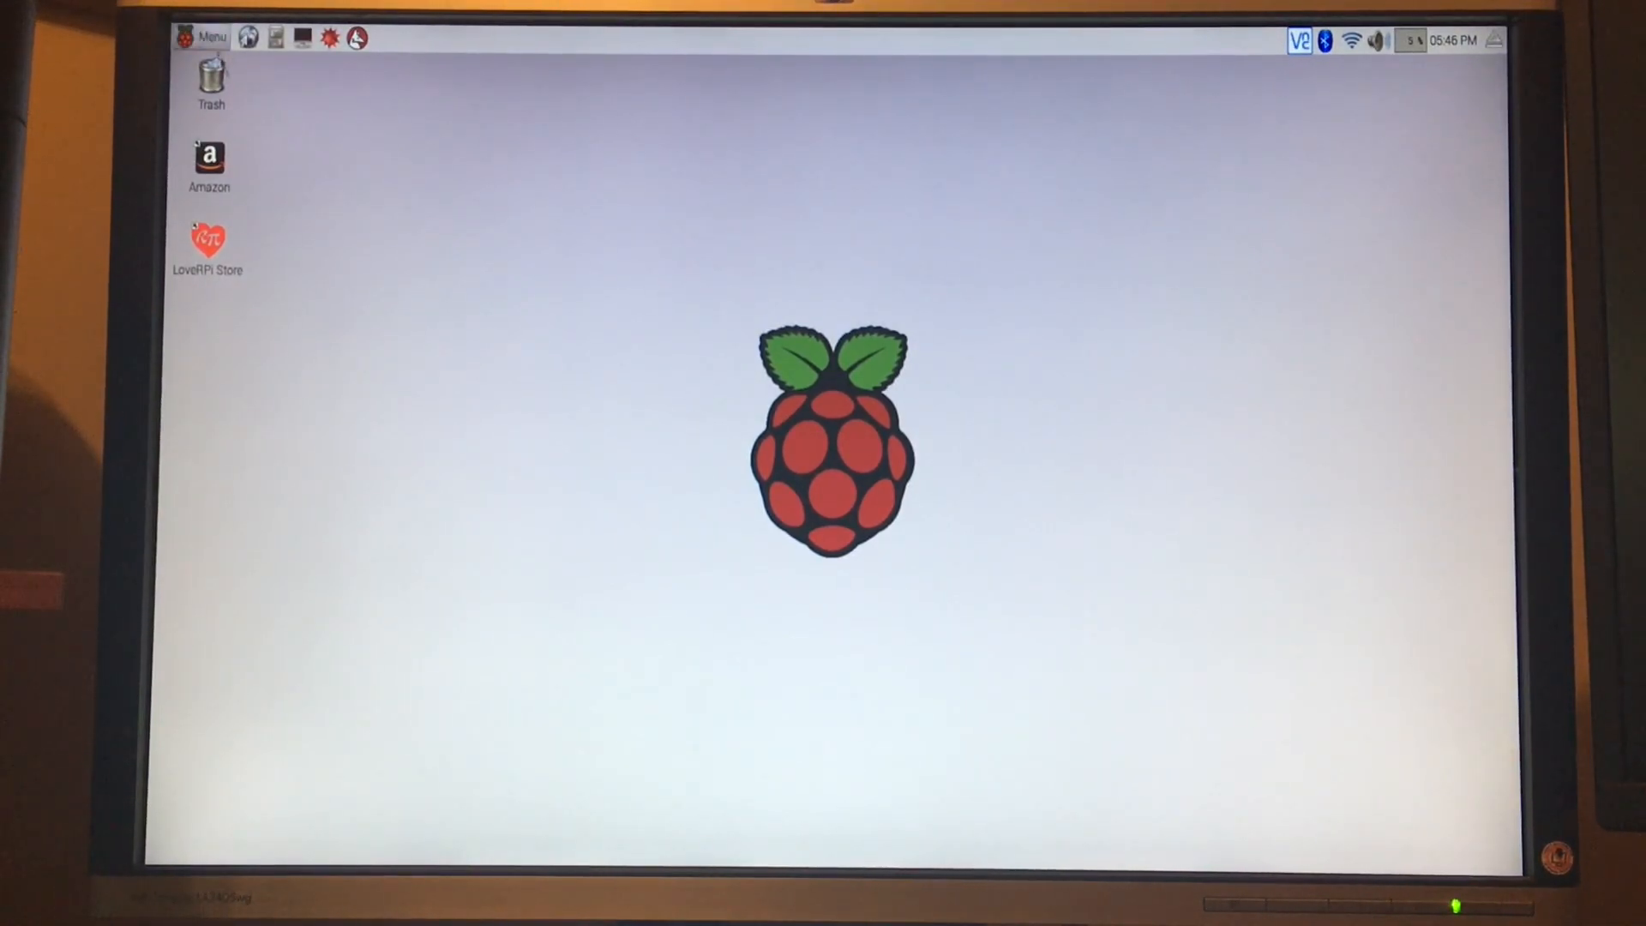
left_click(208, 37)
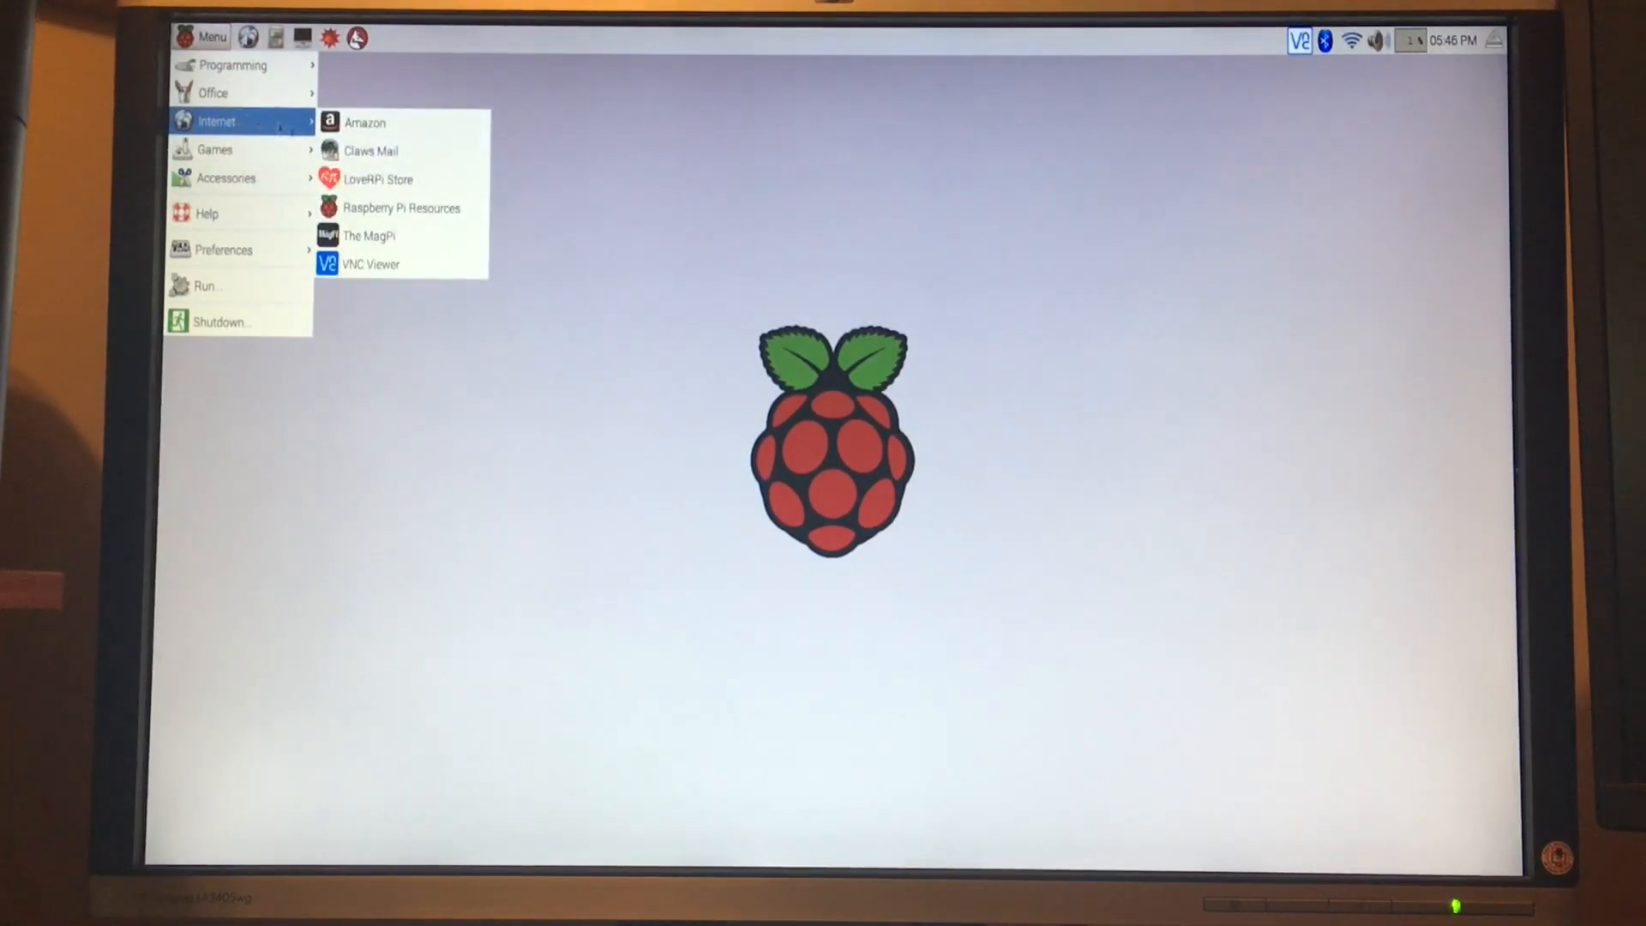
mouse_move(245, 128)
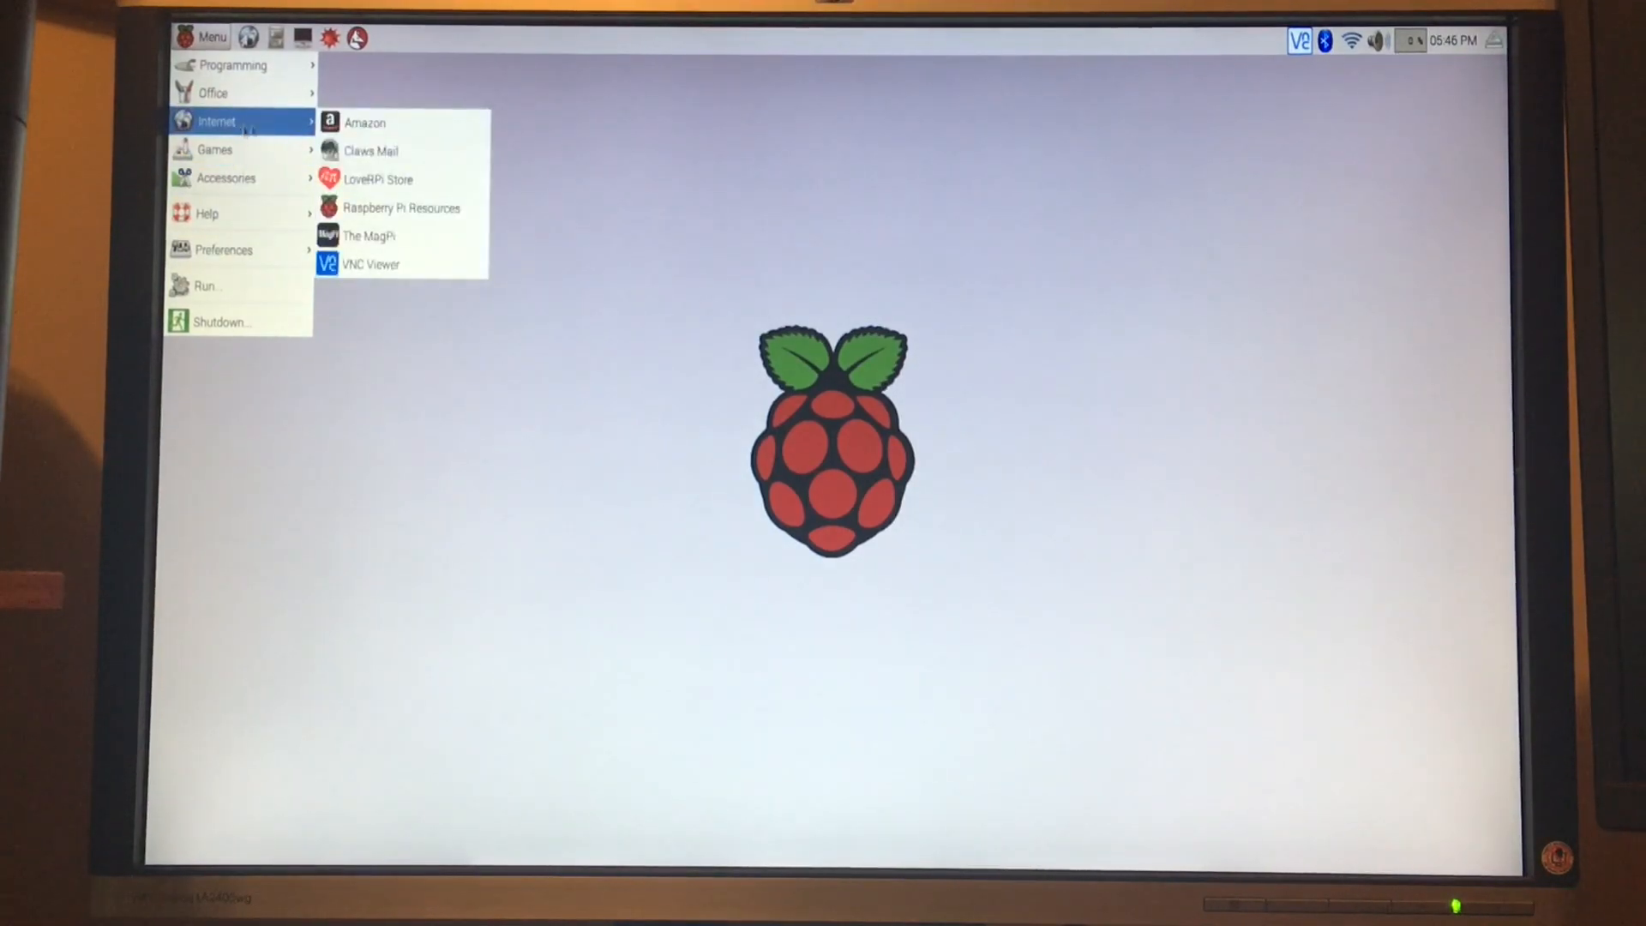
mouse_move(368, 264)
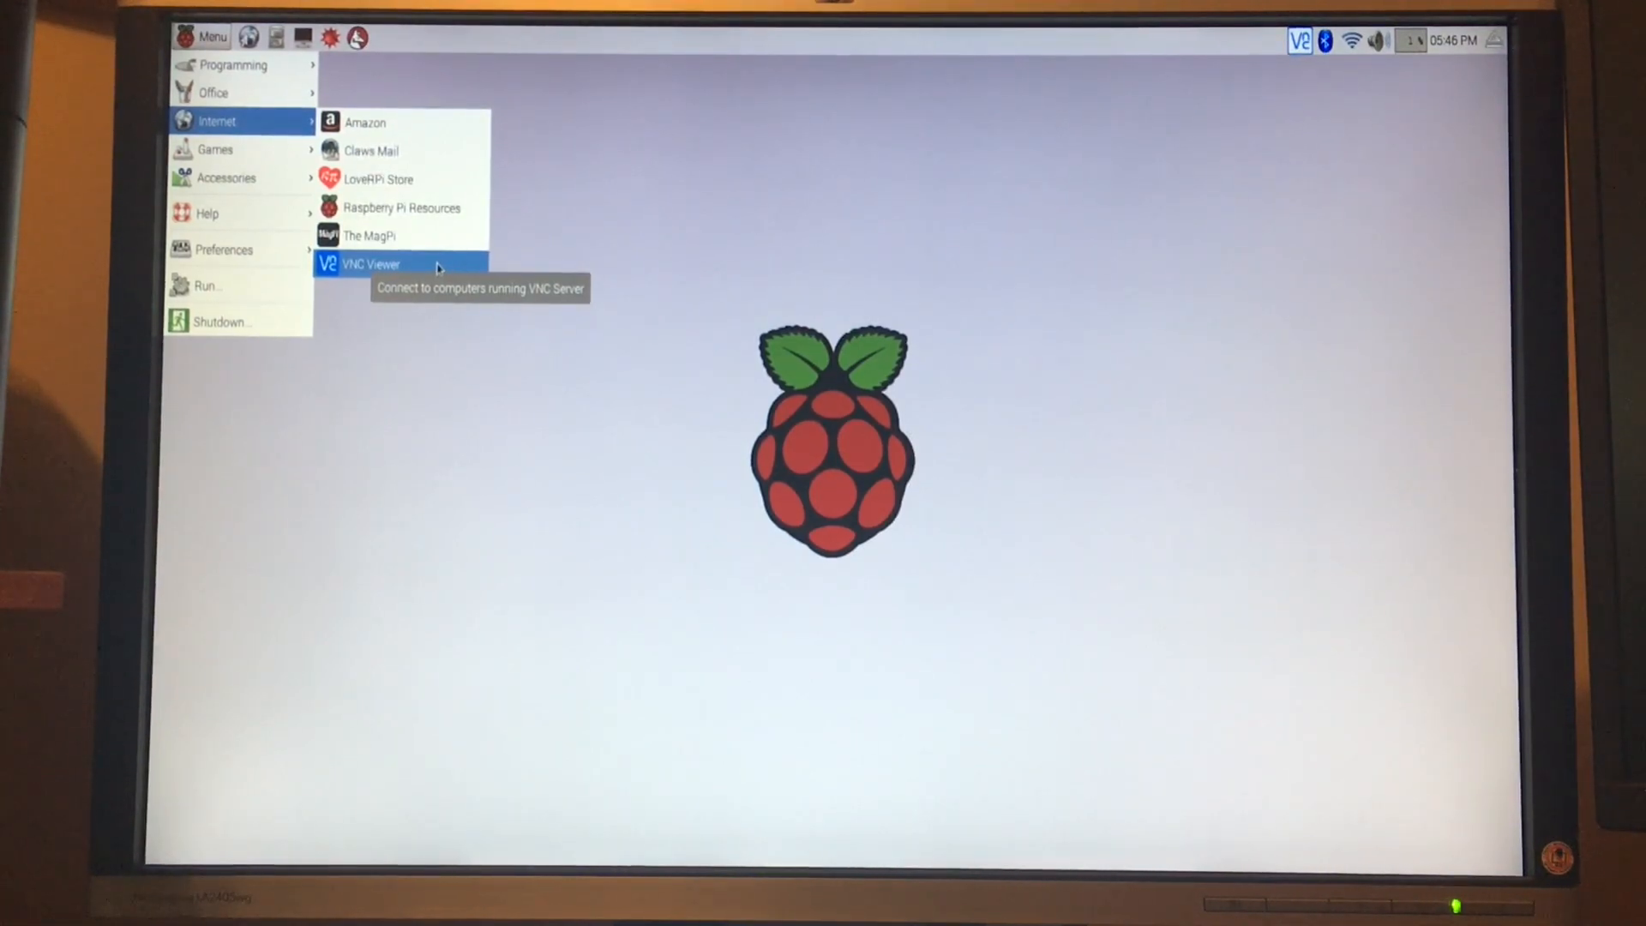
mouse_move(455, 265)
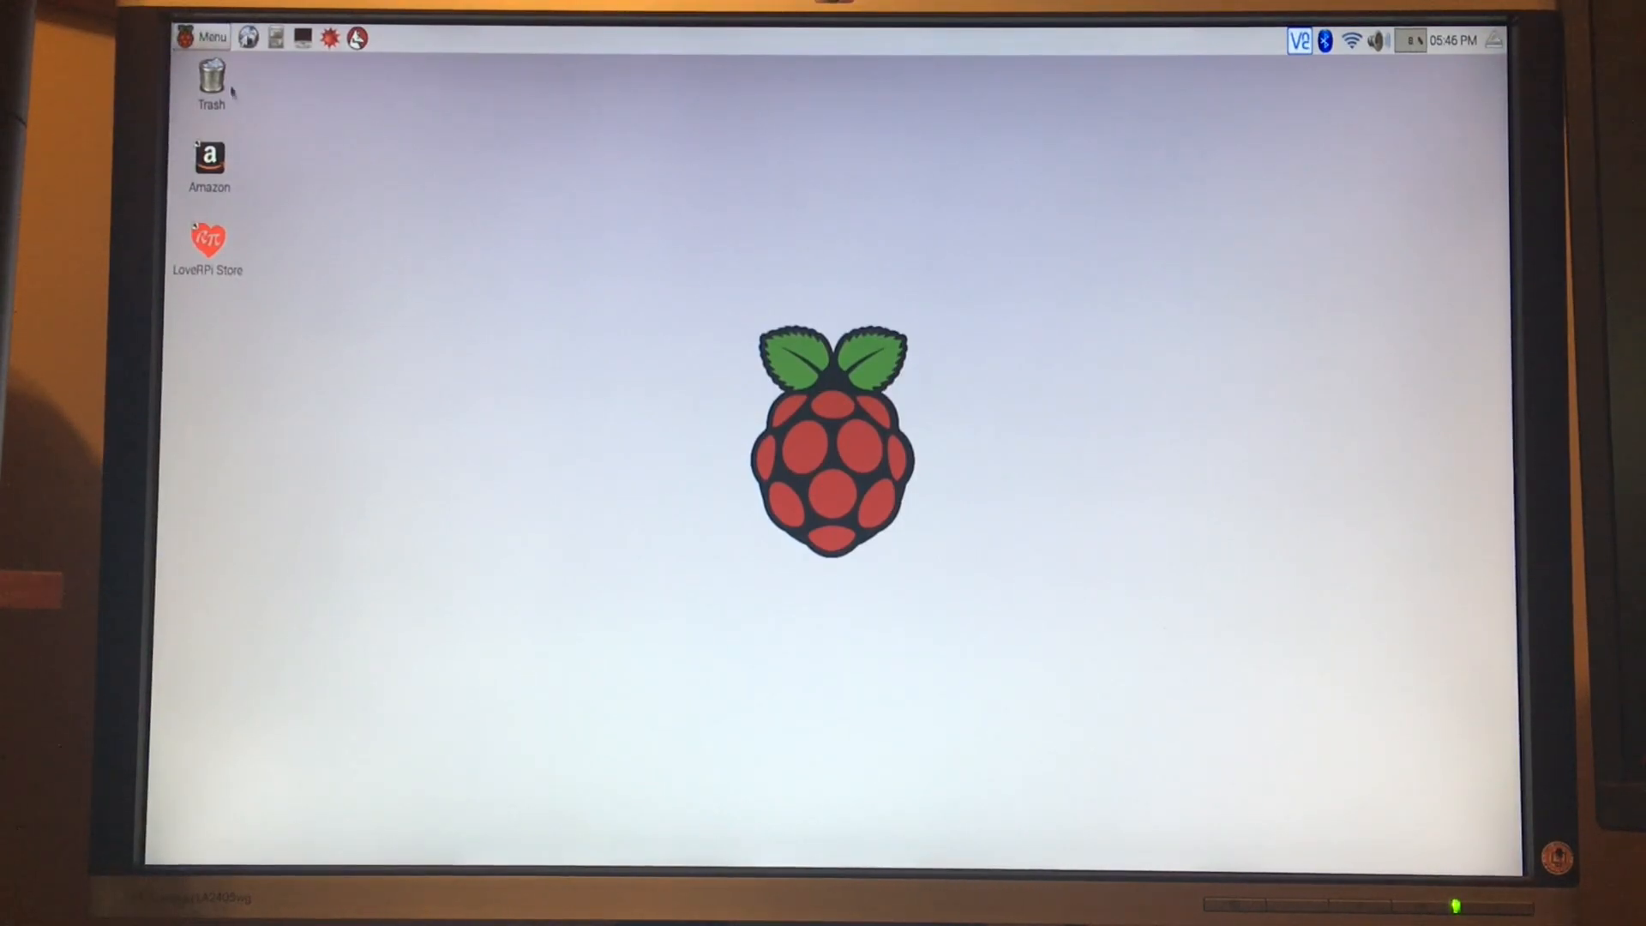
Launch Raspberry Pi Configuration from Menu > Preferences and switch to its Interfaces tab.
left_click(208, 38)
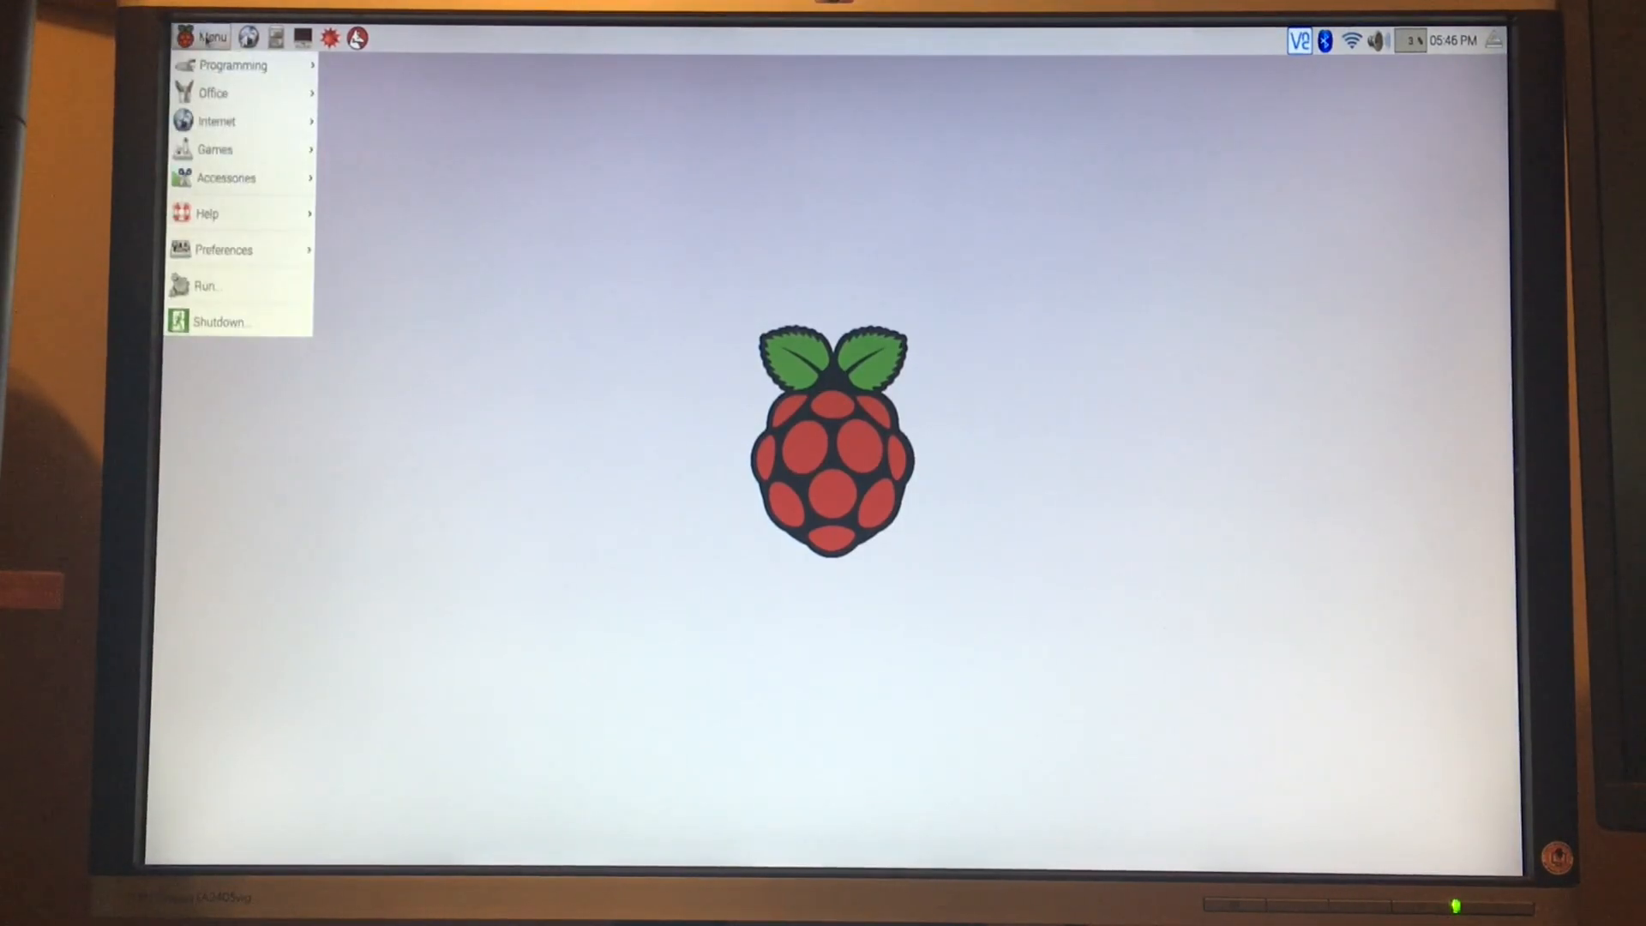
left_click(223, 251)
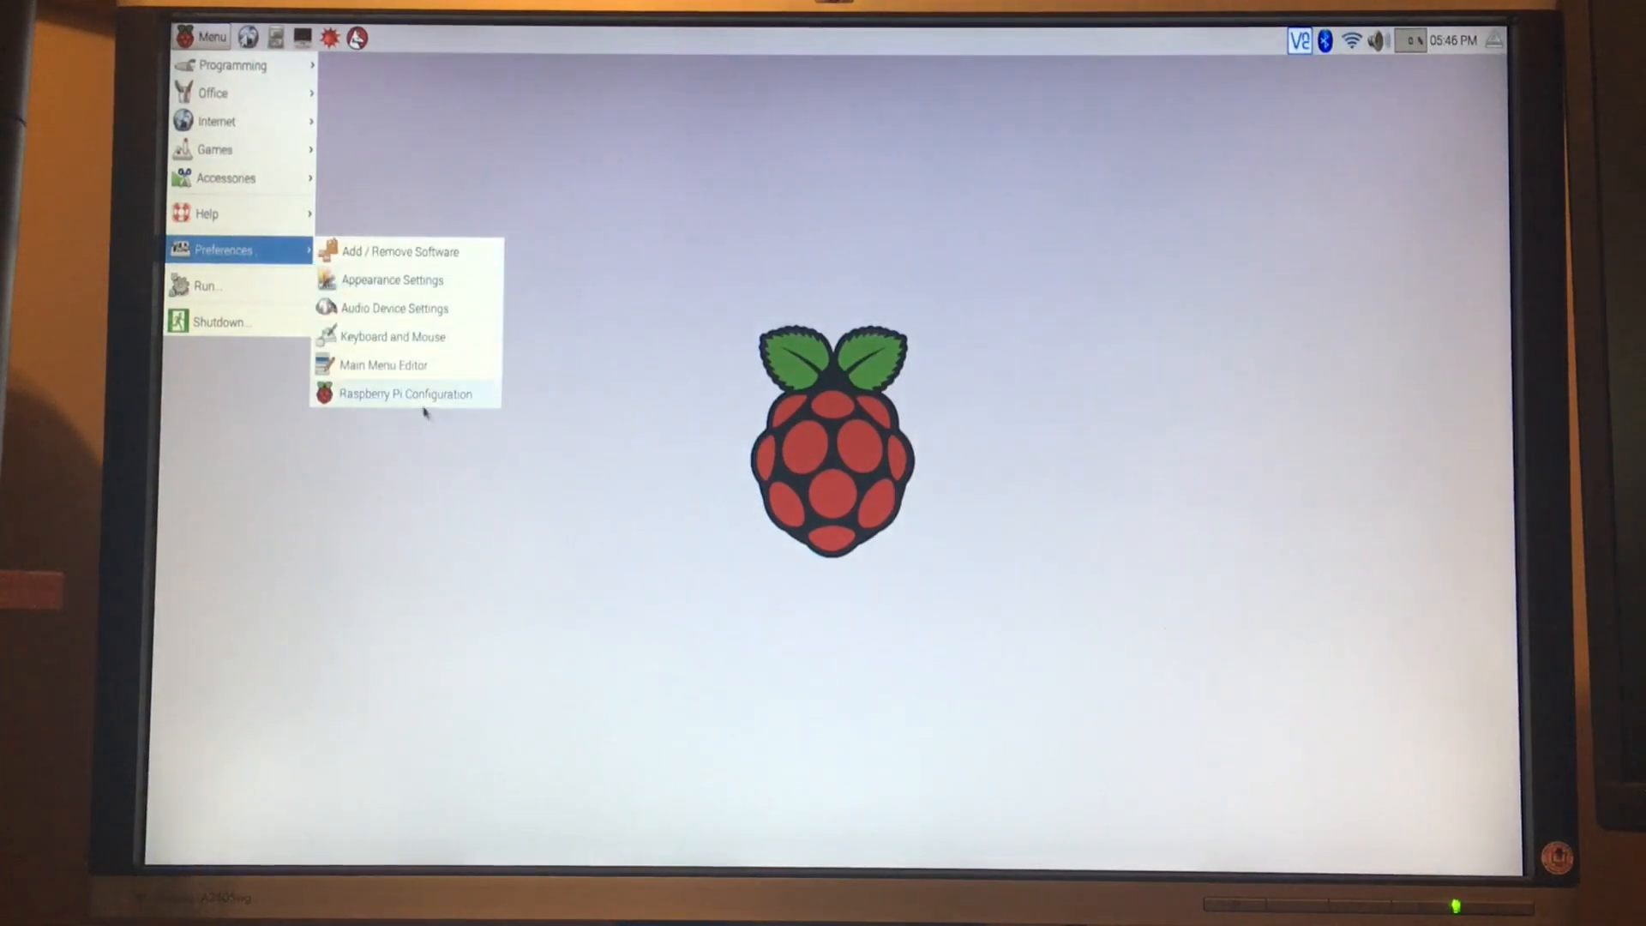
left_click(403, 394)
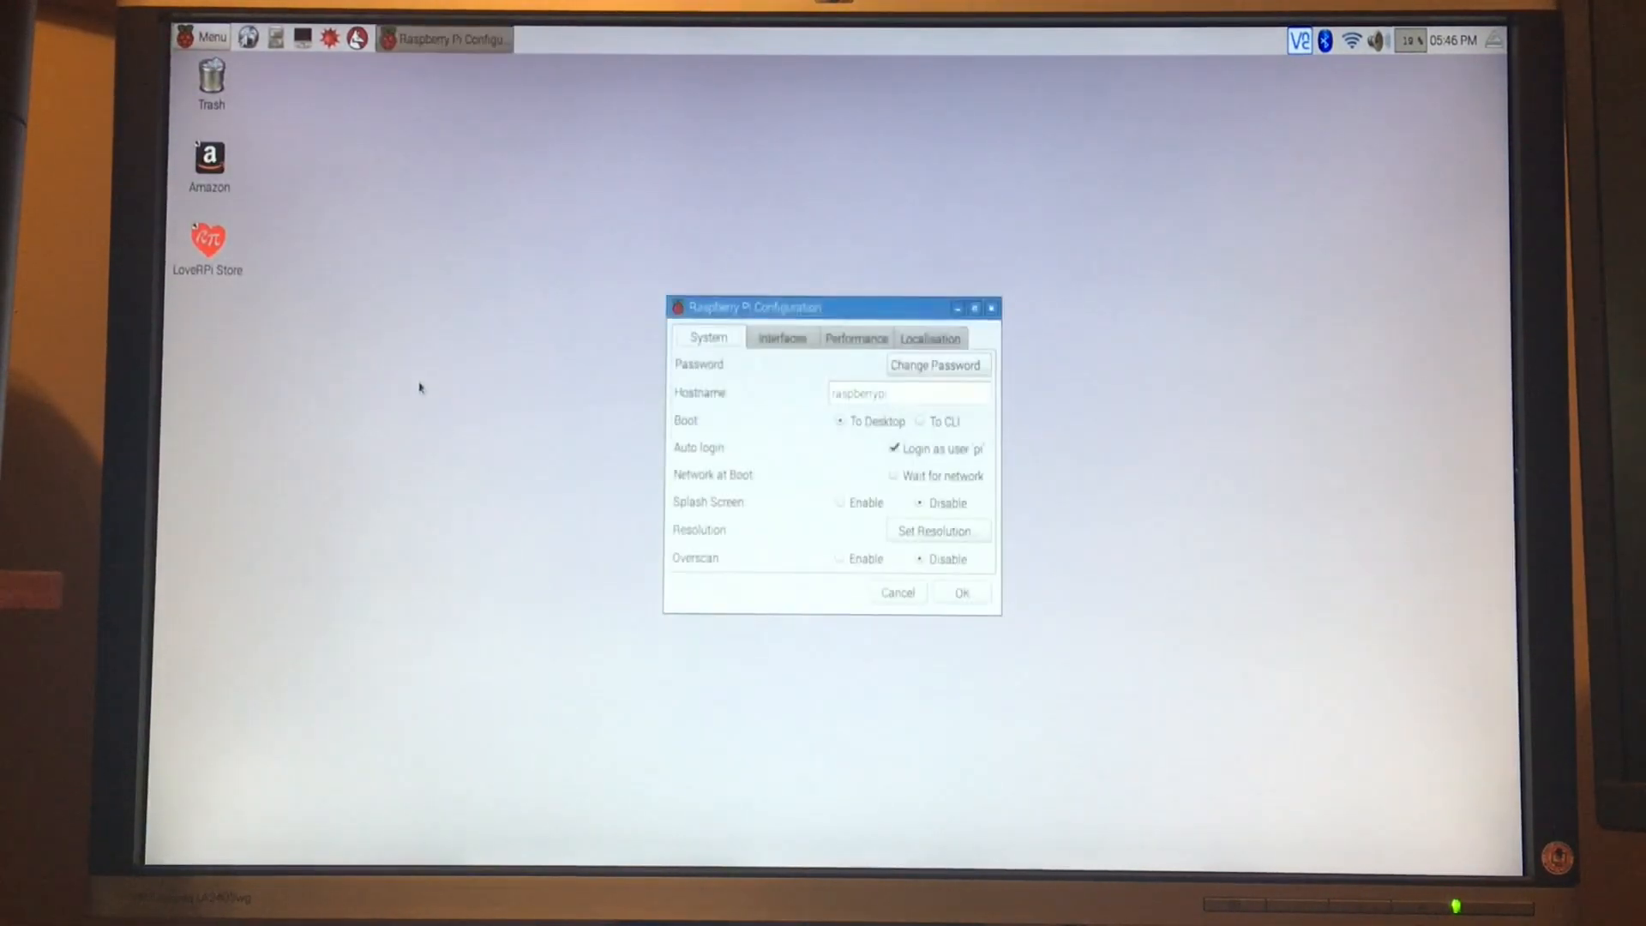
left_click(781, 338)
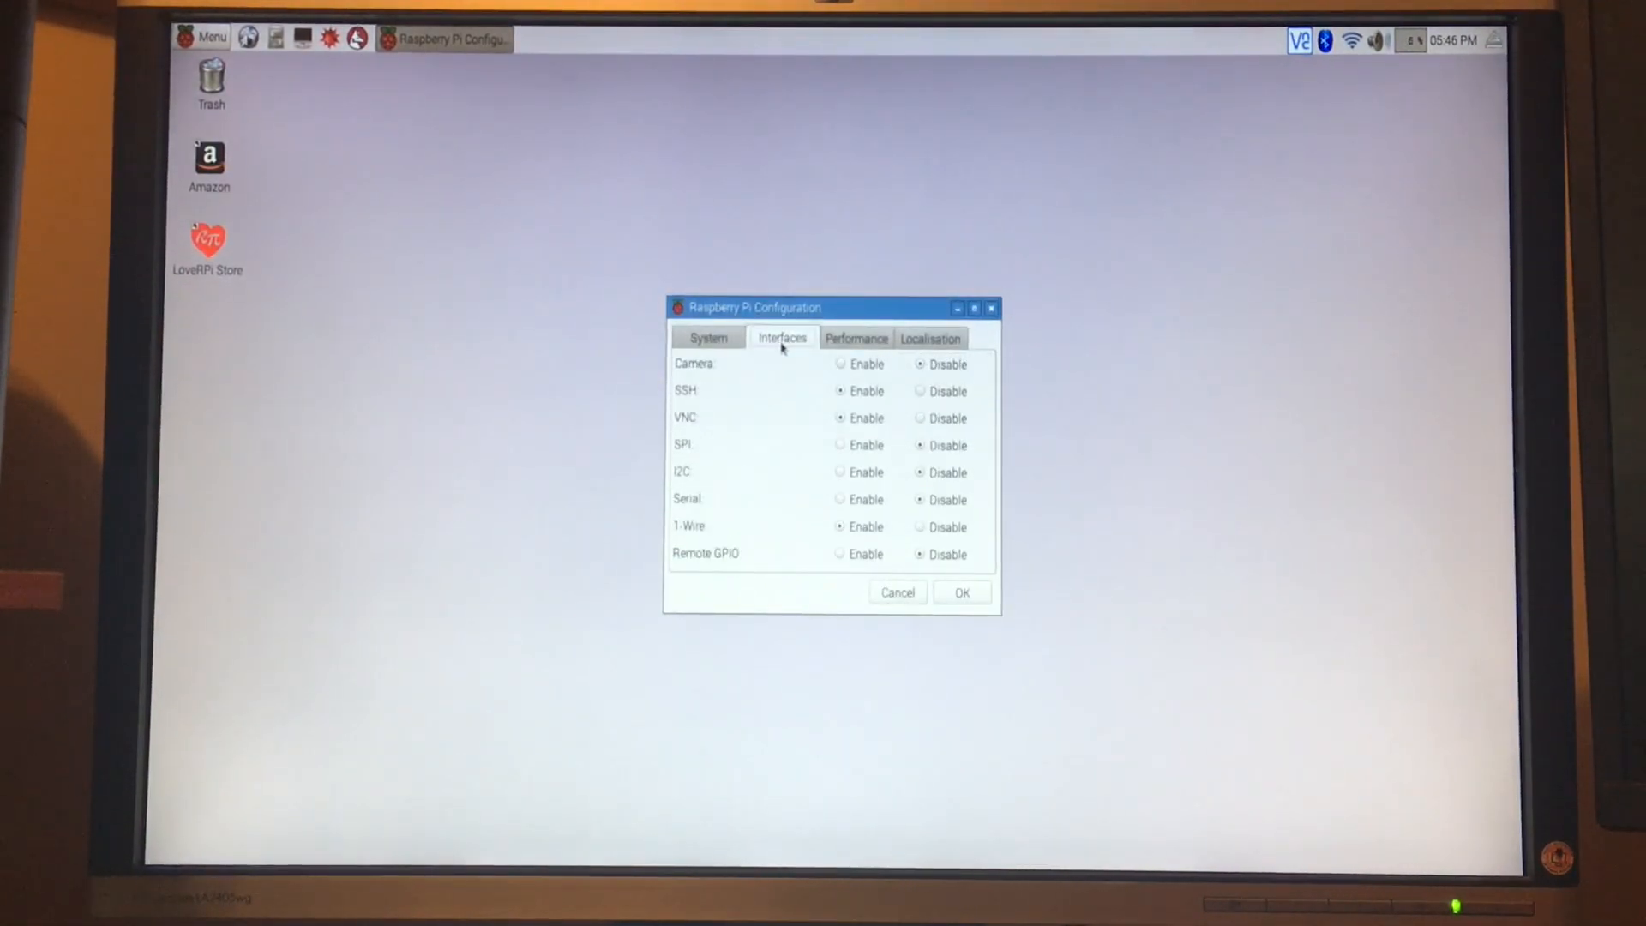
Set SSH and VNC to Enable and confirm the interface settings with OK.
left_click(919, 418)
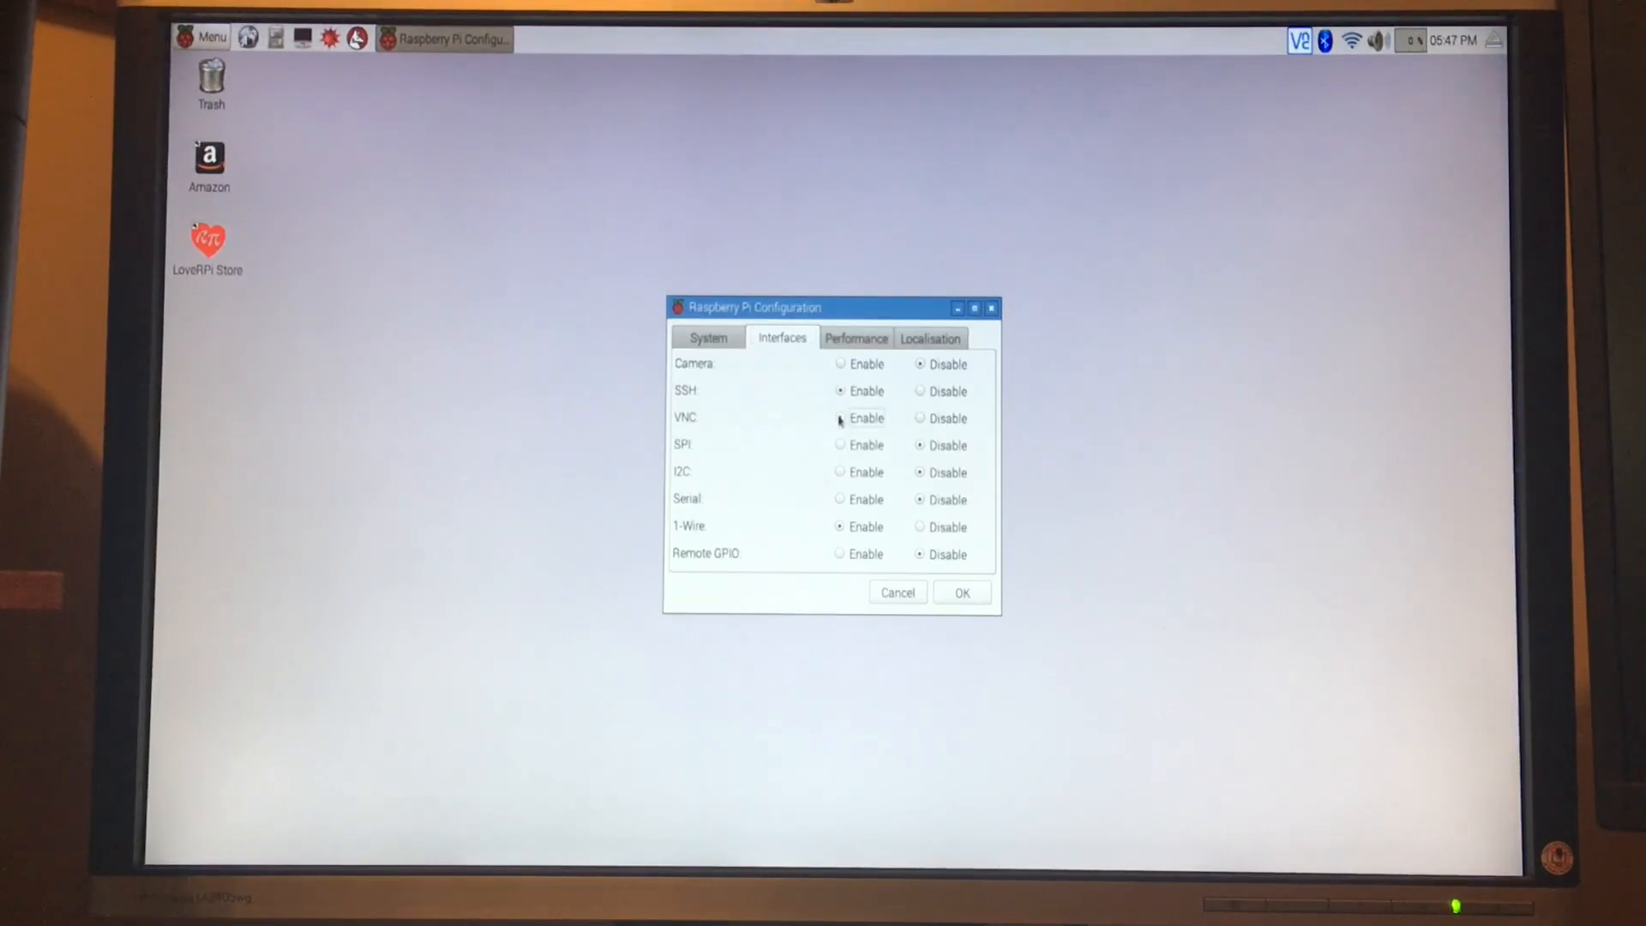
mouse_move(840, 419)
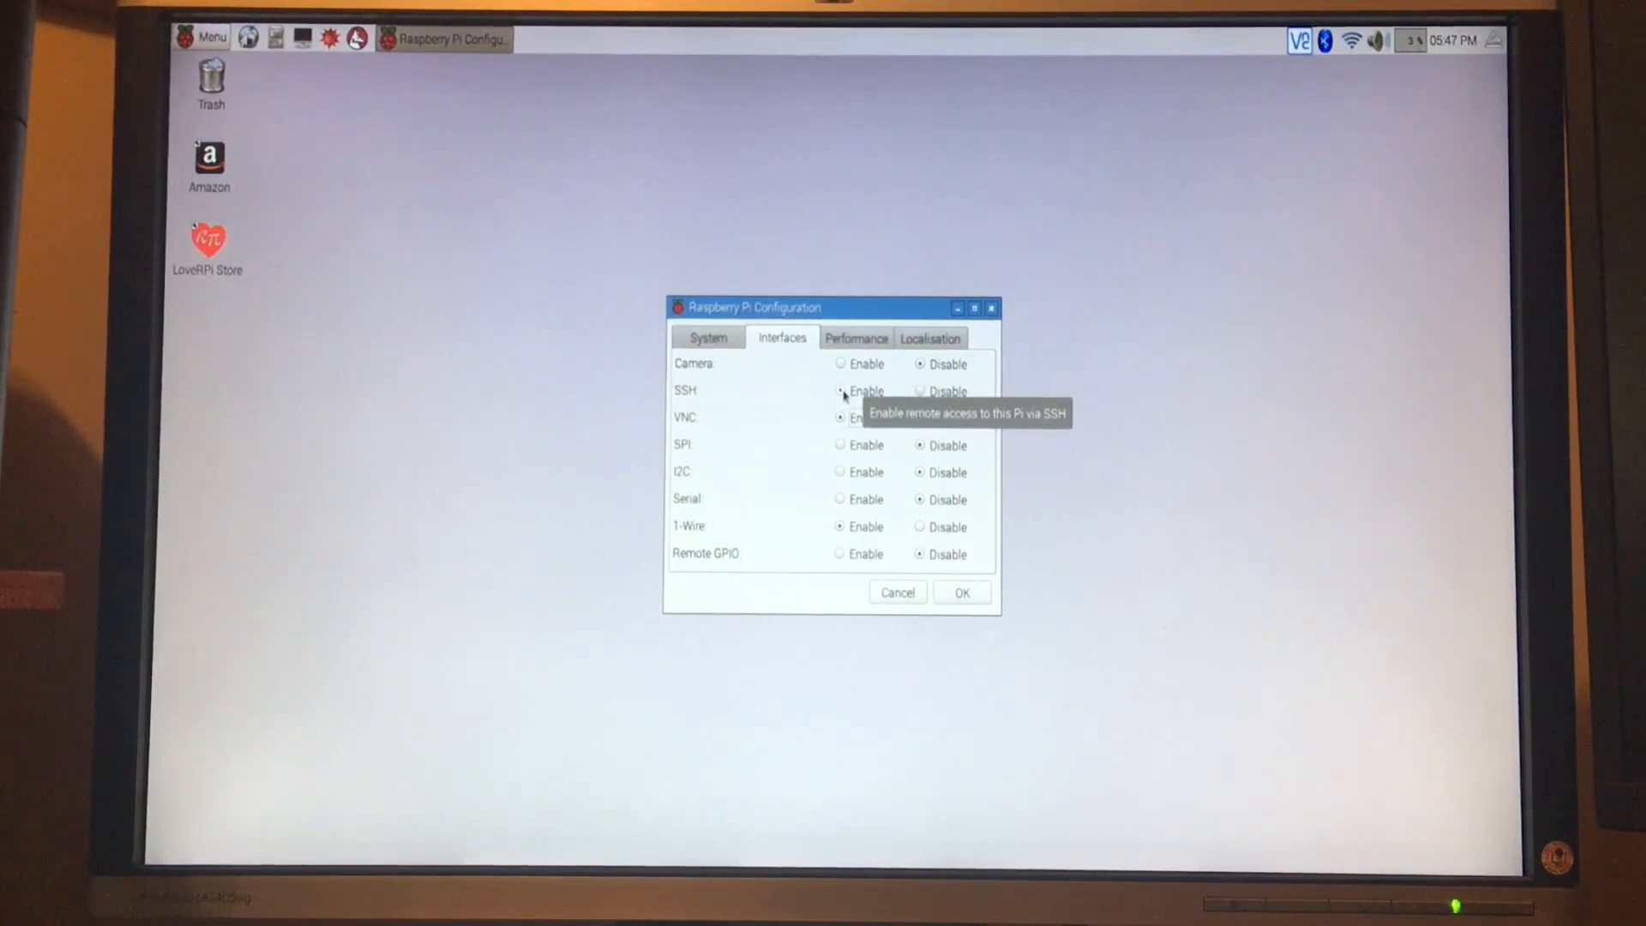
left_click(840, 391)
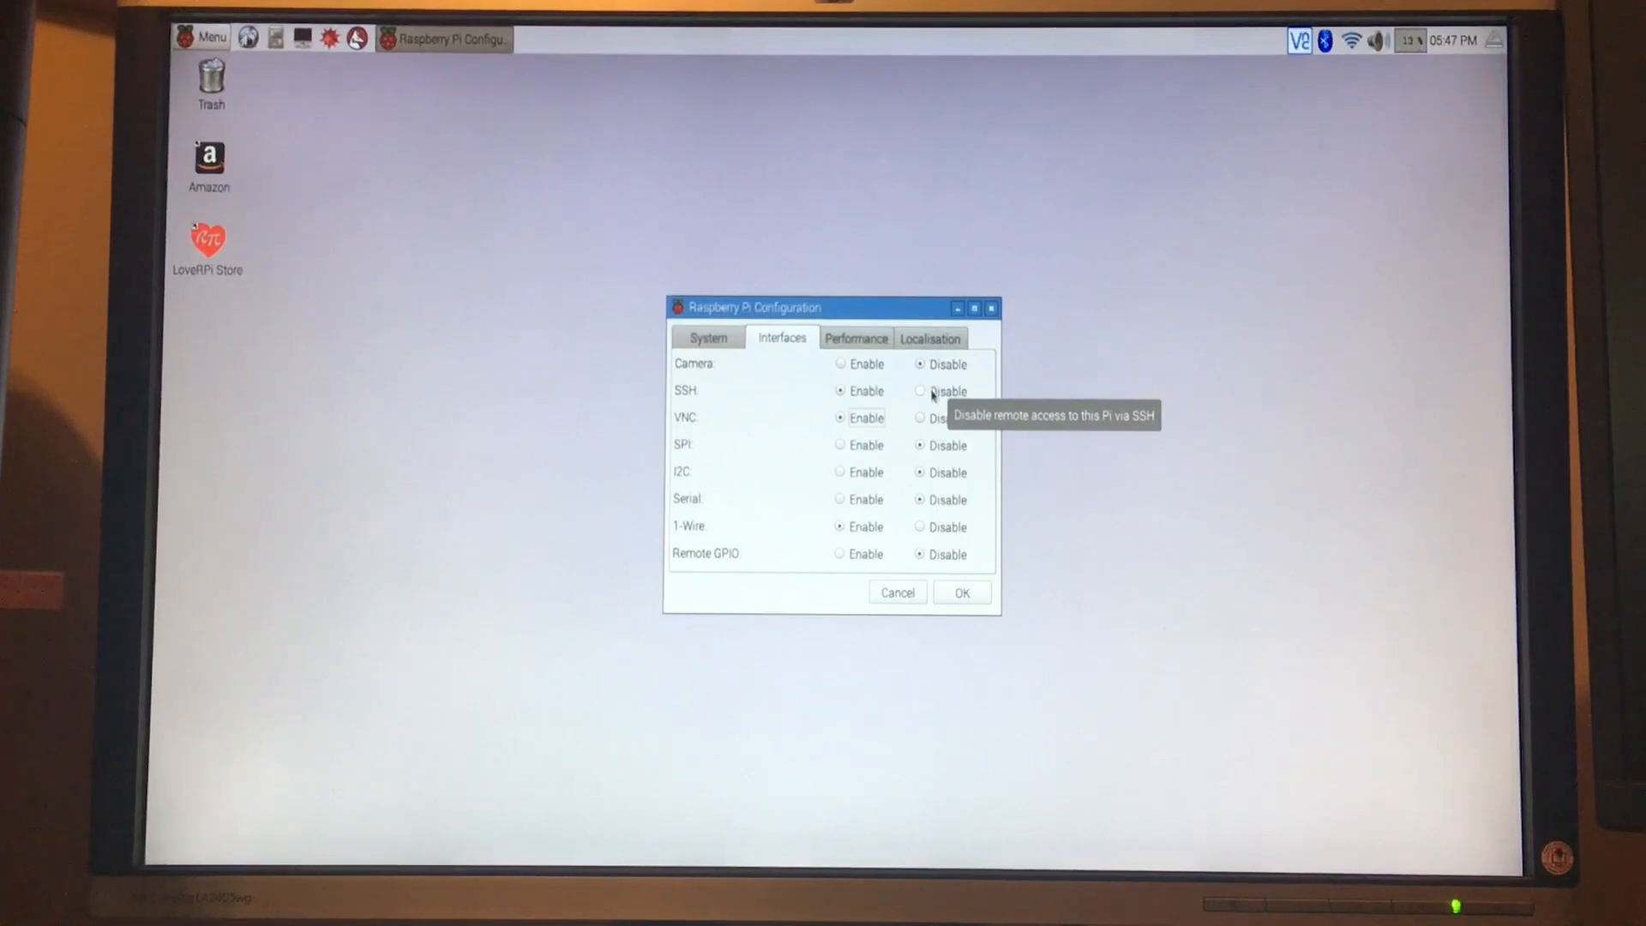
left_click(840, 391)
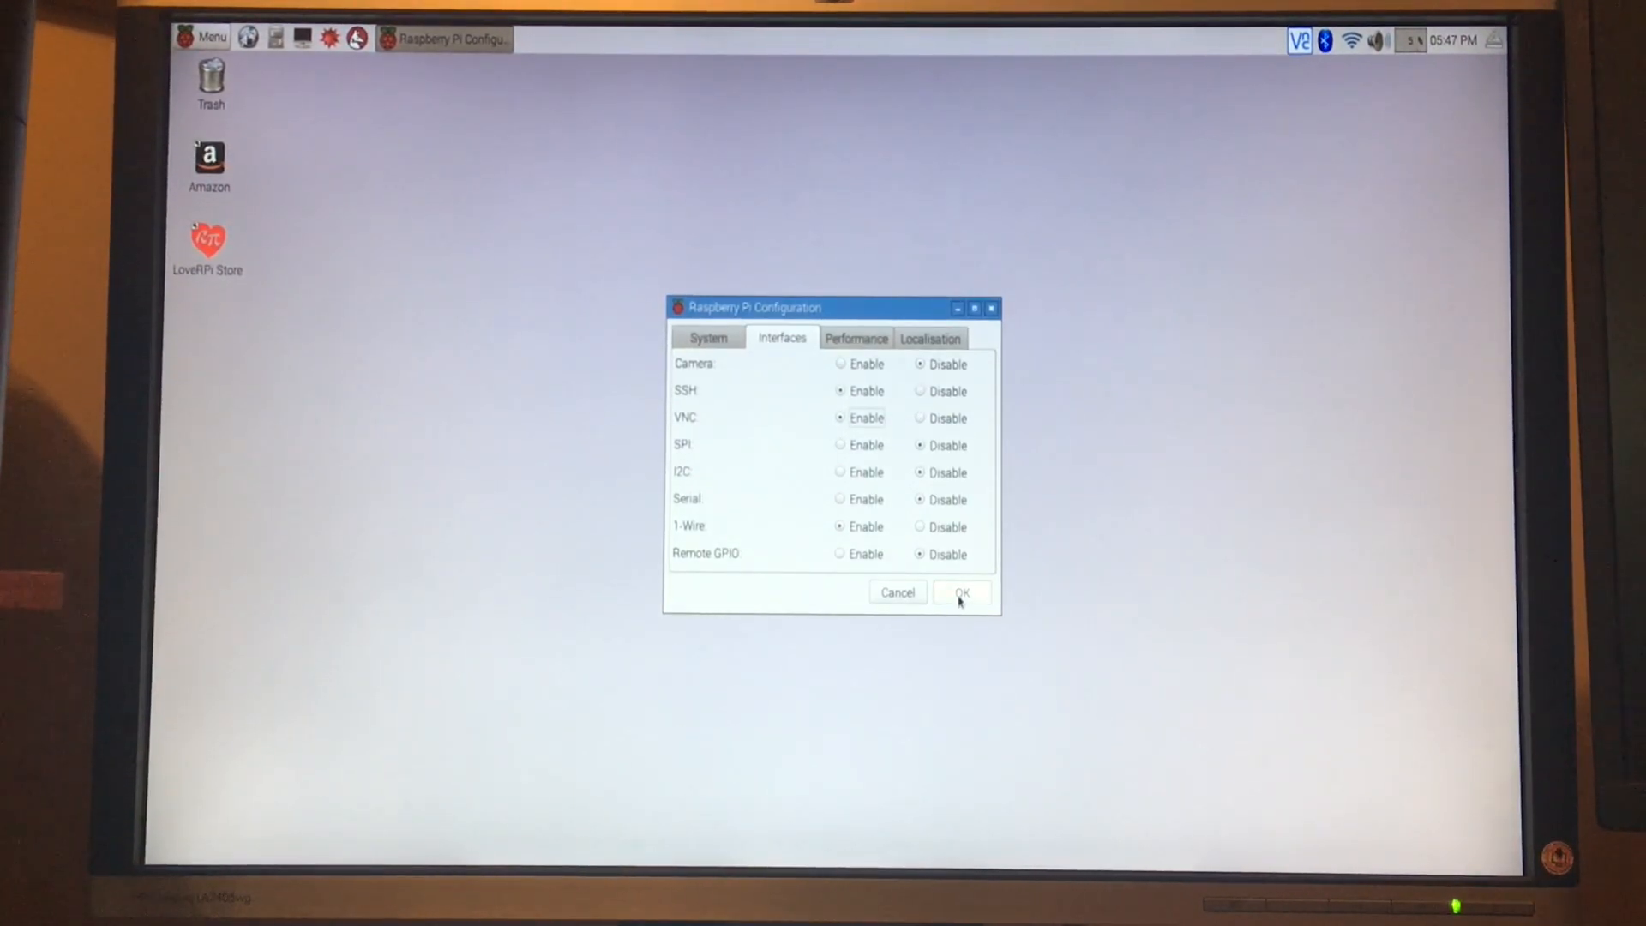
left_click(960, 591)
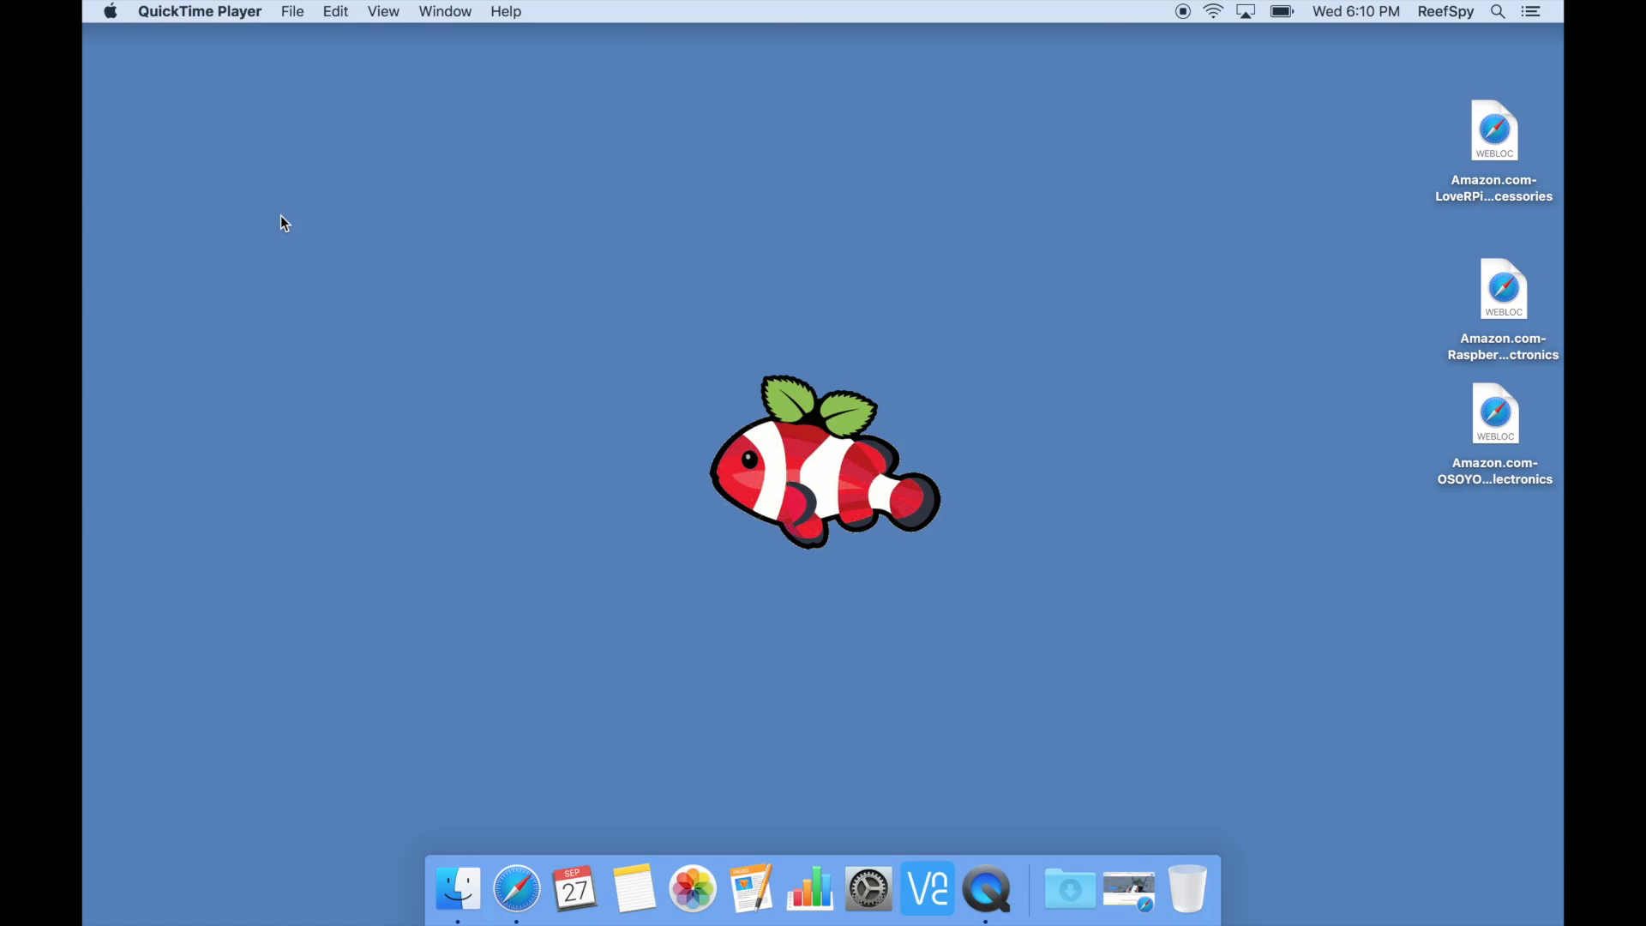
mouse_move(957, 725)
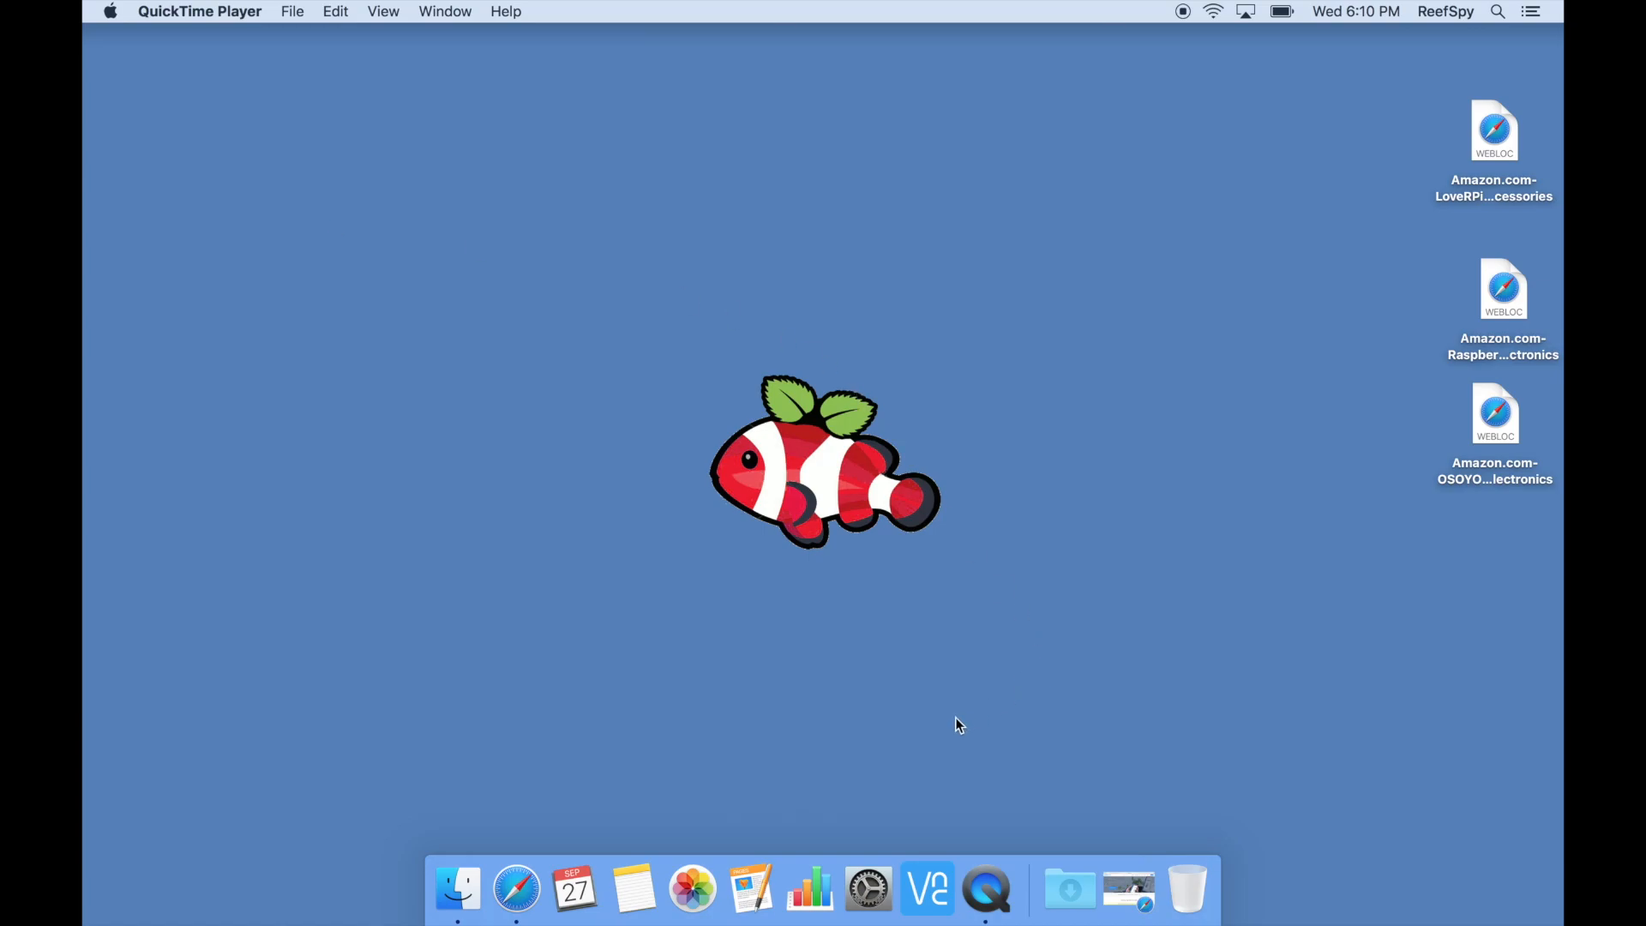
Go to realvnc.com in Safari and navigate via DOWNLOAD to the VNC Viewer download page for macOS.
left_click(516, 887)
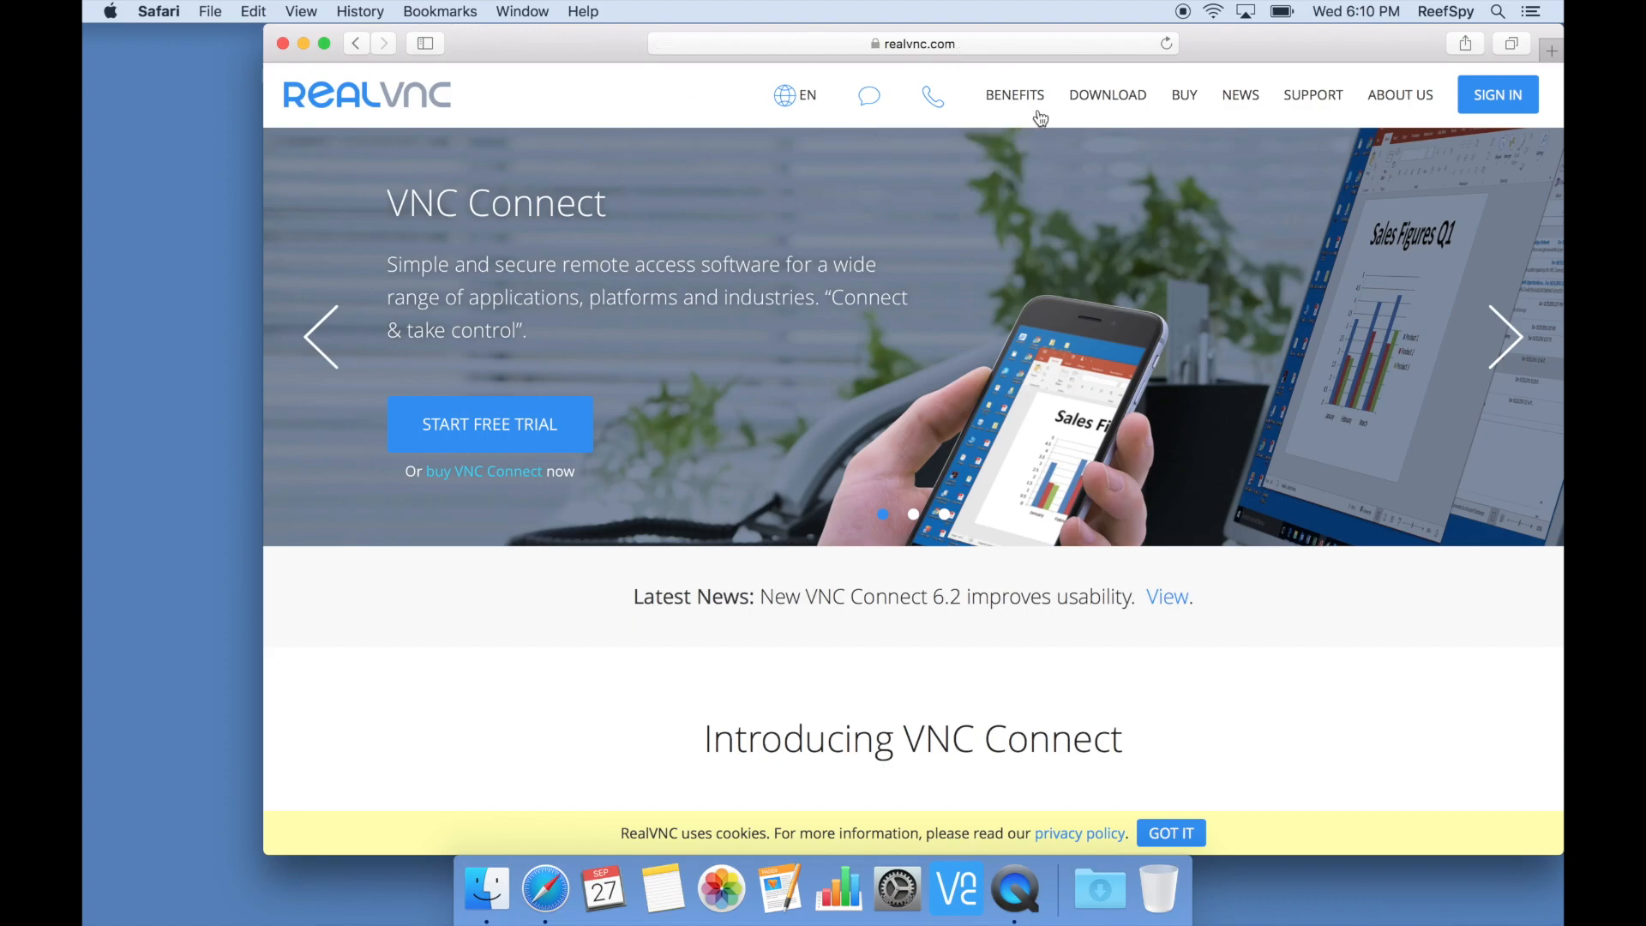
mouse_move(1101, 104)
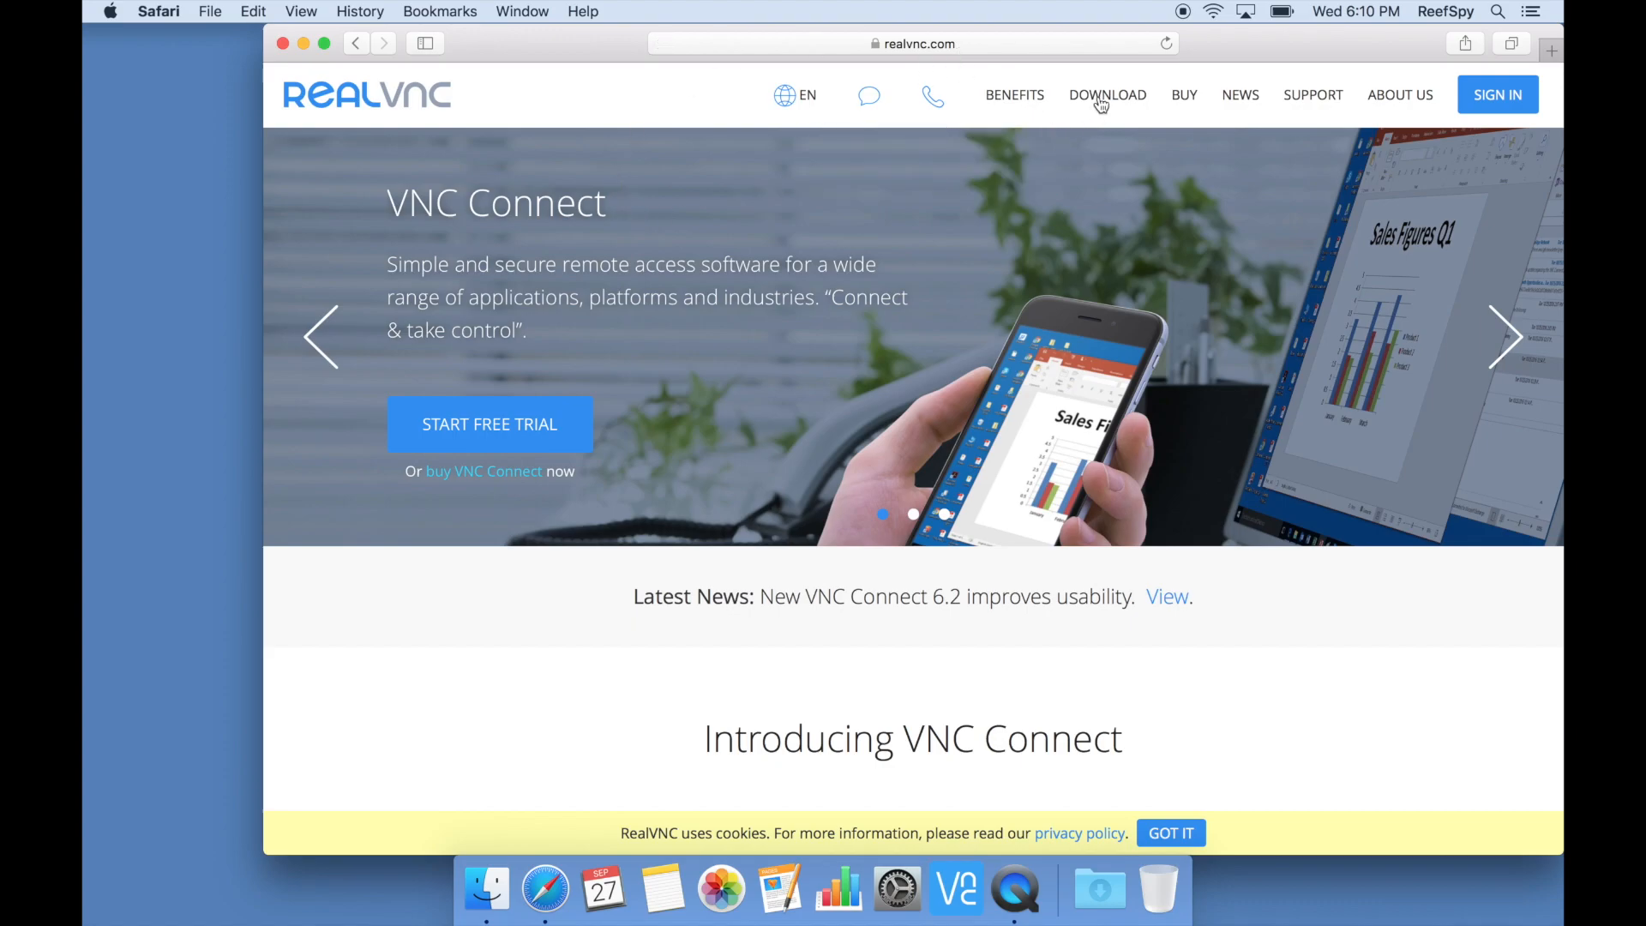
left_click(1106, 94)
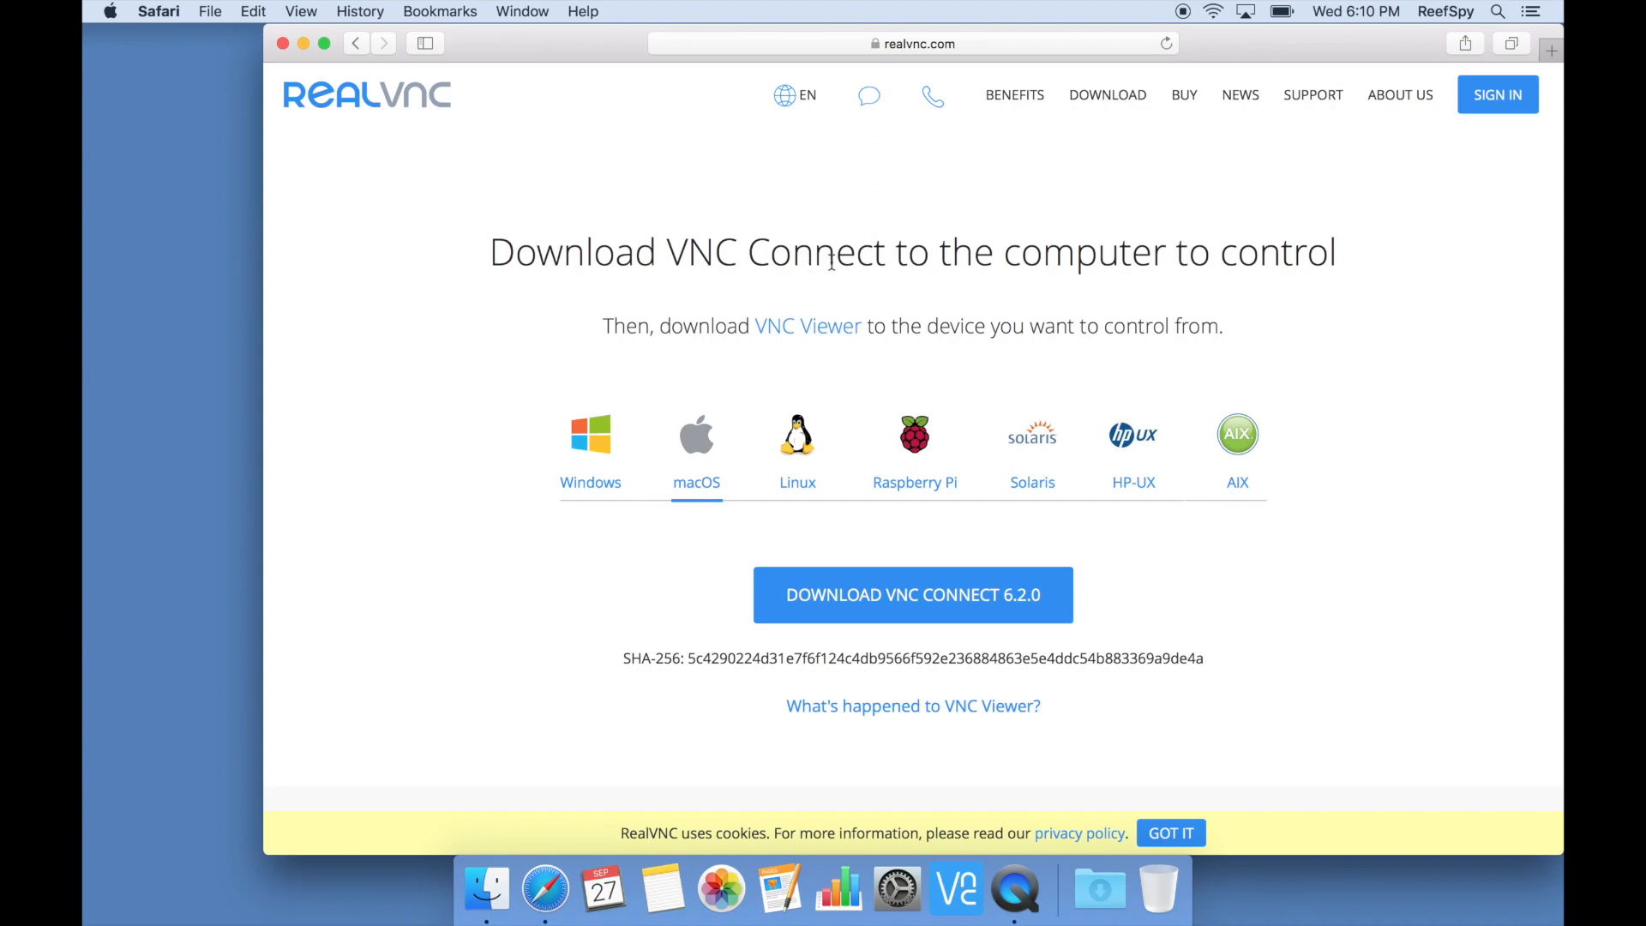
mouse_move(684, 252)
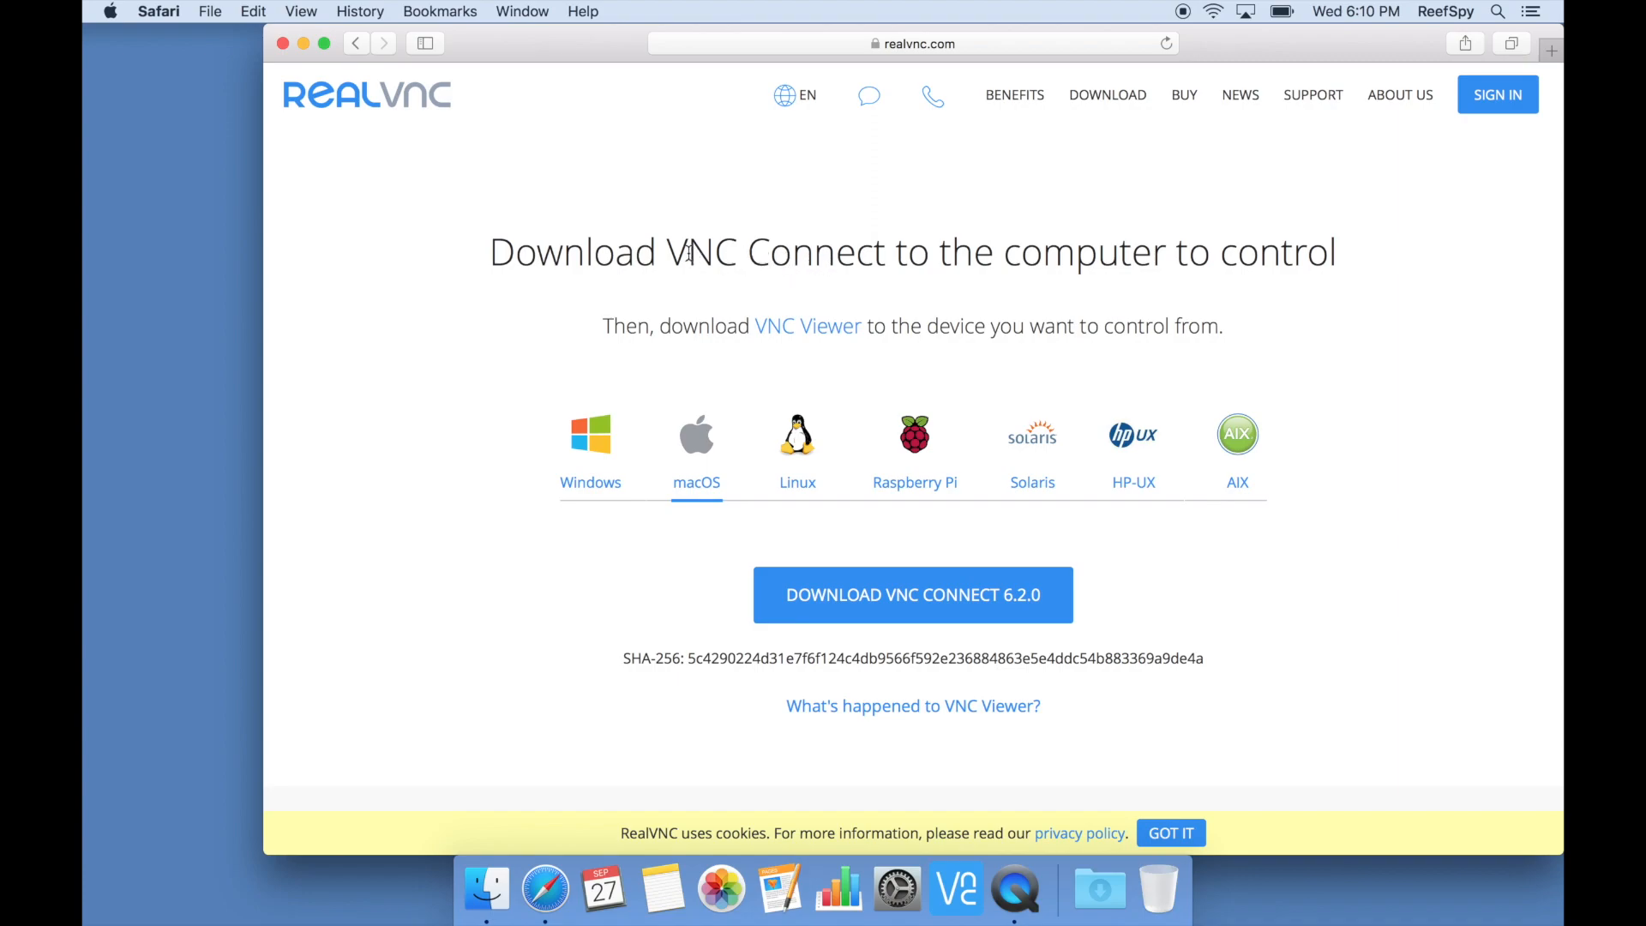
mouse_move(825, 259)
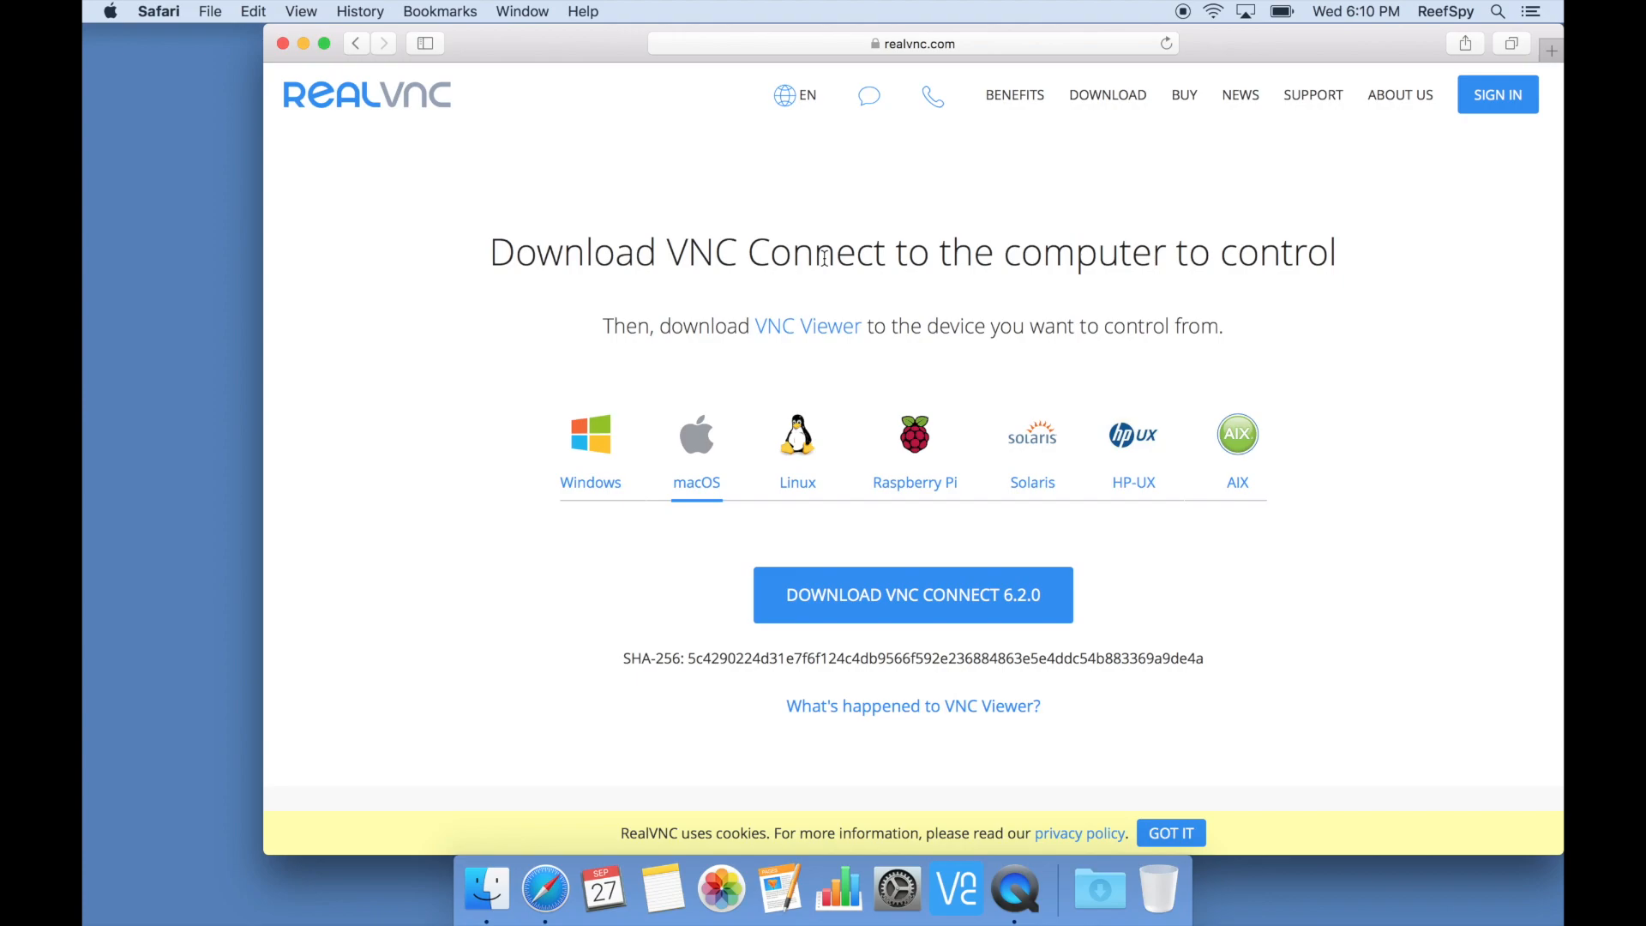
mouse_move(794, 340)
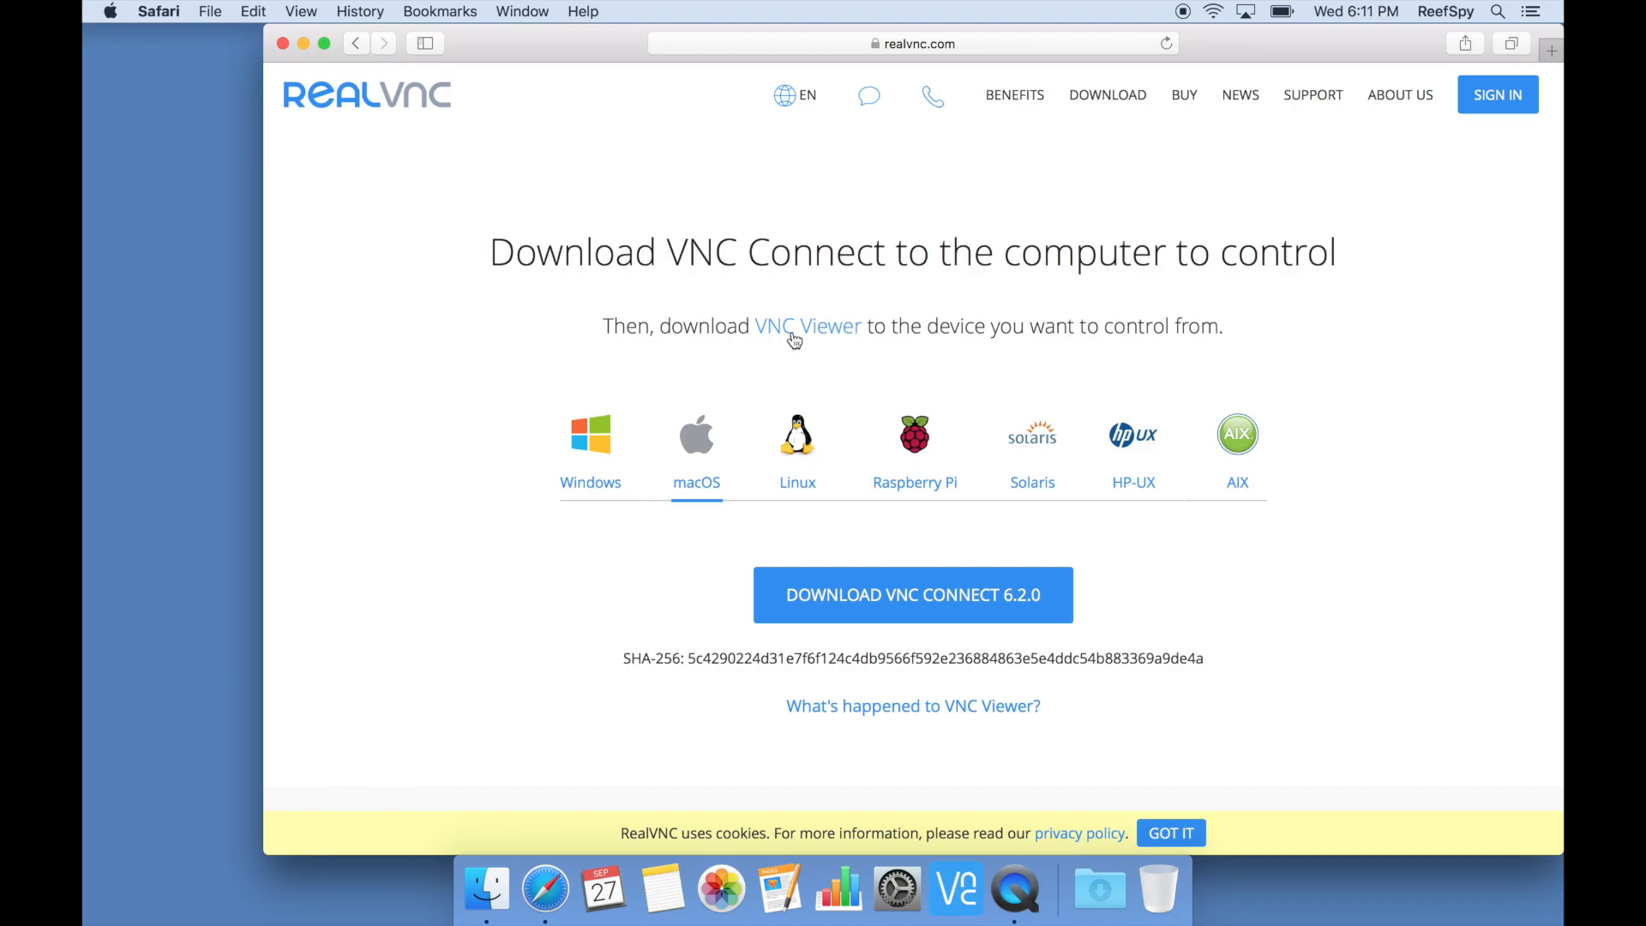
left_click(806, 326)
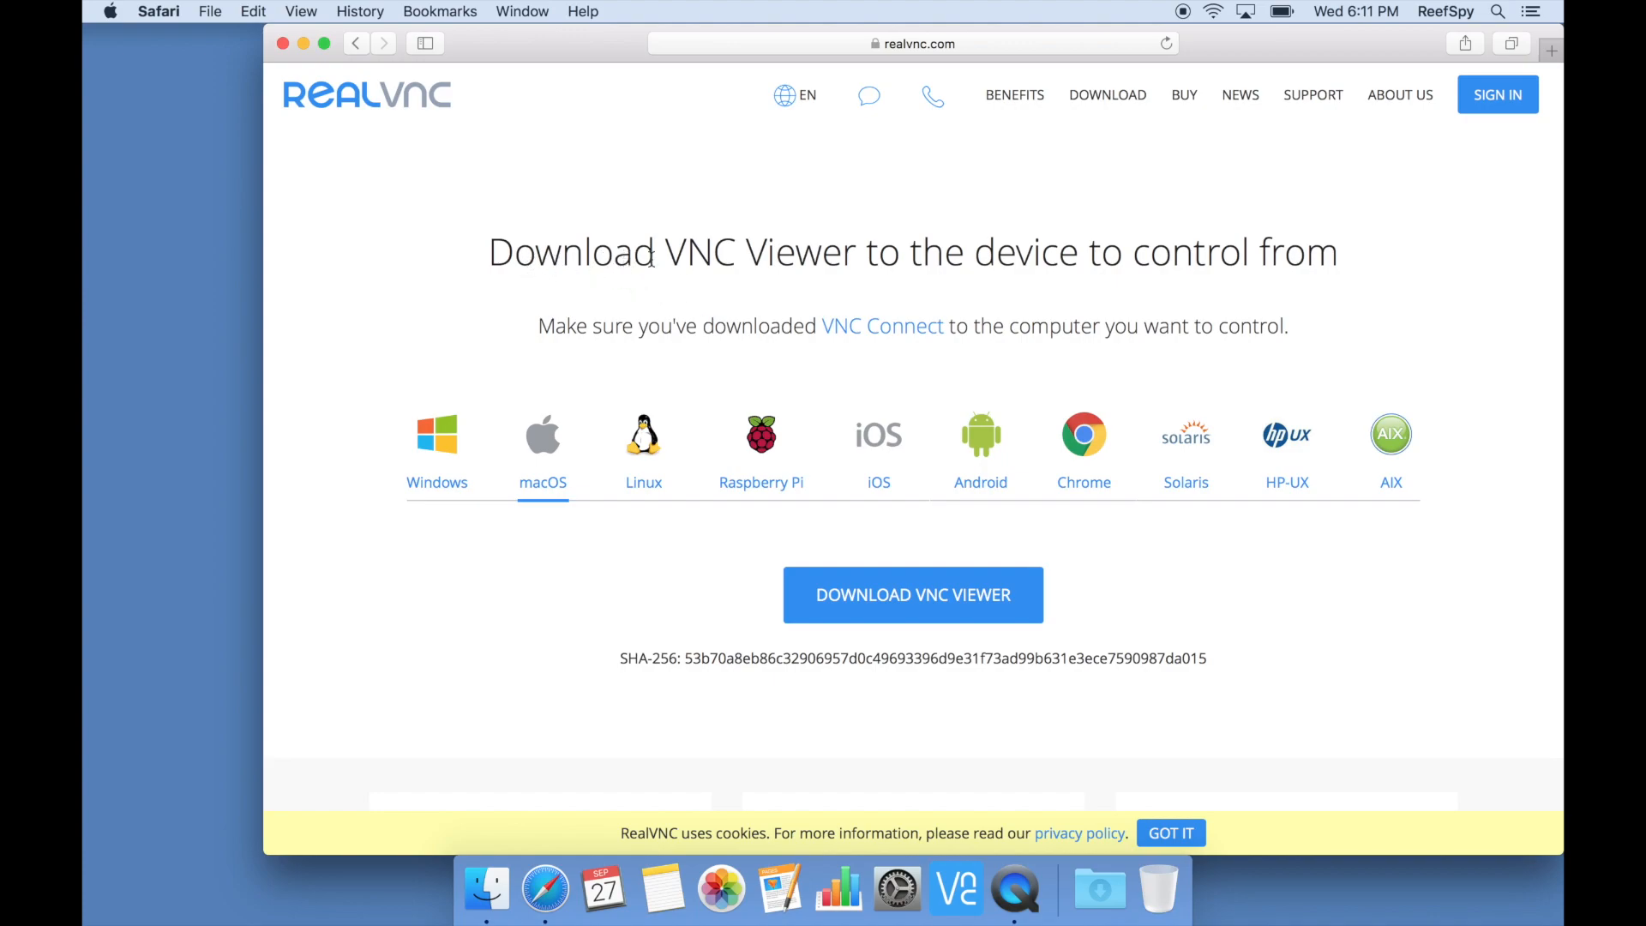
mouse_move(878, 292)
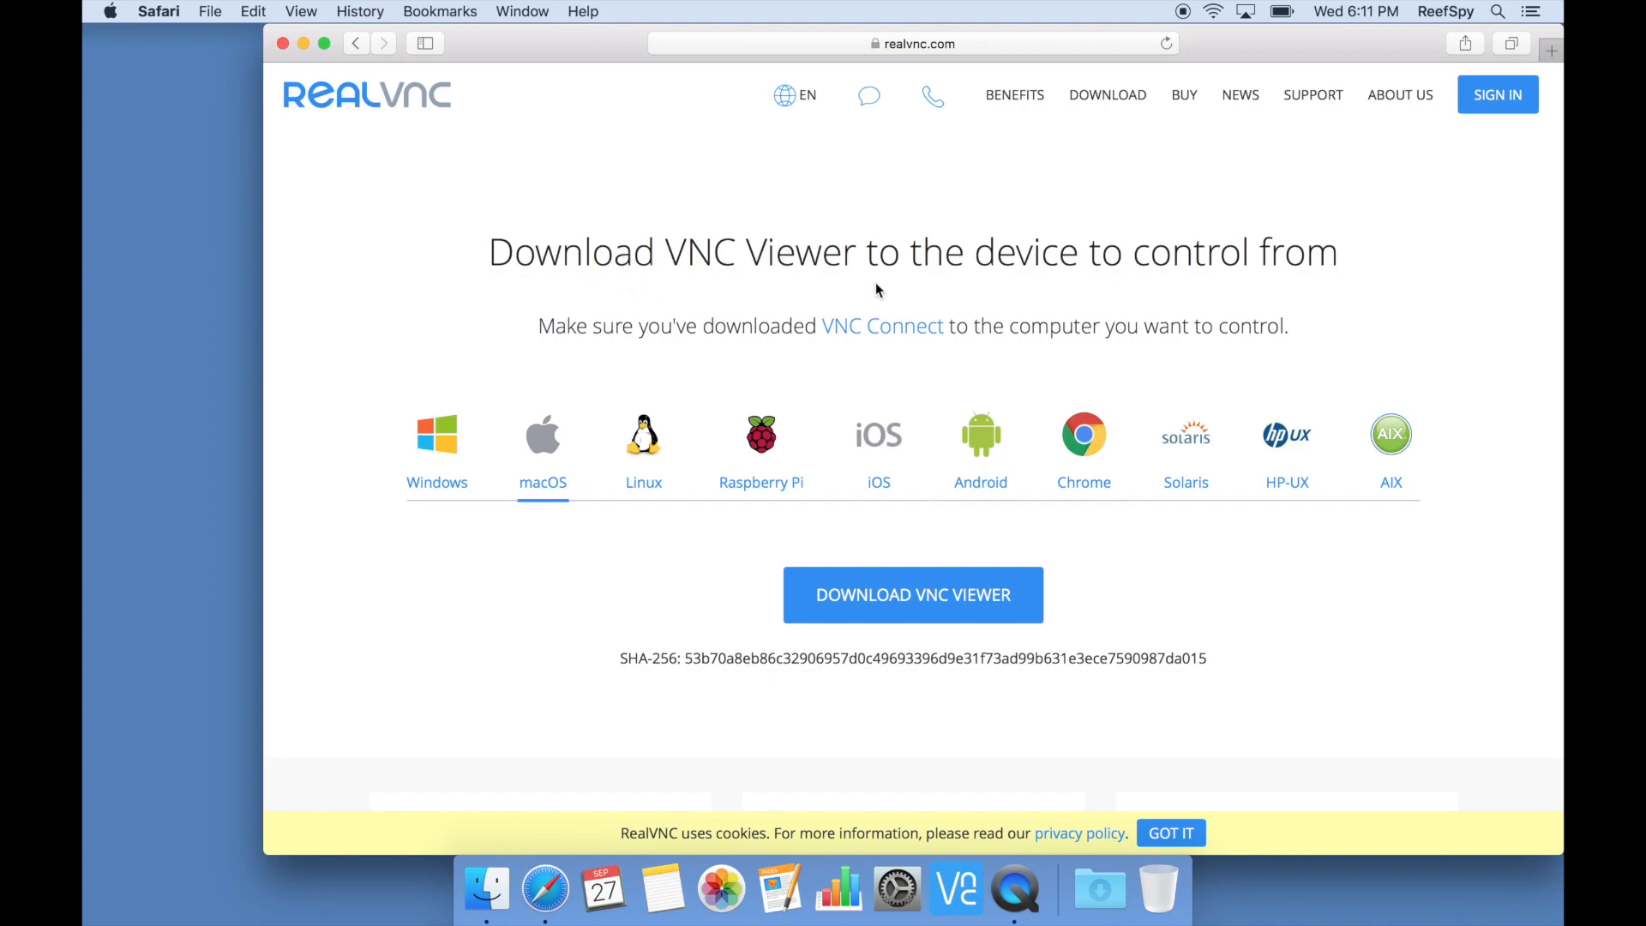
mouse_move(497, 463)
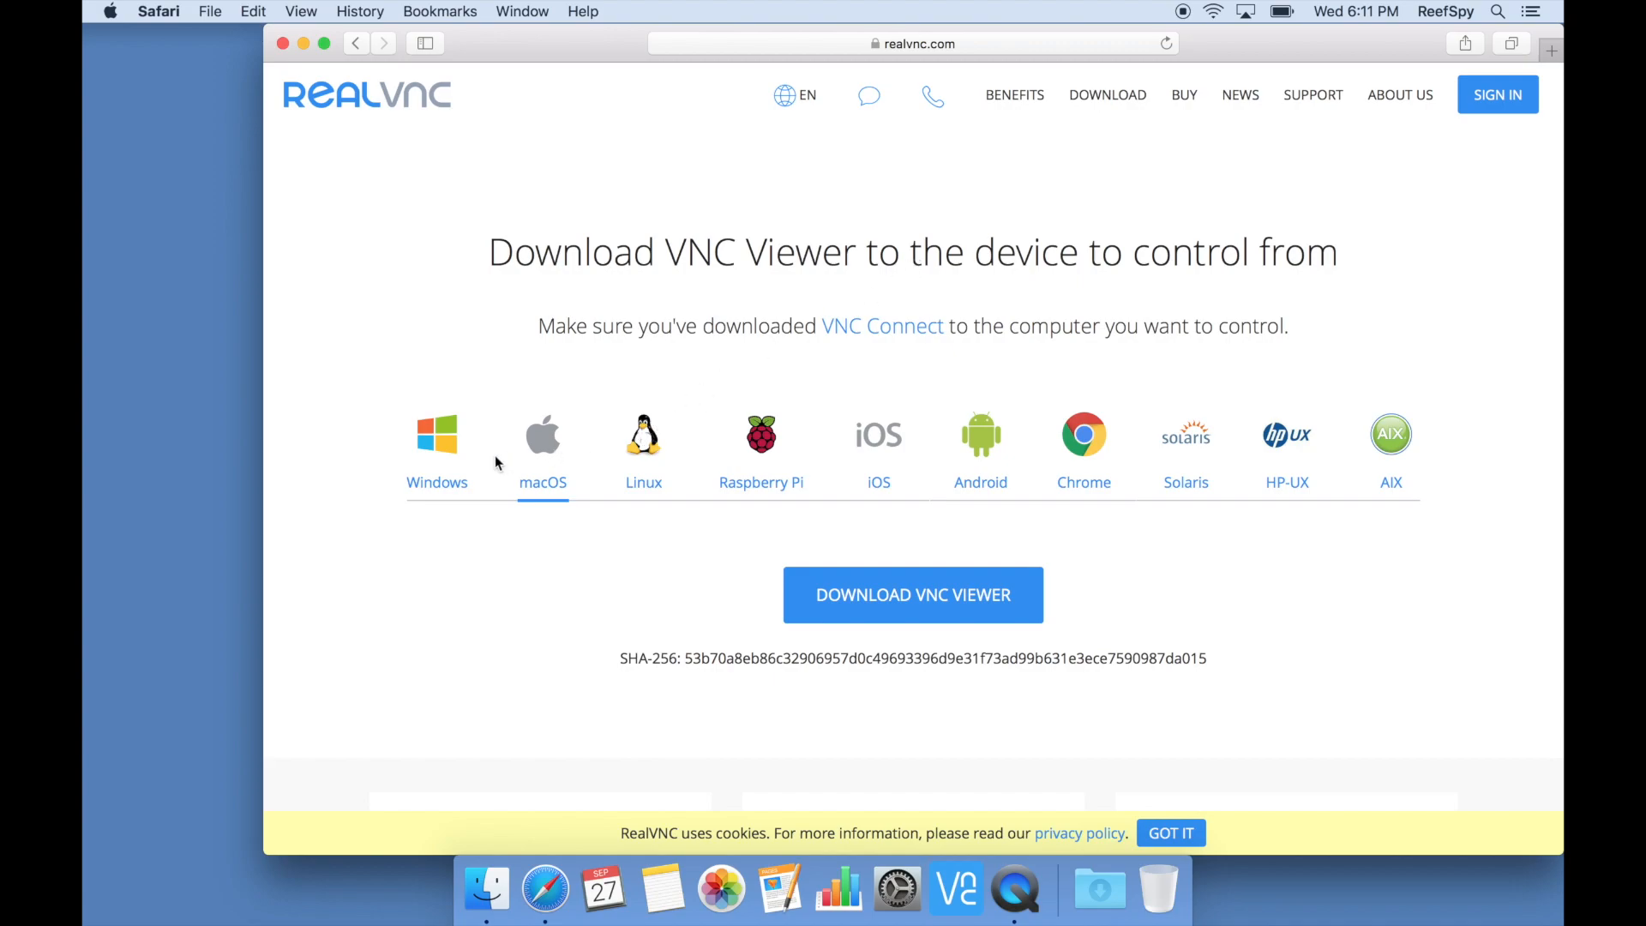
mouse_move(1133, 451)
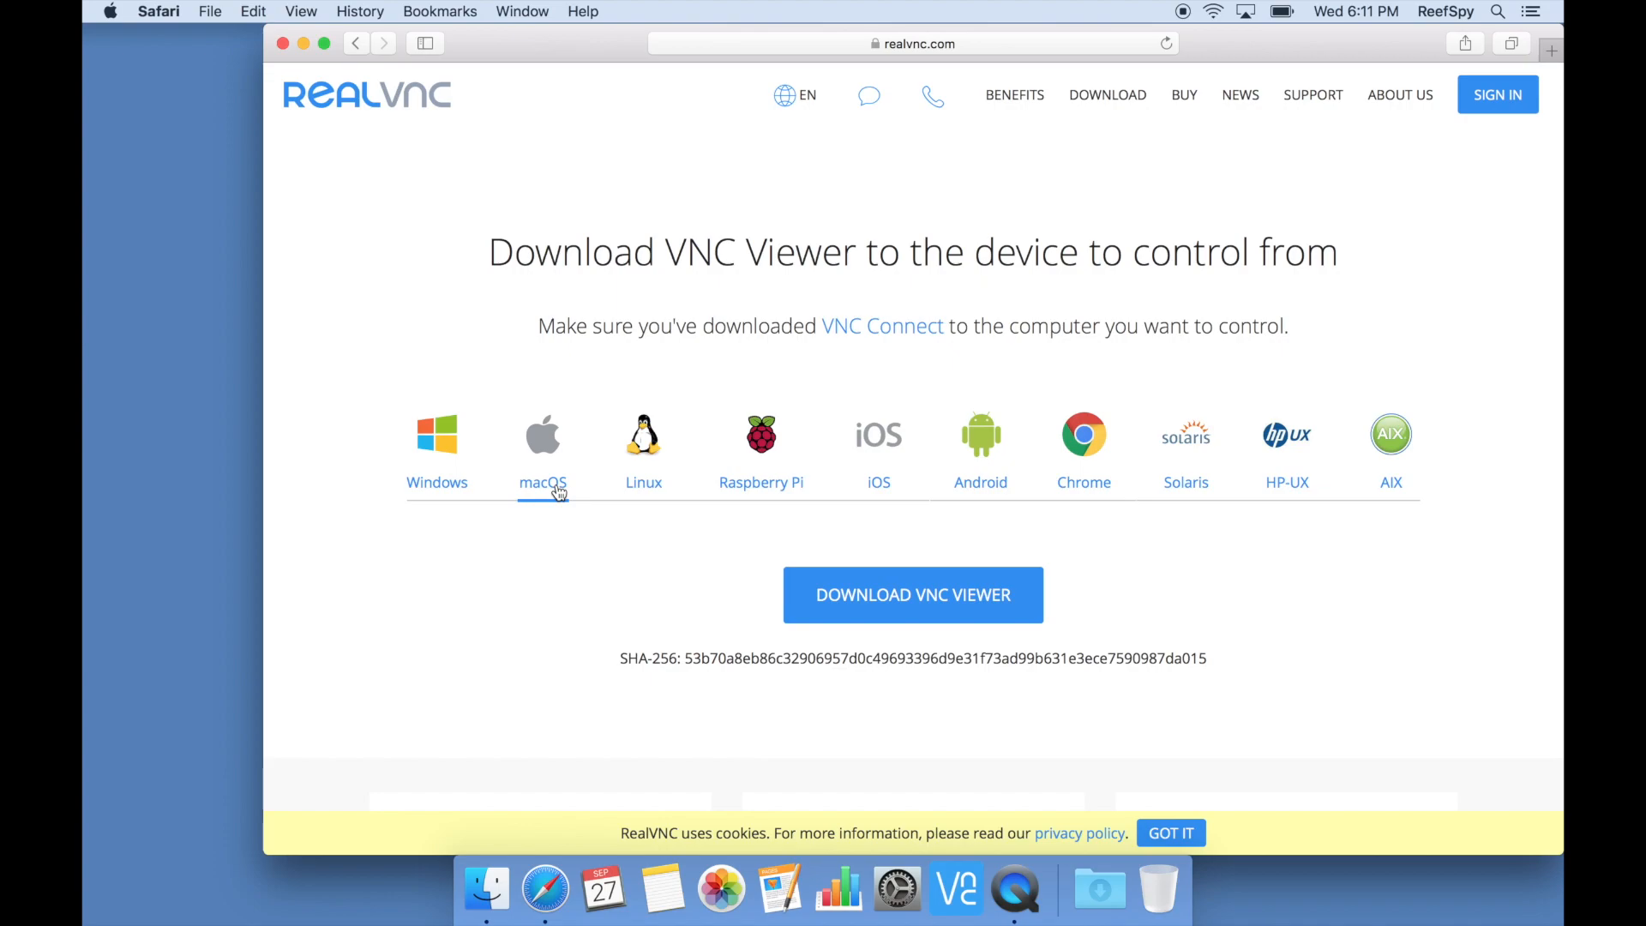
mouse_move(437, 483)
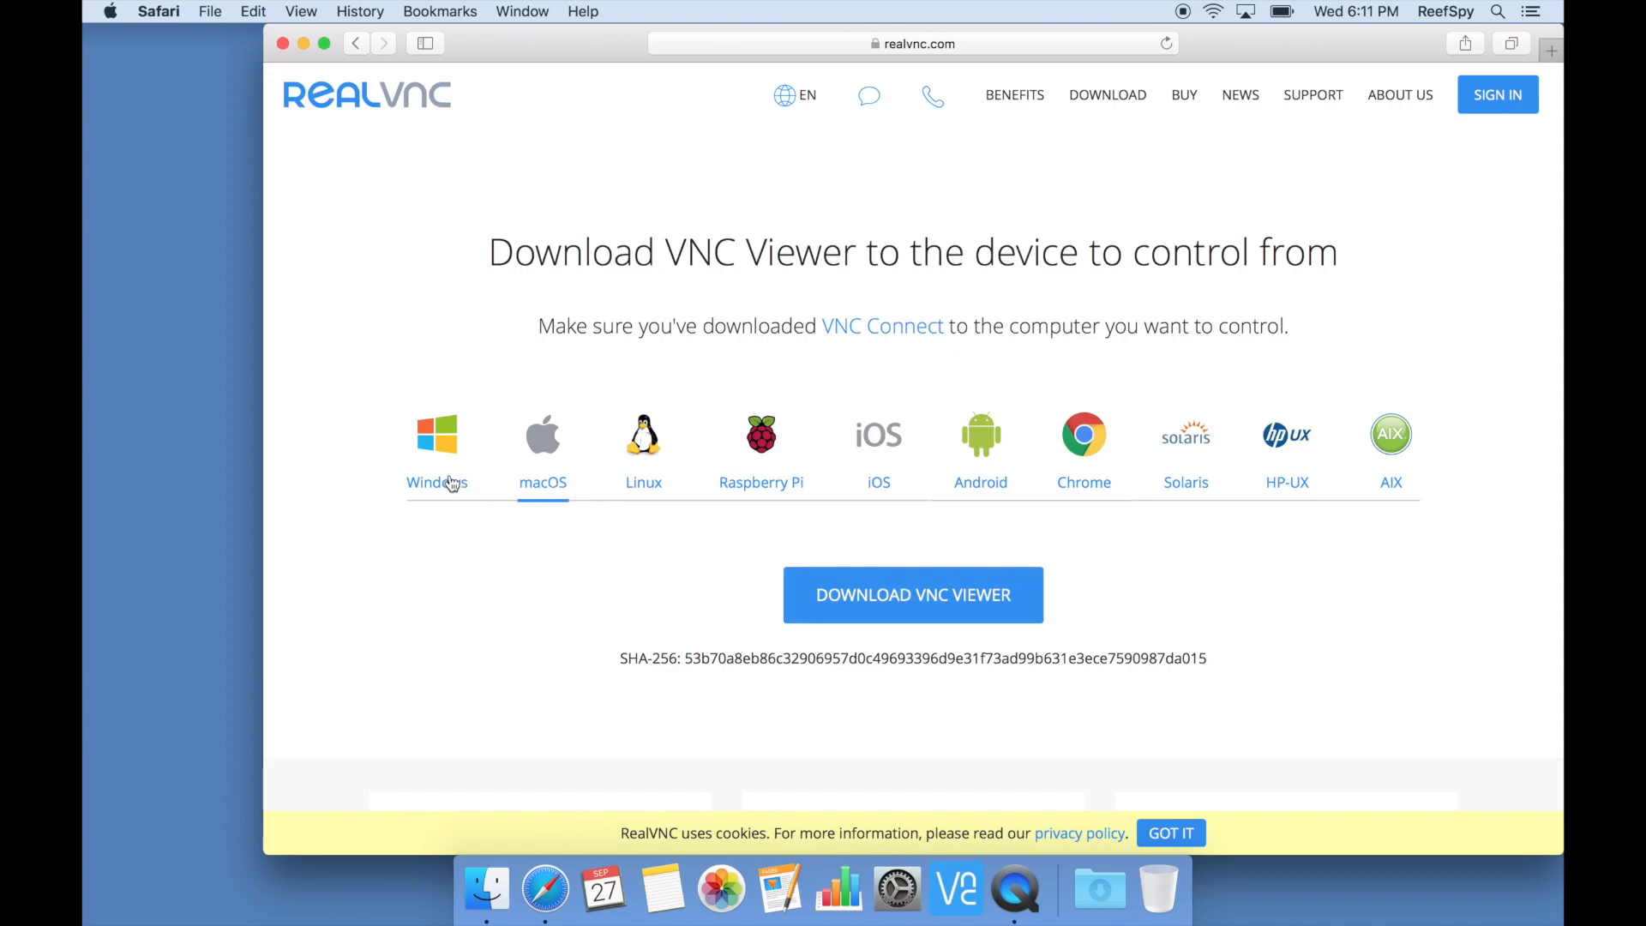
mouse_move(698, 525)
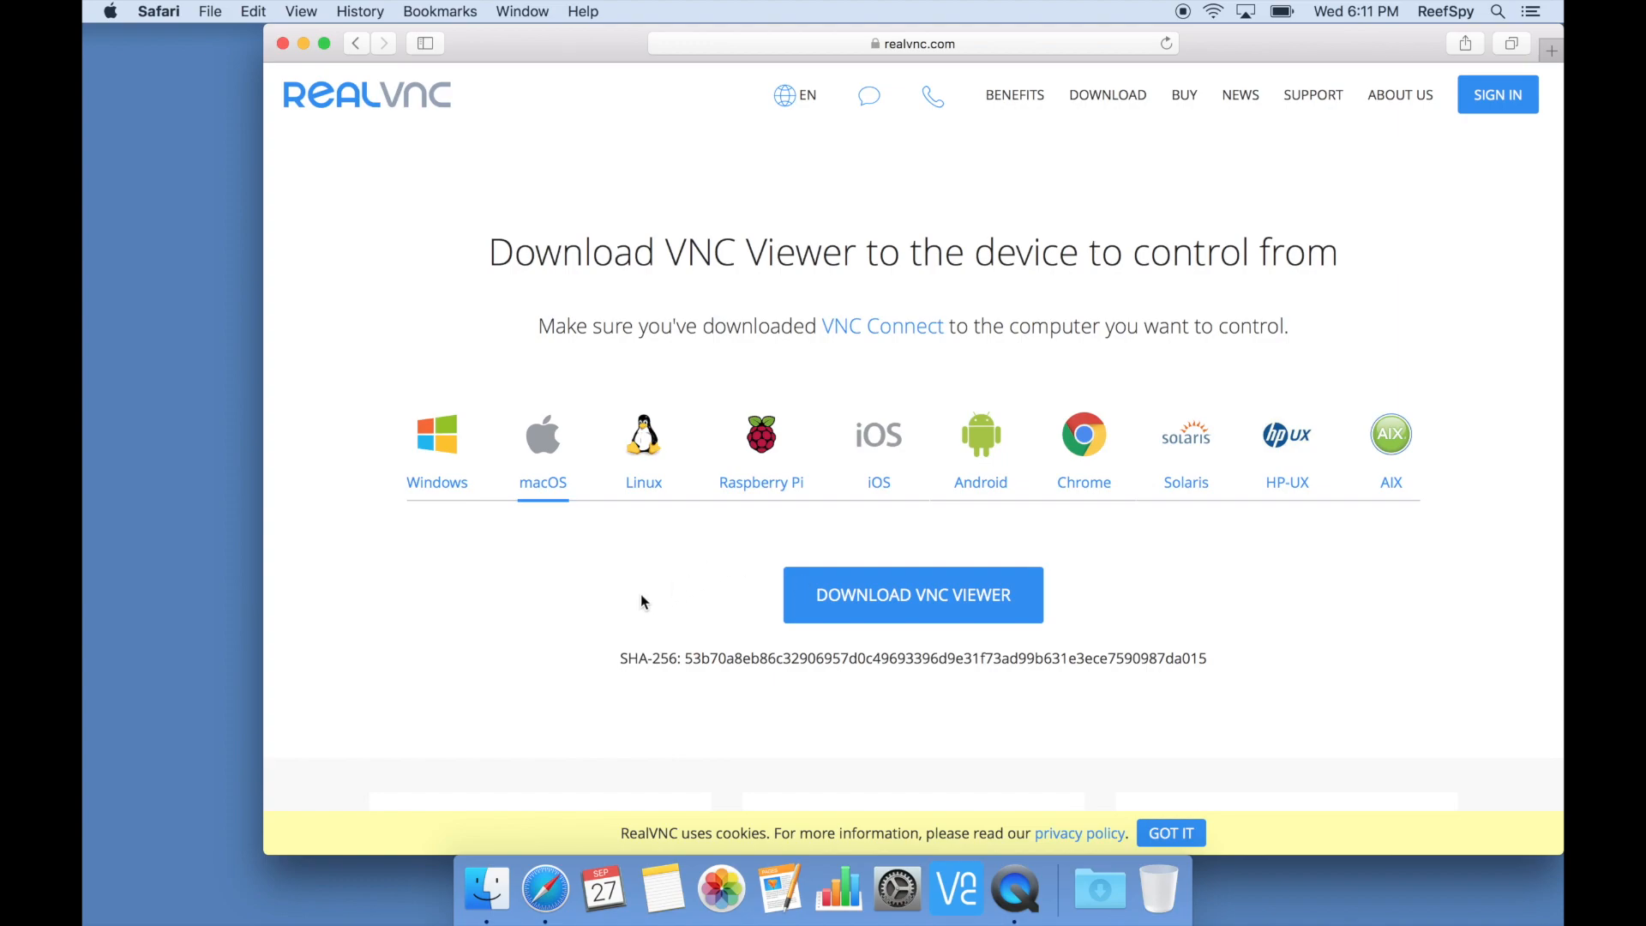
mouse_move(1034, 628)
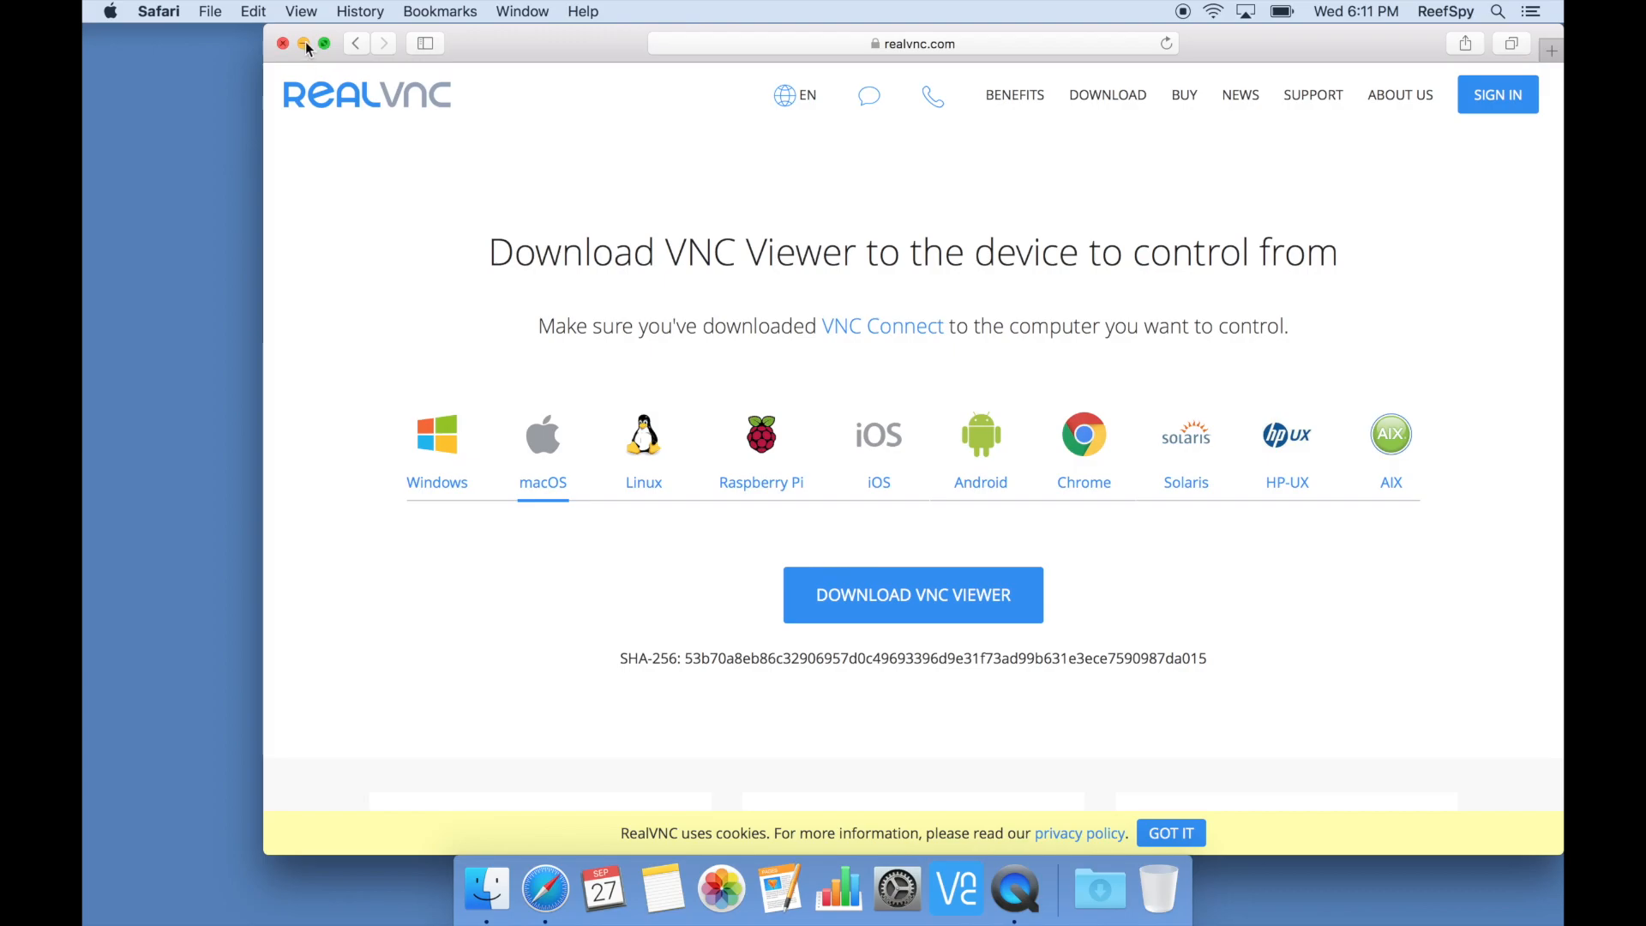
Launch VNC Viewer from the Dock and add a new connection with VNC Server 'raspberrypi'.
left_click(283, 43)
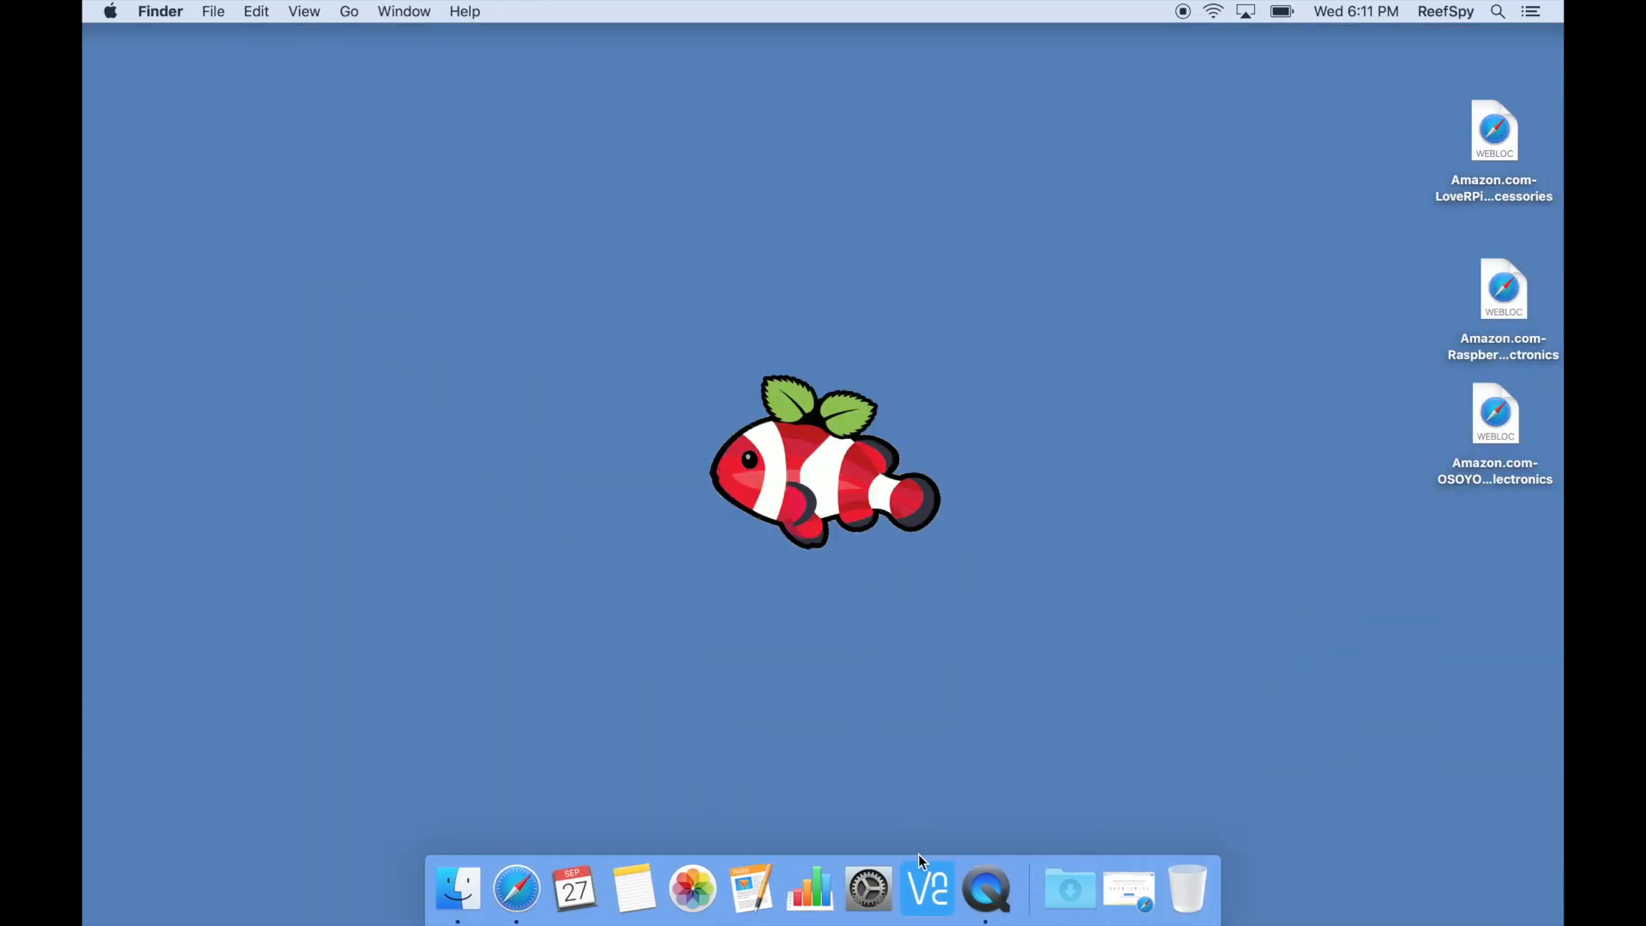
left_click(925, 890)
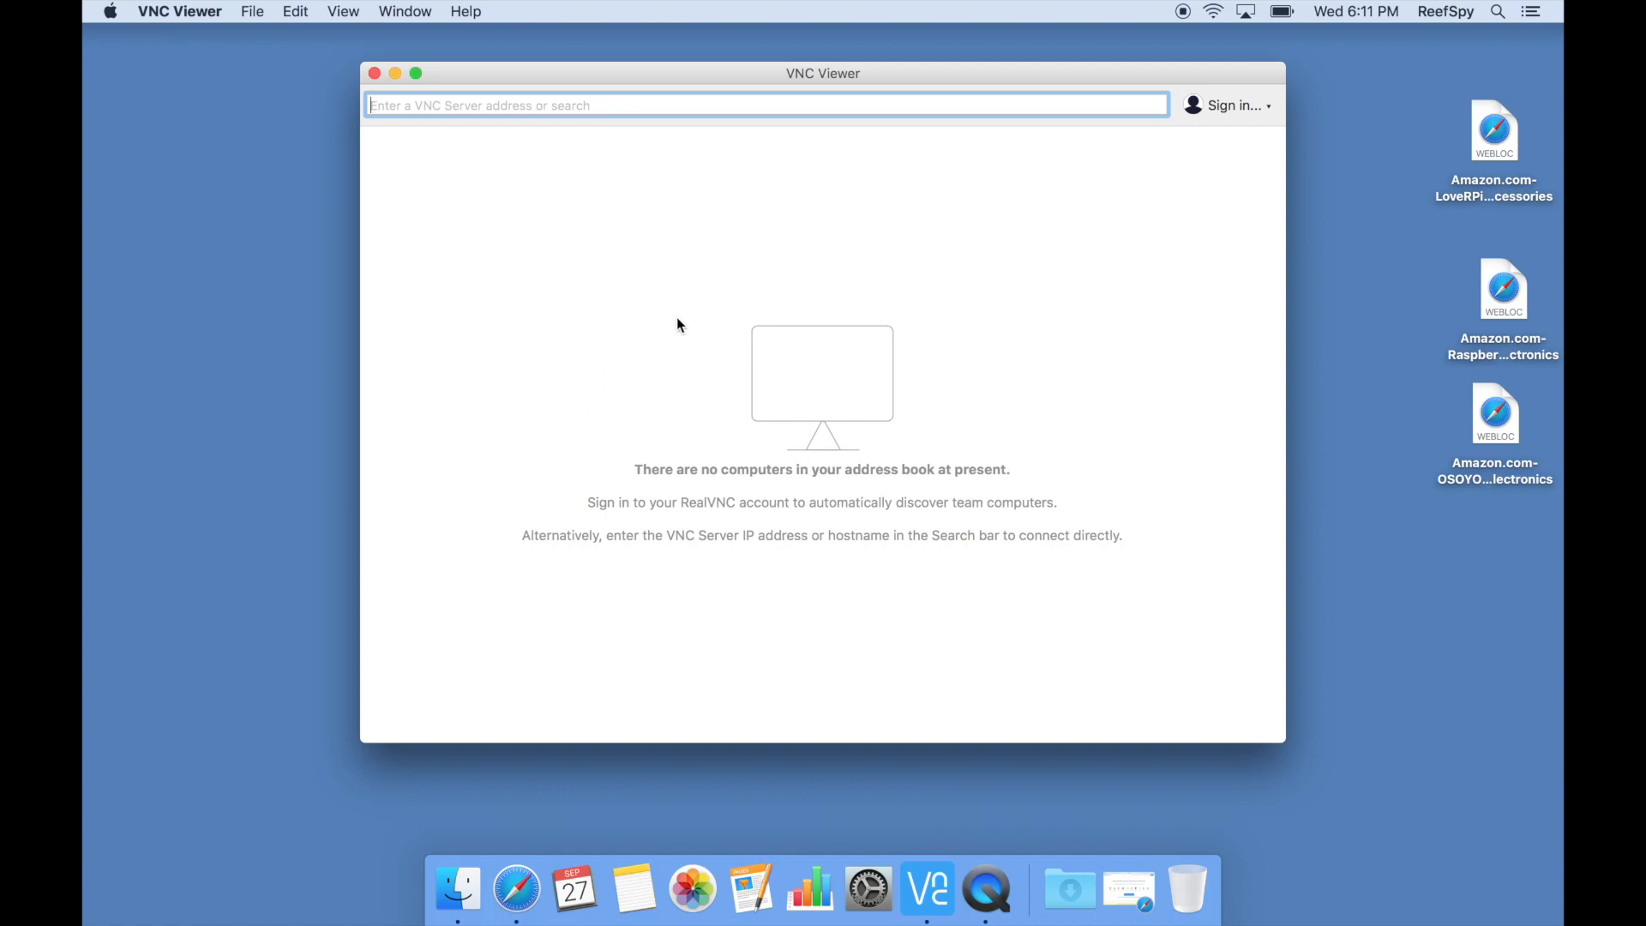
mouse_move(781, 400)
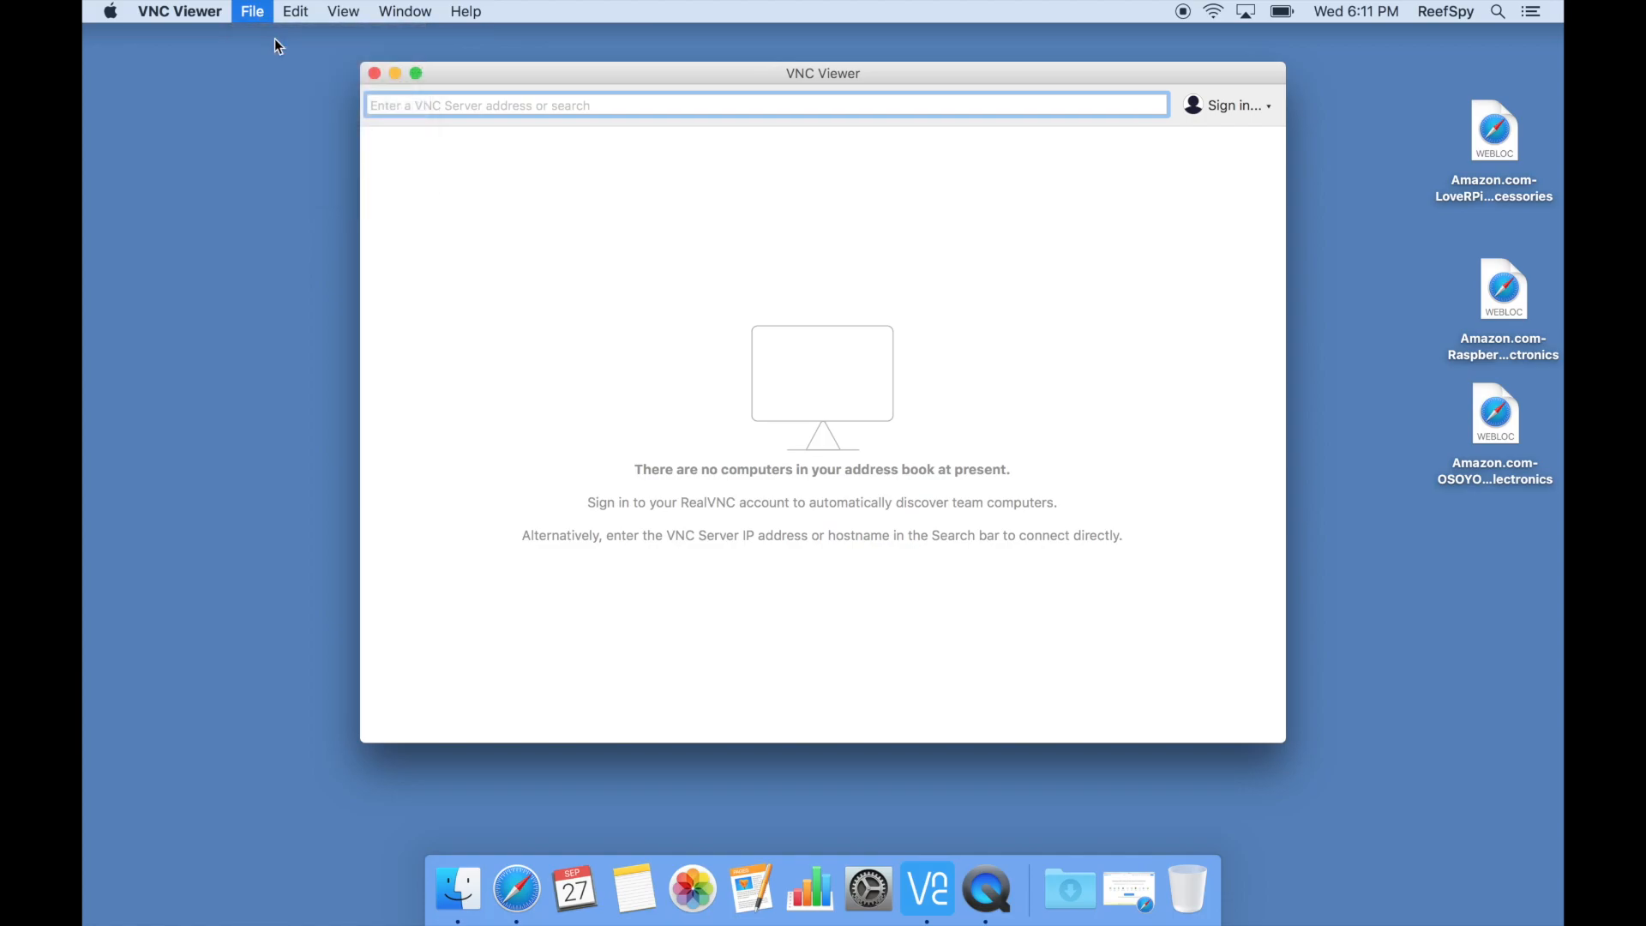
left_click(251, 12)
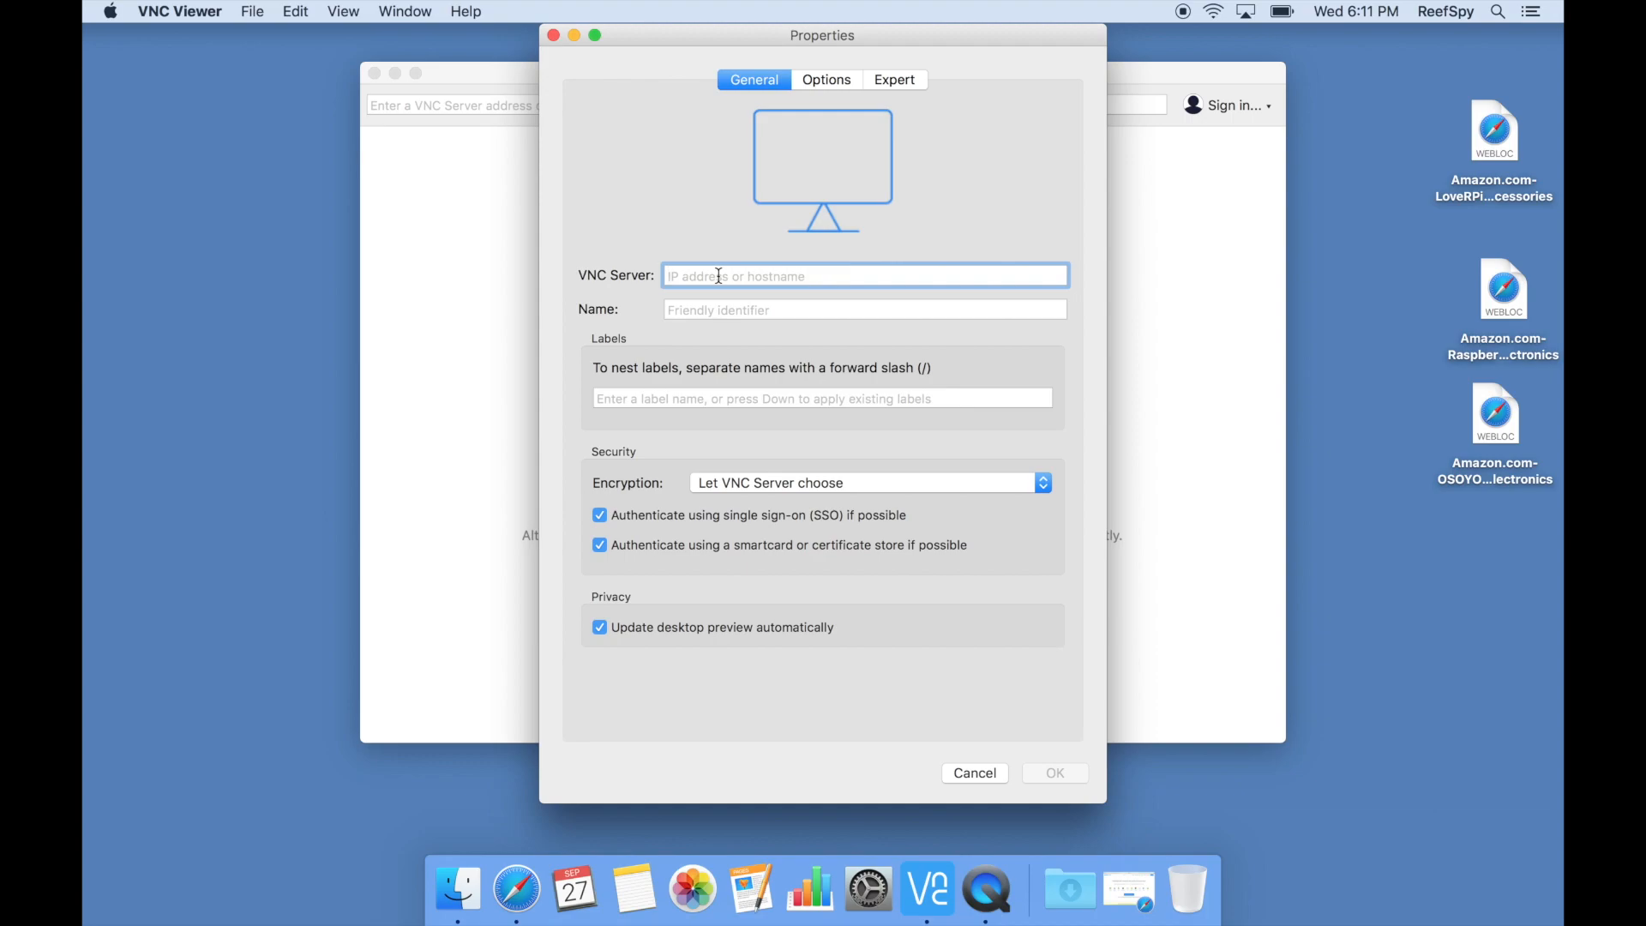
type("raspberr")
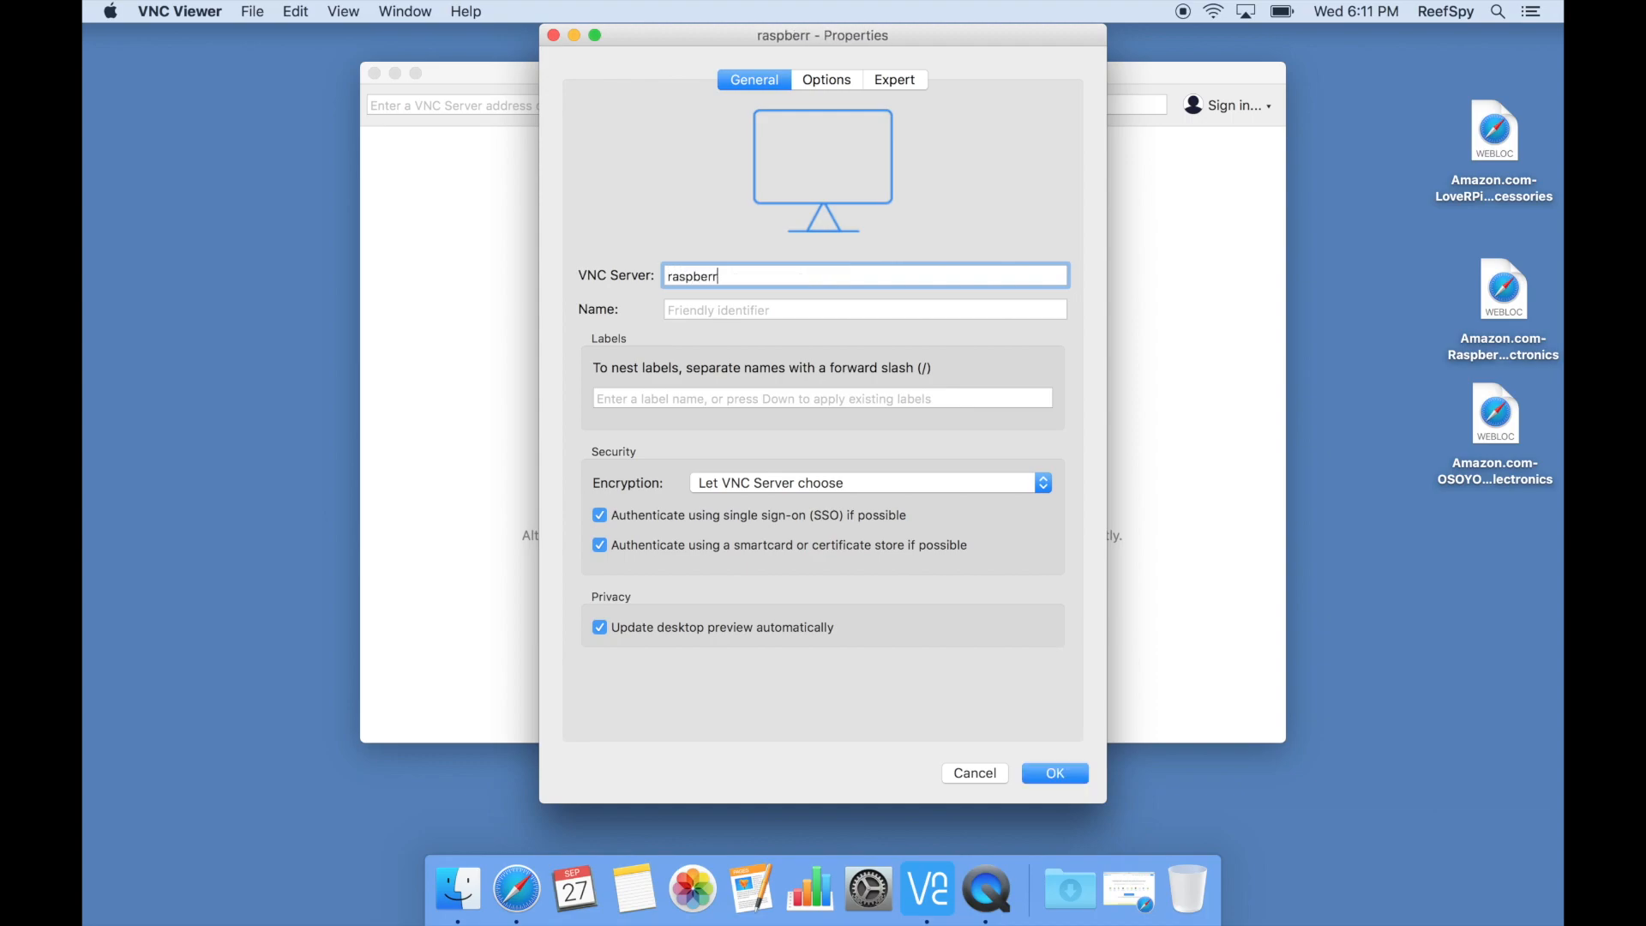
type("ypi")
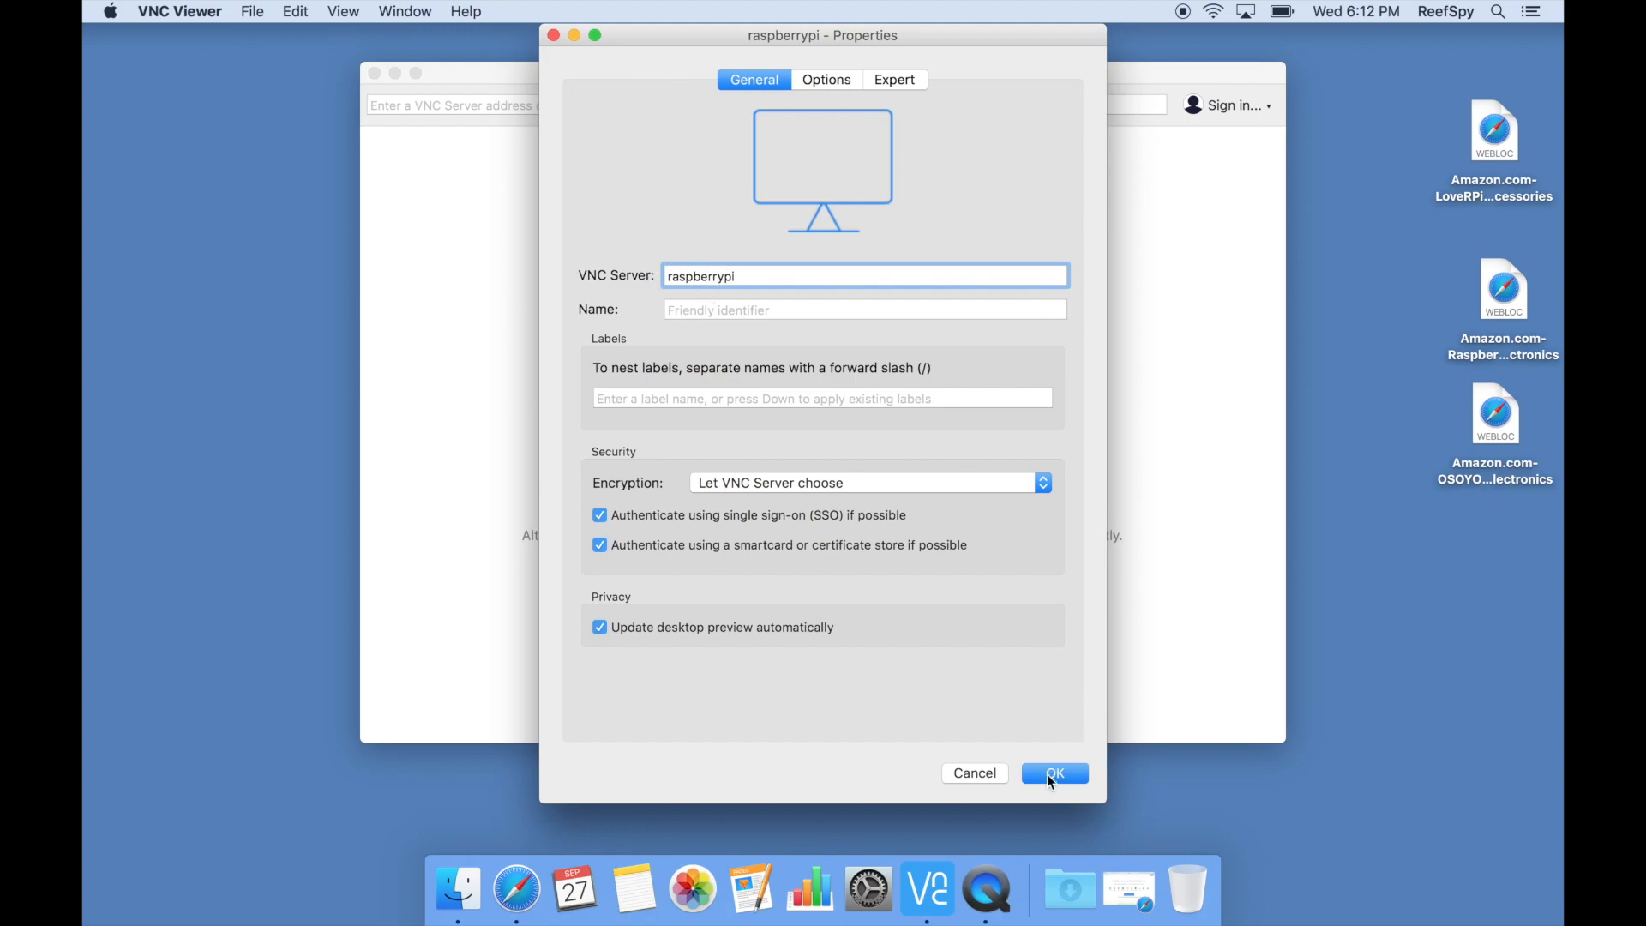
left_click(1054, 774)
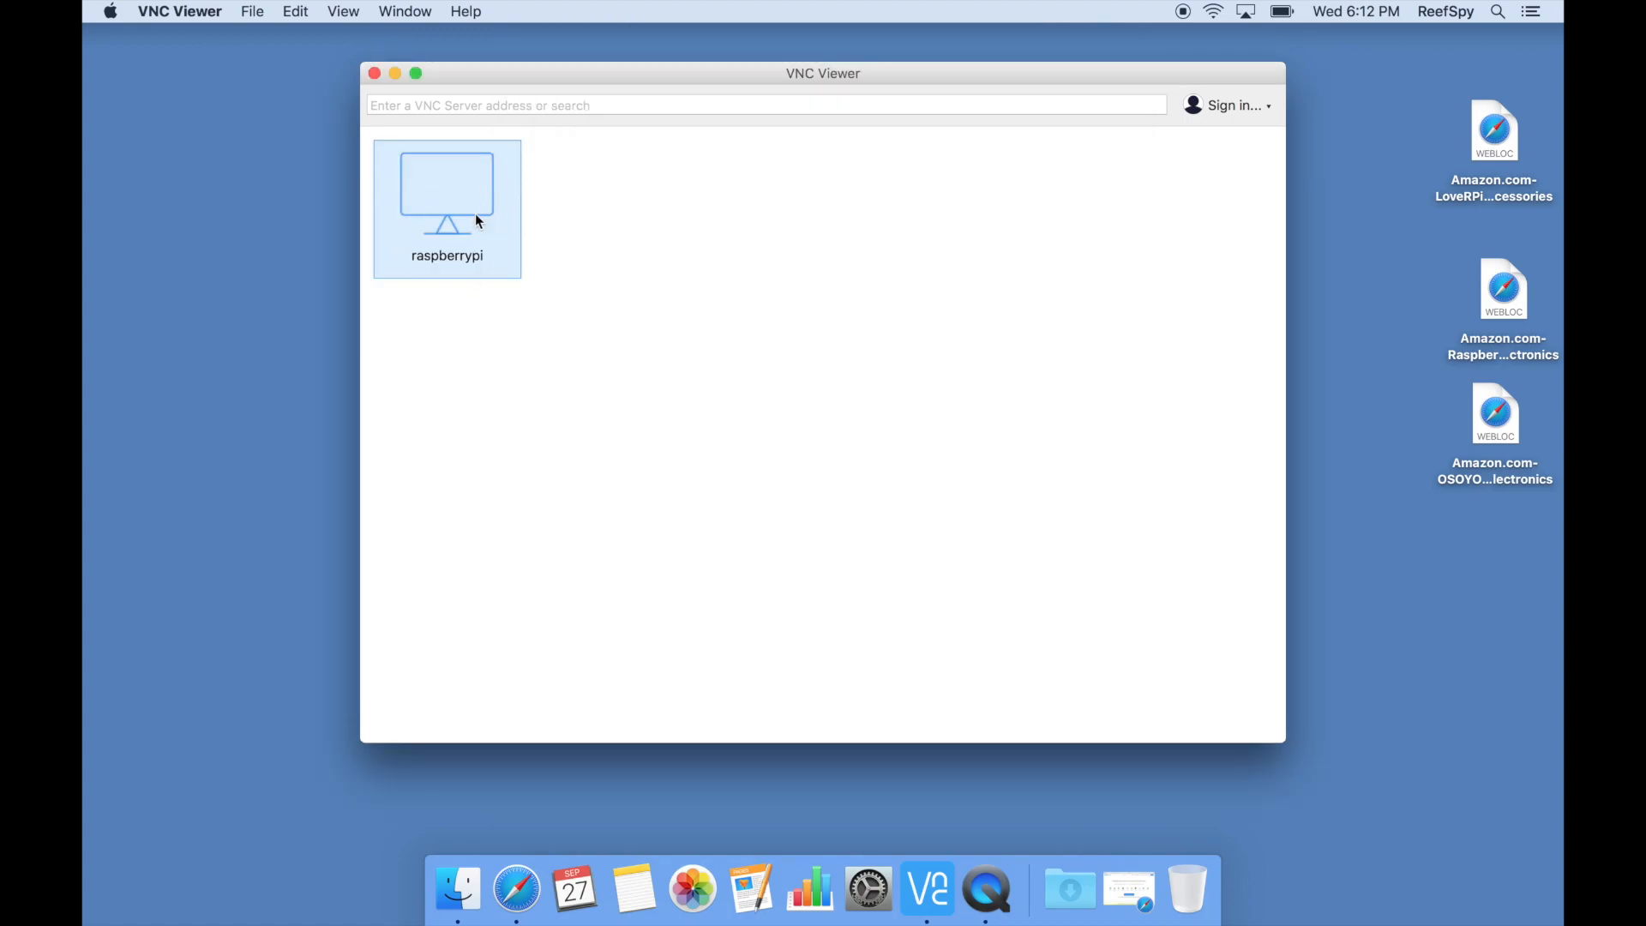
mouse_move(446, 207)
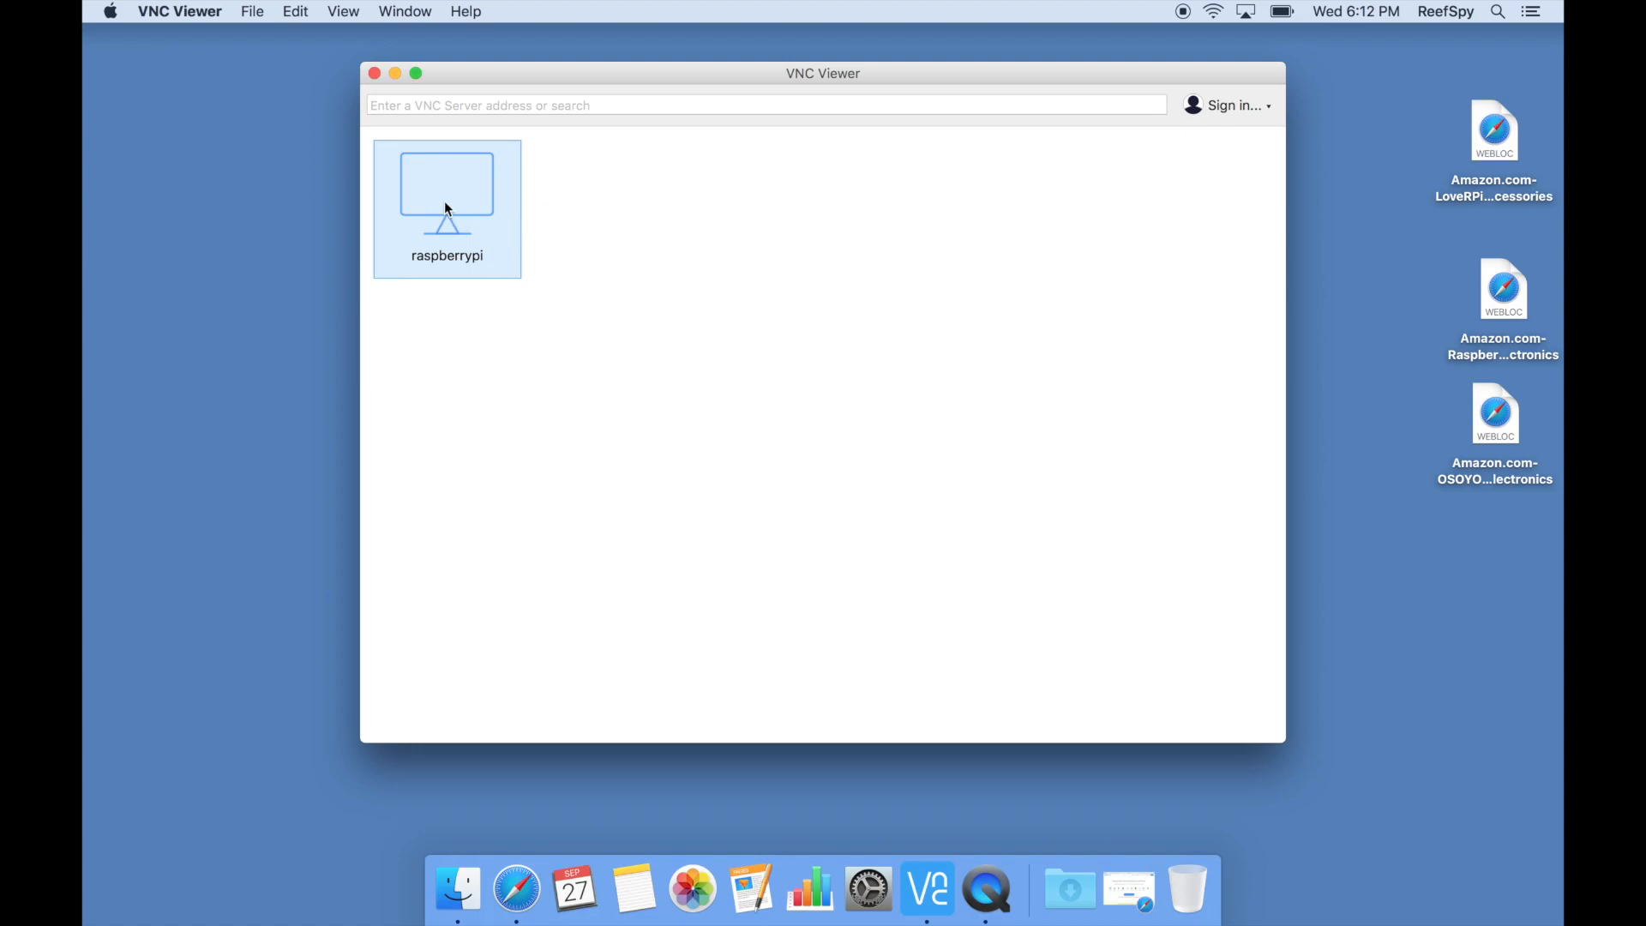
double_click(446, 189)
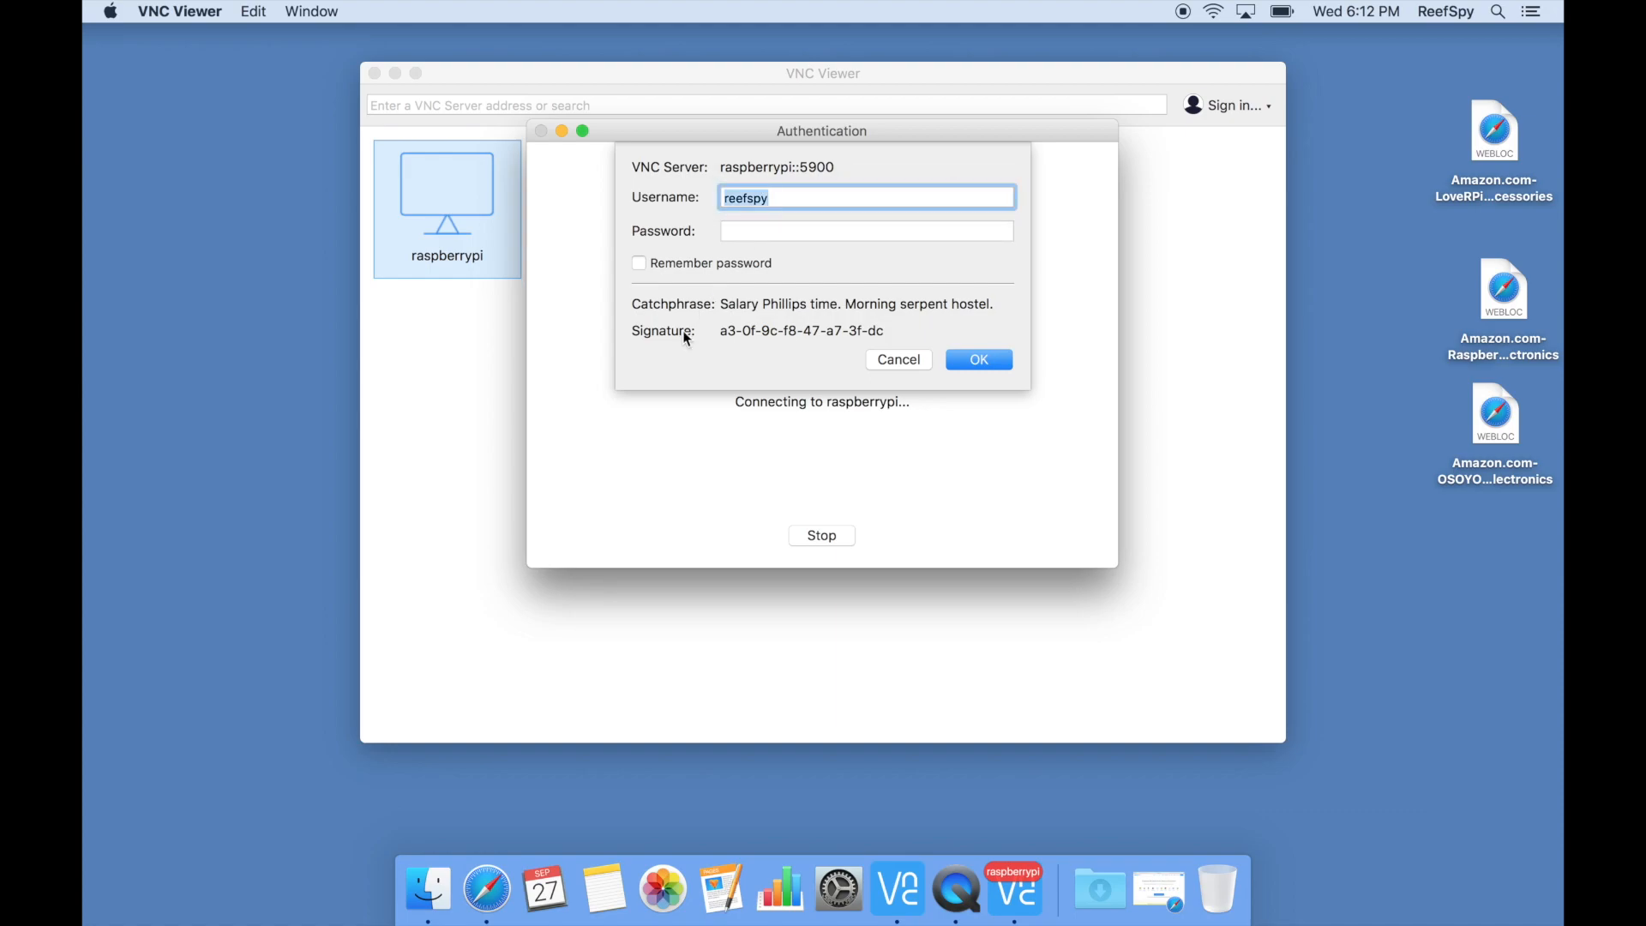
type("pi")
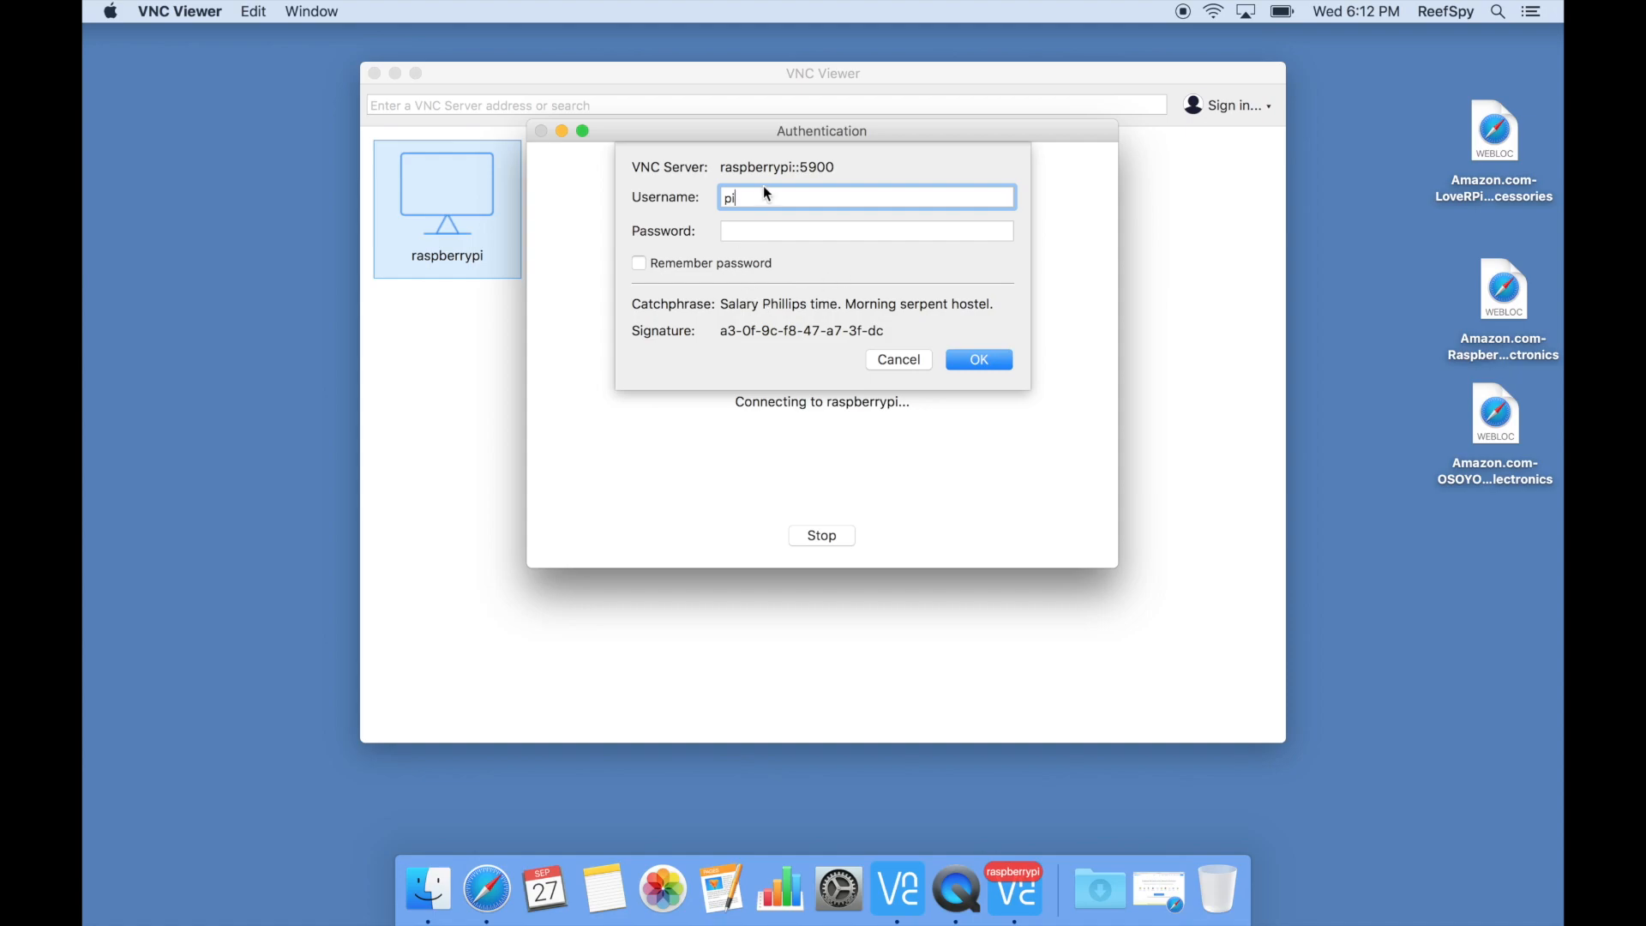
mouse_move(745, 231)
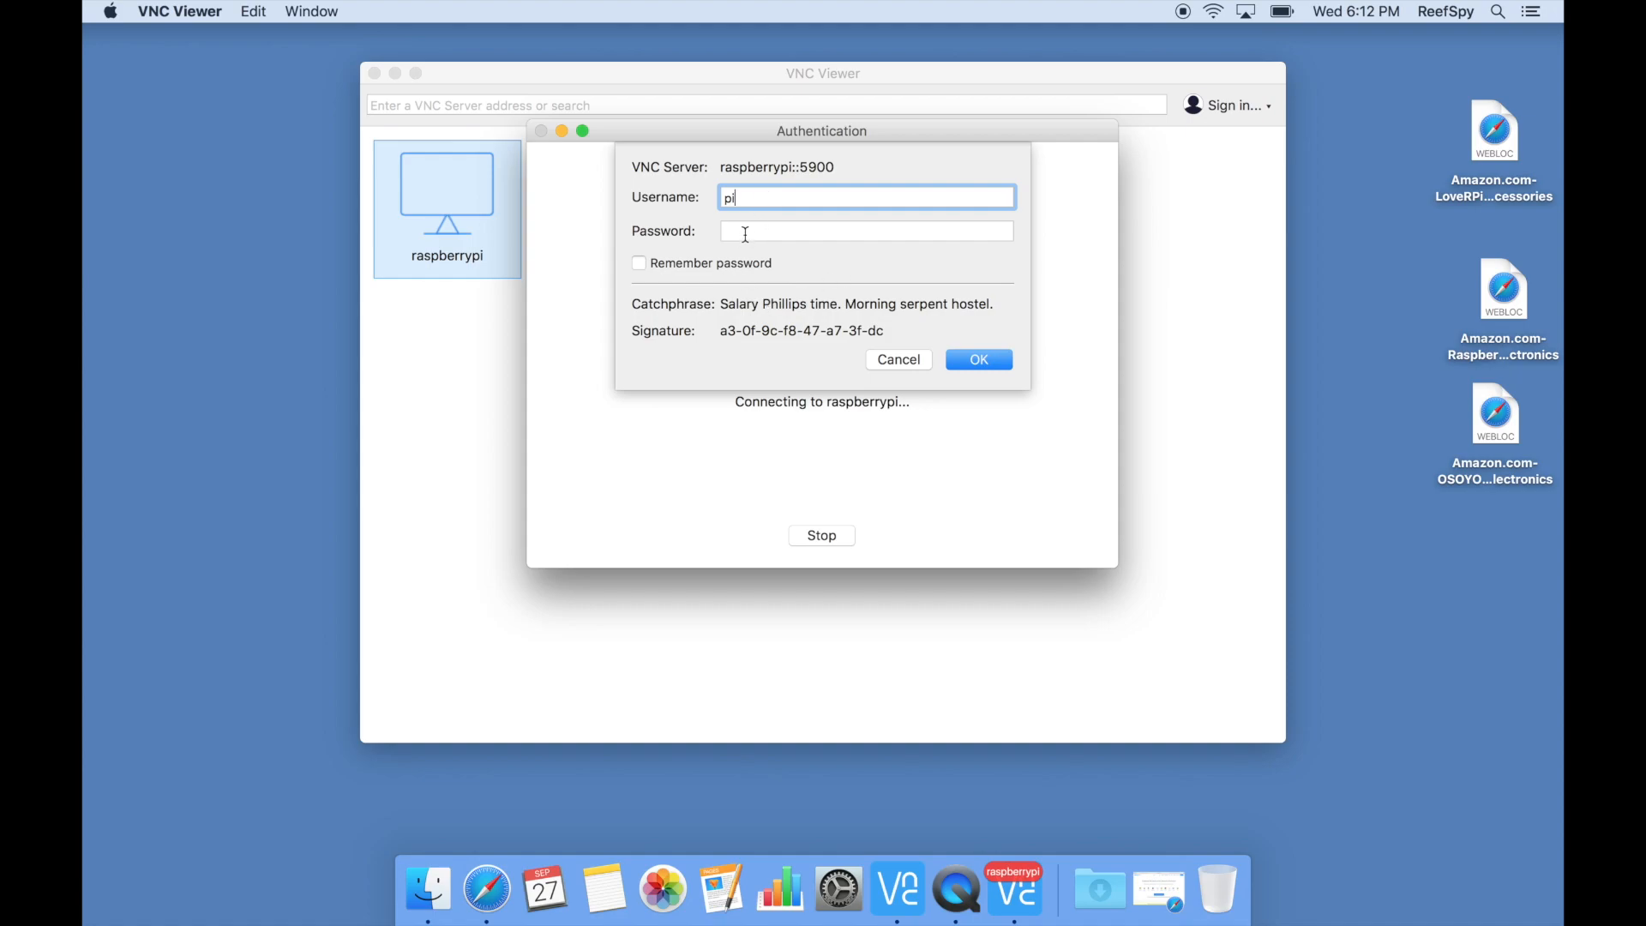
left_click(865, 230)
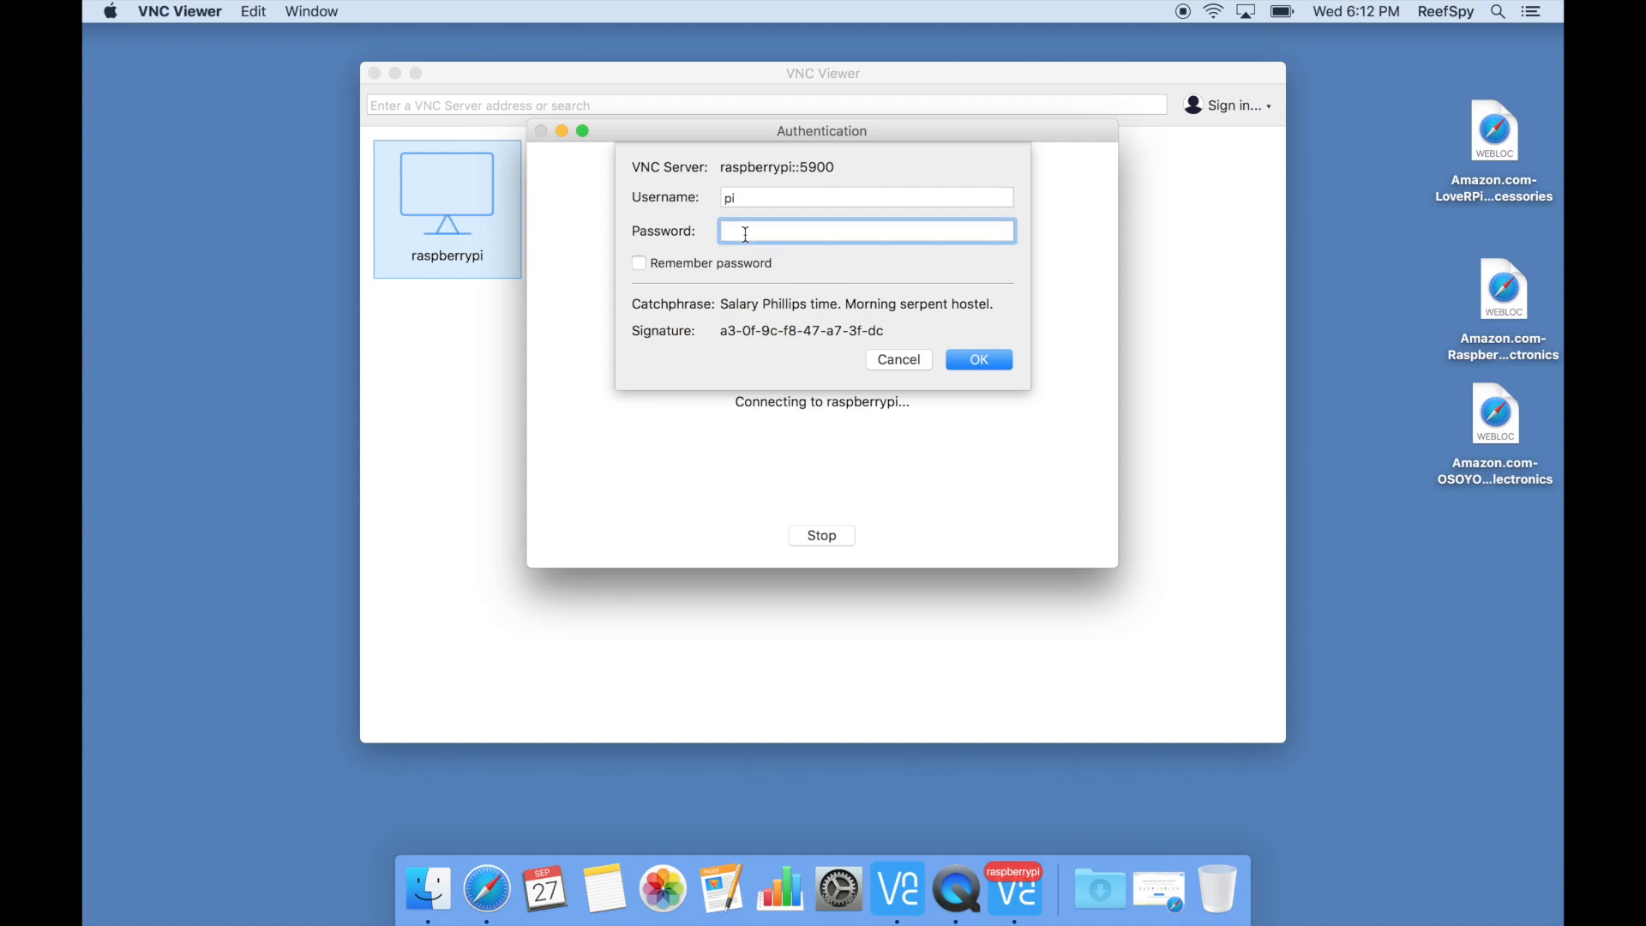
type("password")
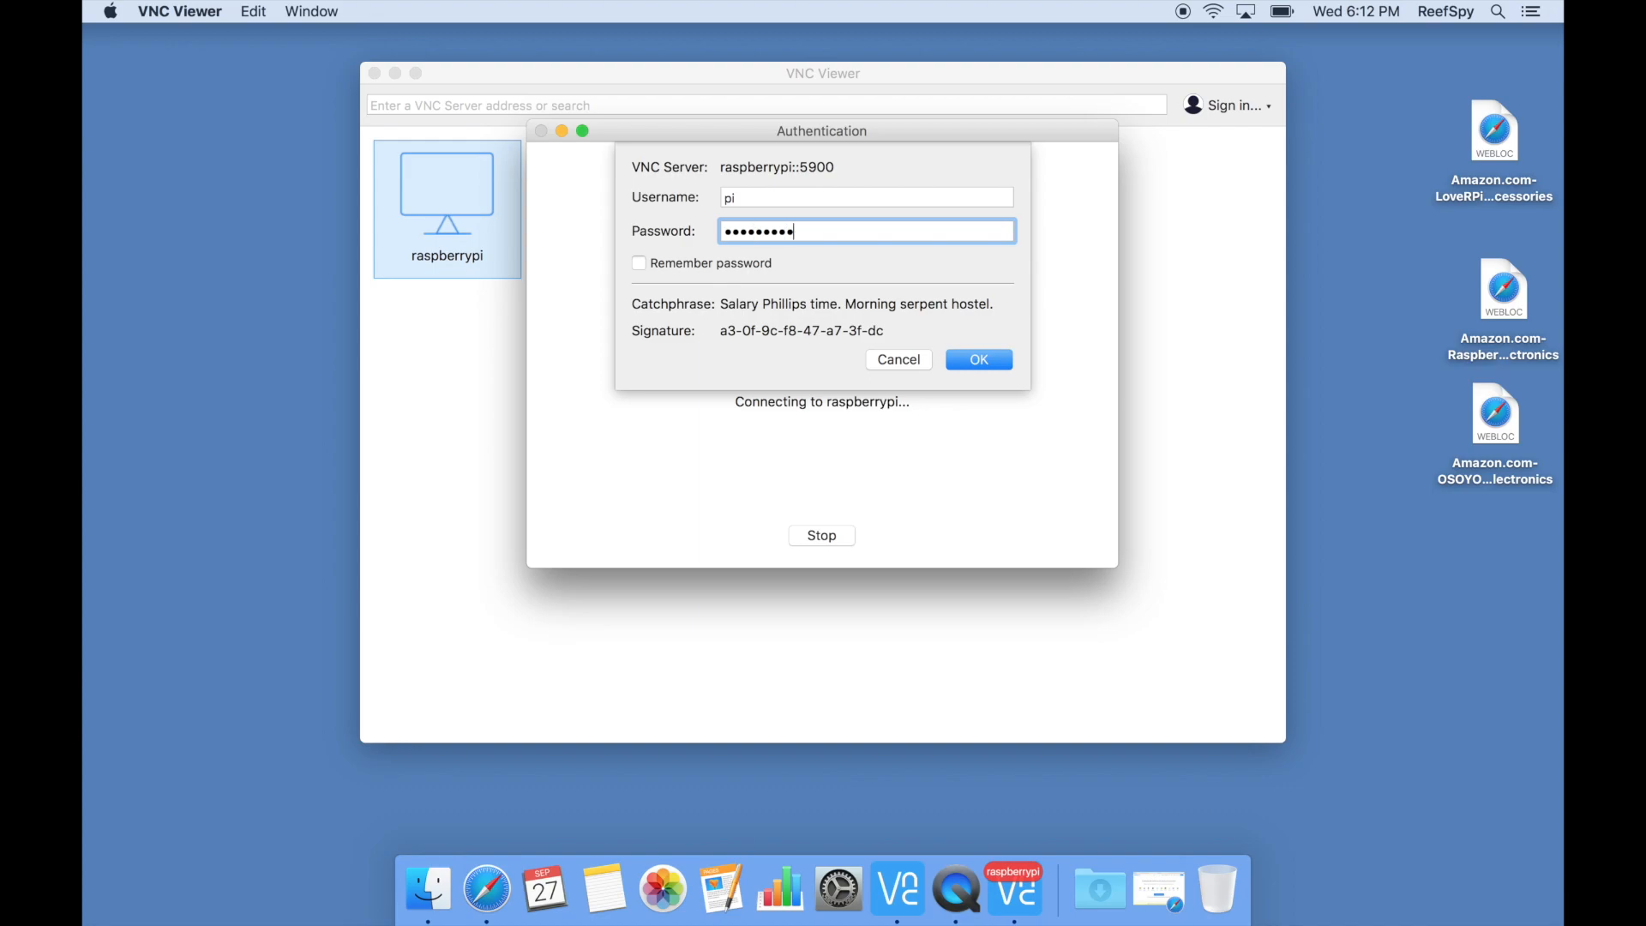
mouse_move(643, 273)
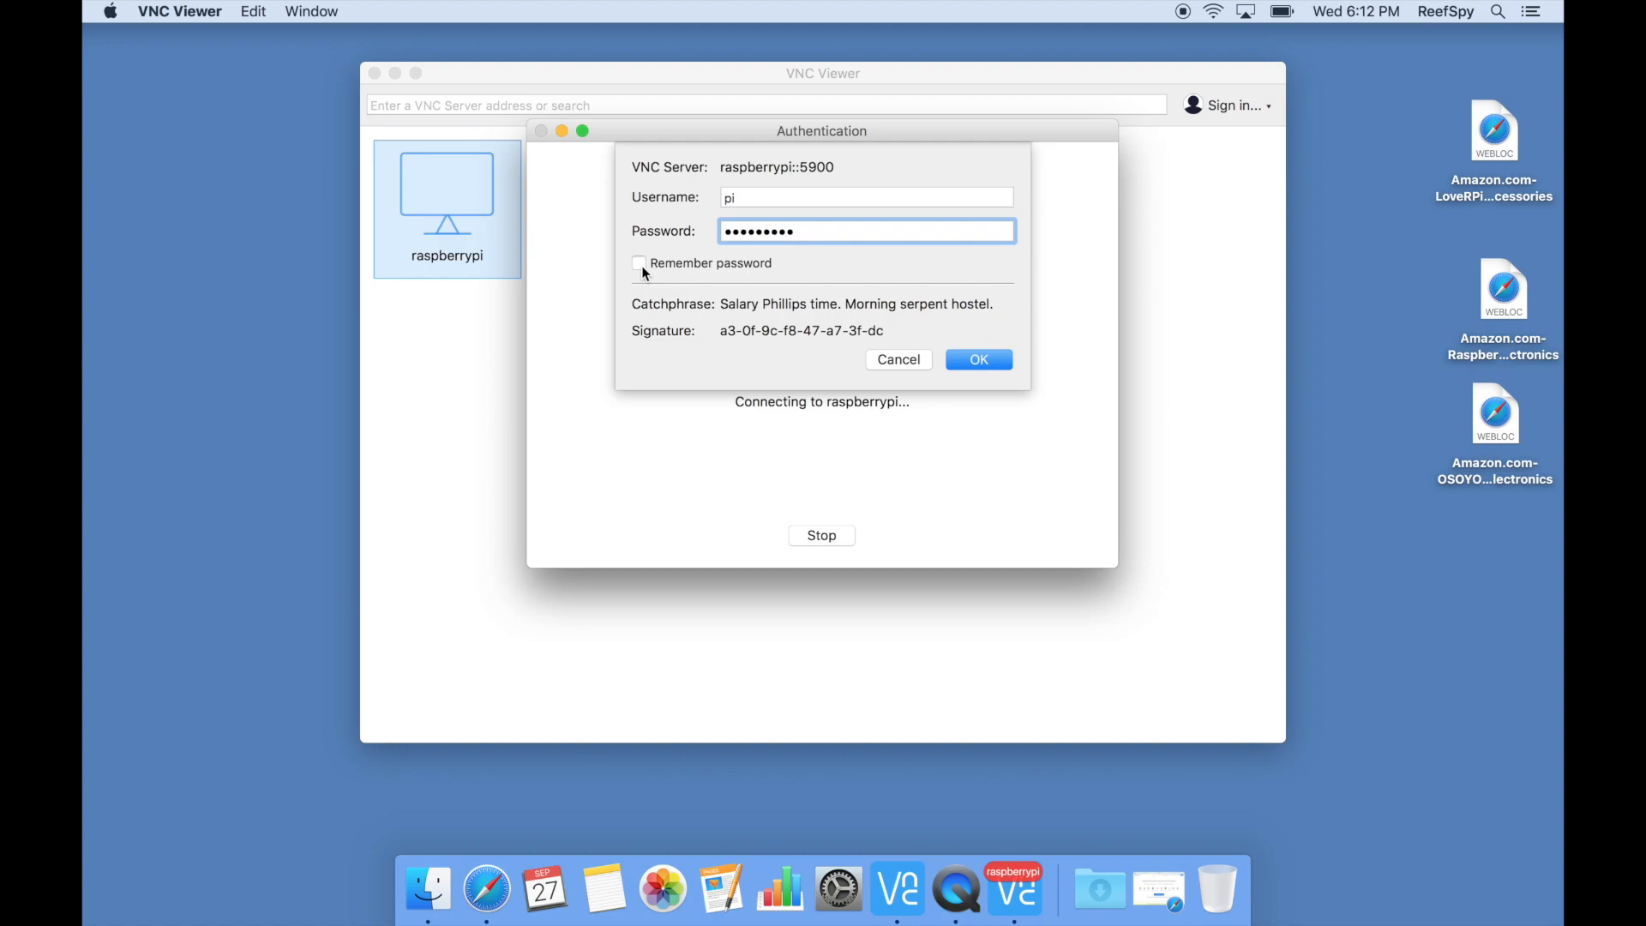
left_click(638, 264)
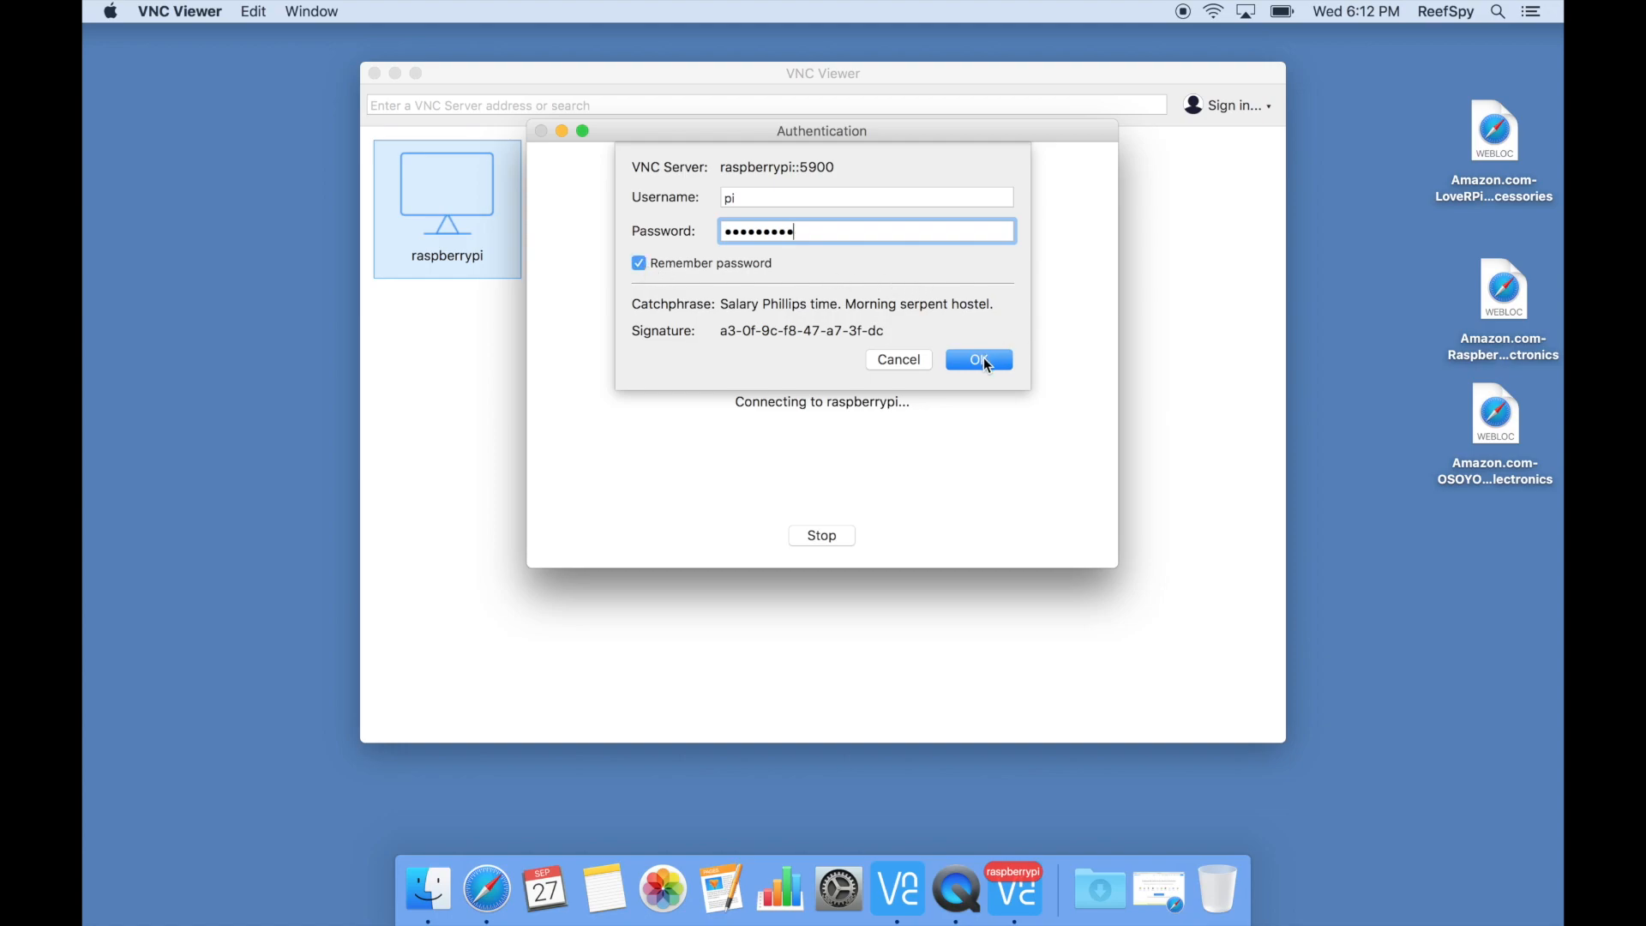
left_click(977, 358)
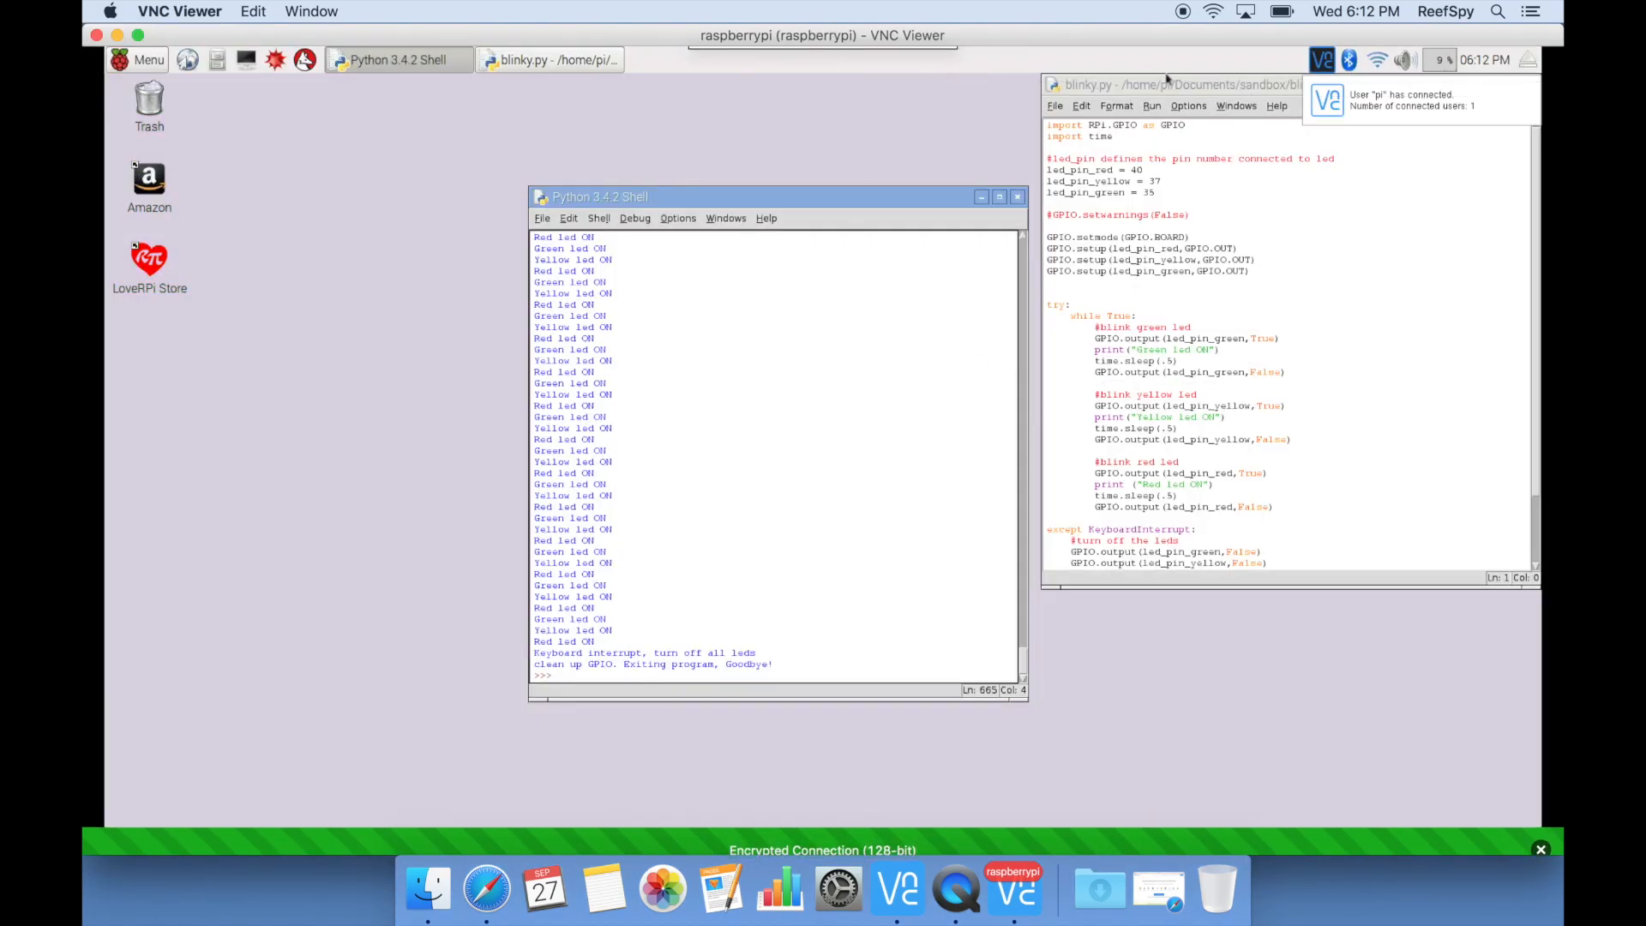
Minimize then restore the windows and close the Python Shell and blinky.py editor, leaving the desktop empty.
left_click(1154, 86)
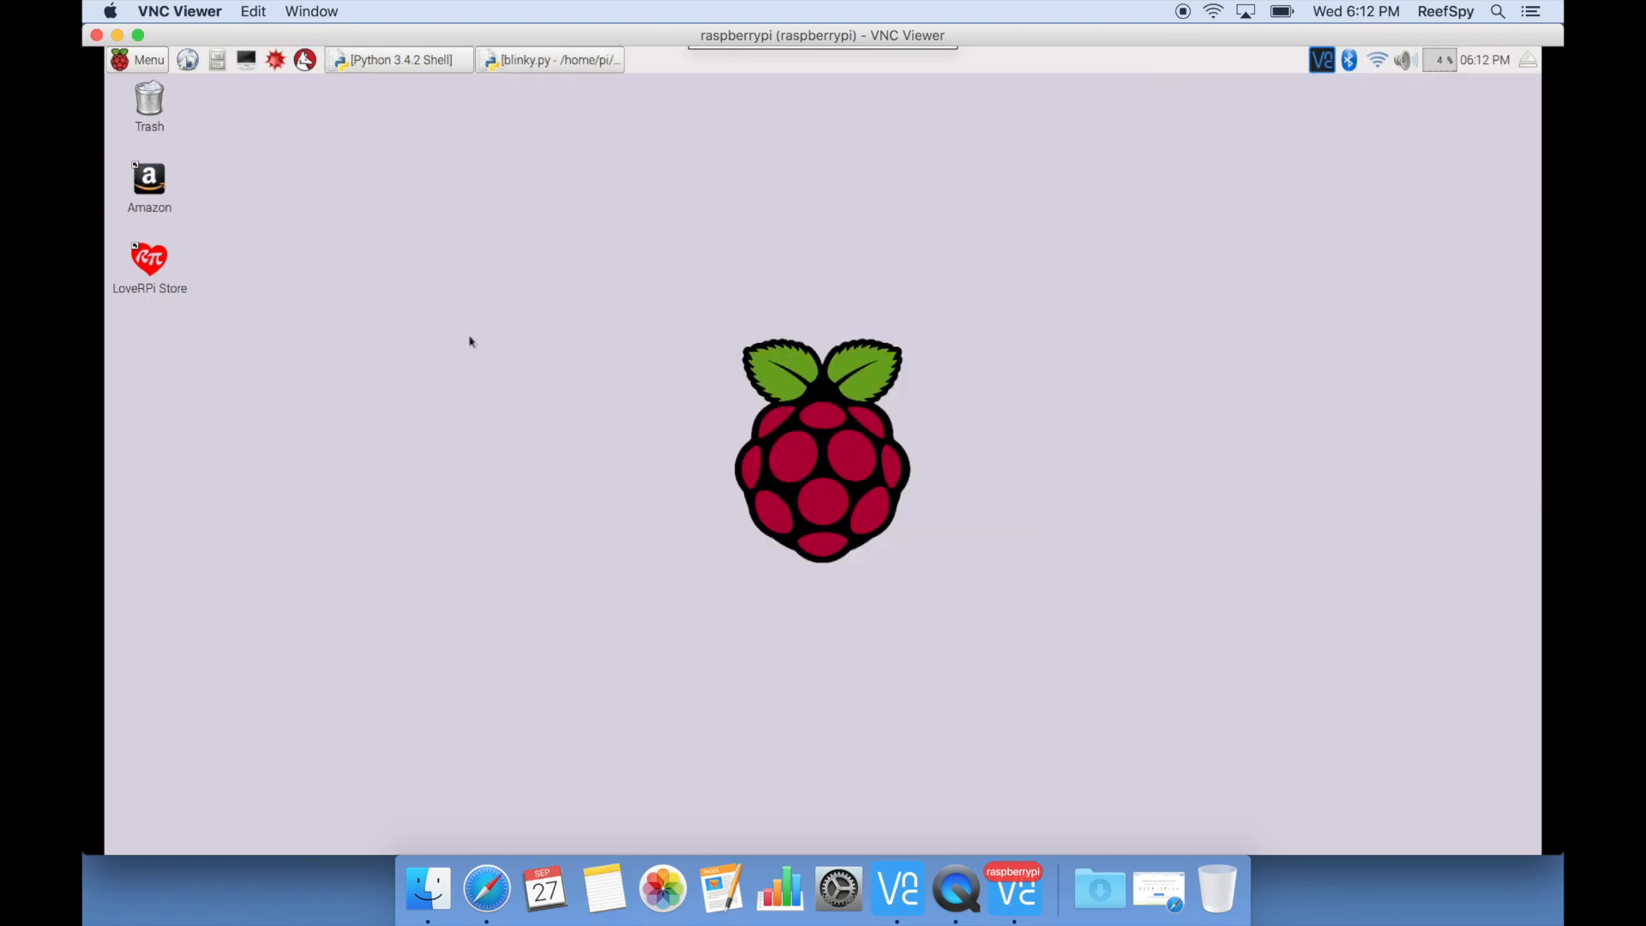
mouse_move(1174, 298)
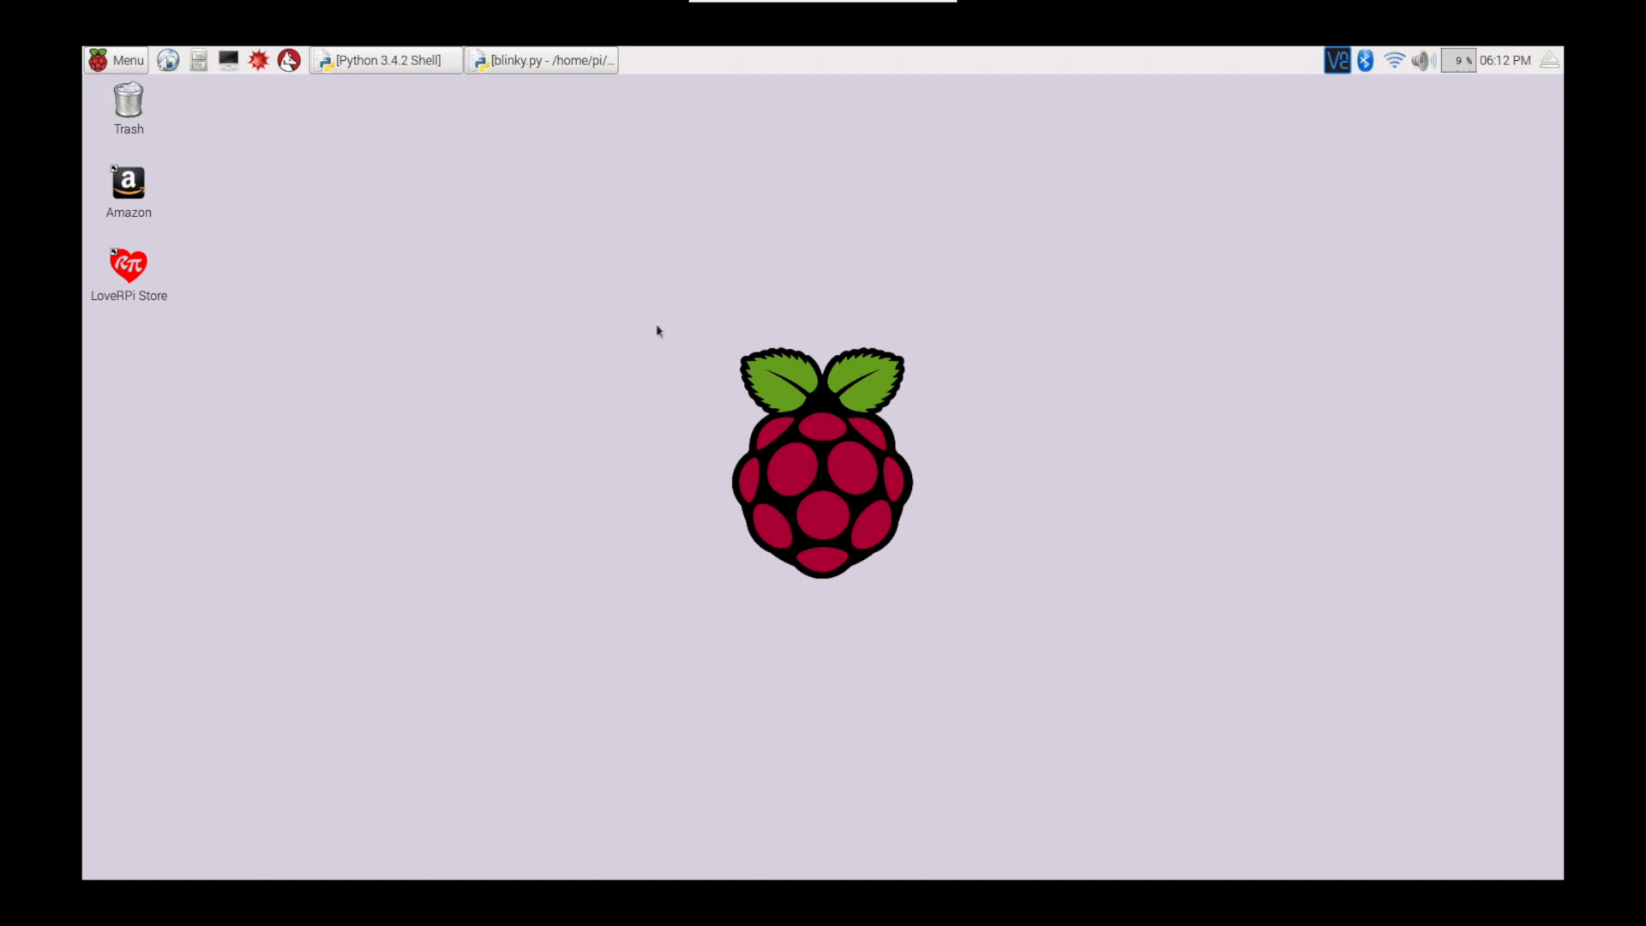
mouse_move(437, 276)
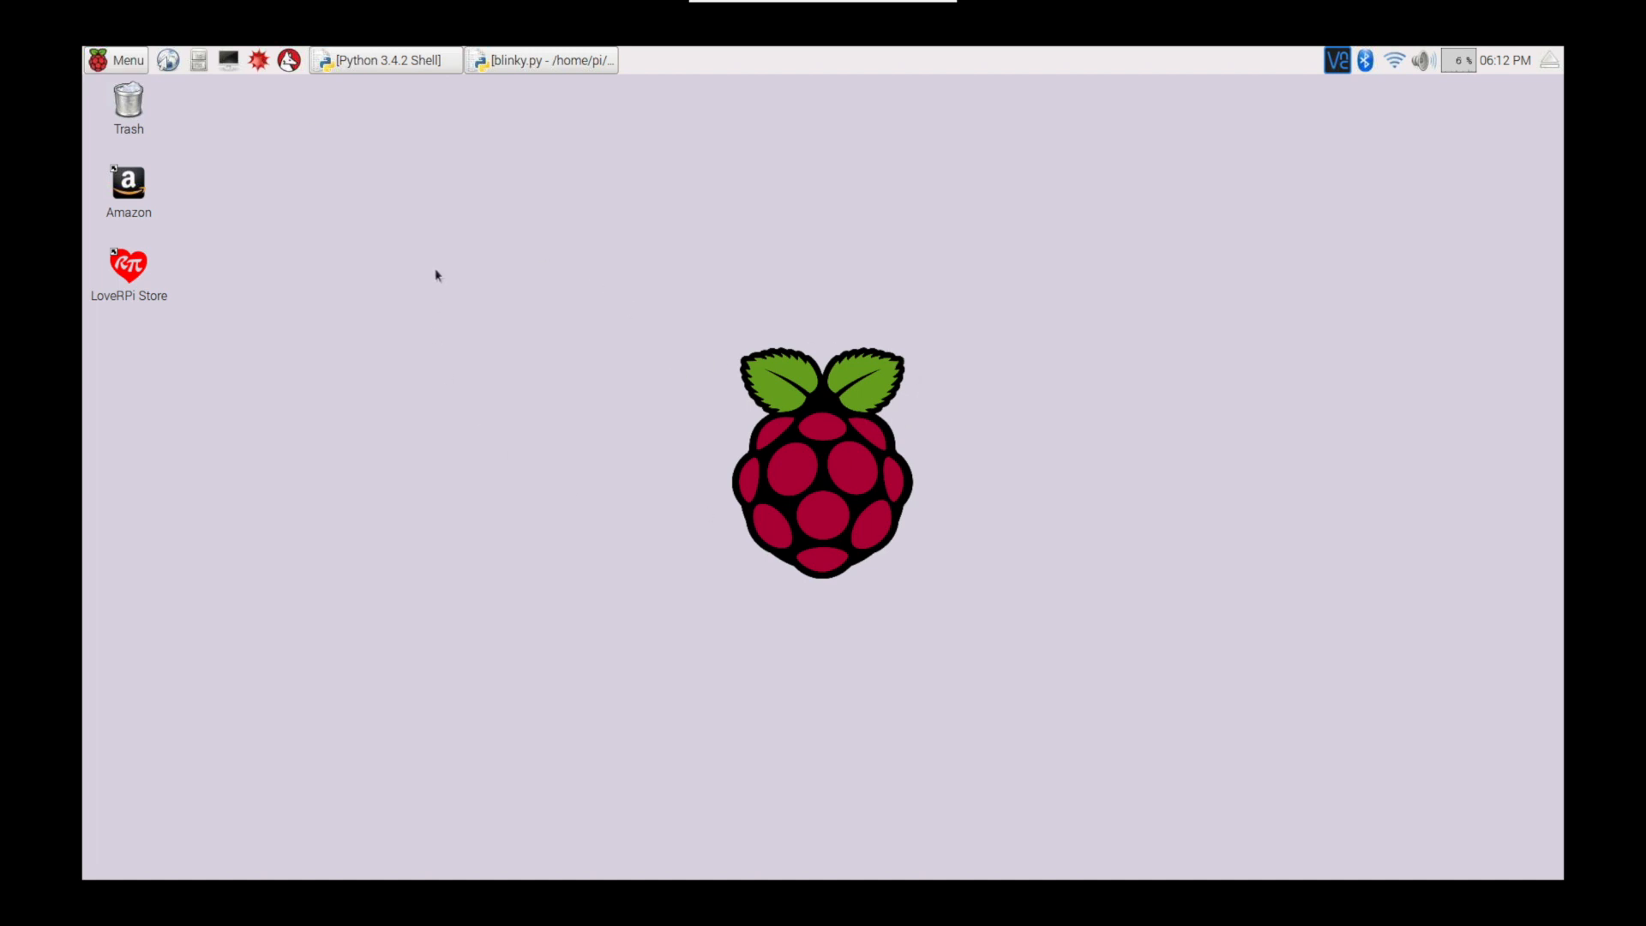
mouse_move(499, 338)
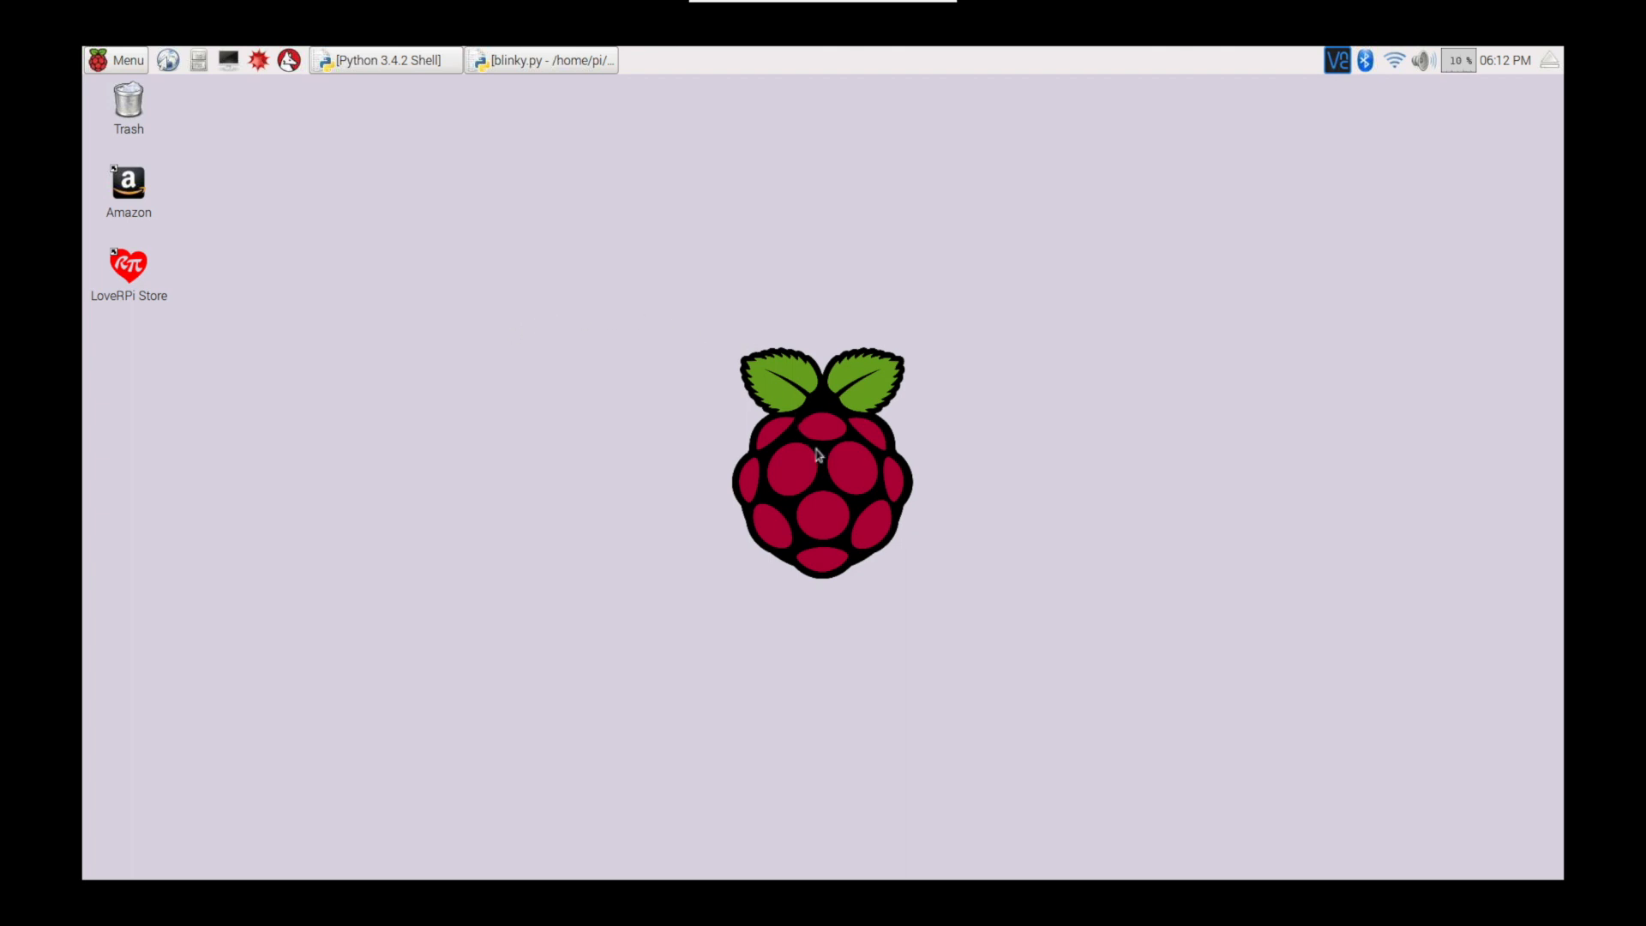
mouse_move(662, 329)
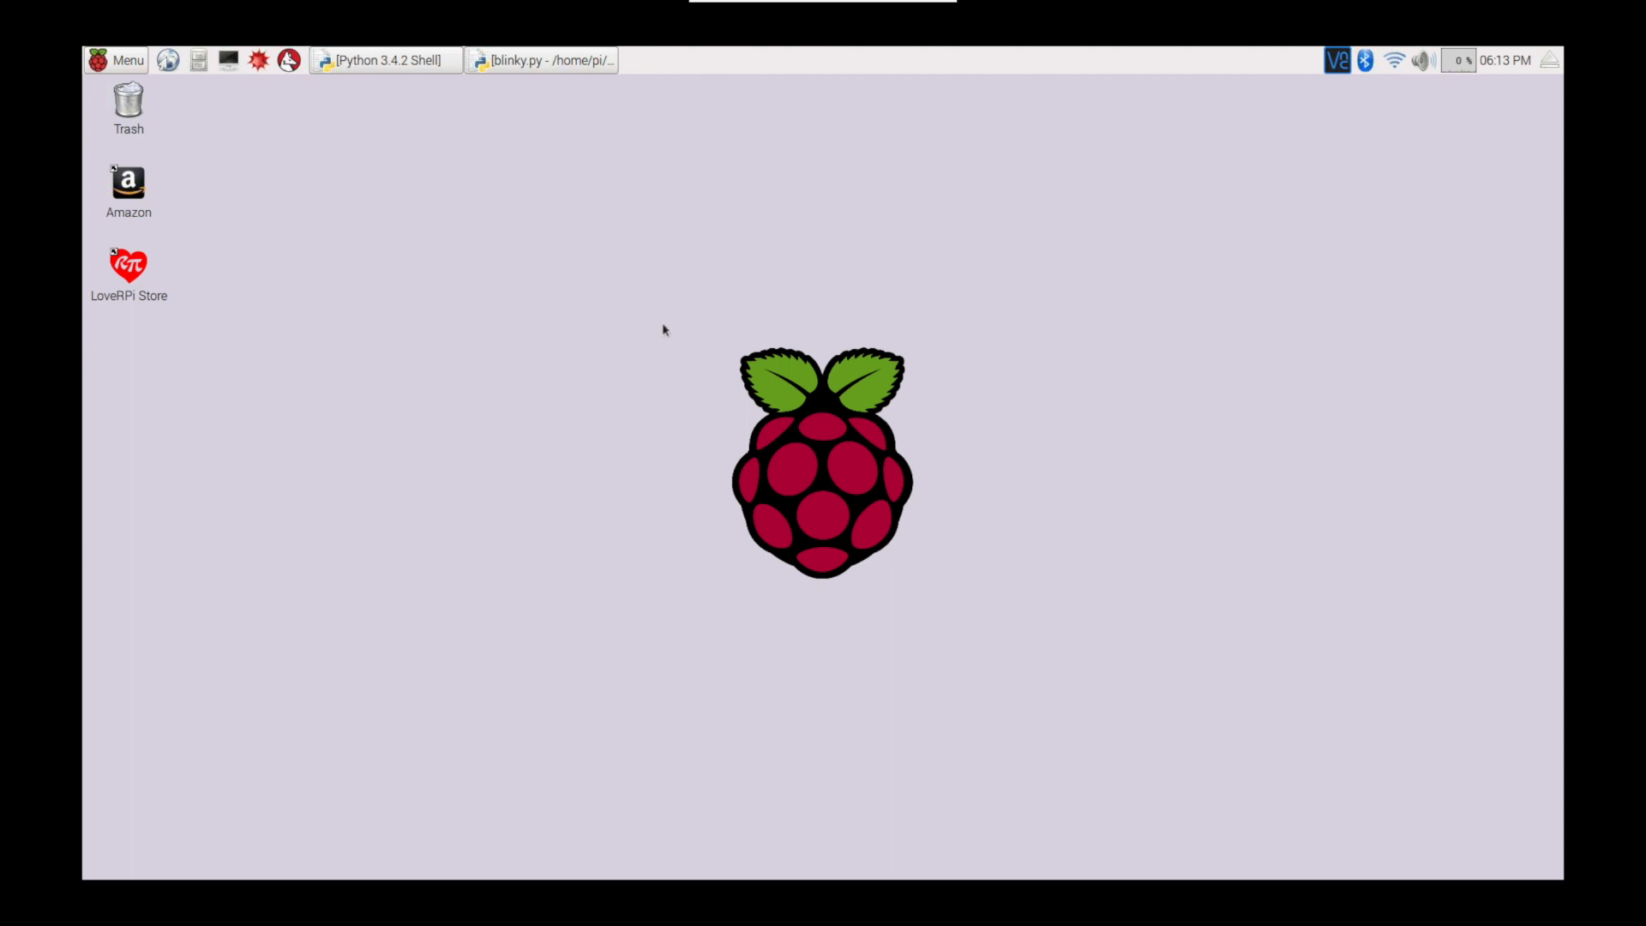
mouse_move(895, 469)
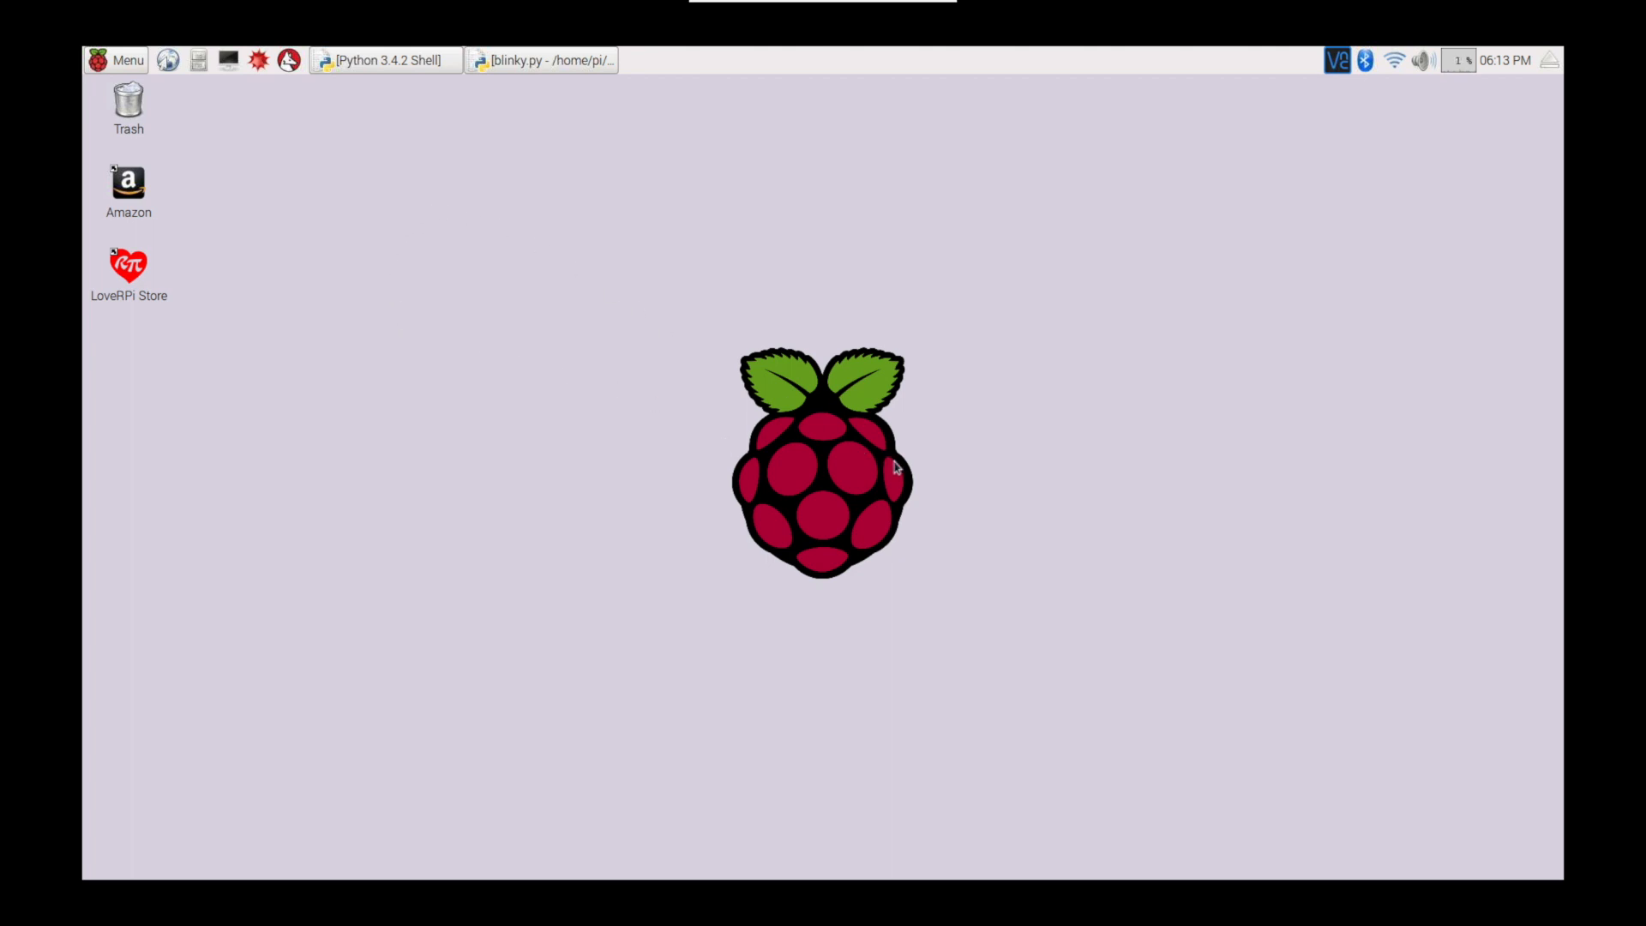
mouse_move(701, 453)
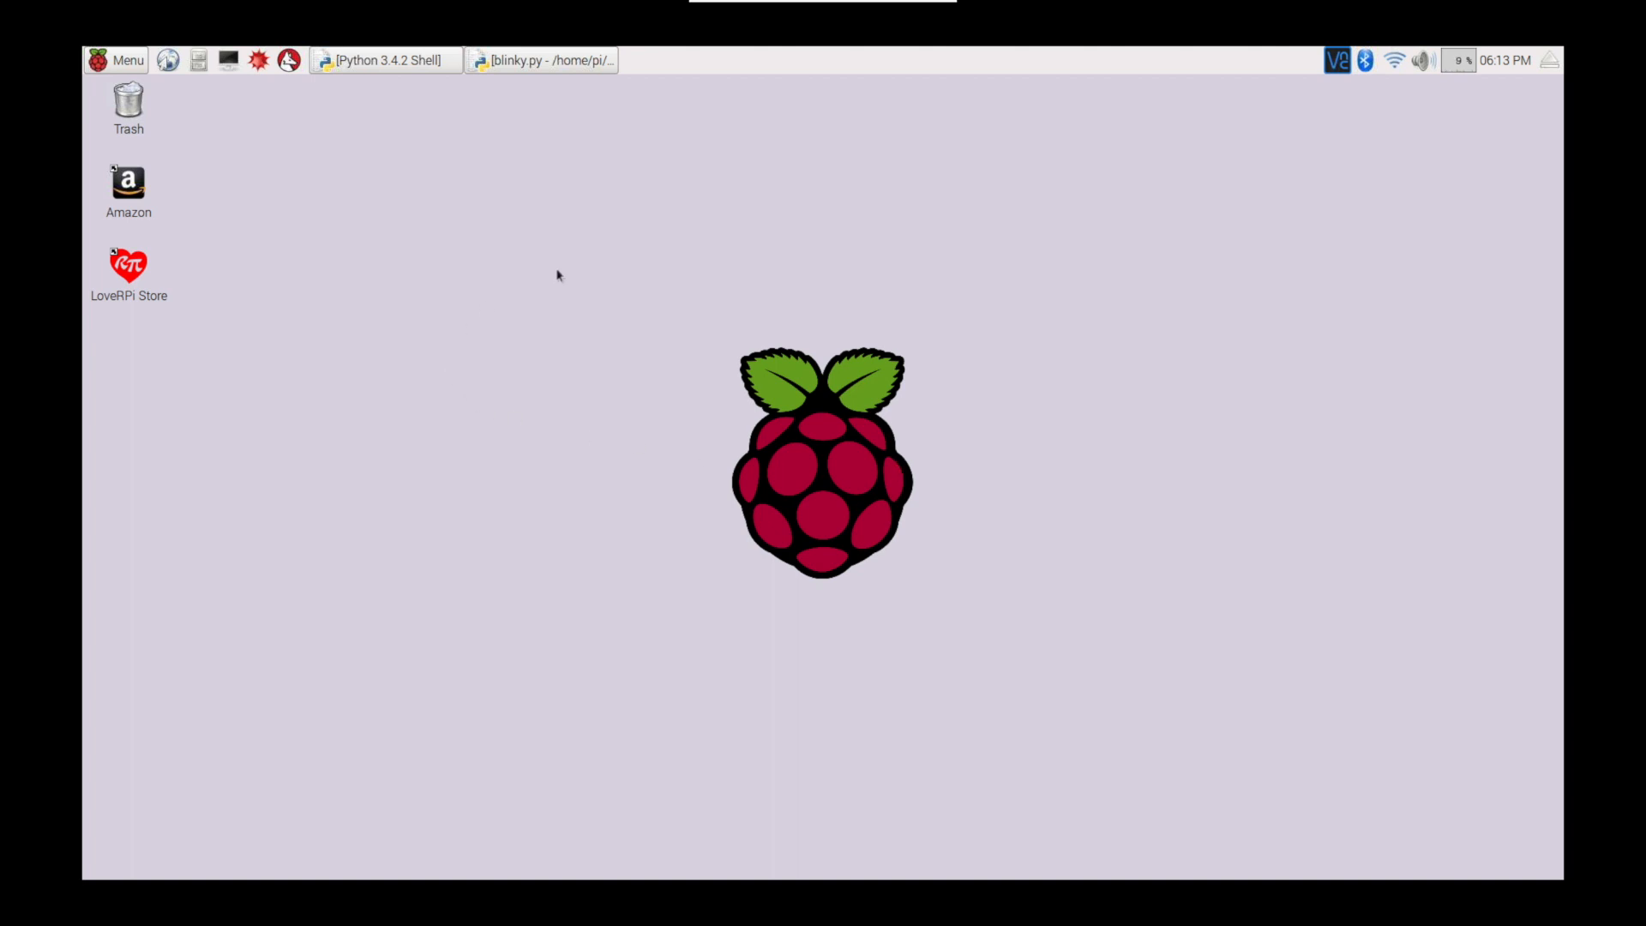
mouse_move(703, 326)
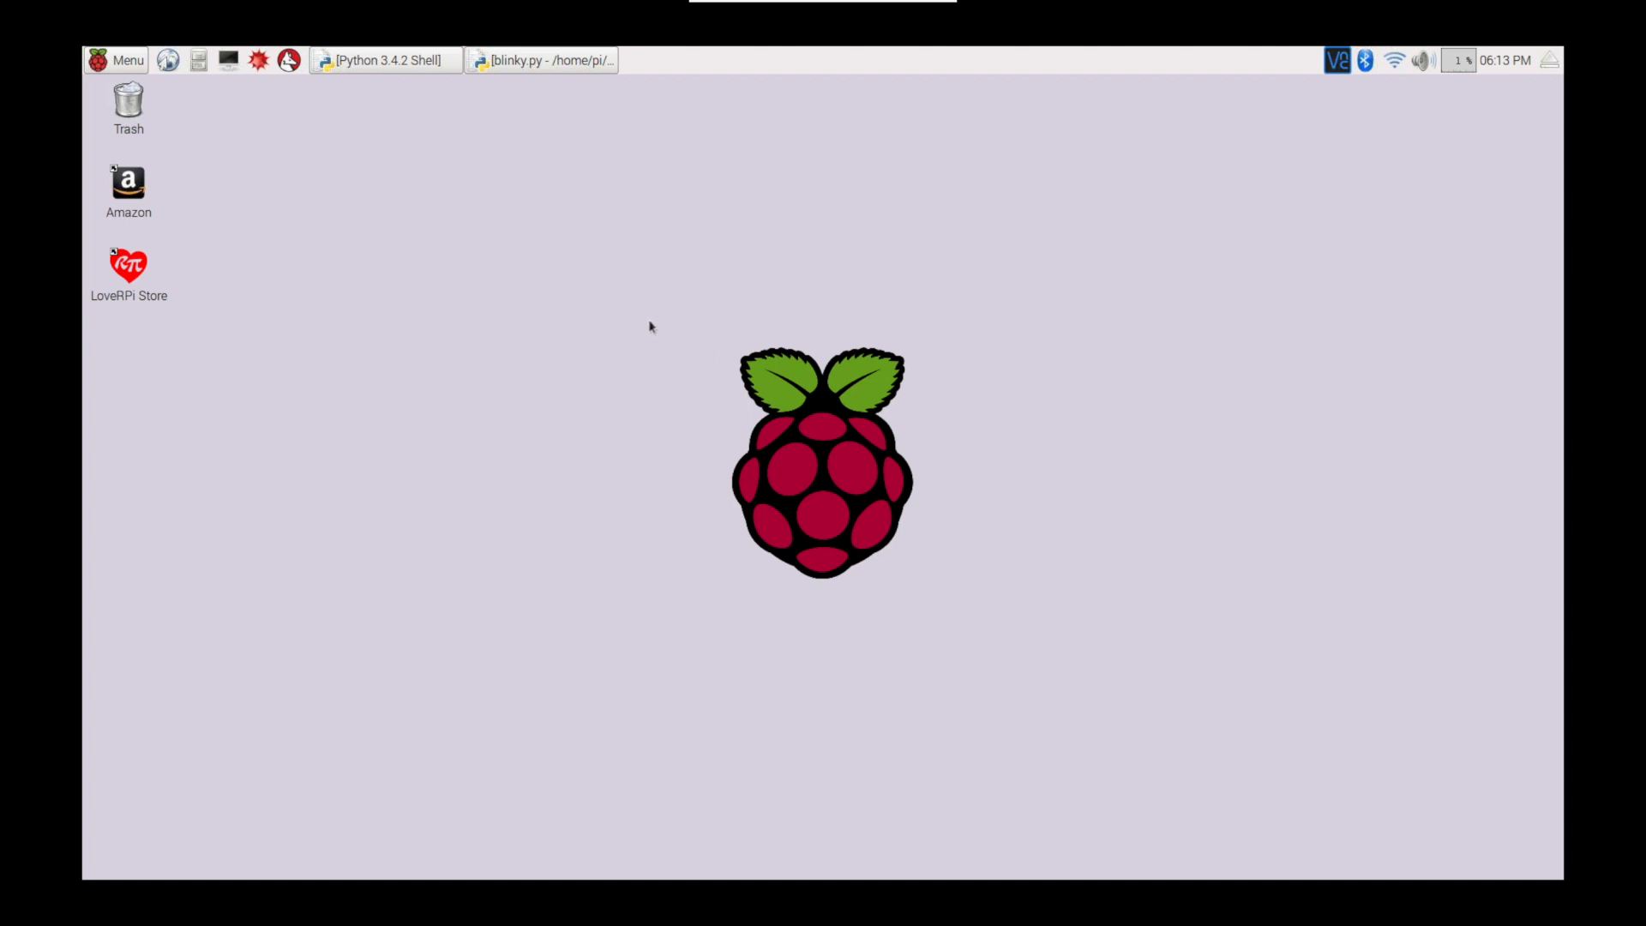
mouse_move(1008, 249)
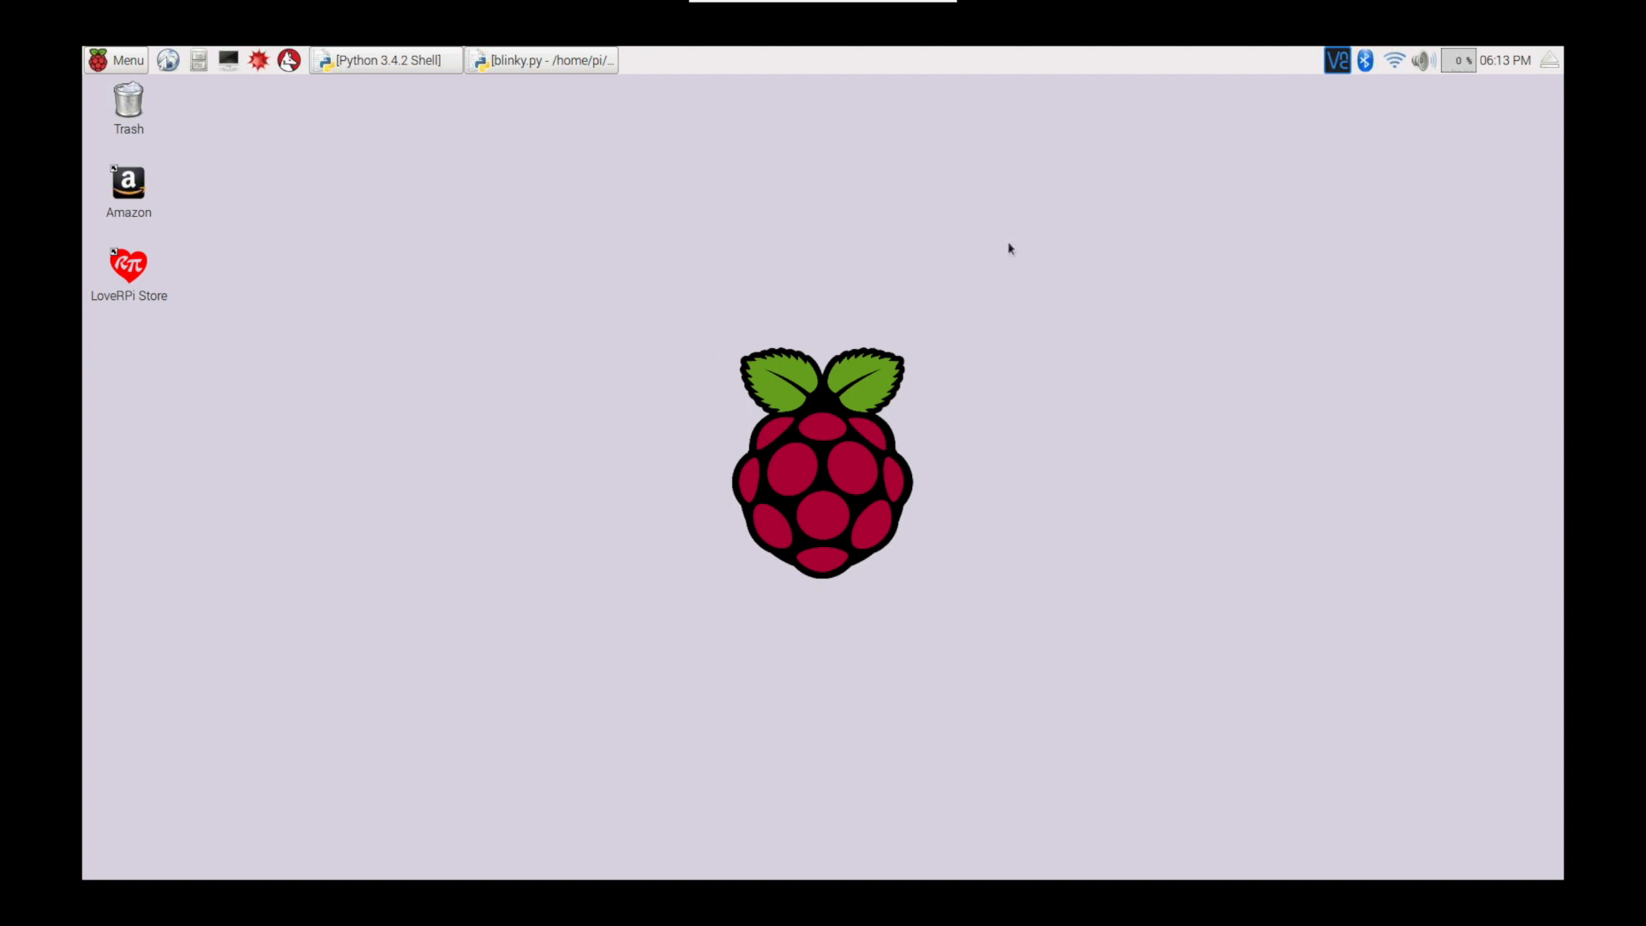
mouse_move(767, 199)
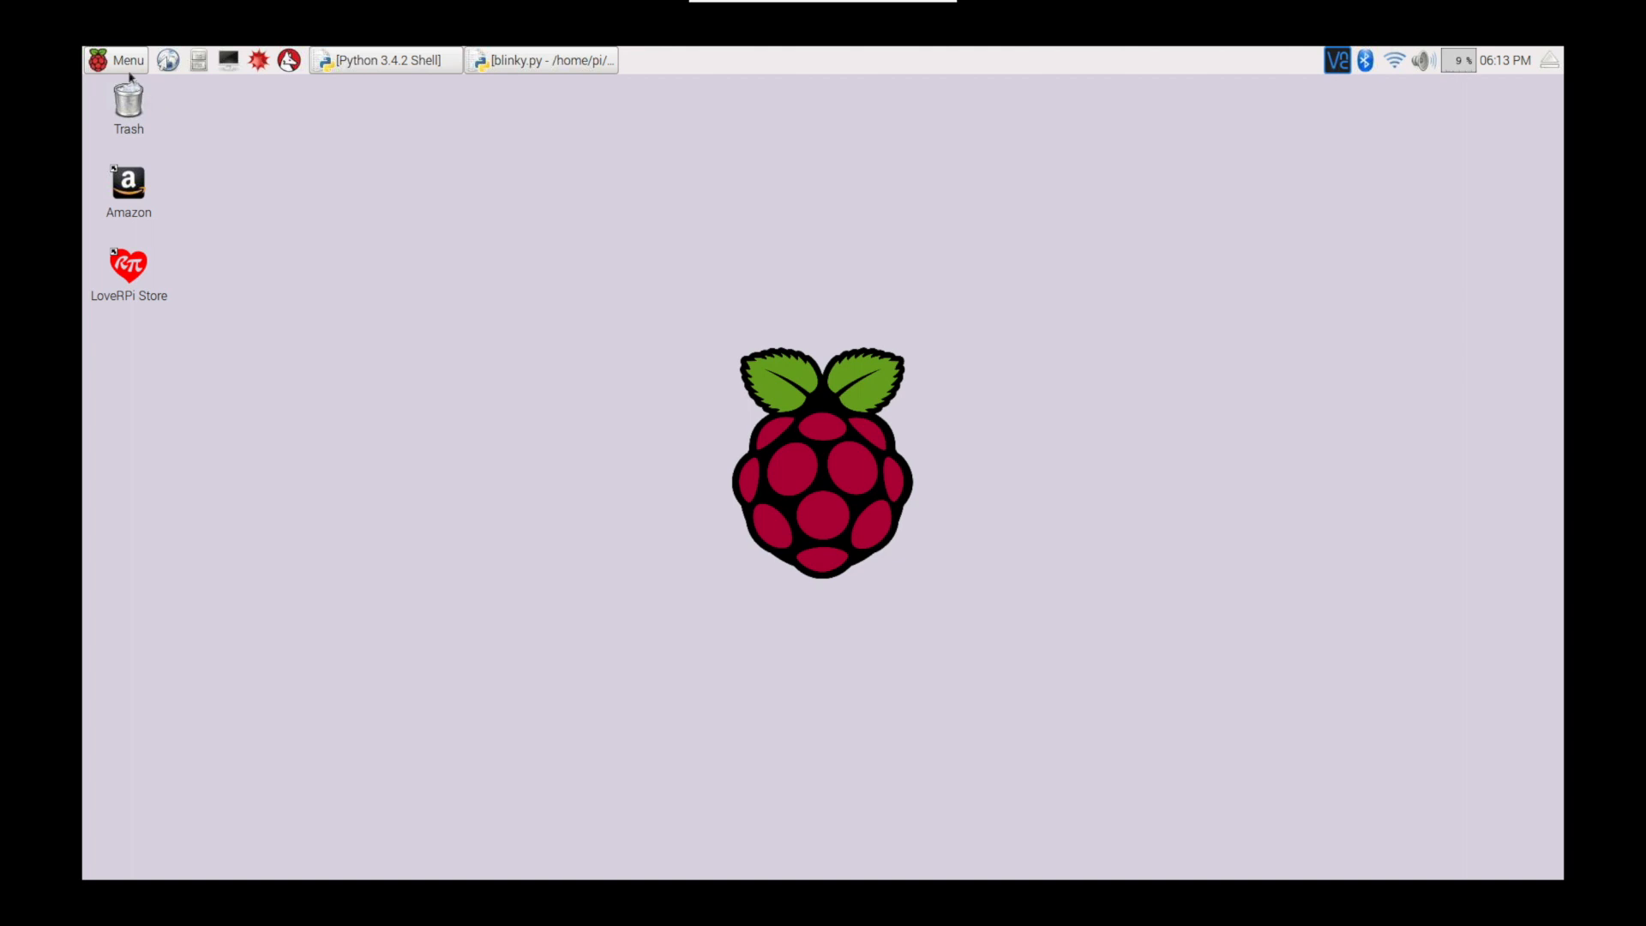
mouse_move(118, 60)
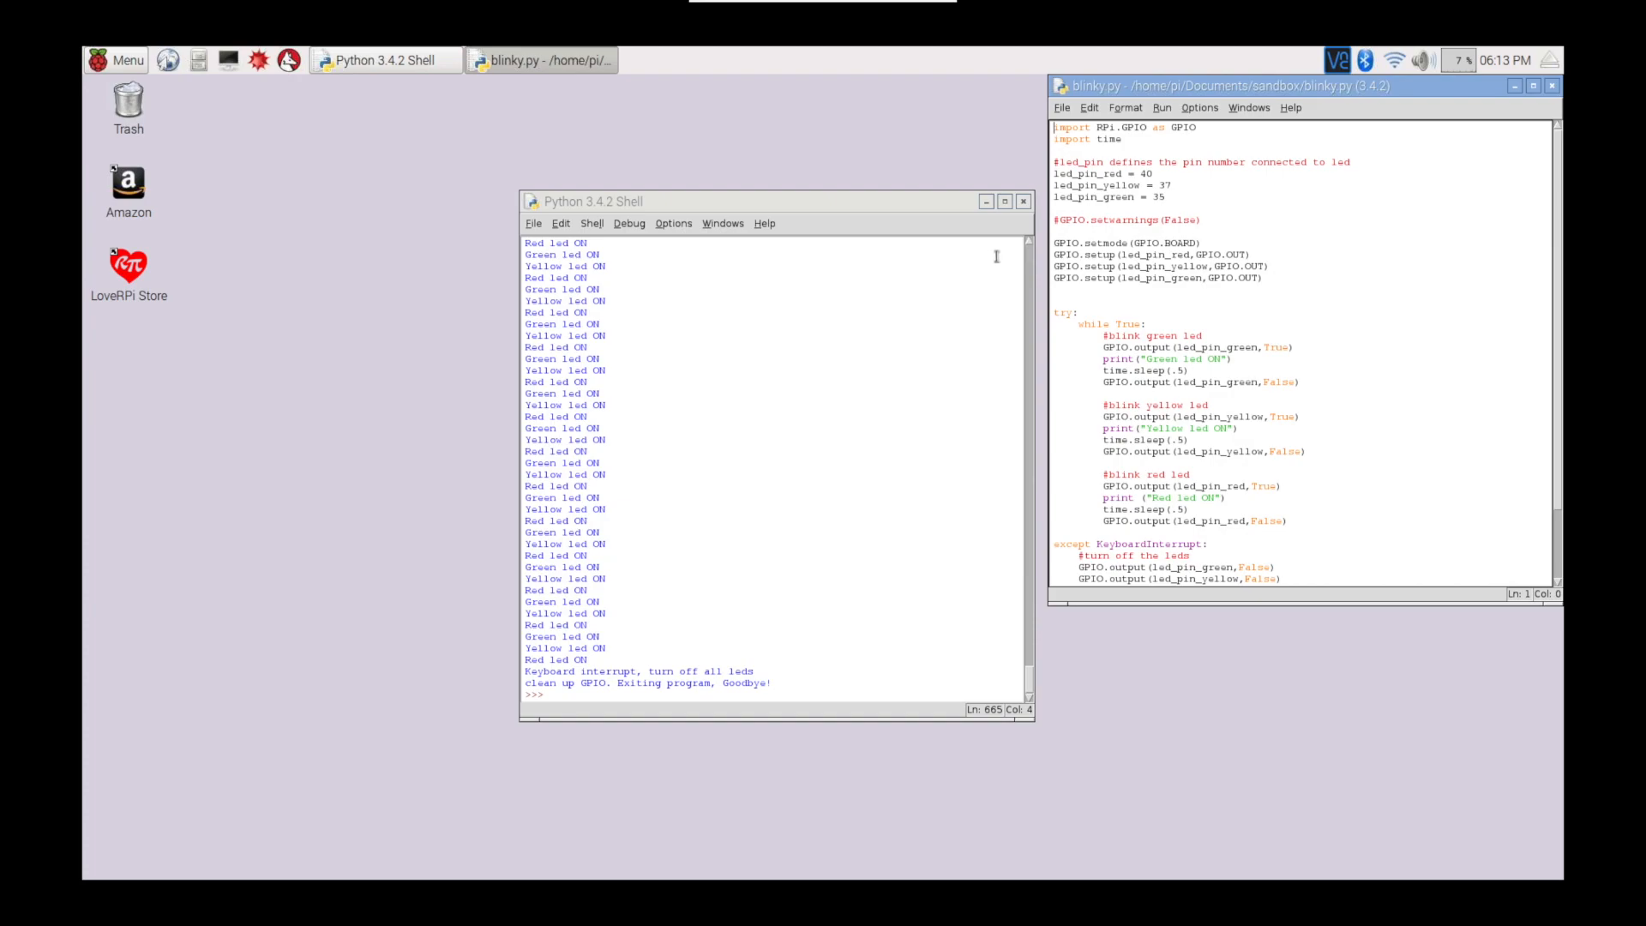
left_click(1021, 201)
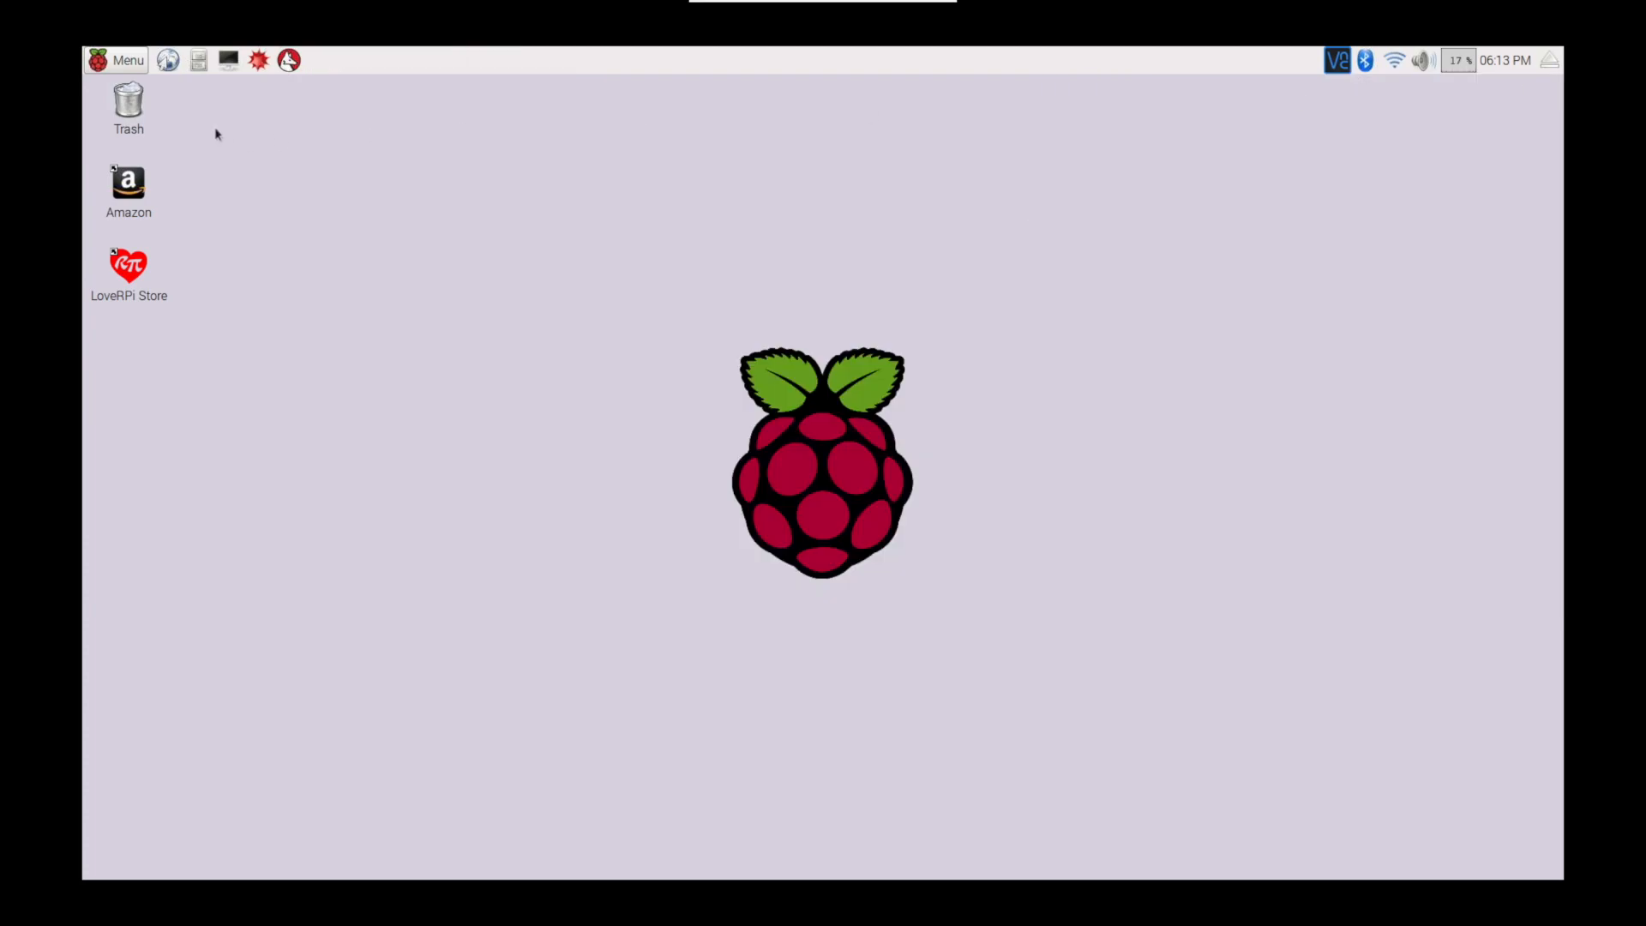
mouse_move(128, 123)
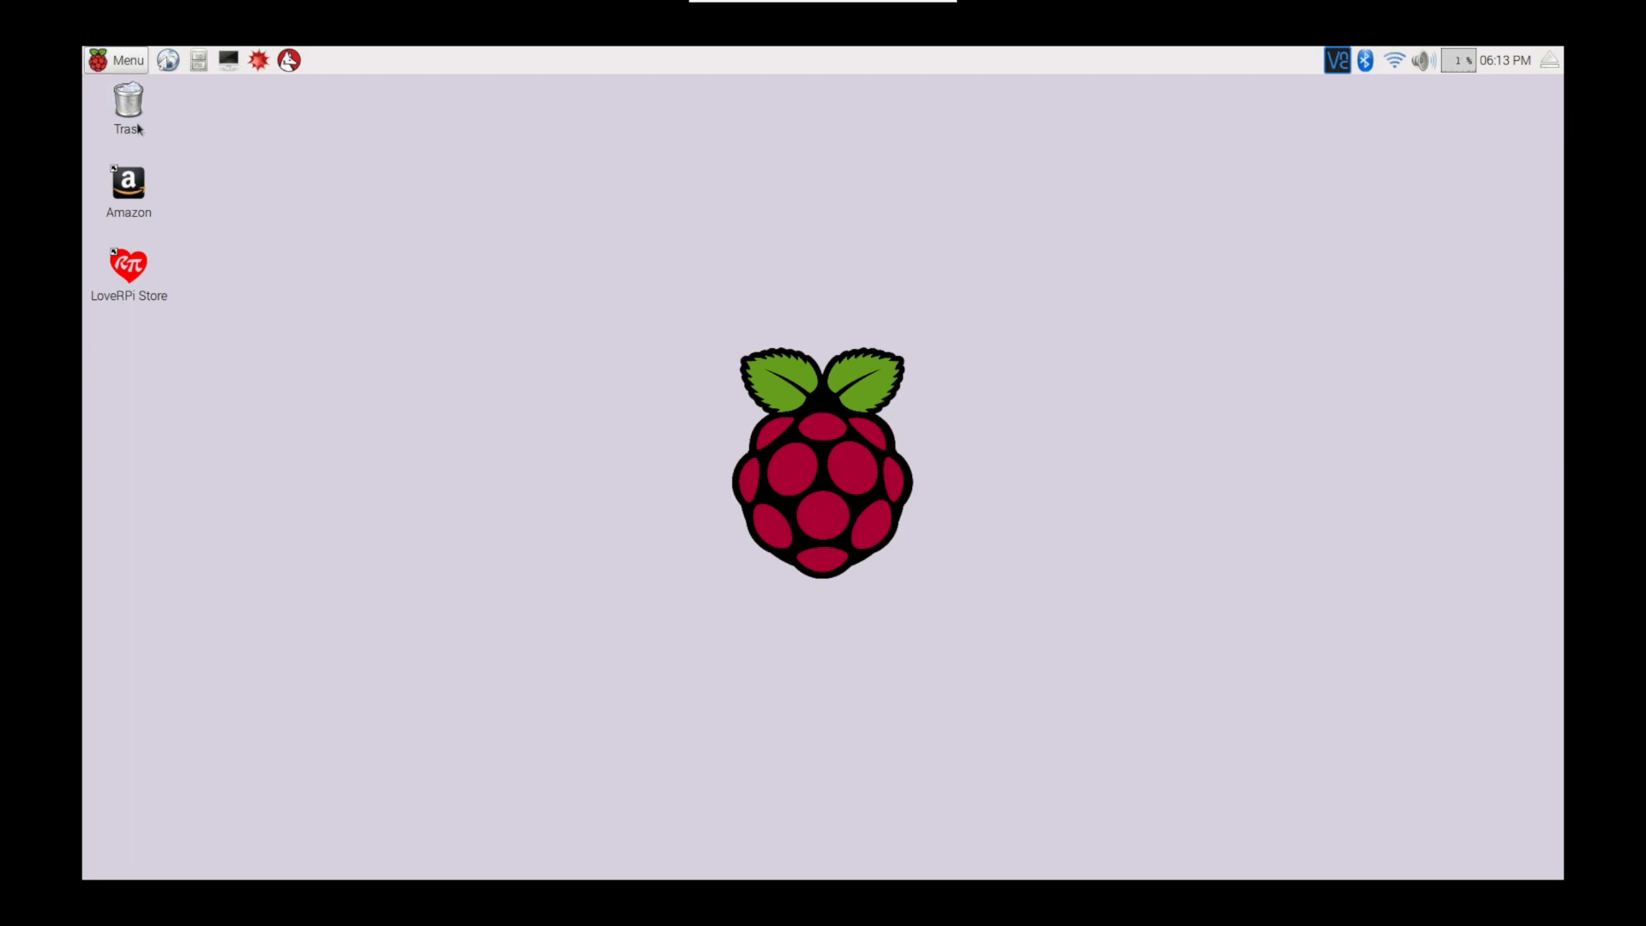
Show the main menu's Programming submenu listing Python 2 and Python 3 (IDLE).
left_click(119, 58)
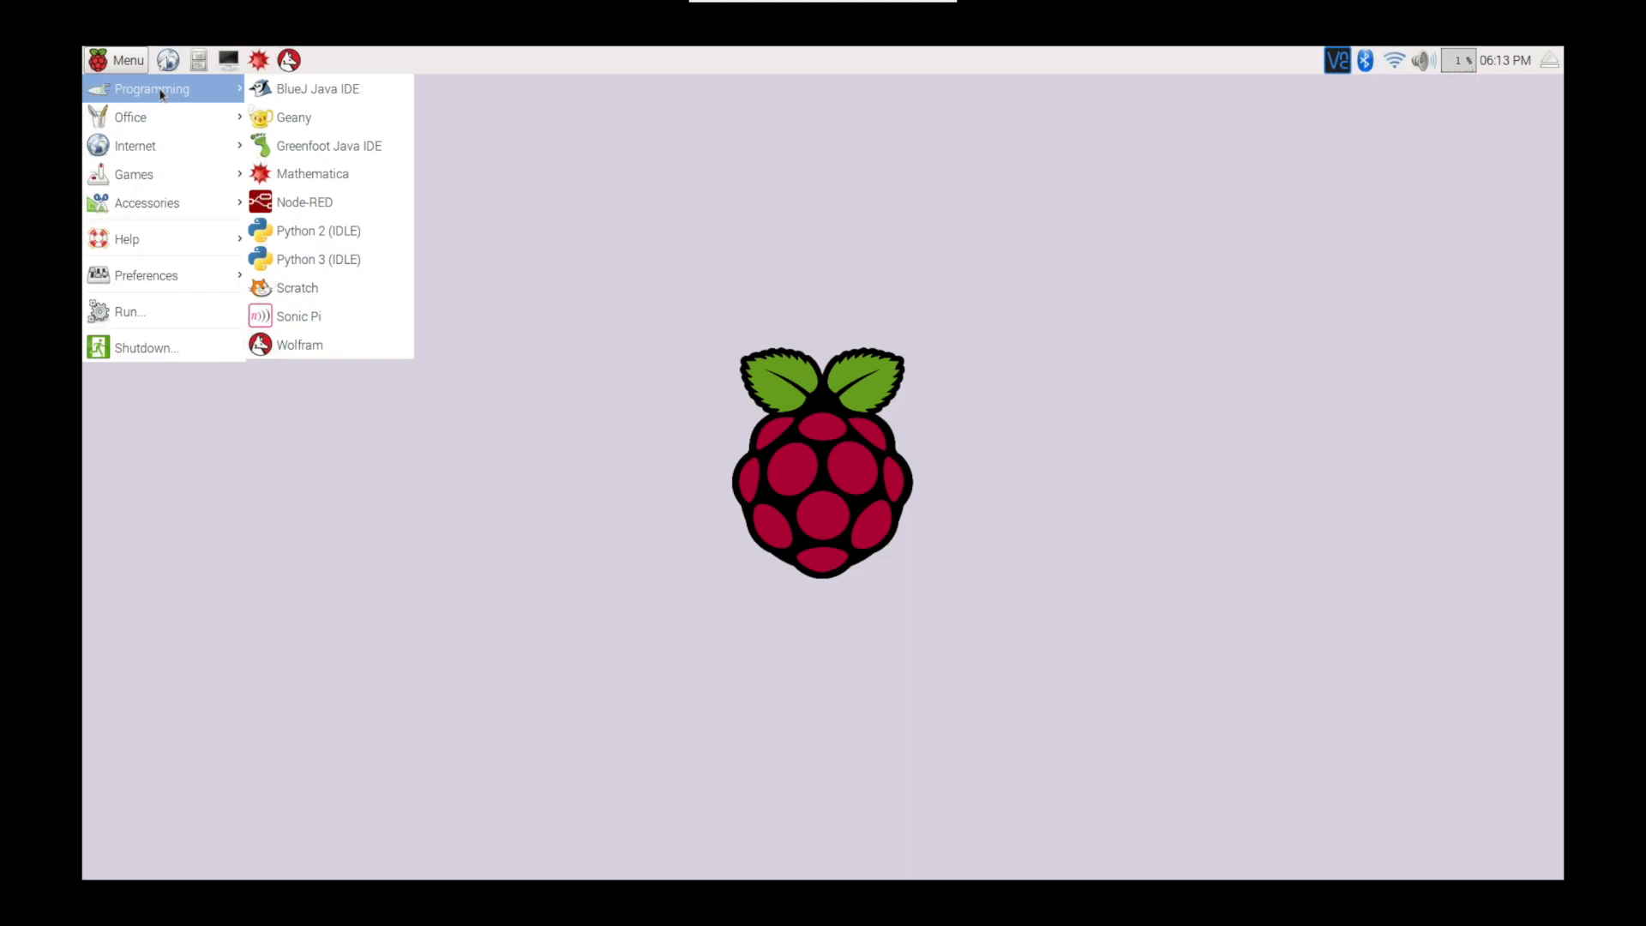
mouse_move(319, 87)
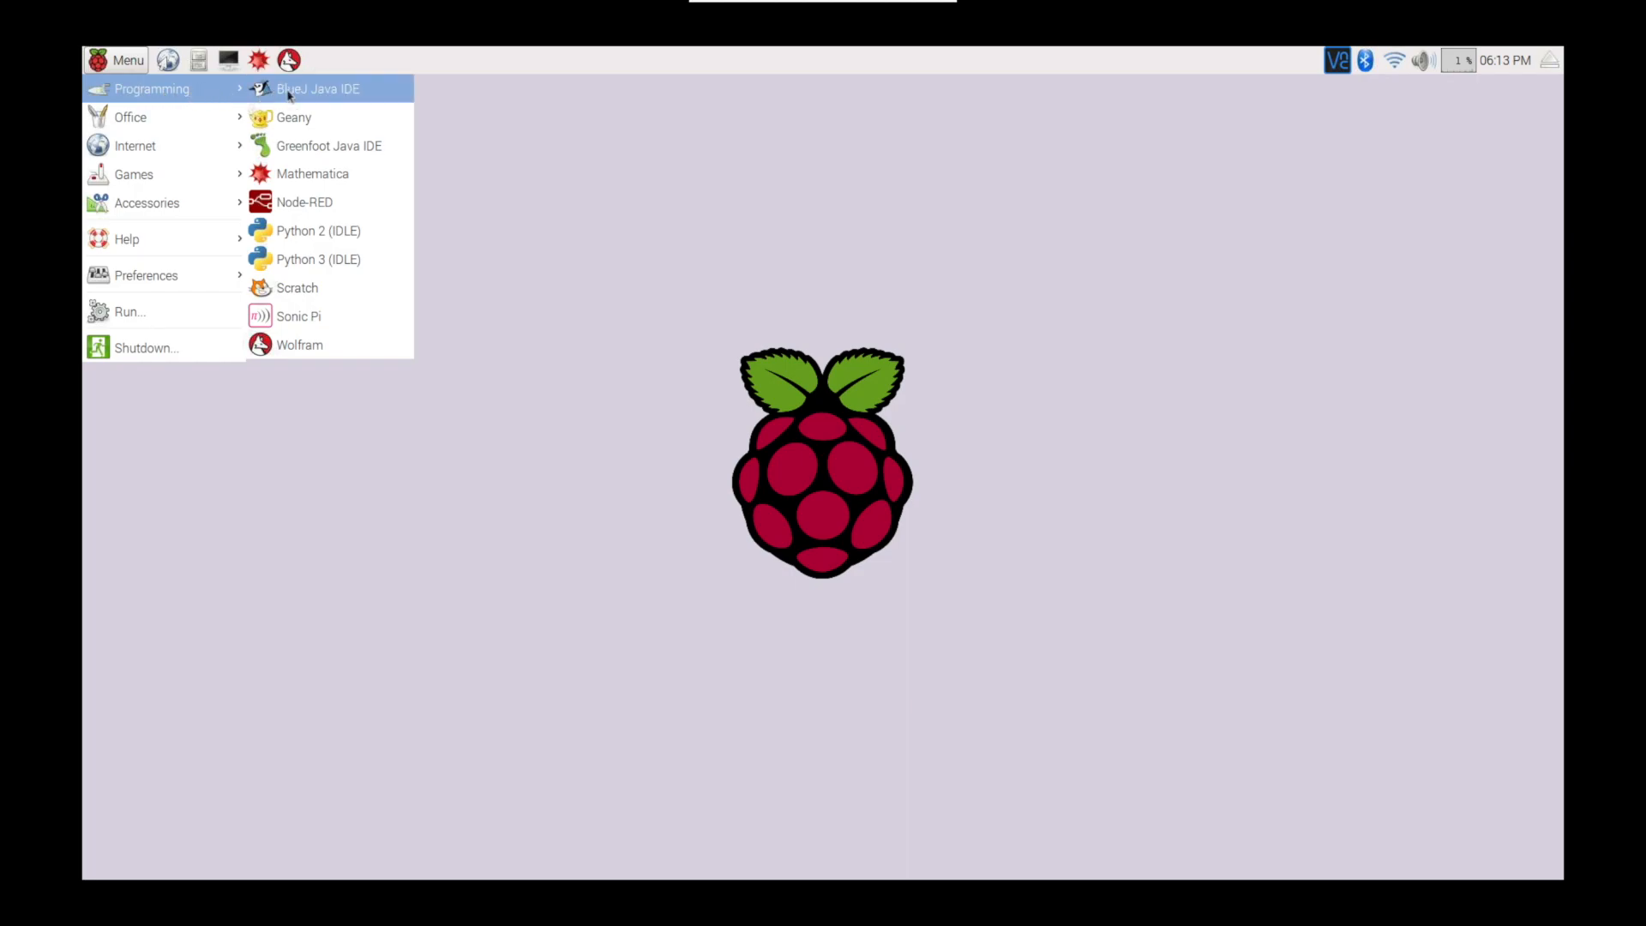
mouse_move(312, 173)
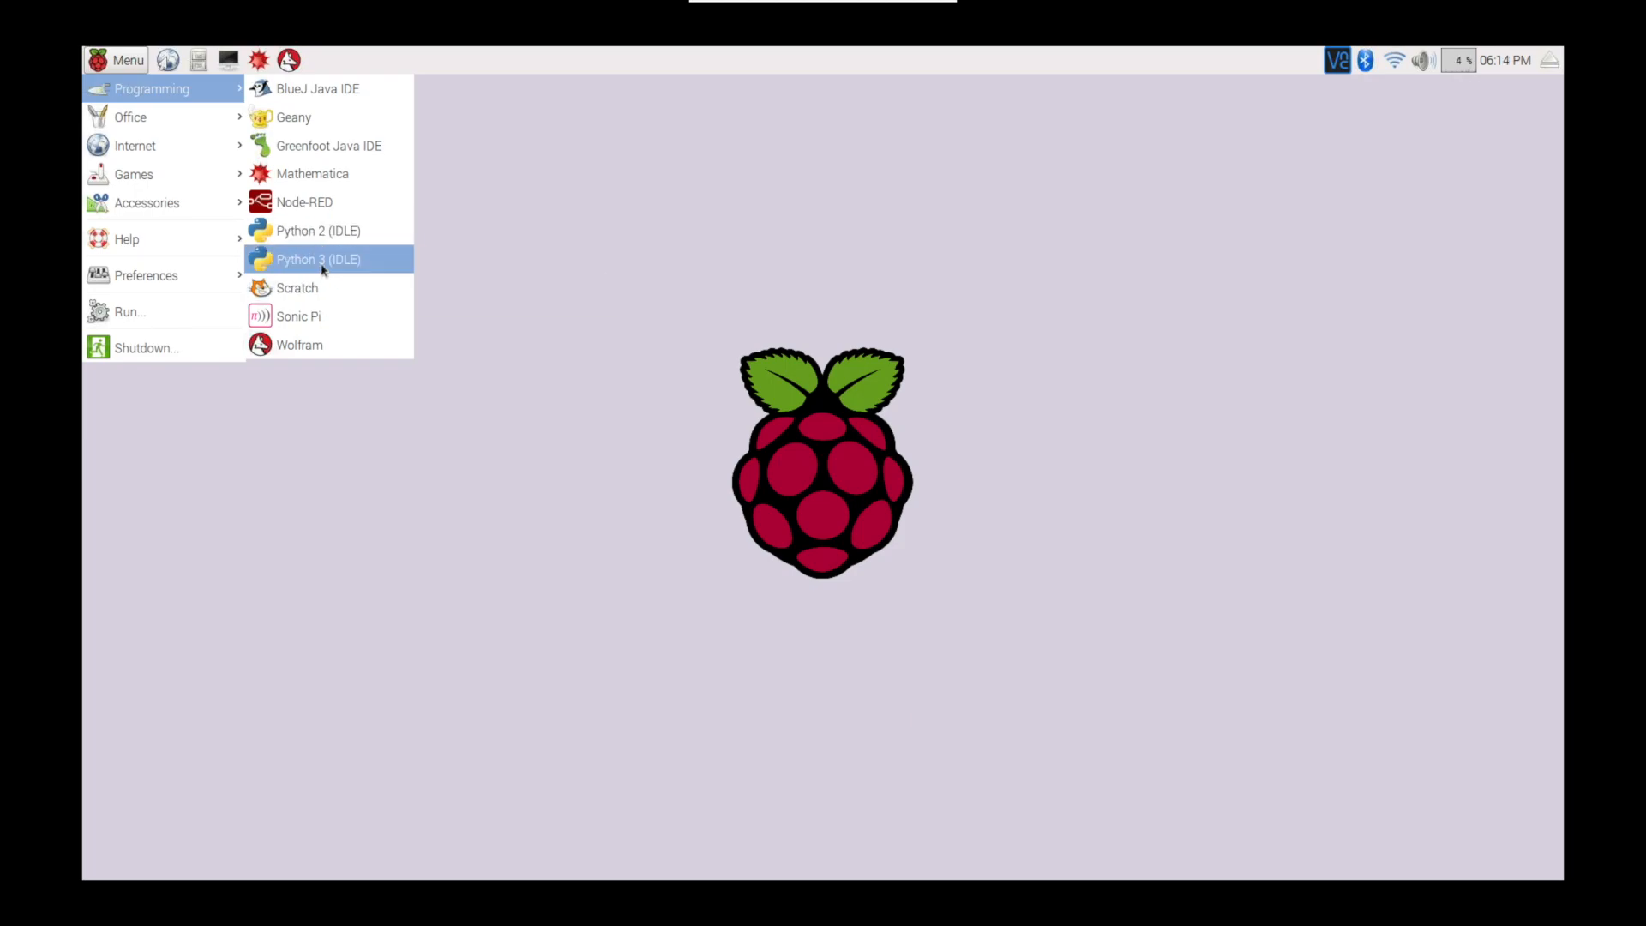
mouse_move(319, 258)
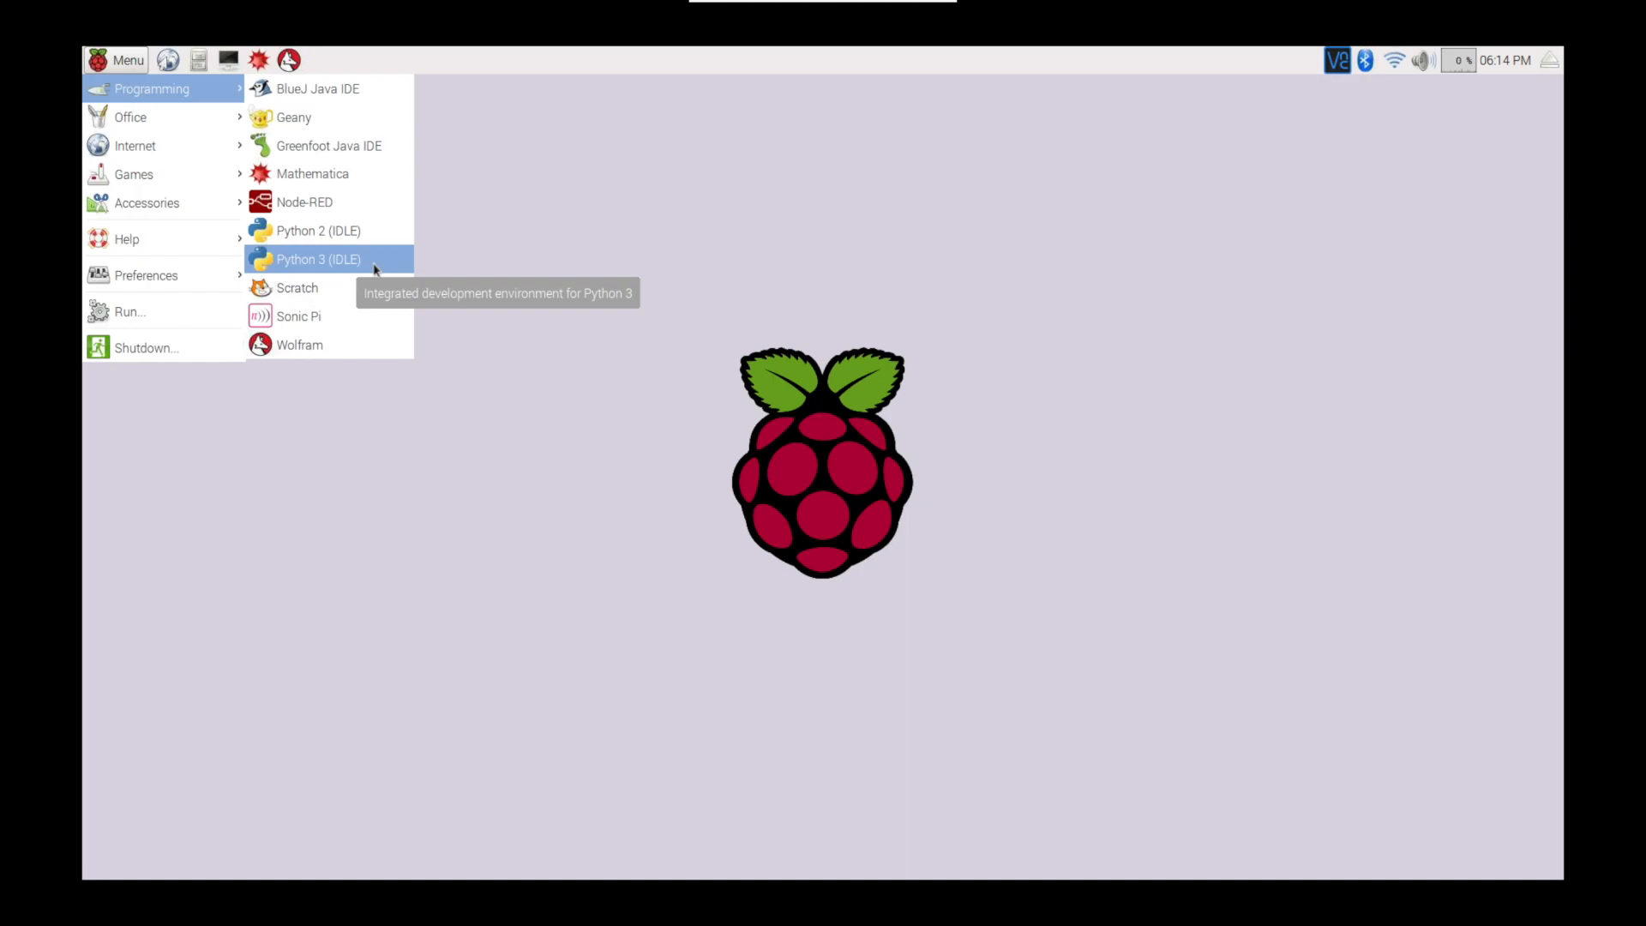
mouse_move(317, 230)
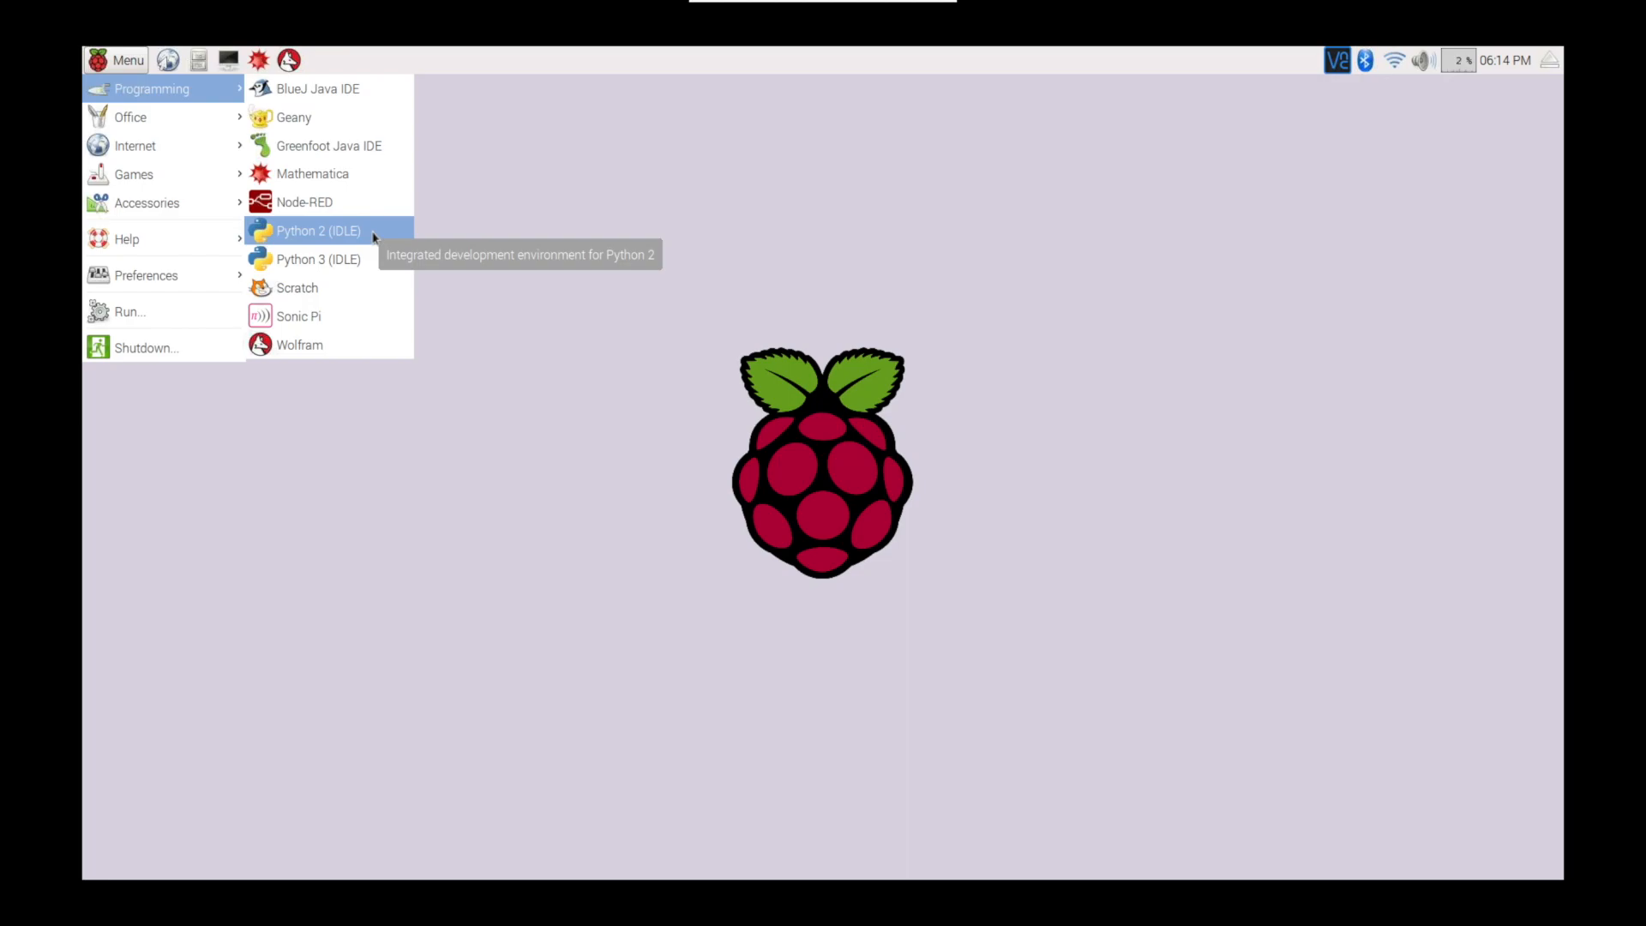
mouse_move(317, 259)
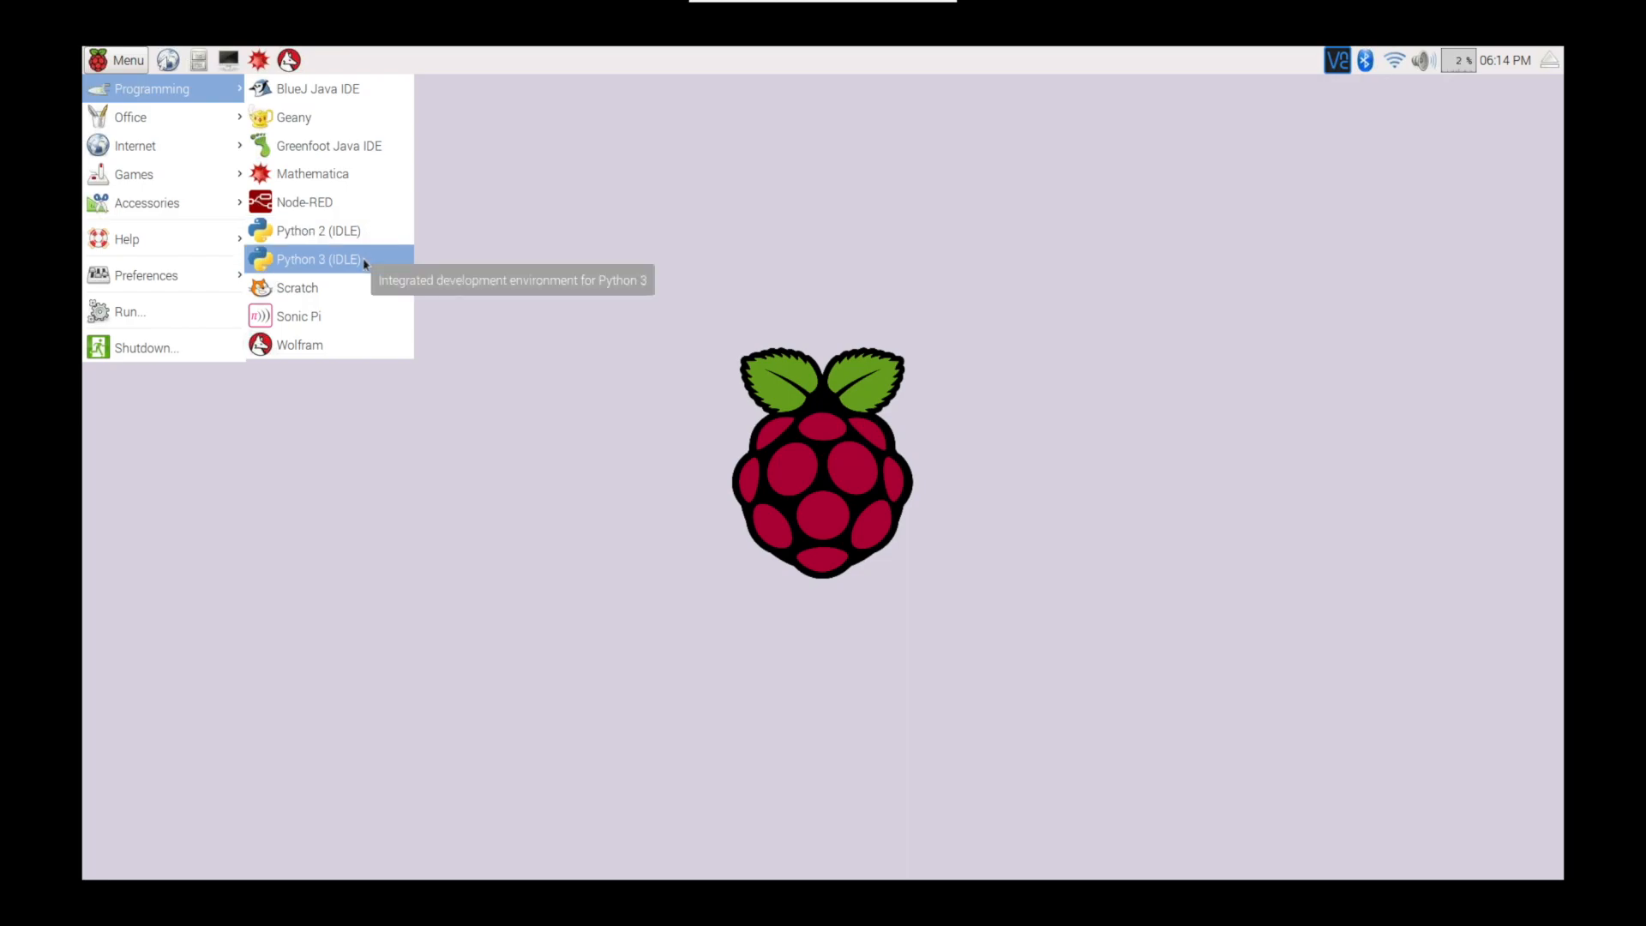
mouse_move(338, 260)
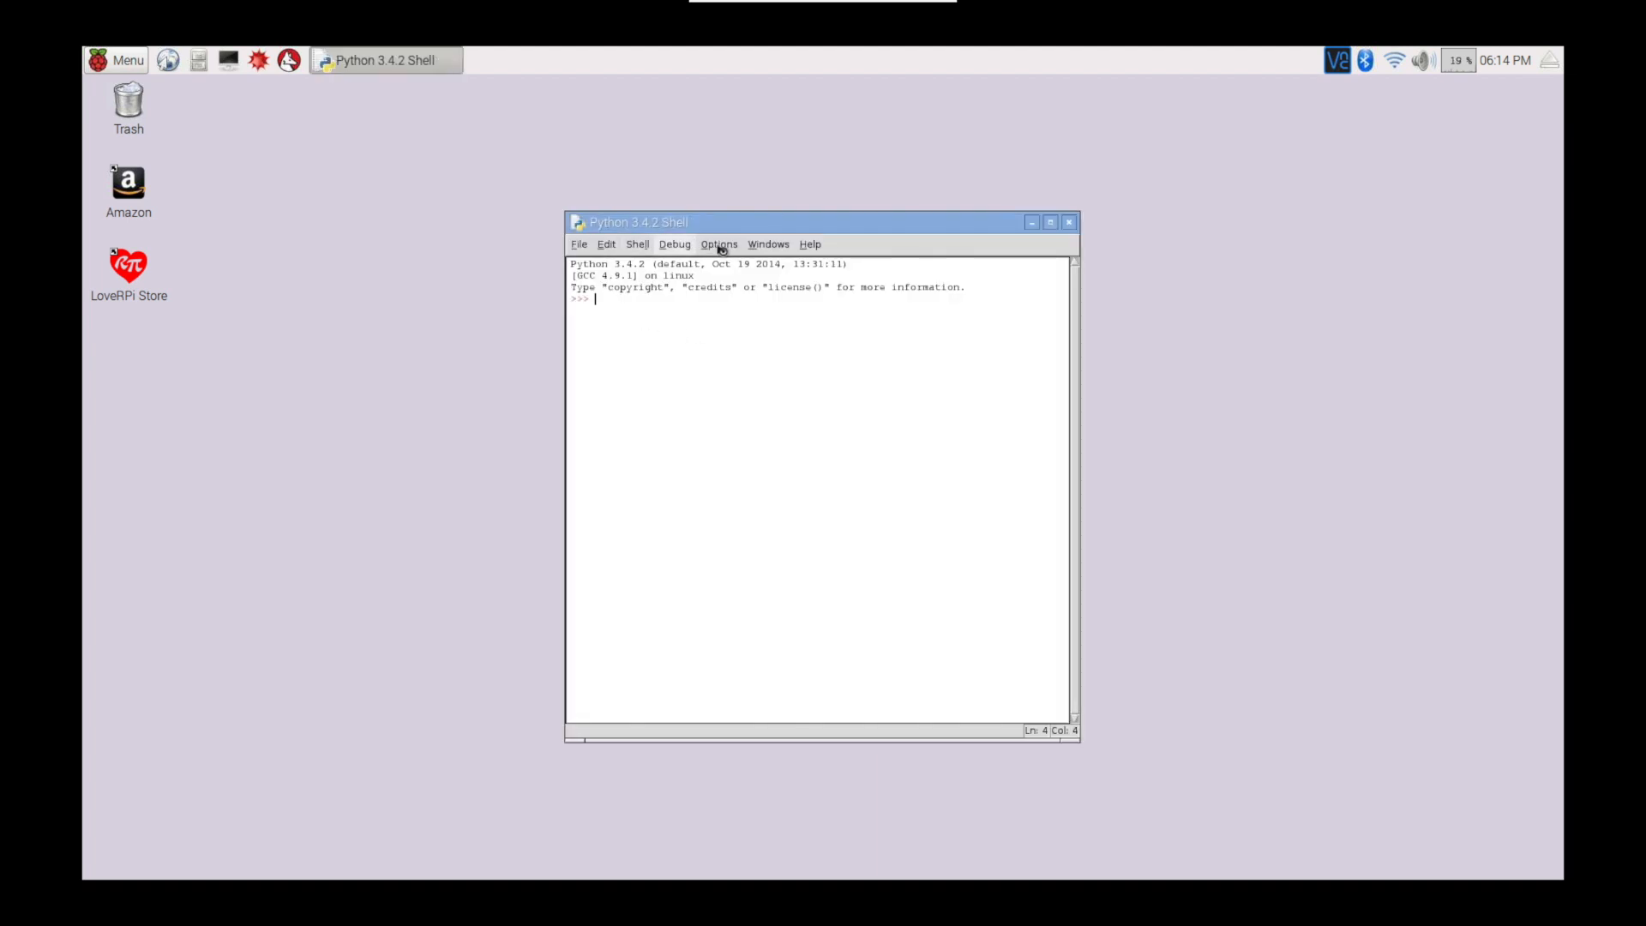
mouse_move(871, 378)
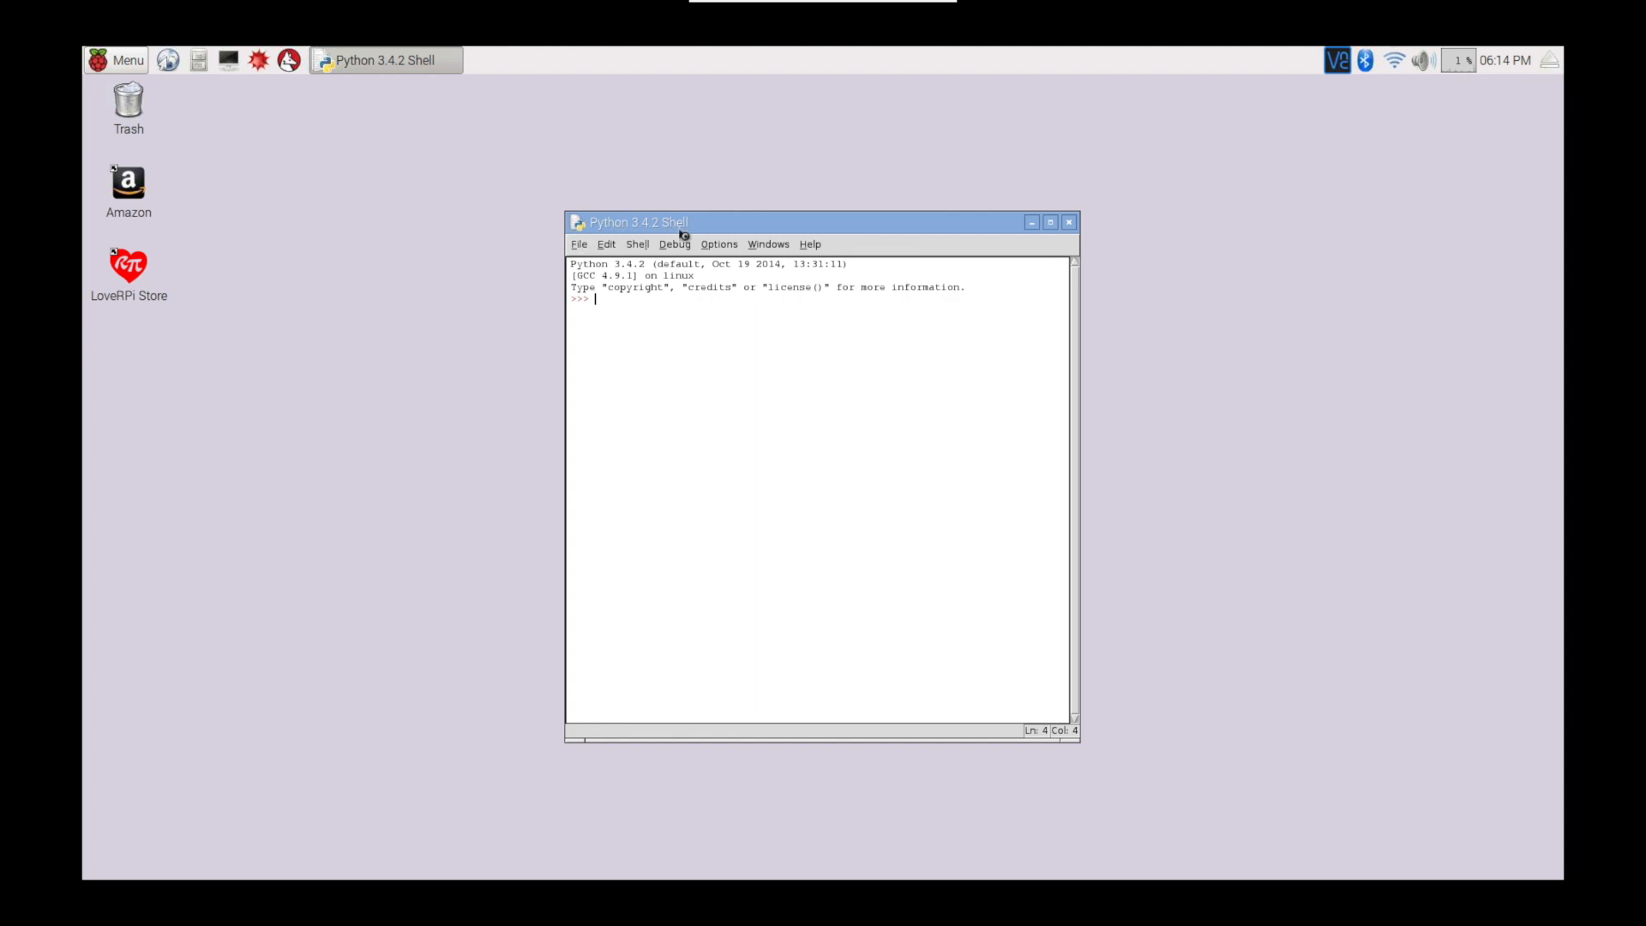
Move the shell aside, reopen blinky.py from File > Recent Files and show the editor's Run menu.
left_click_drag(629, 221, 846, 149)
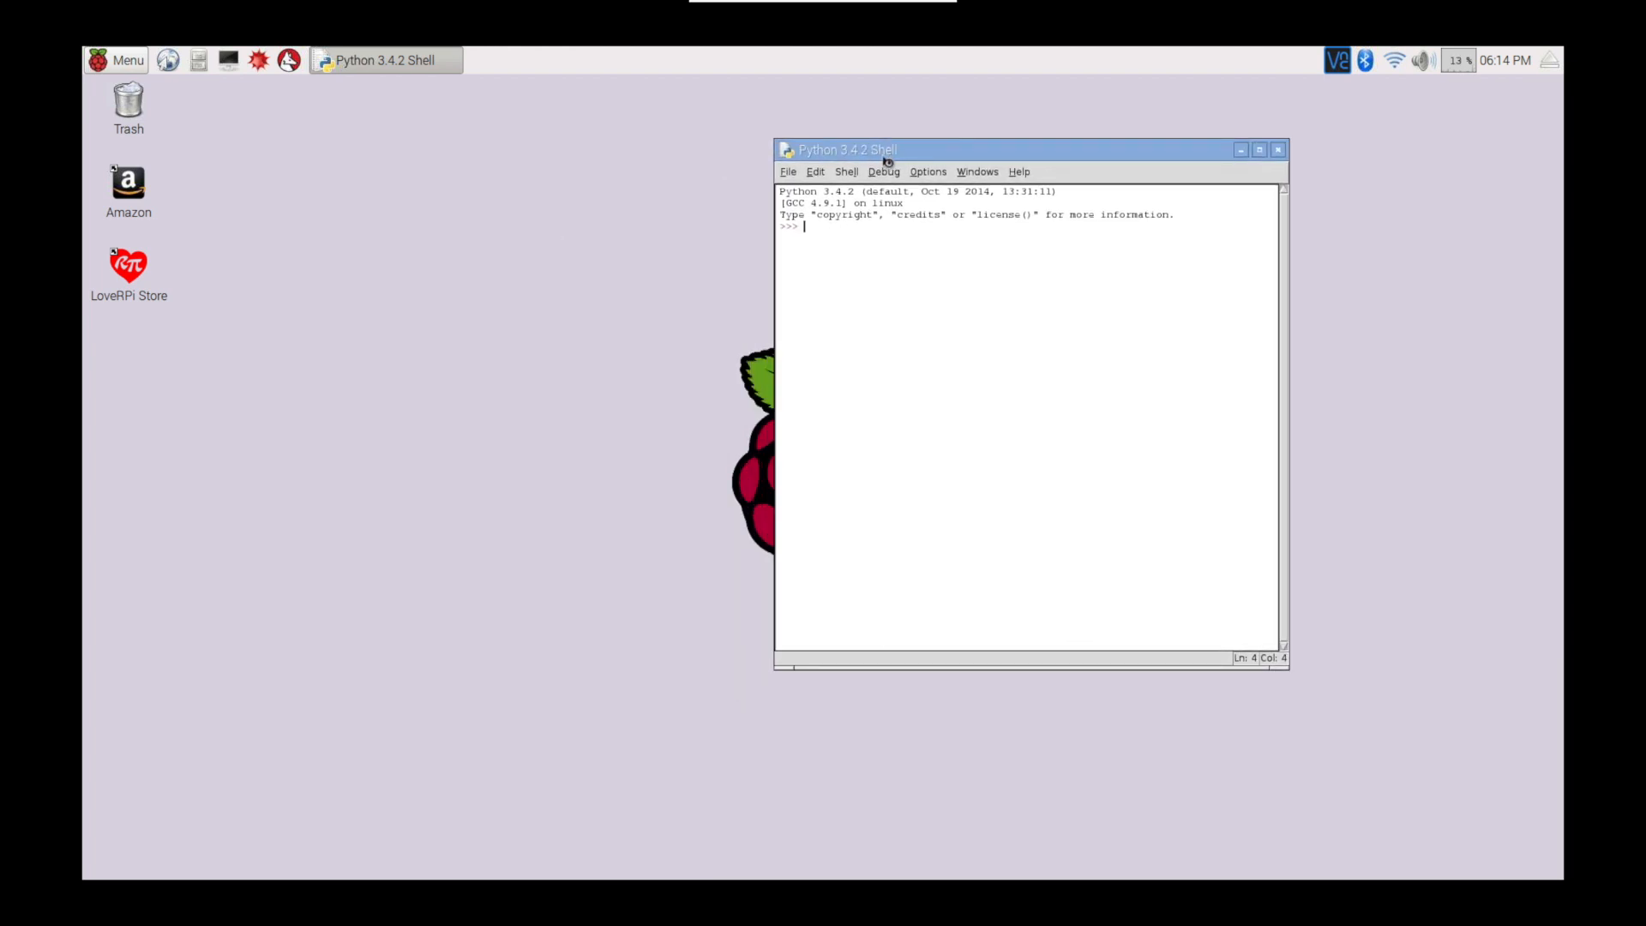
left_click(787, 172)
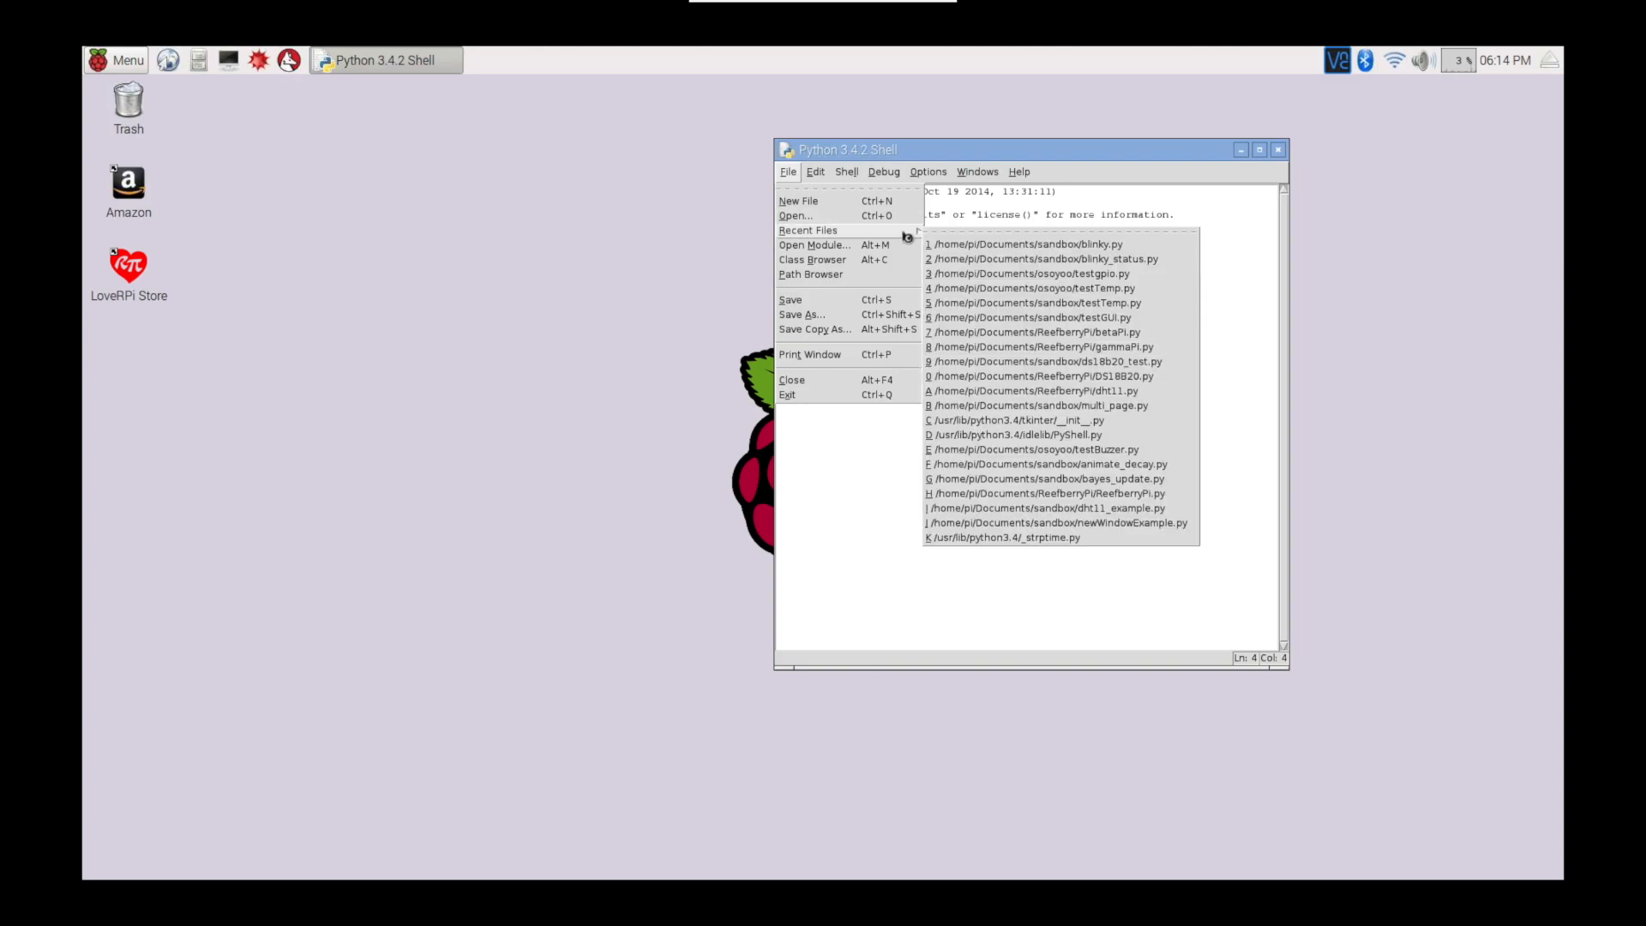
left_click(1015, 249)
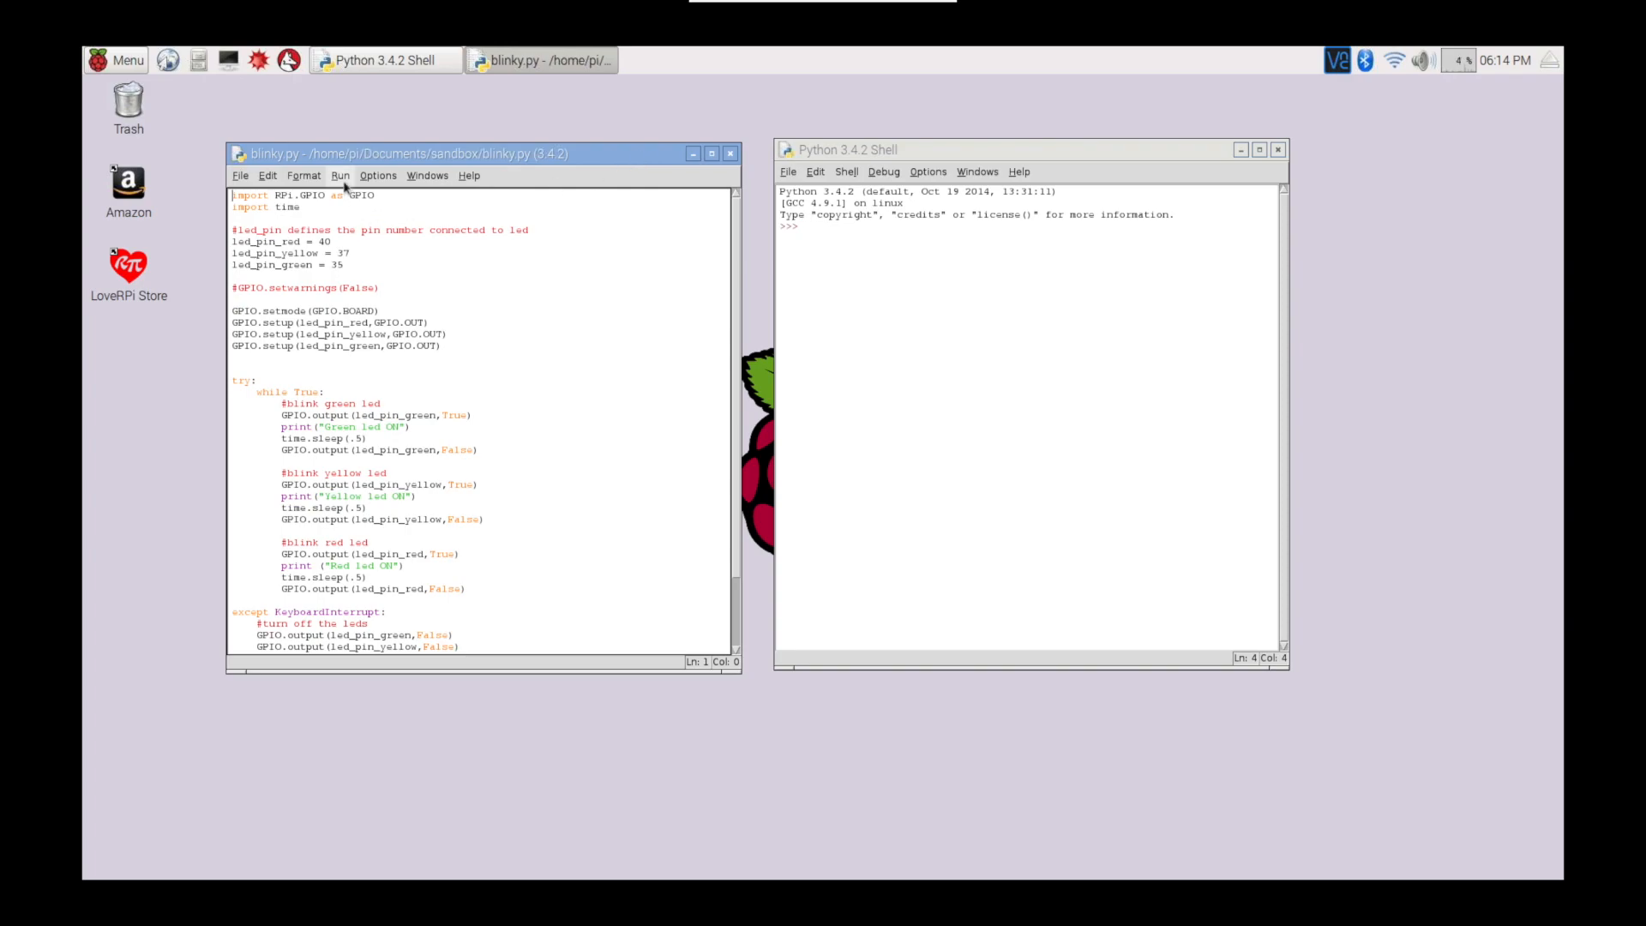
left_click(339, 174)
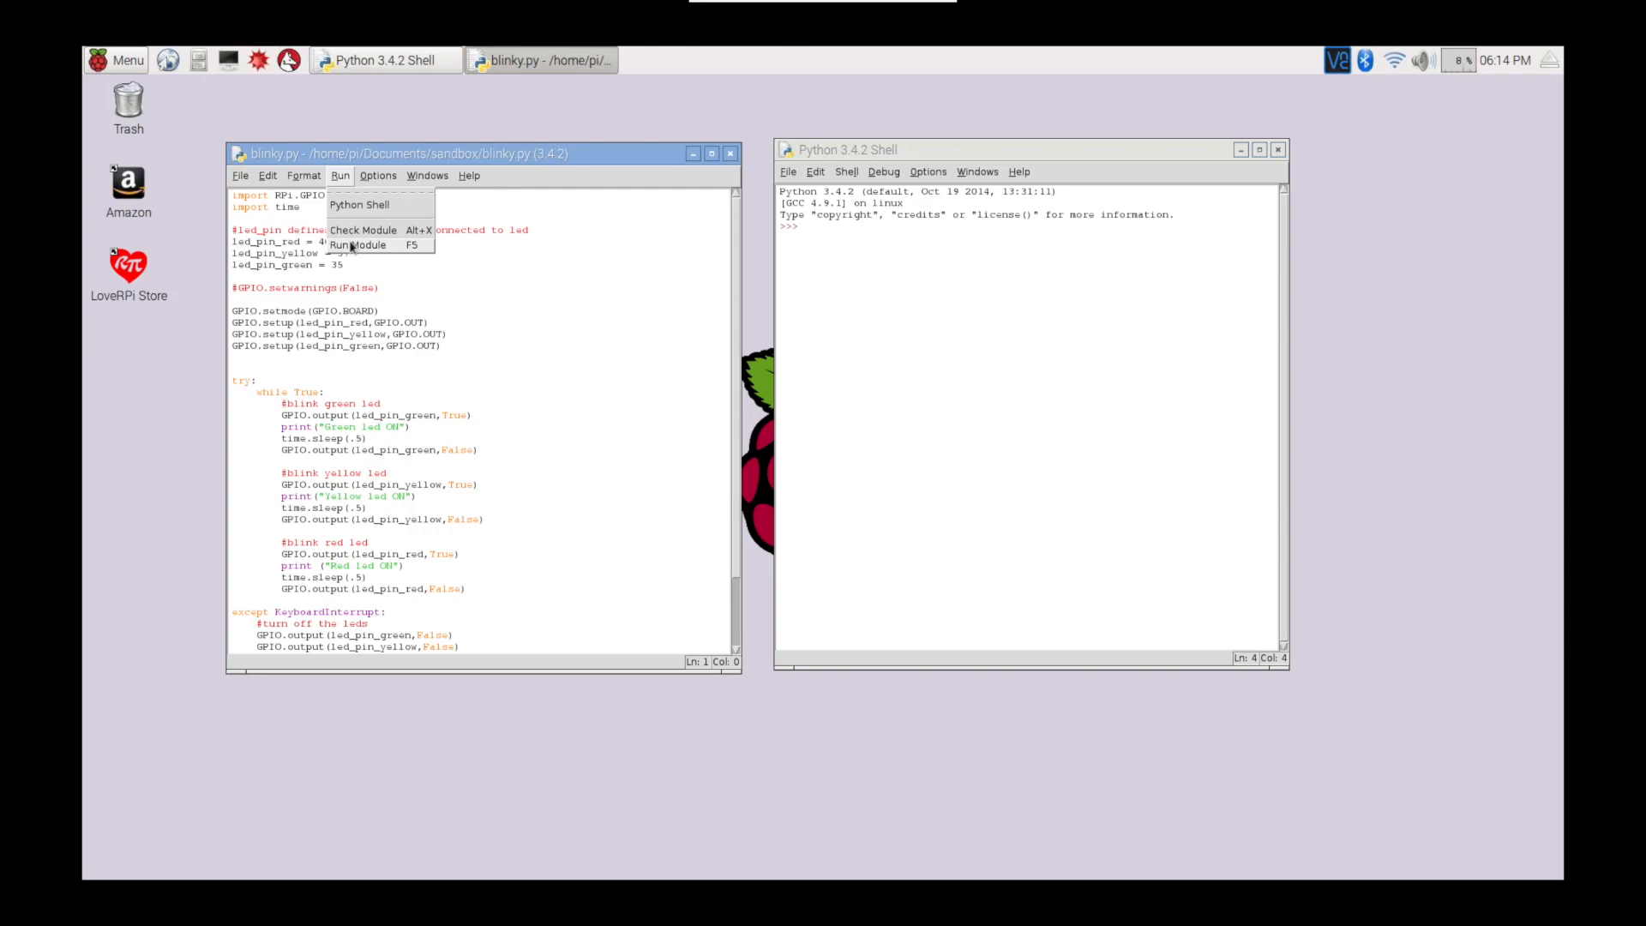